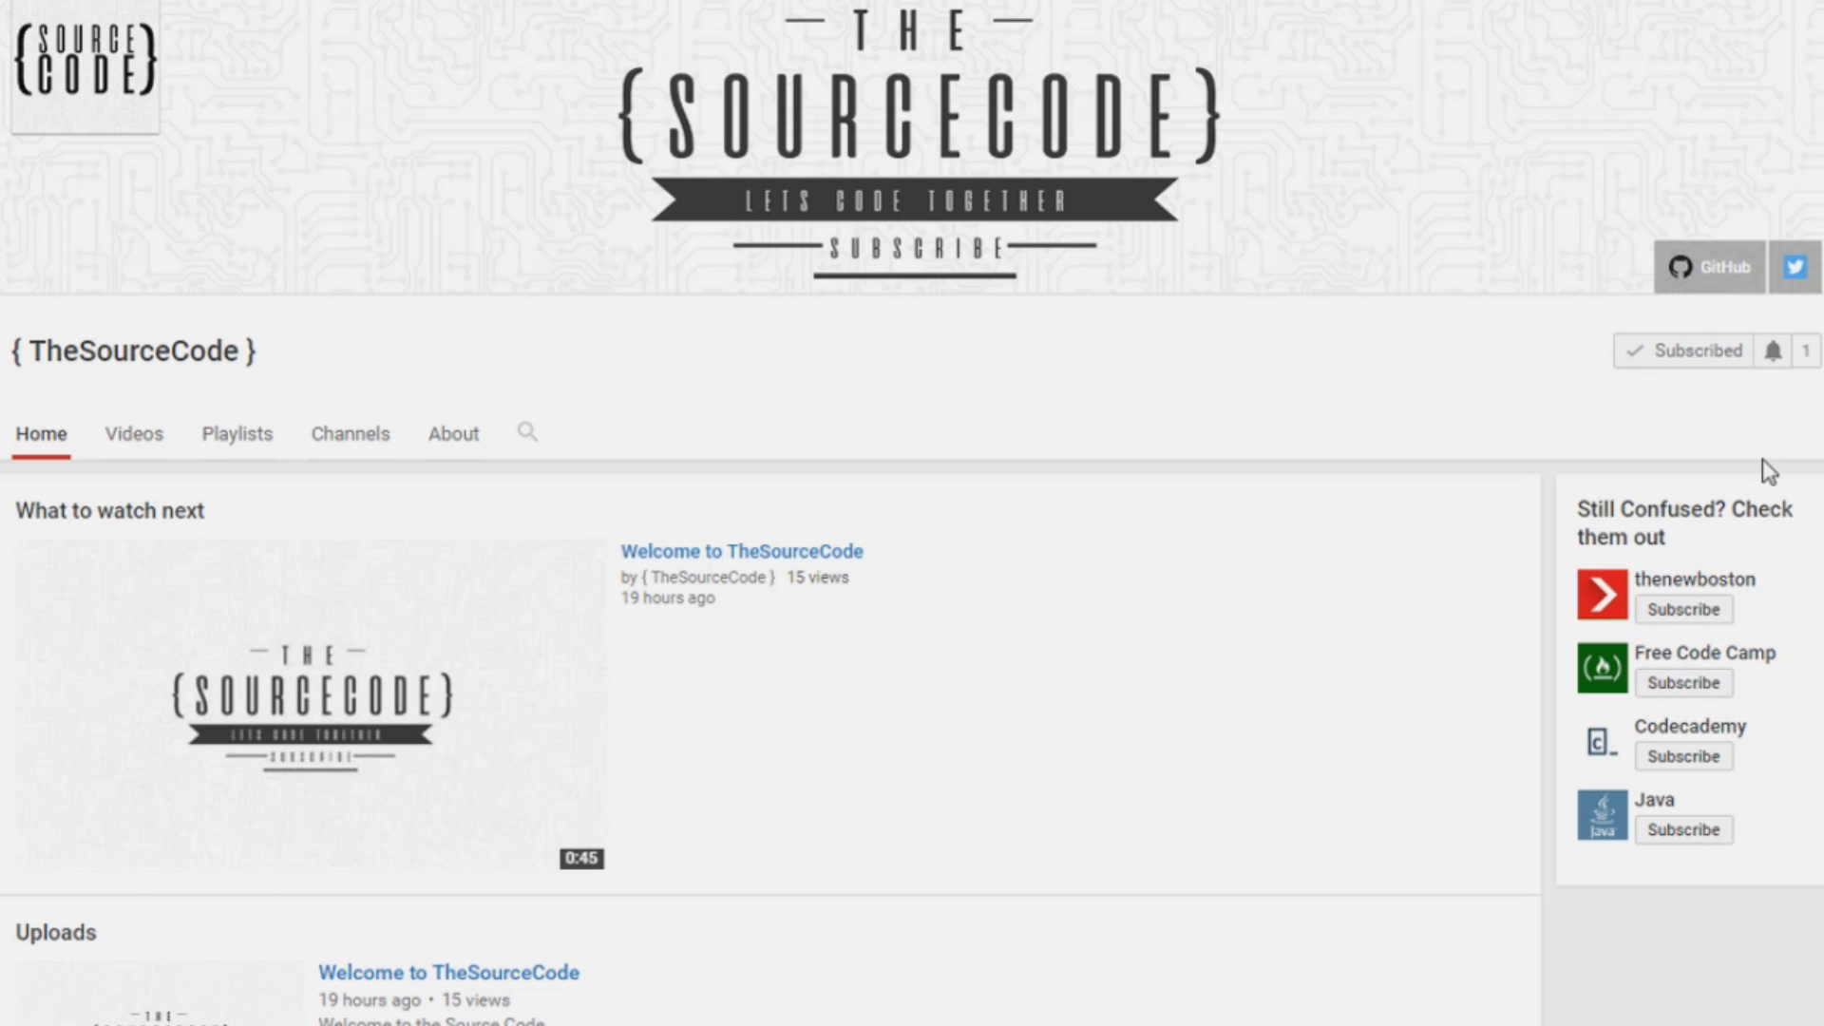
Step: Open the bell-icon notification options next to Subscribed on TheSourceCode's channel page
click(1694, 351)
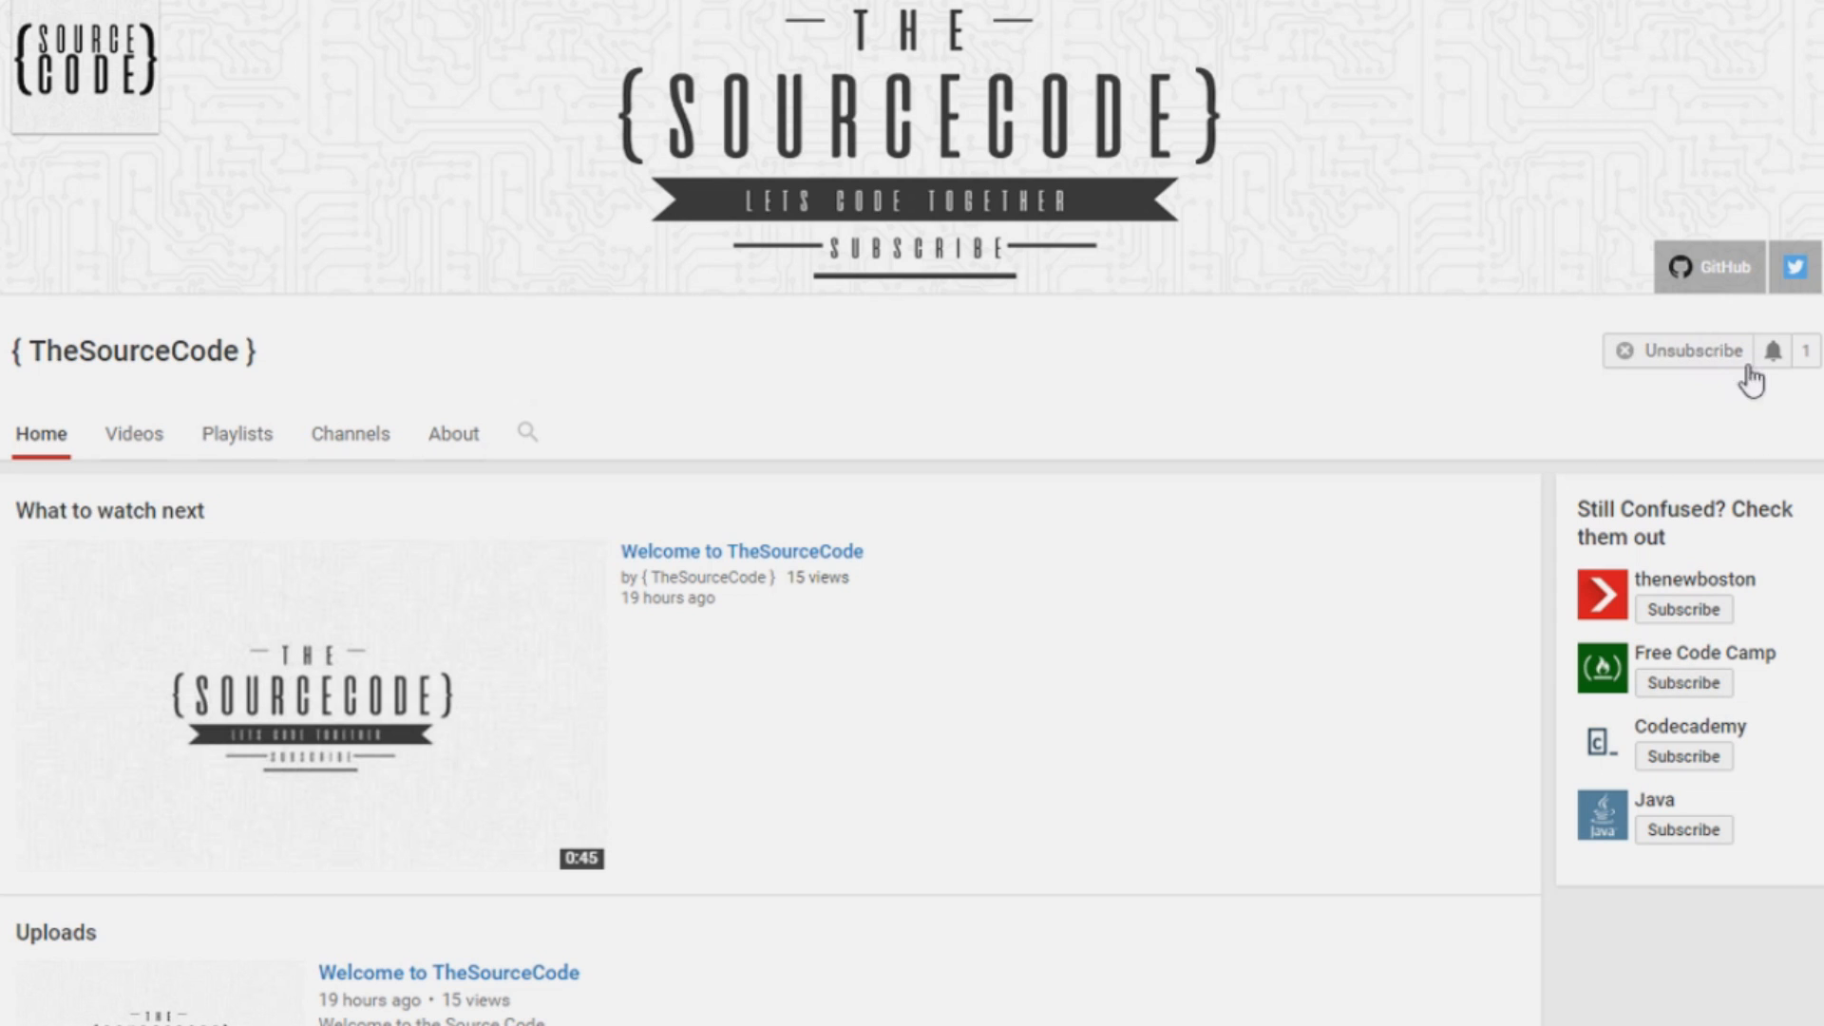
click(1781, 350)
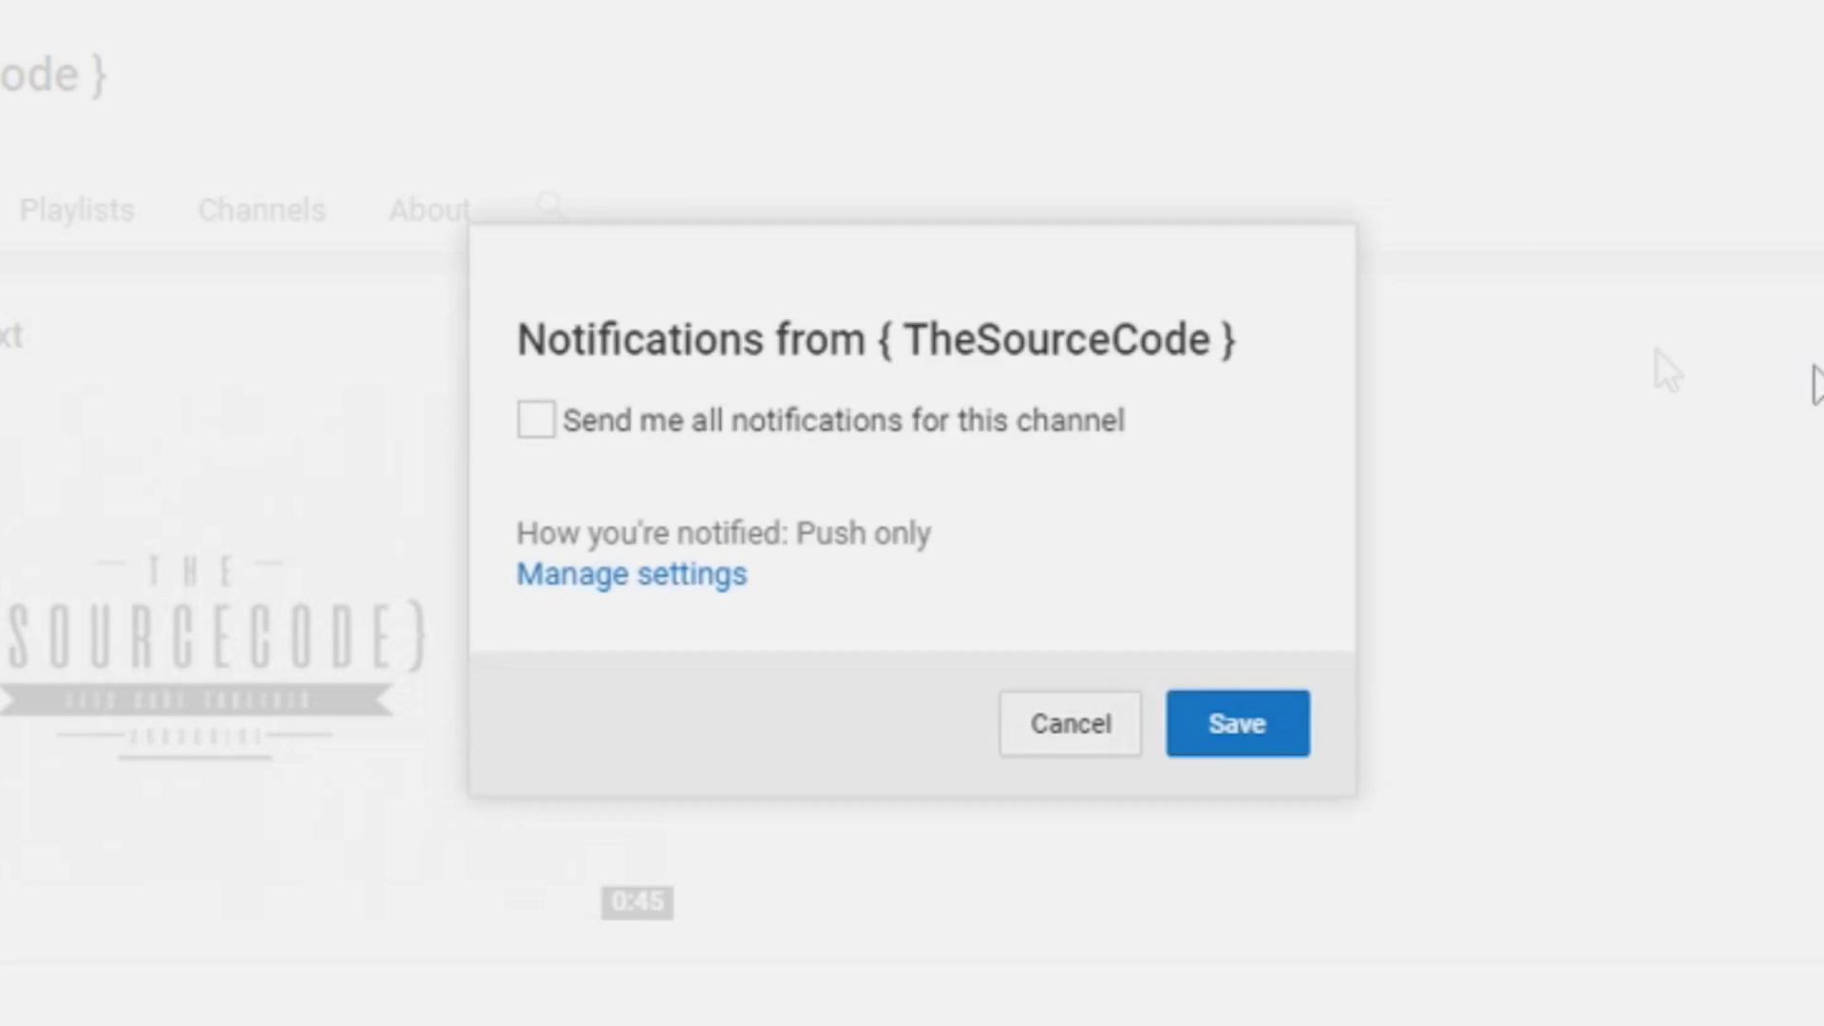
mouse_move(538, 421)
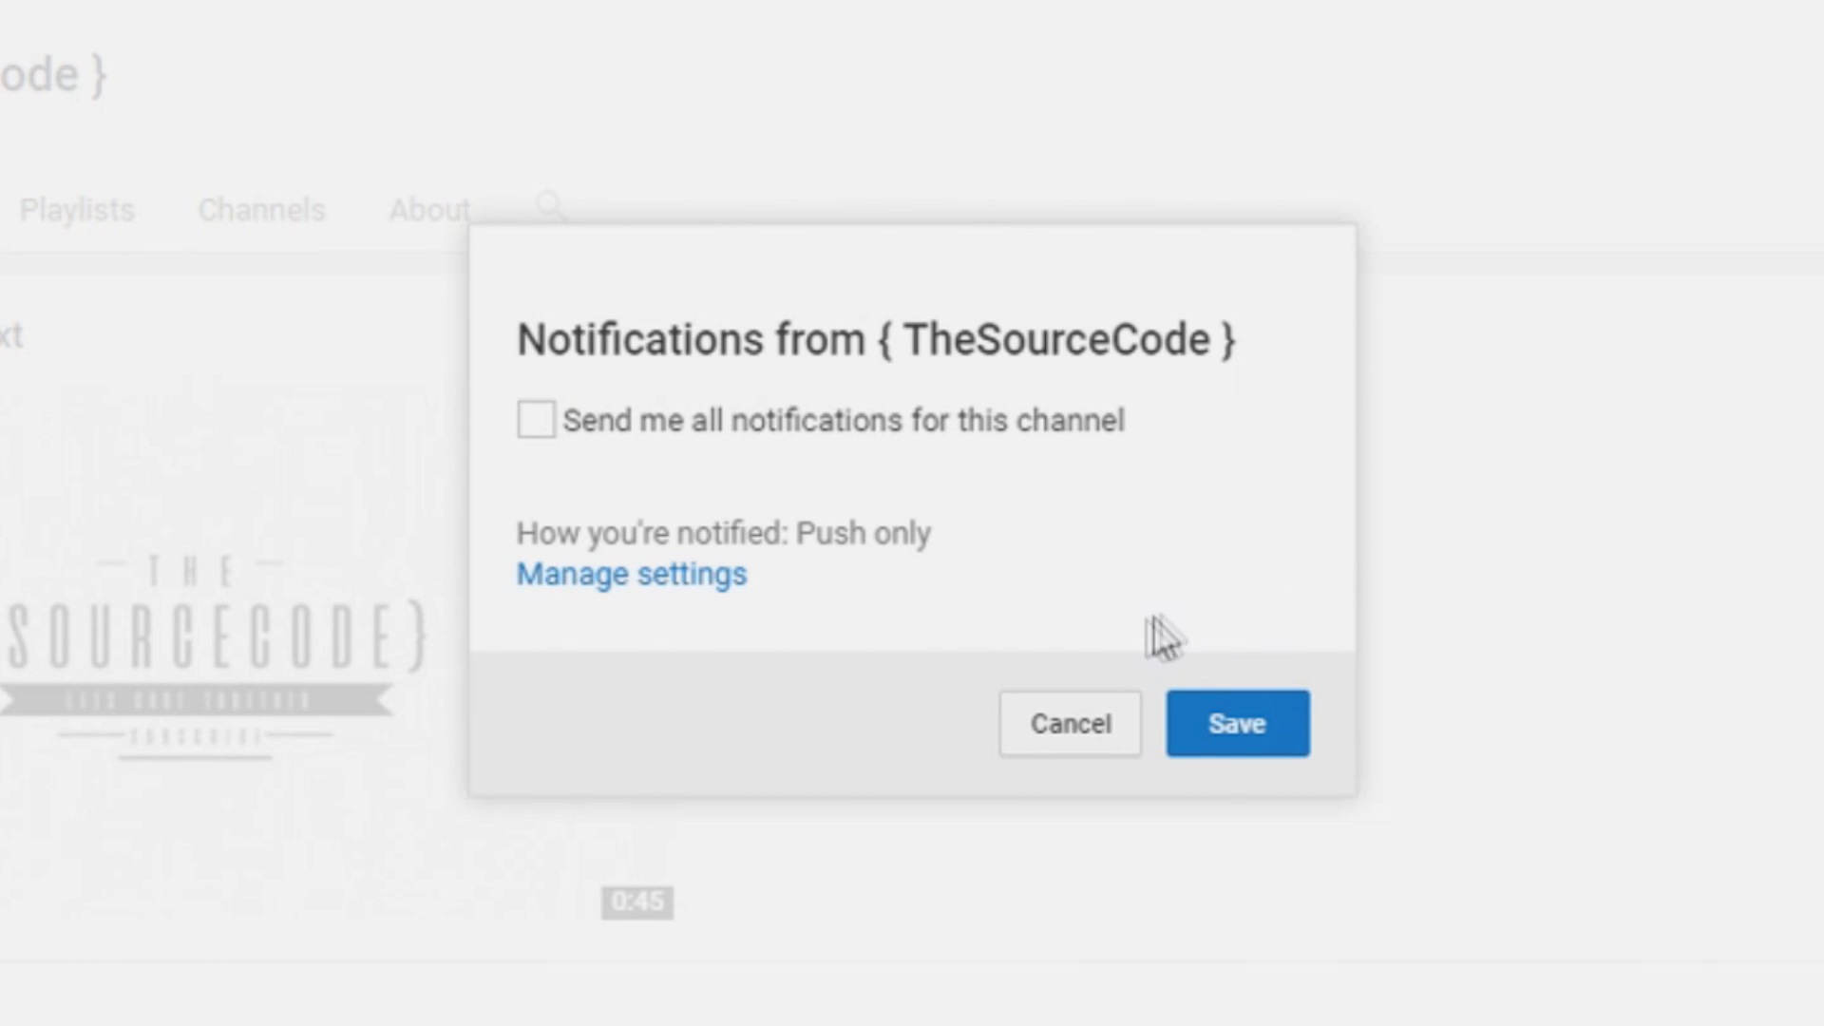
mouse_move(1210, 732)
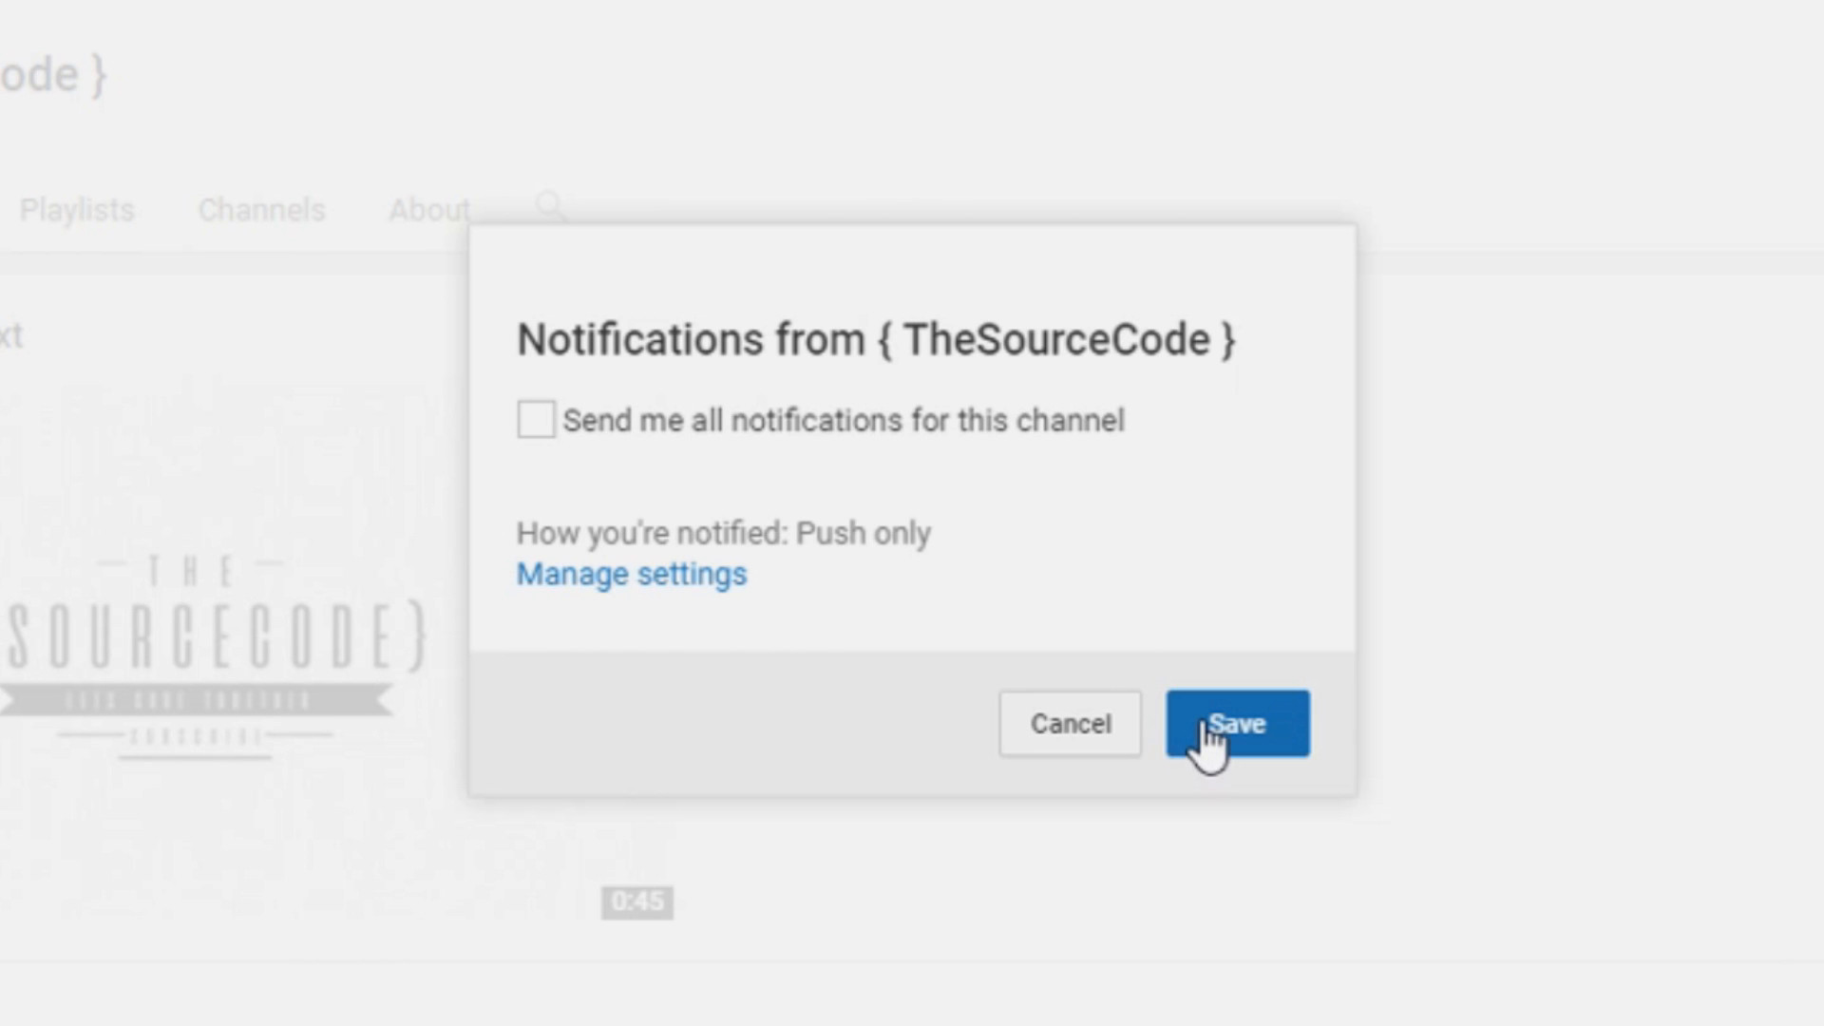
mouse_move(1254, 731)
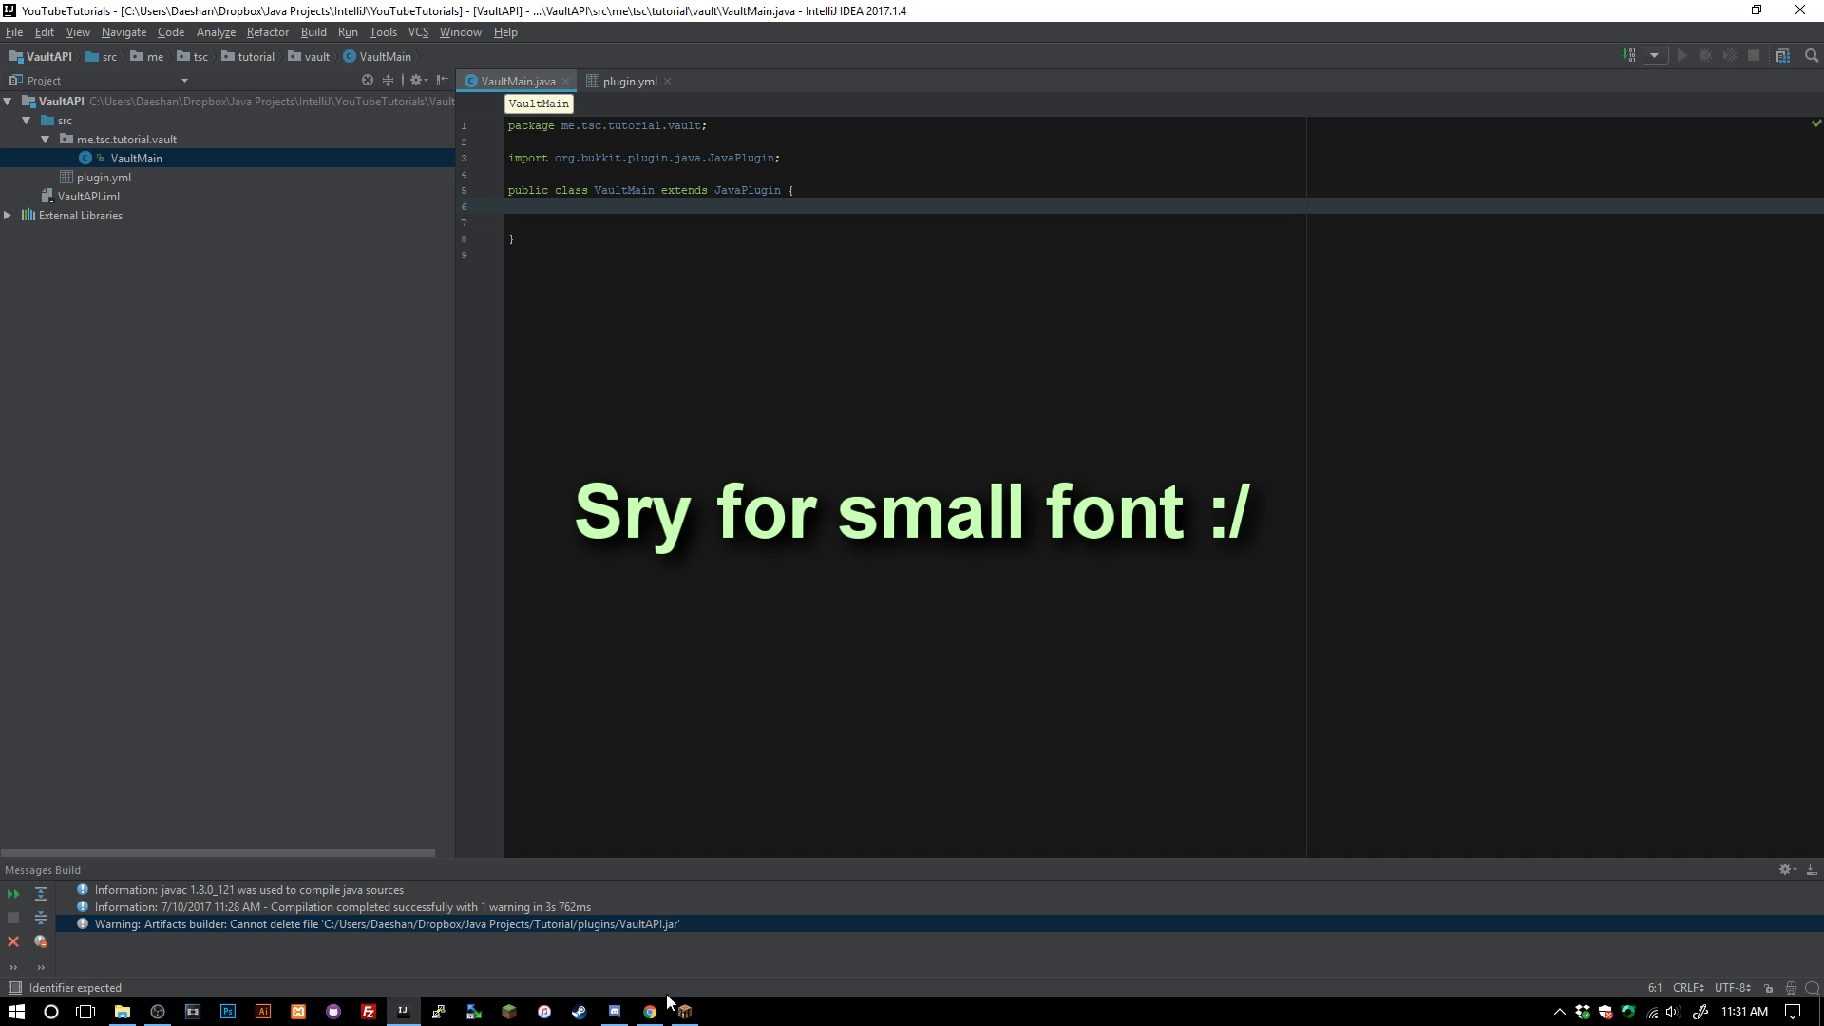
click(647, 1010)
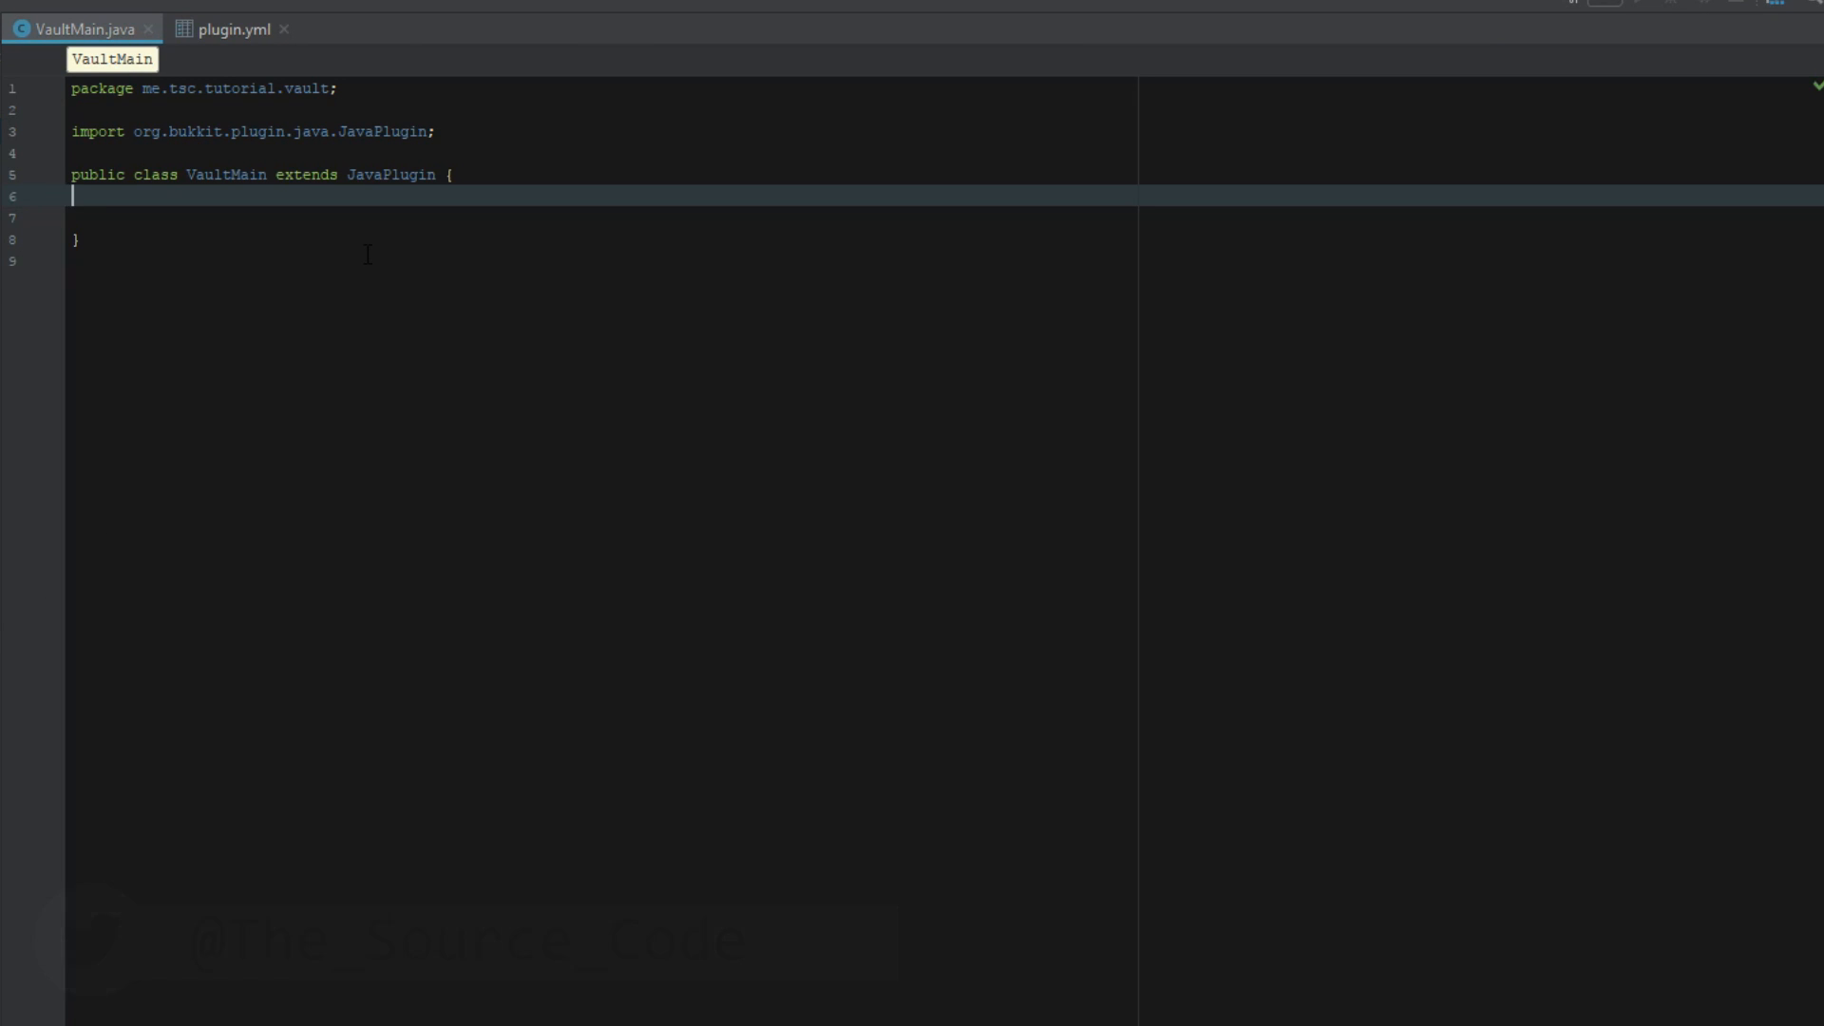
Step: Declare 'public static Economy economy;' in the VaultMain class body
text(public static Economy)
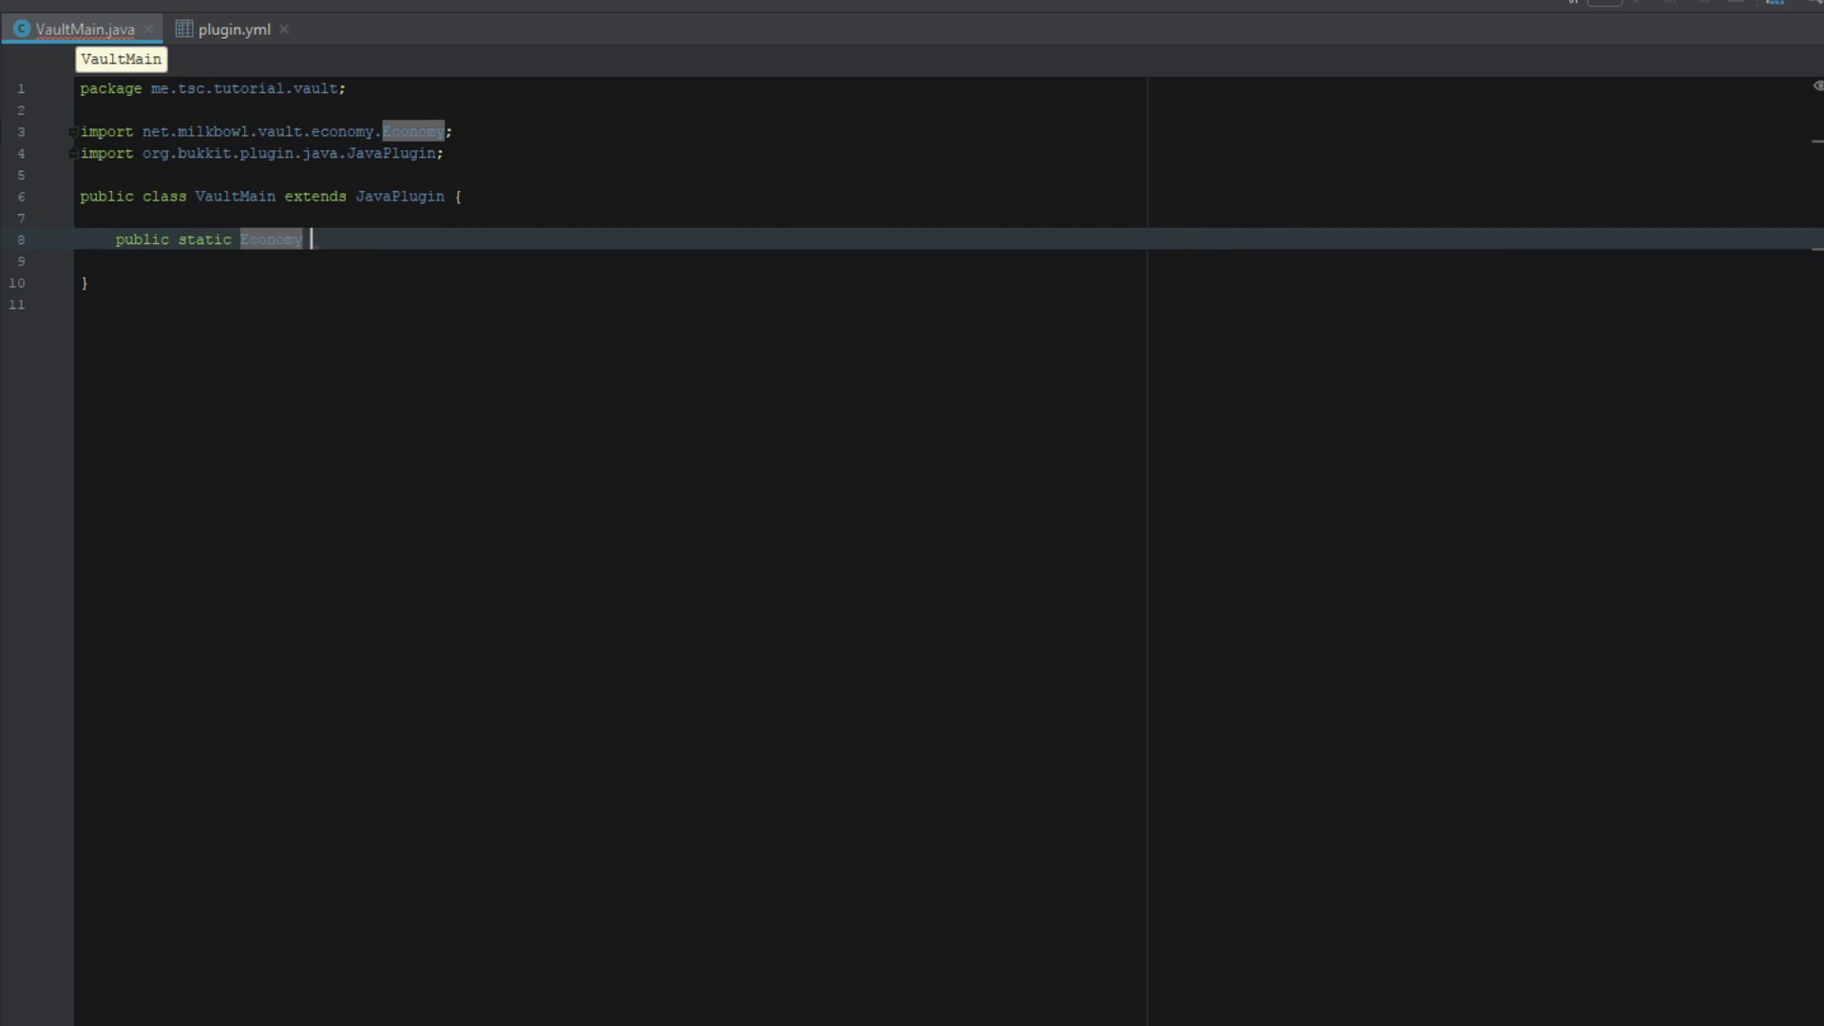
text(economy;)
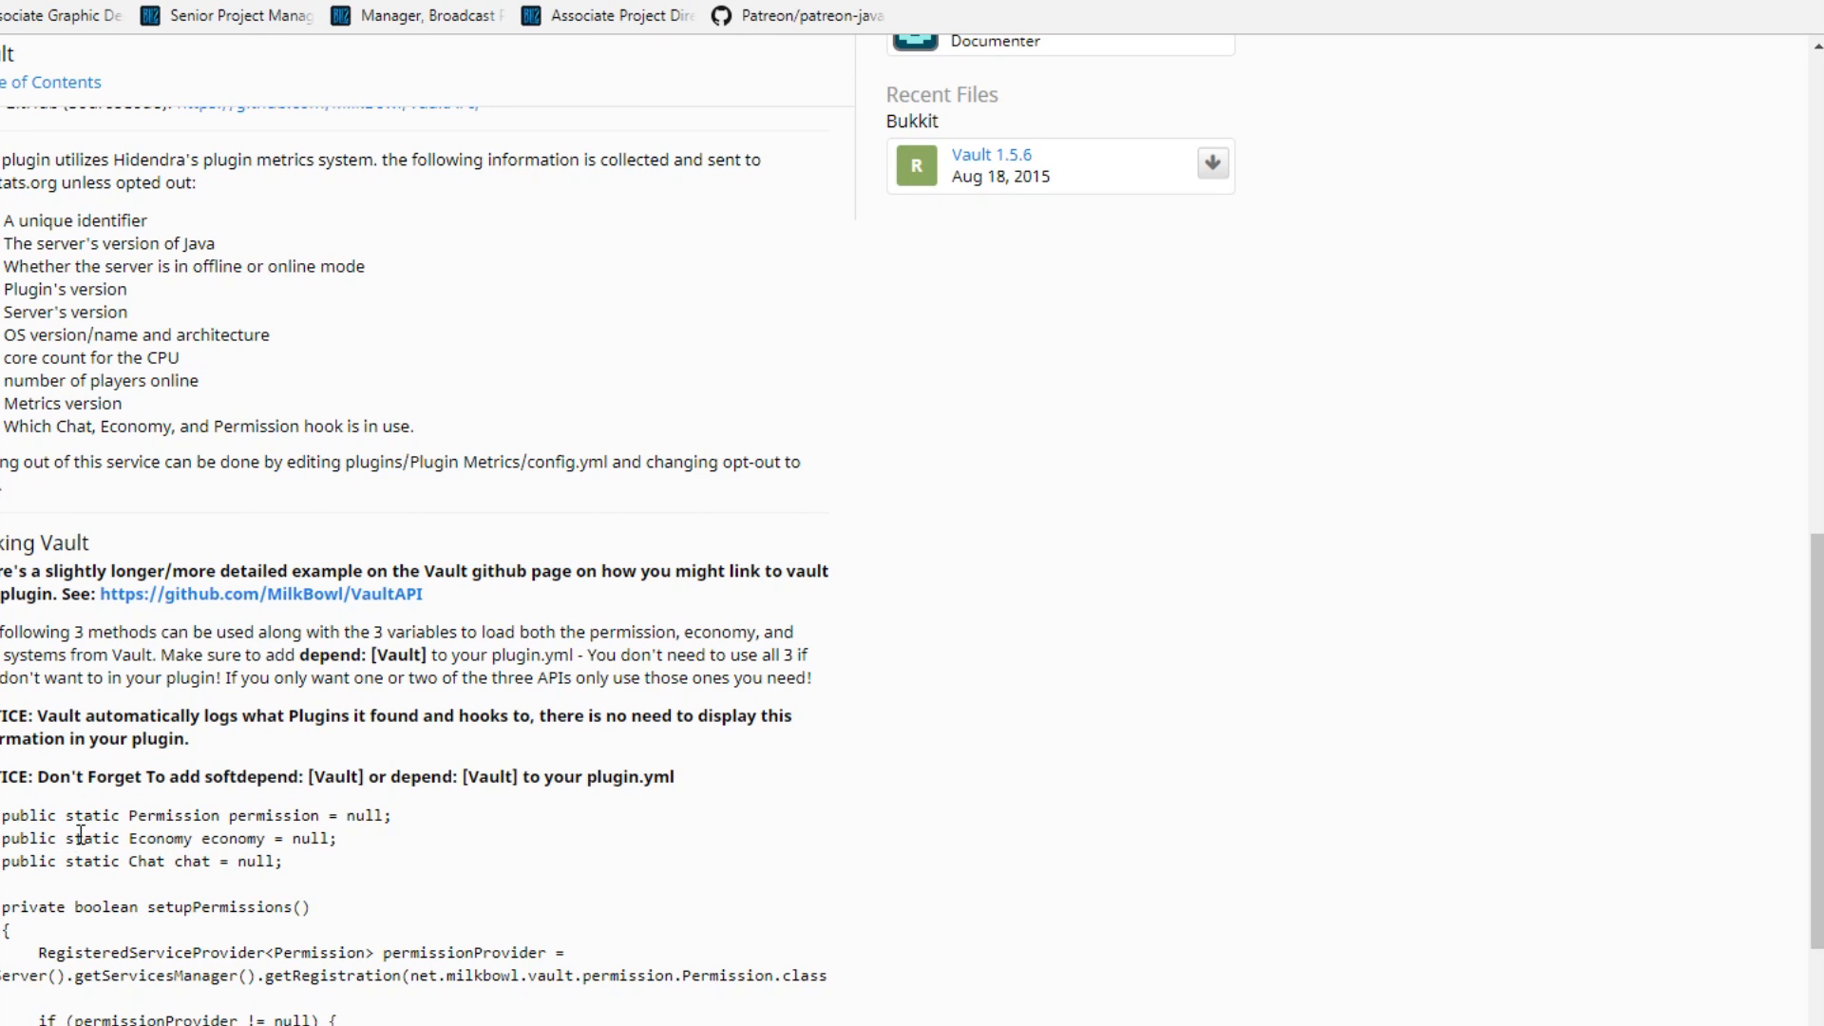
Step: Select the 'public static Economy economy = null;' example line and scroll to setupEconomy()
triple_click(163, 838)
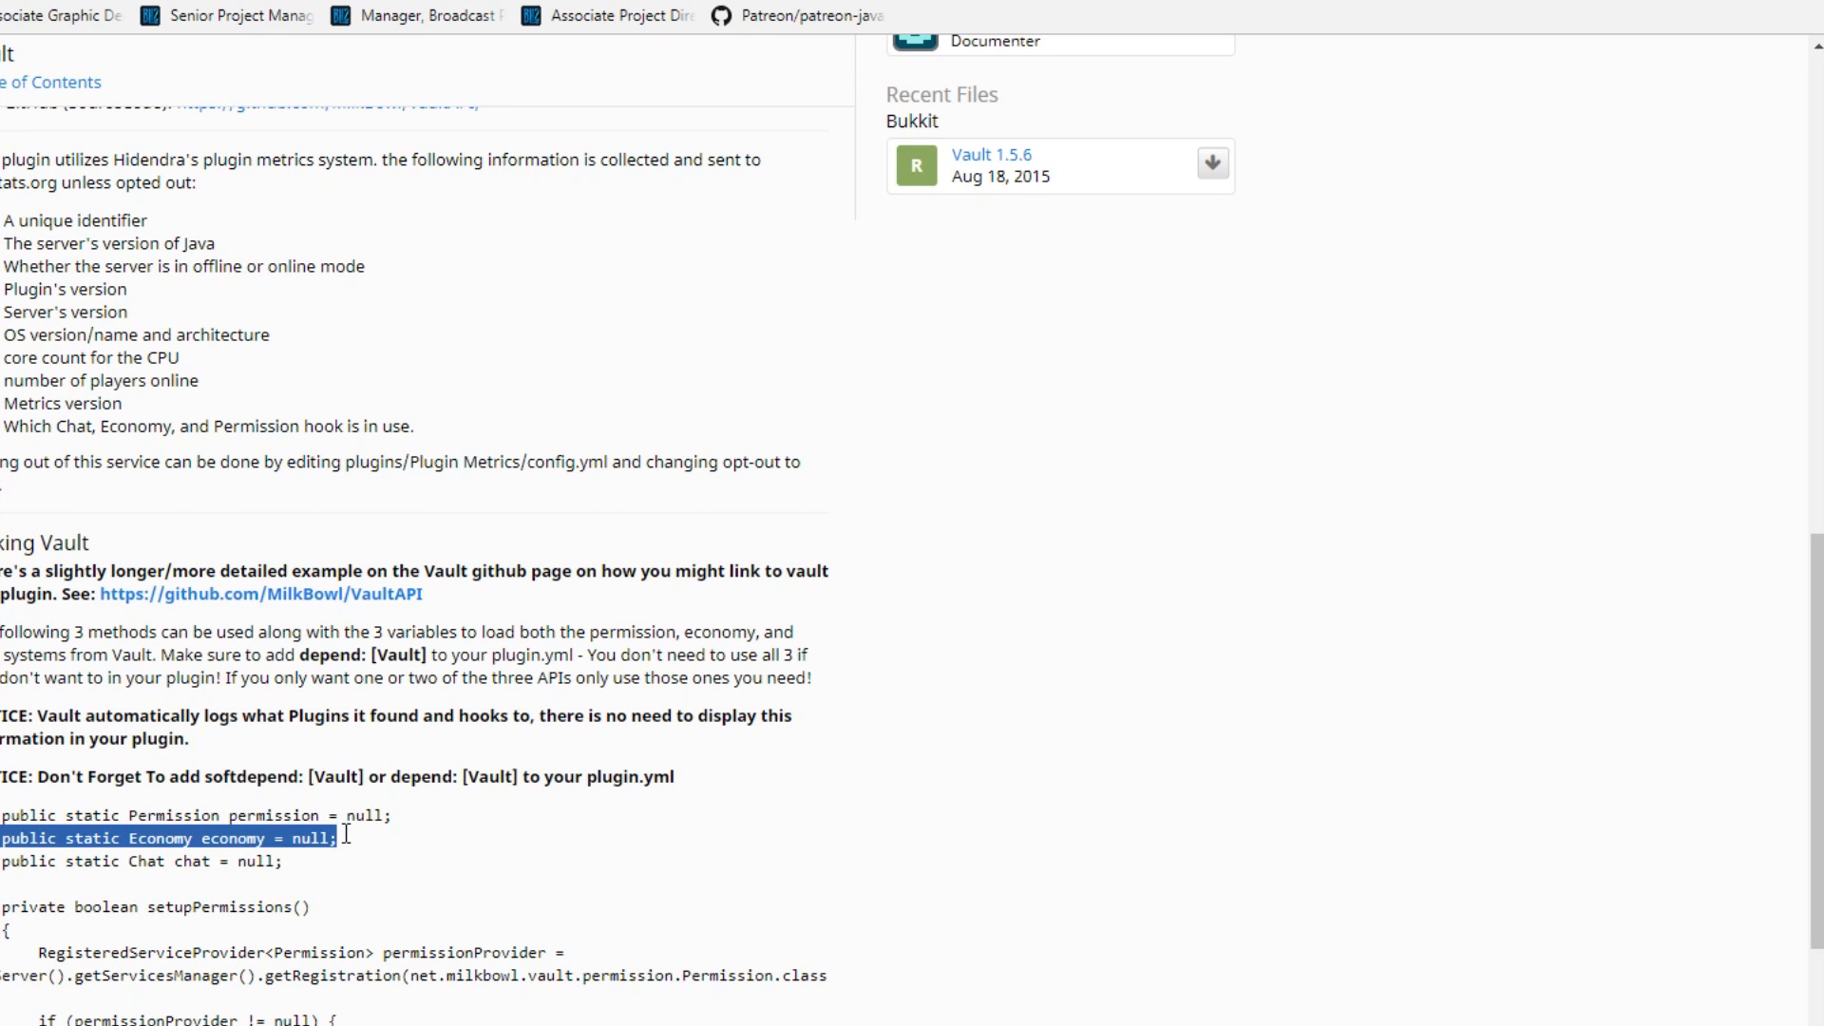
scroll(down, 3)
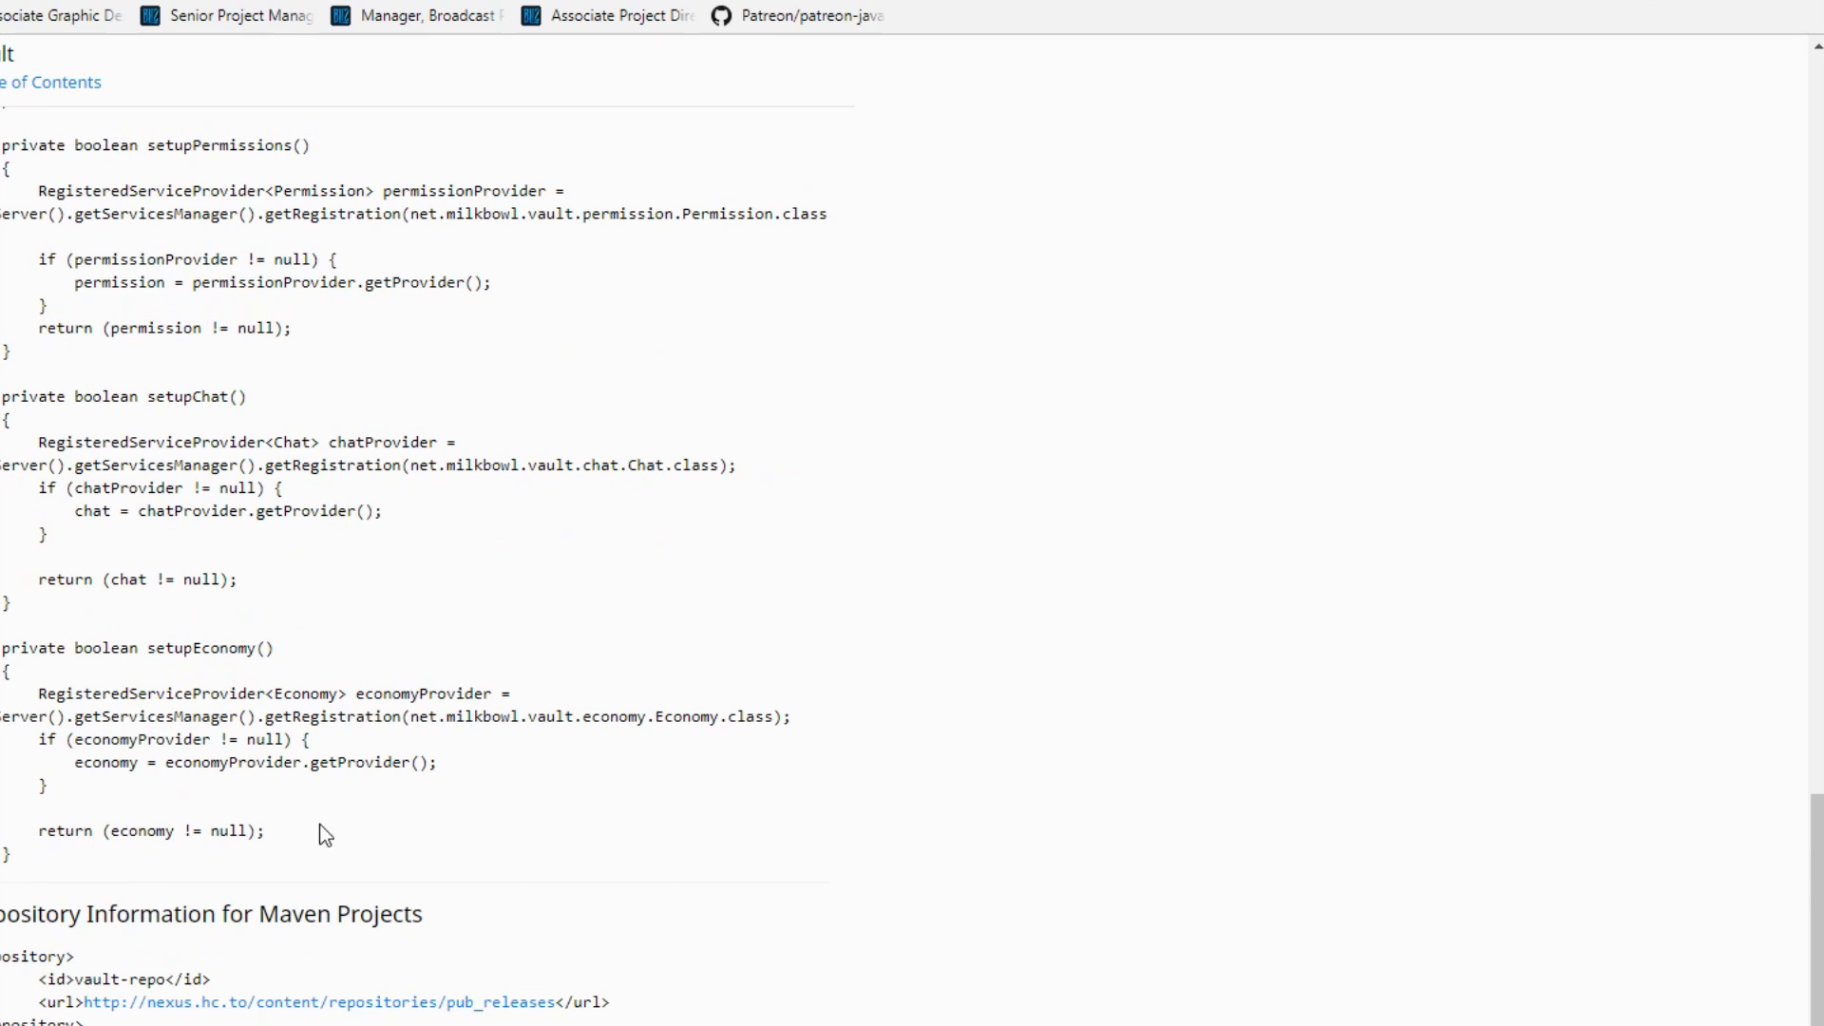
mouse_move(35, 861)
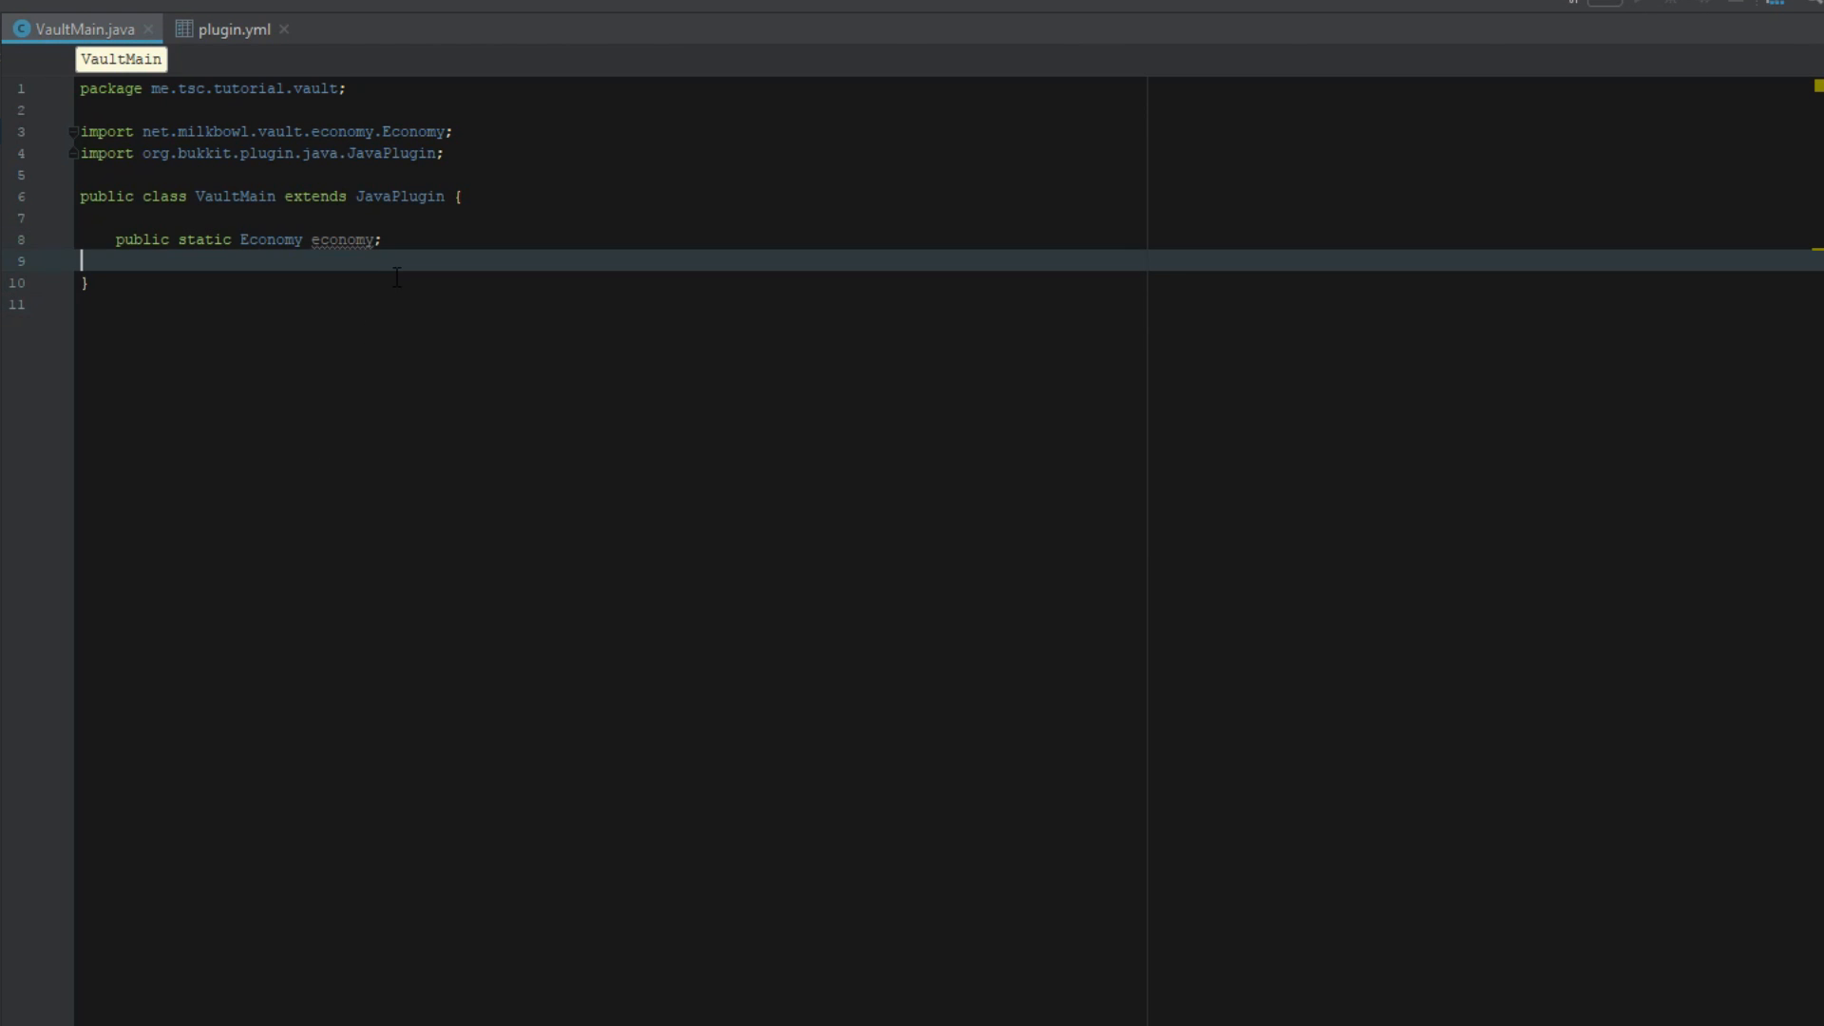
Step: Add setupEconomy() and an onEnable check calling Bukkit.shutdown() when it fails, then reformat
text(public vio)
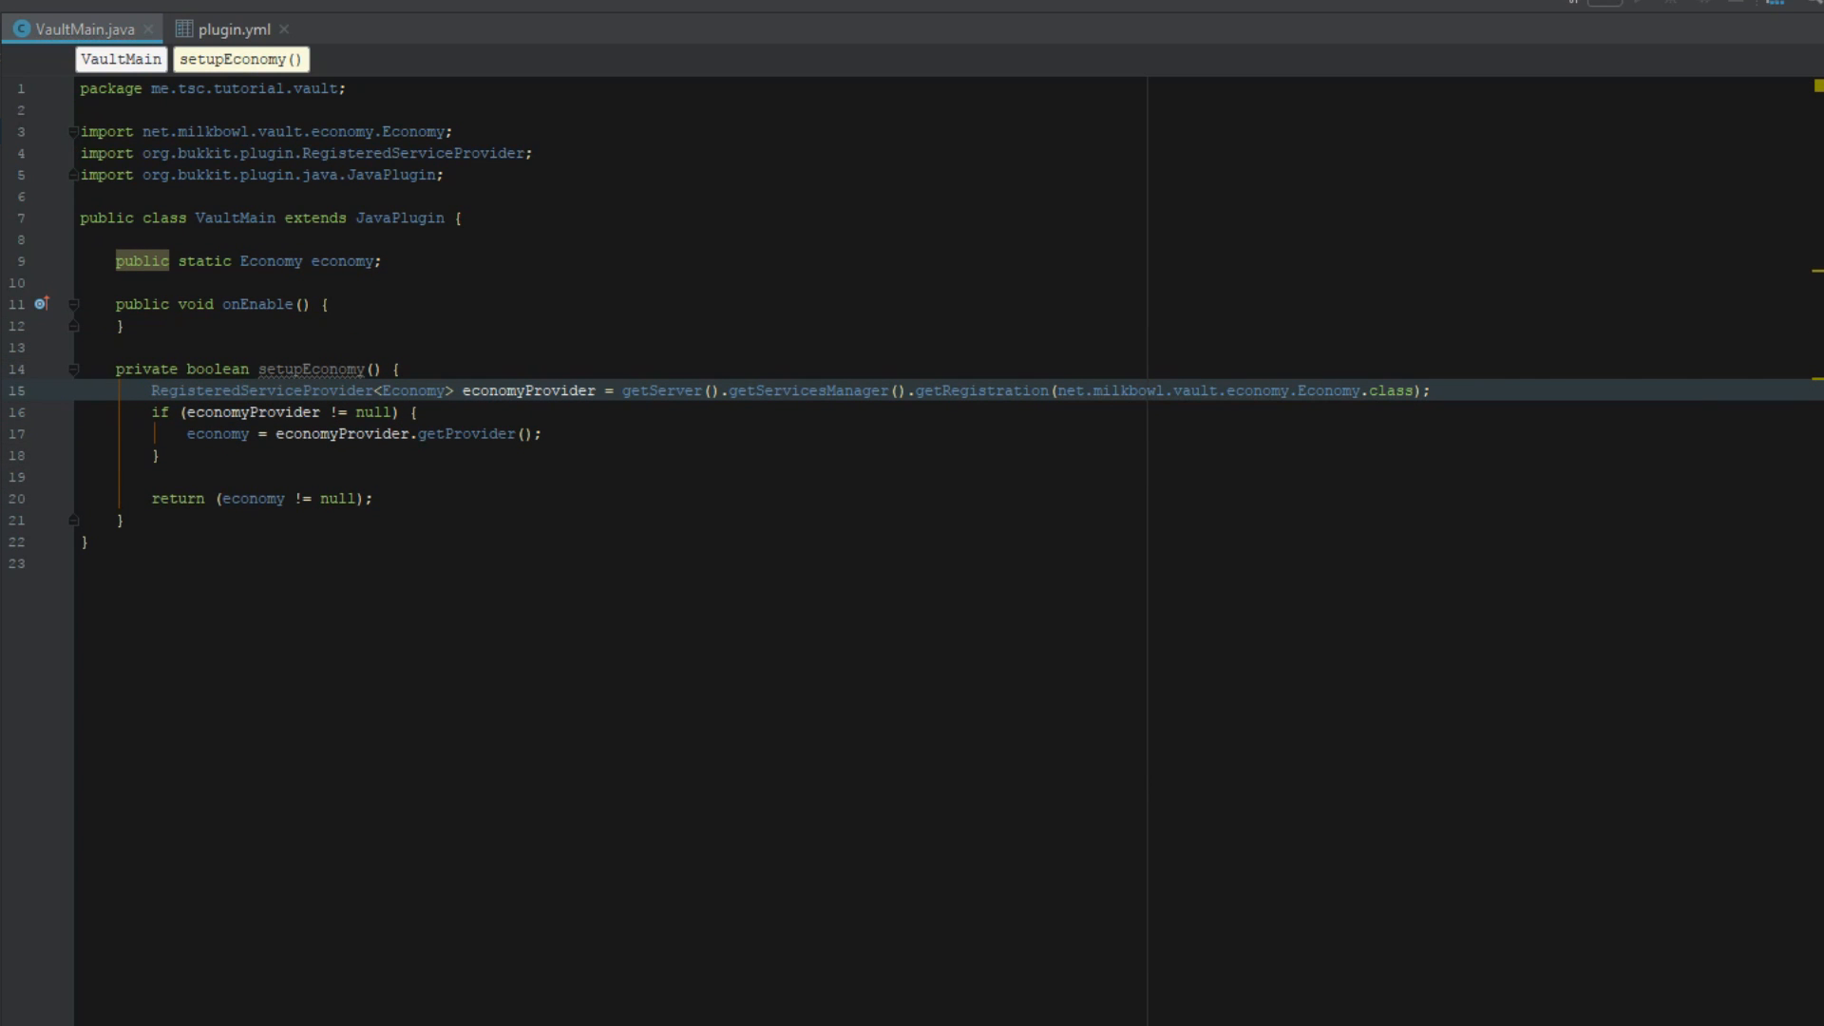
click(330, 304)
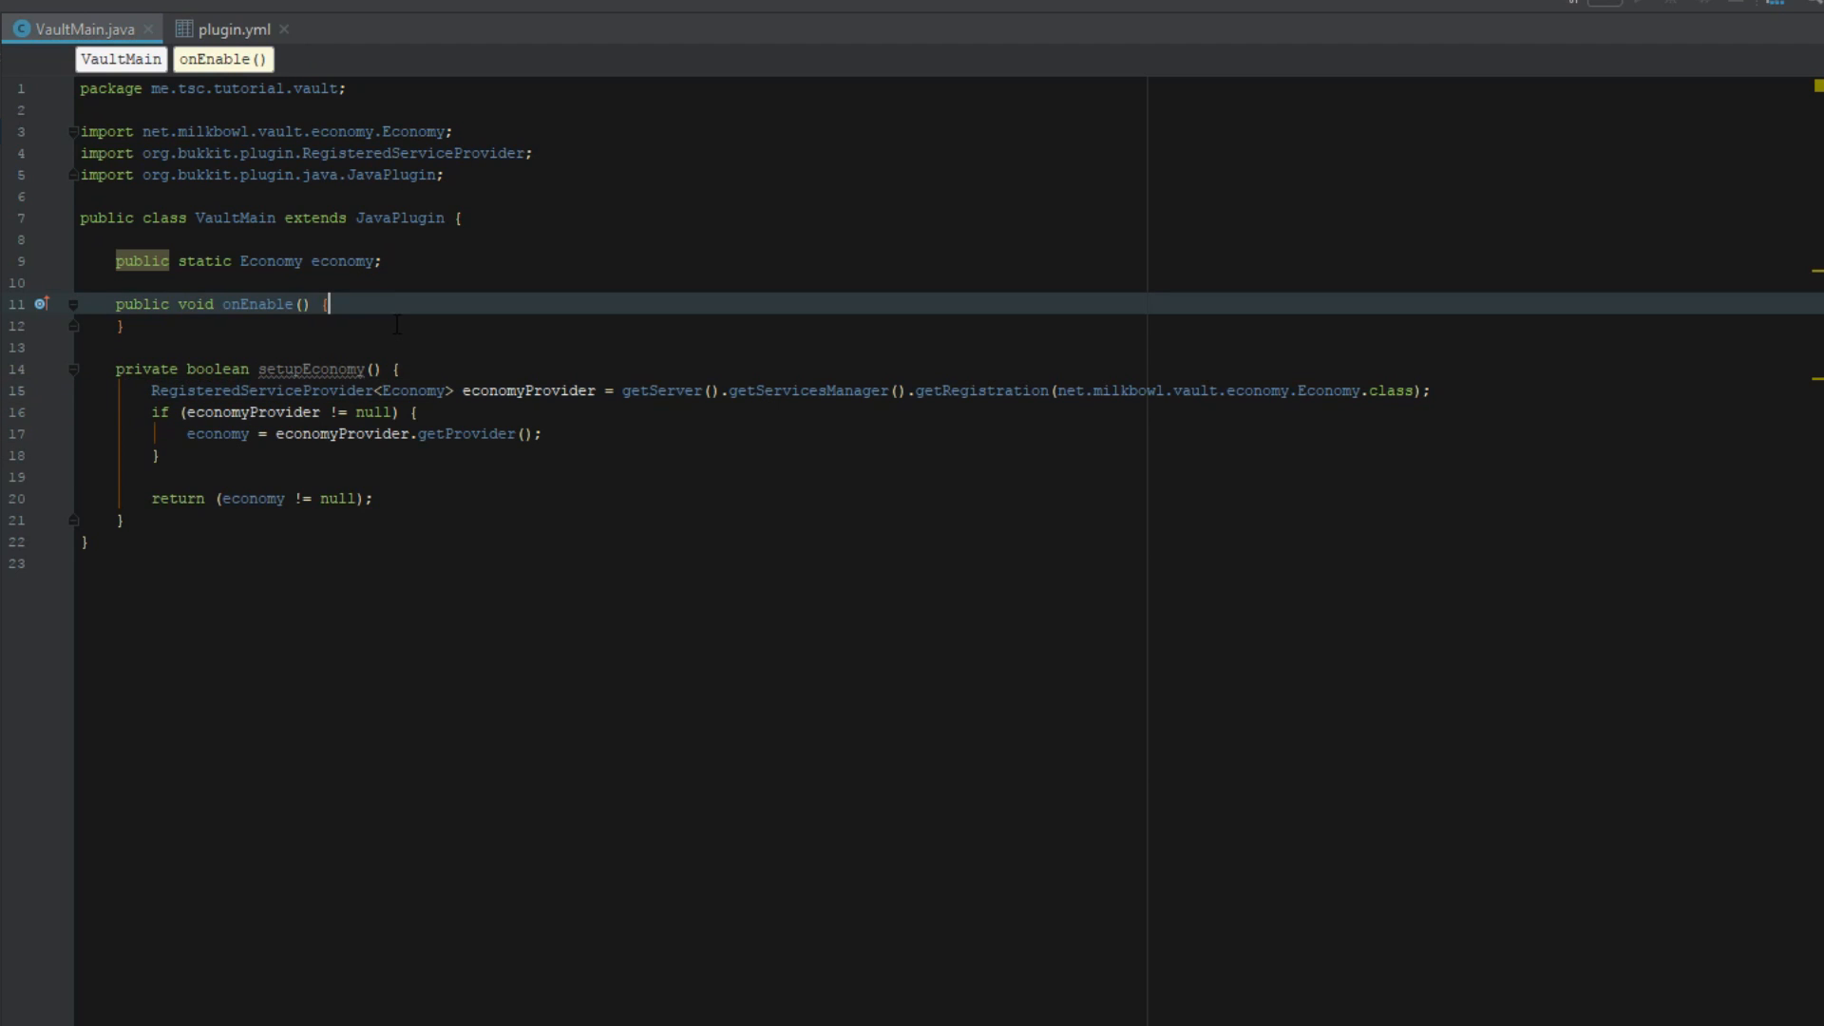
key(enter)
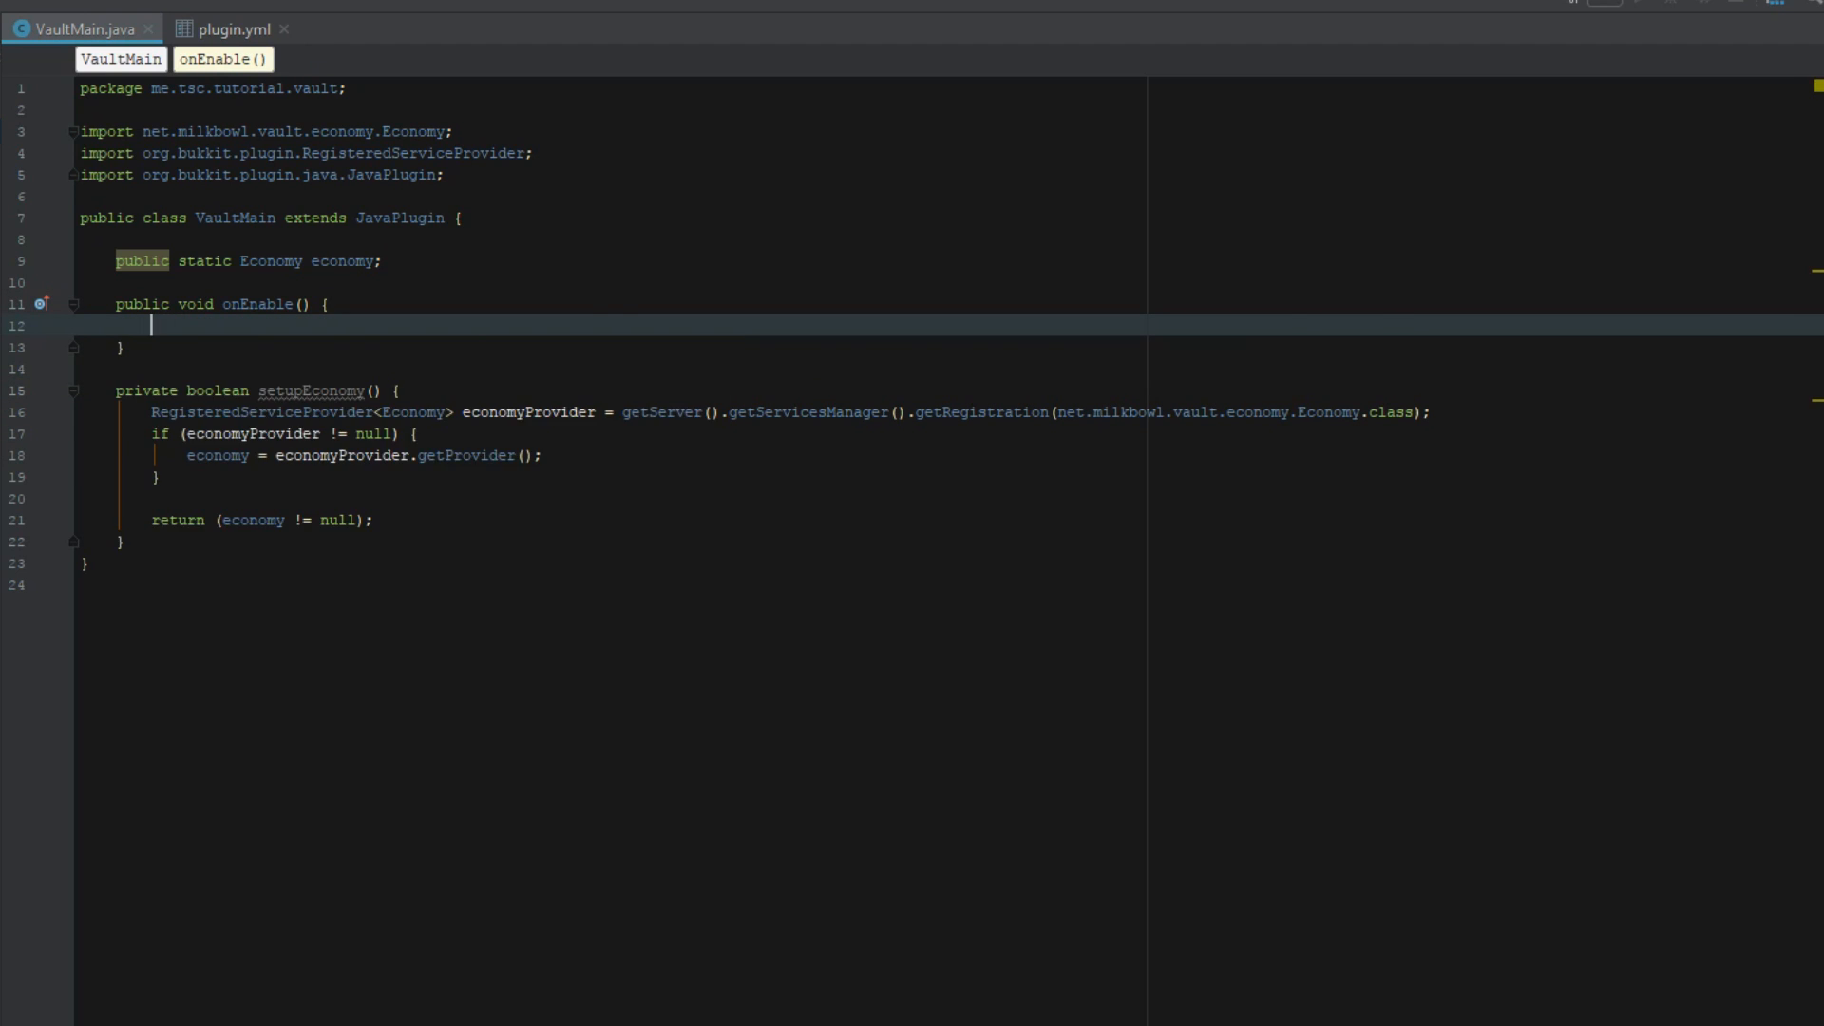
text(if ()
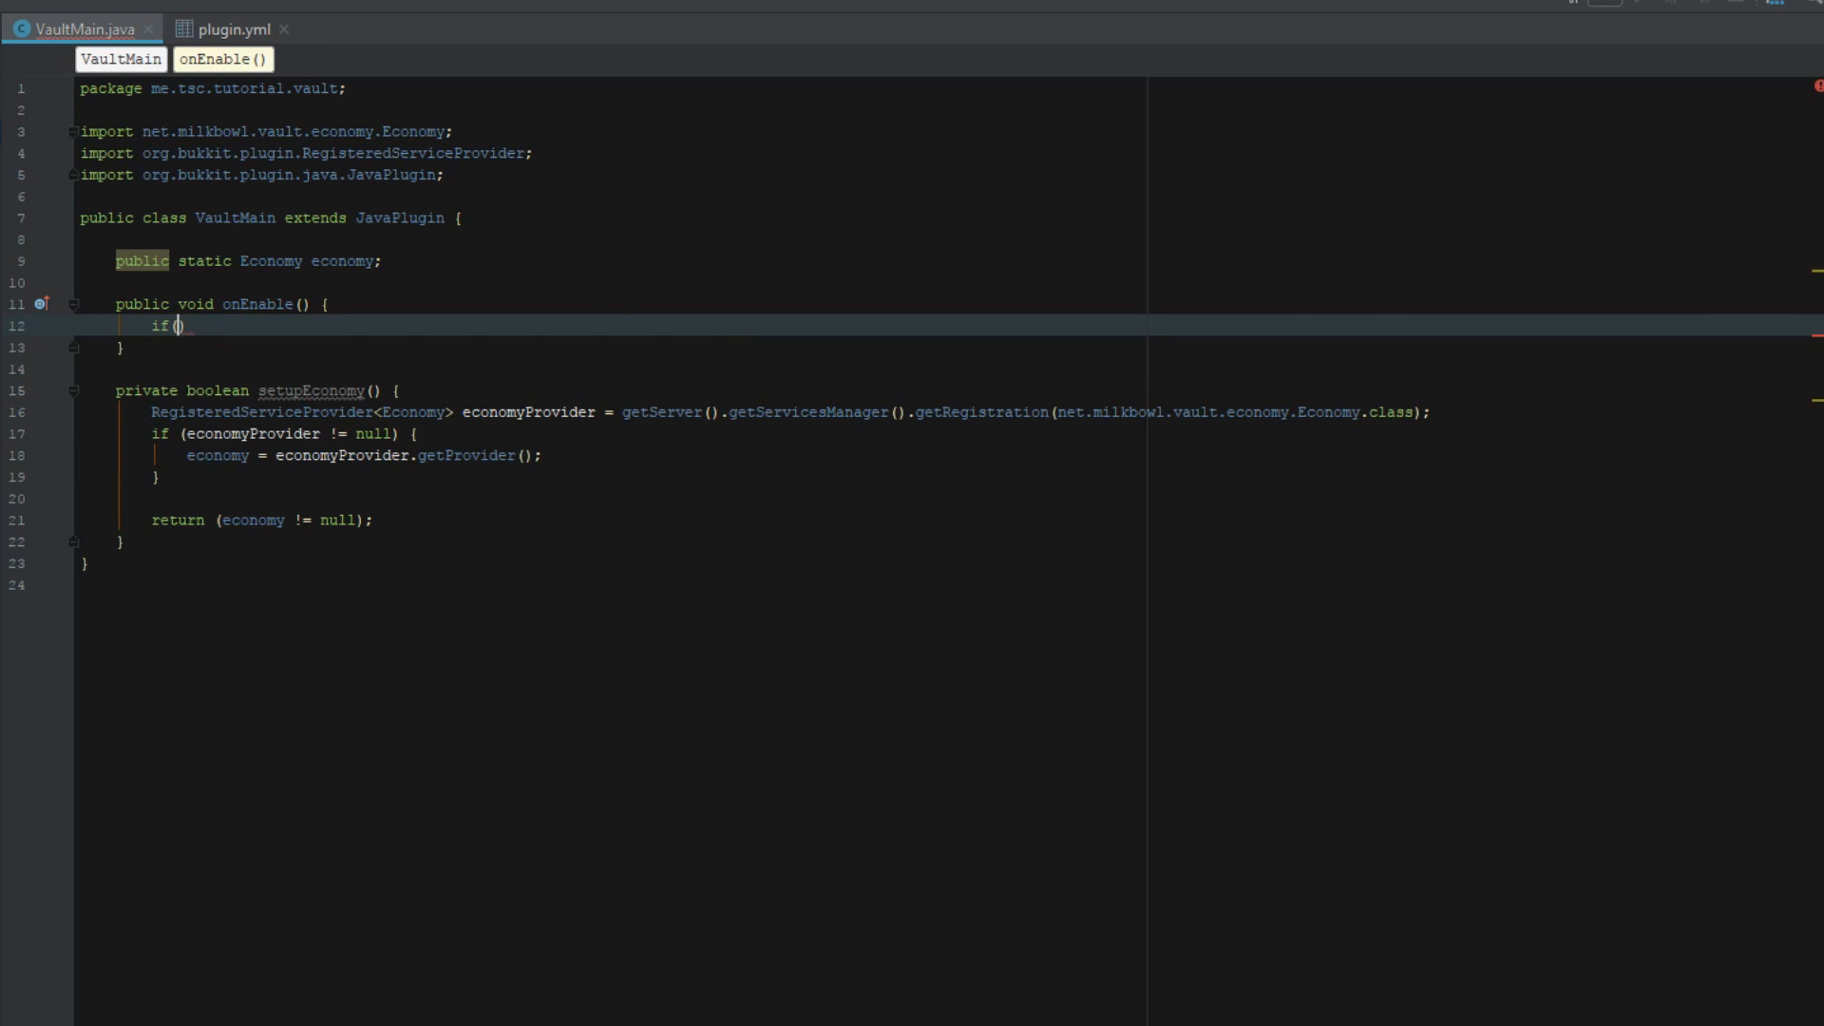
text(!setupEconomy())
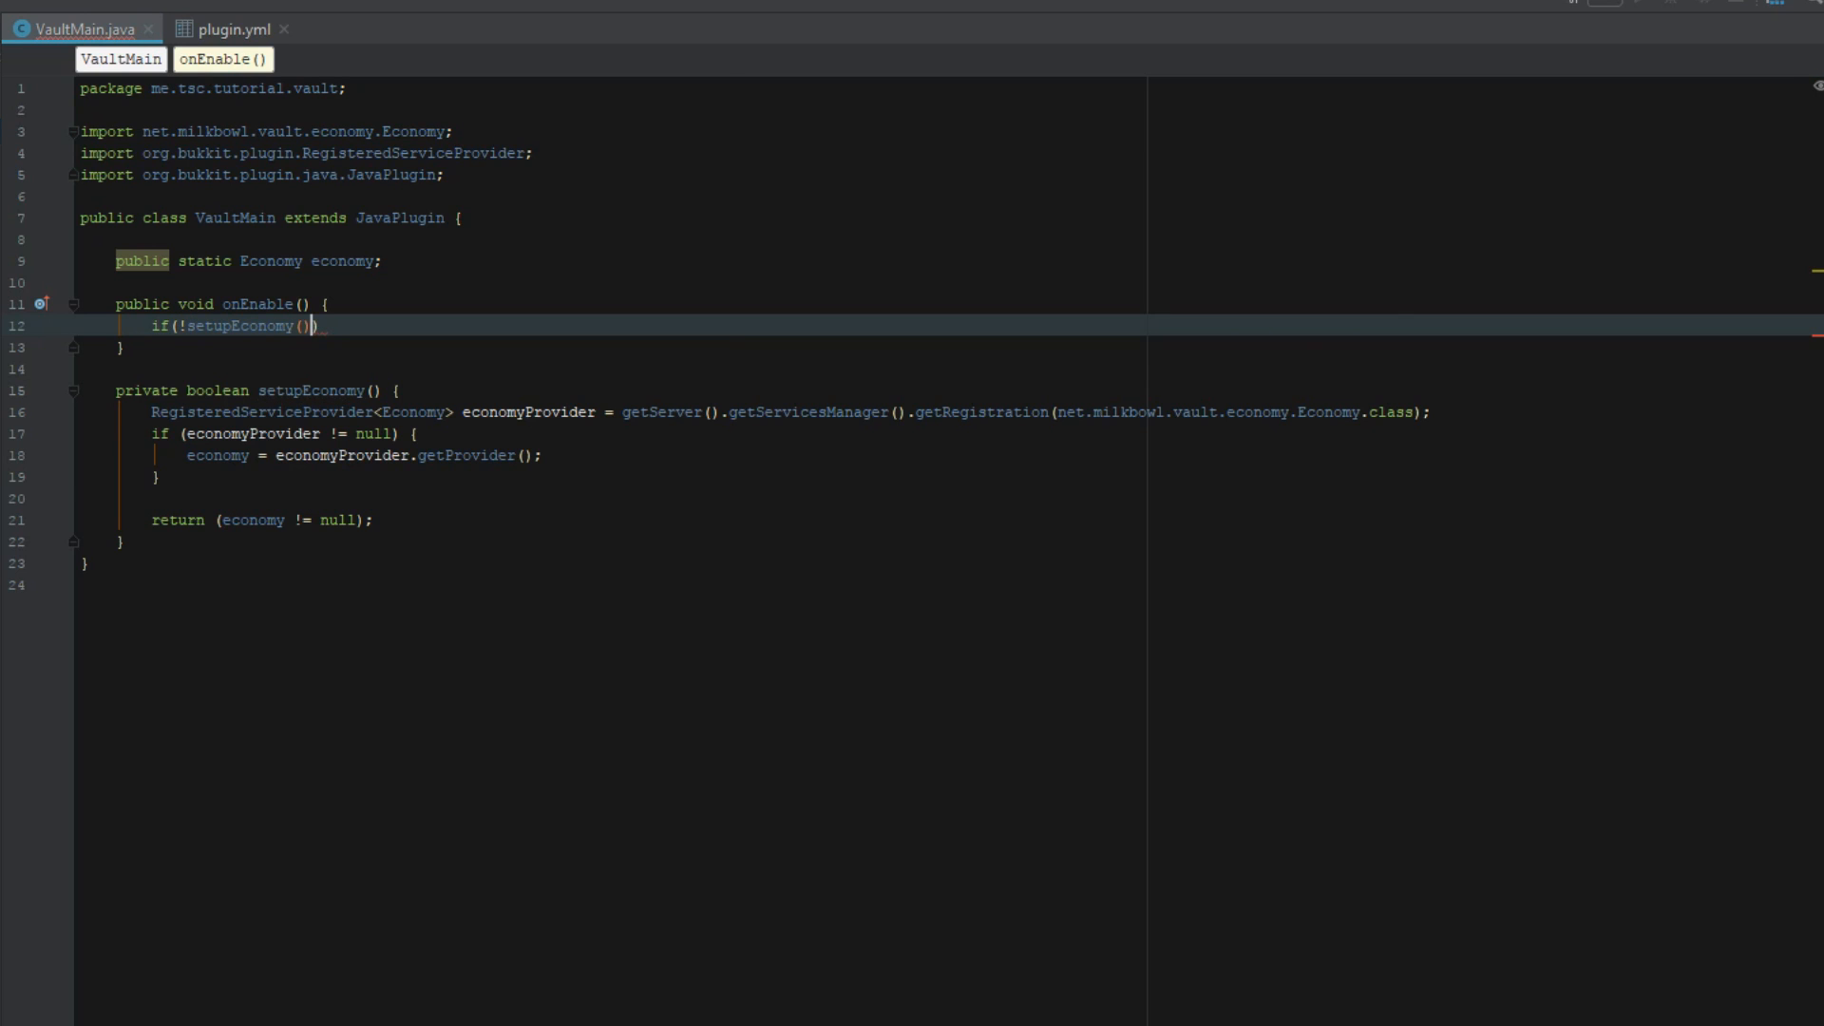
text({)
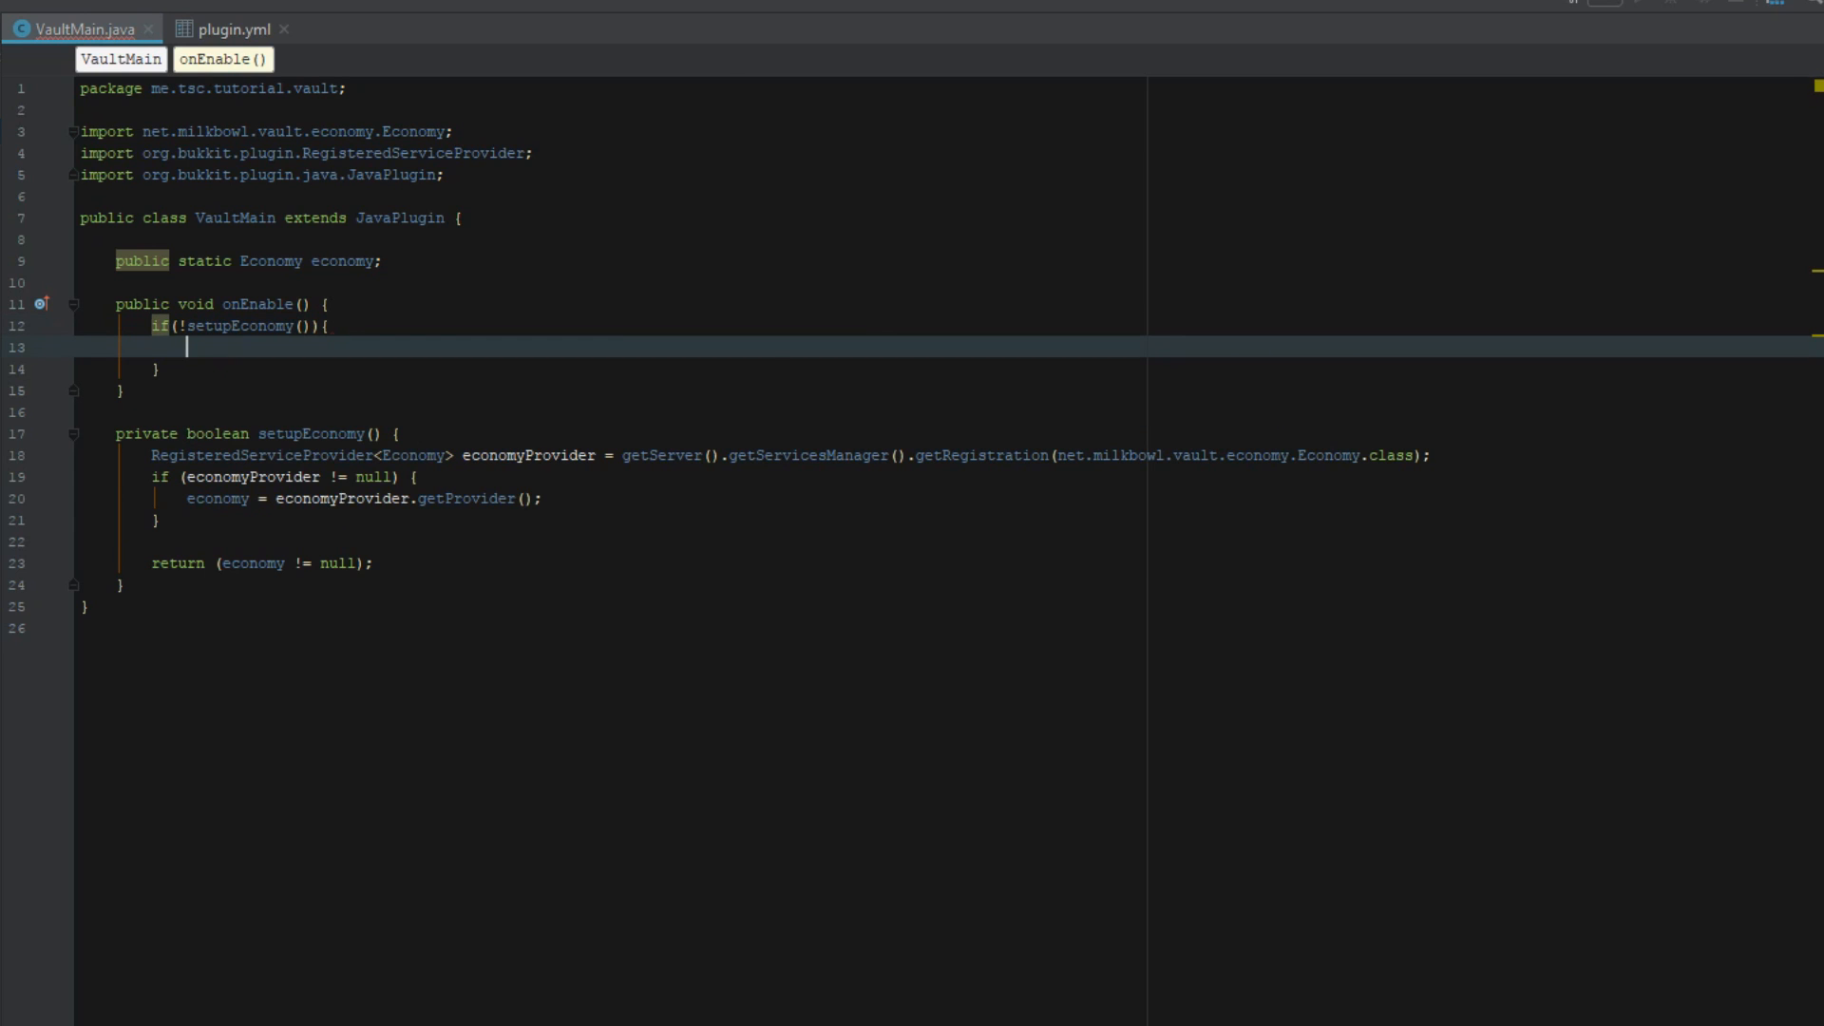
text(Bukkit.shutdown();)
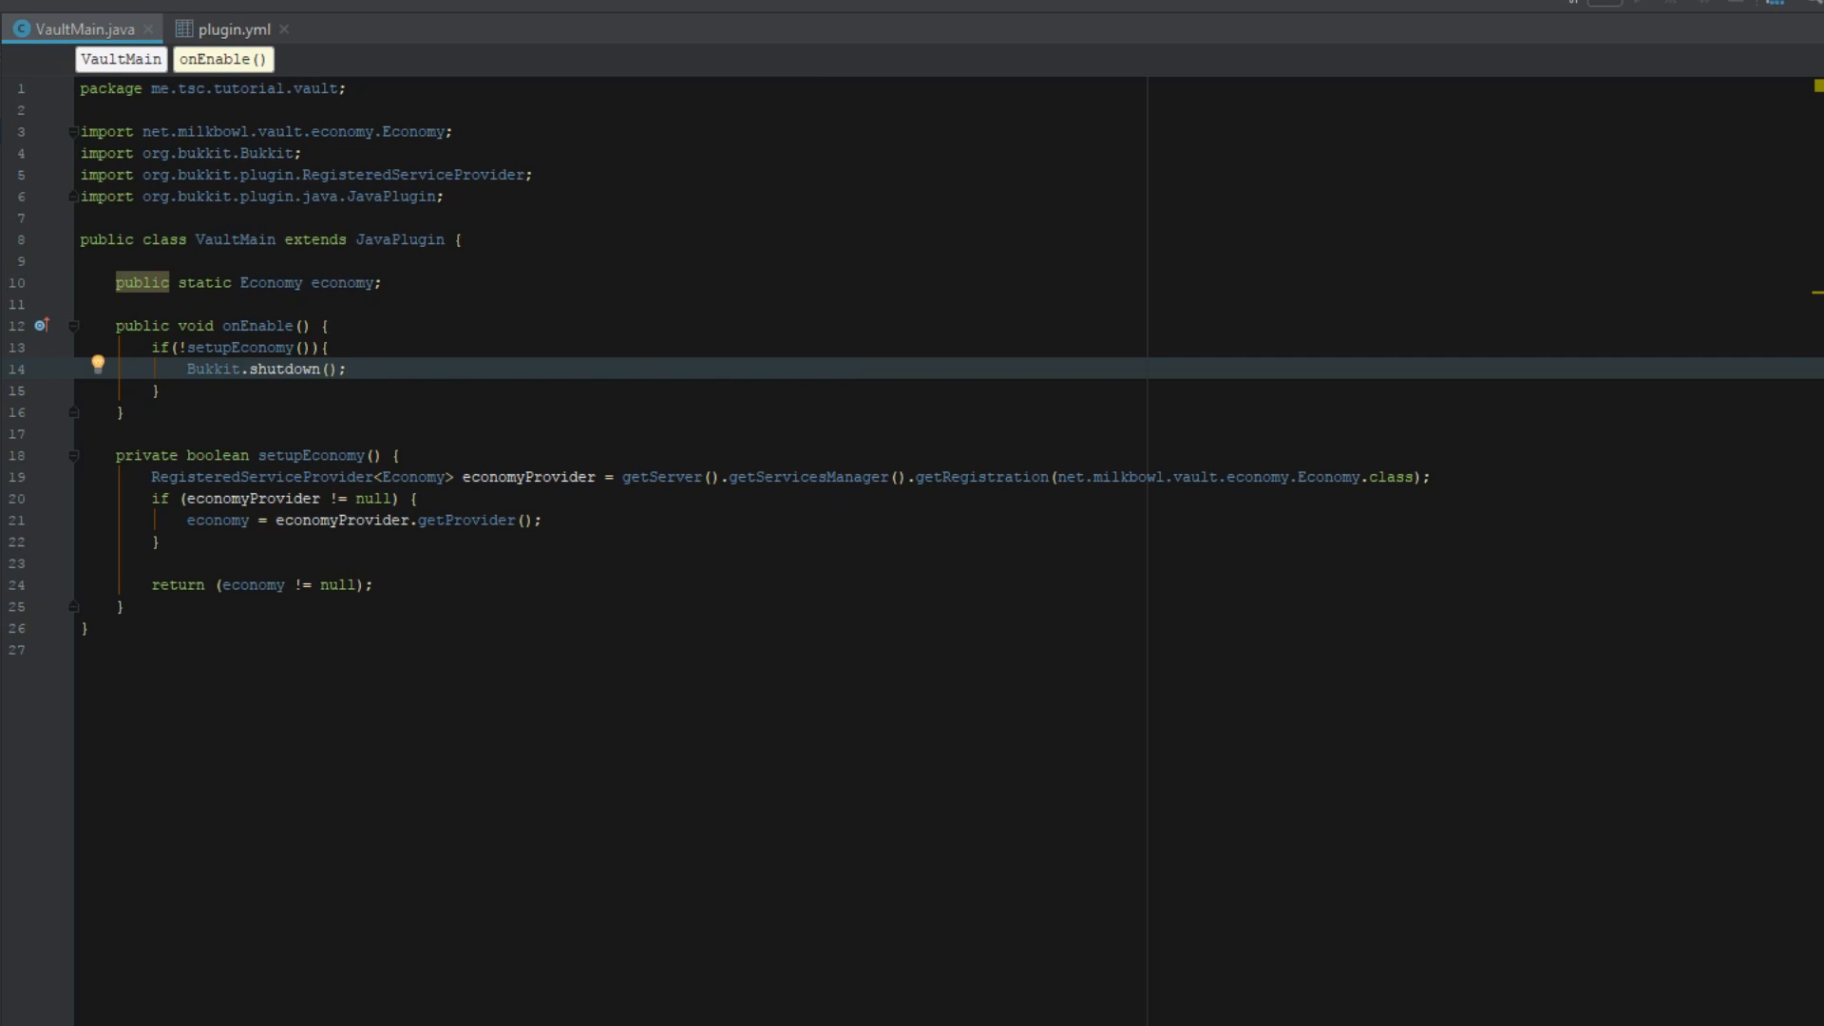
key(ctrl+alt+shift+l)
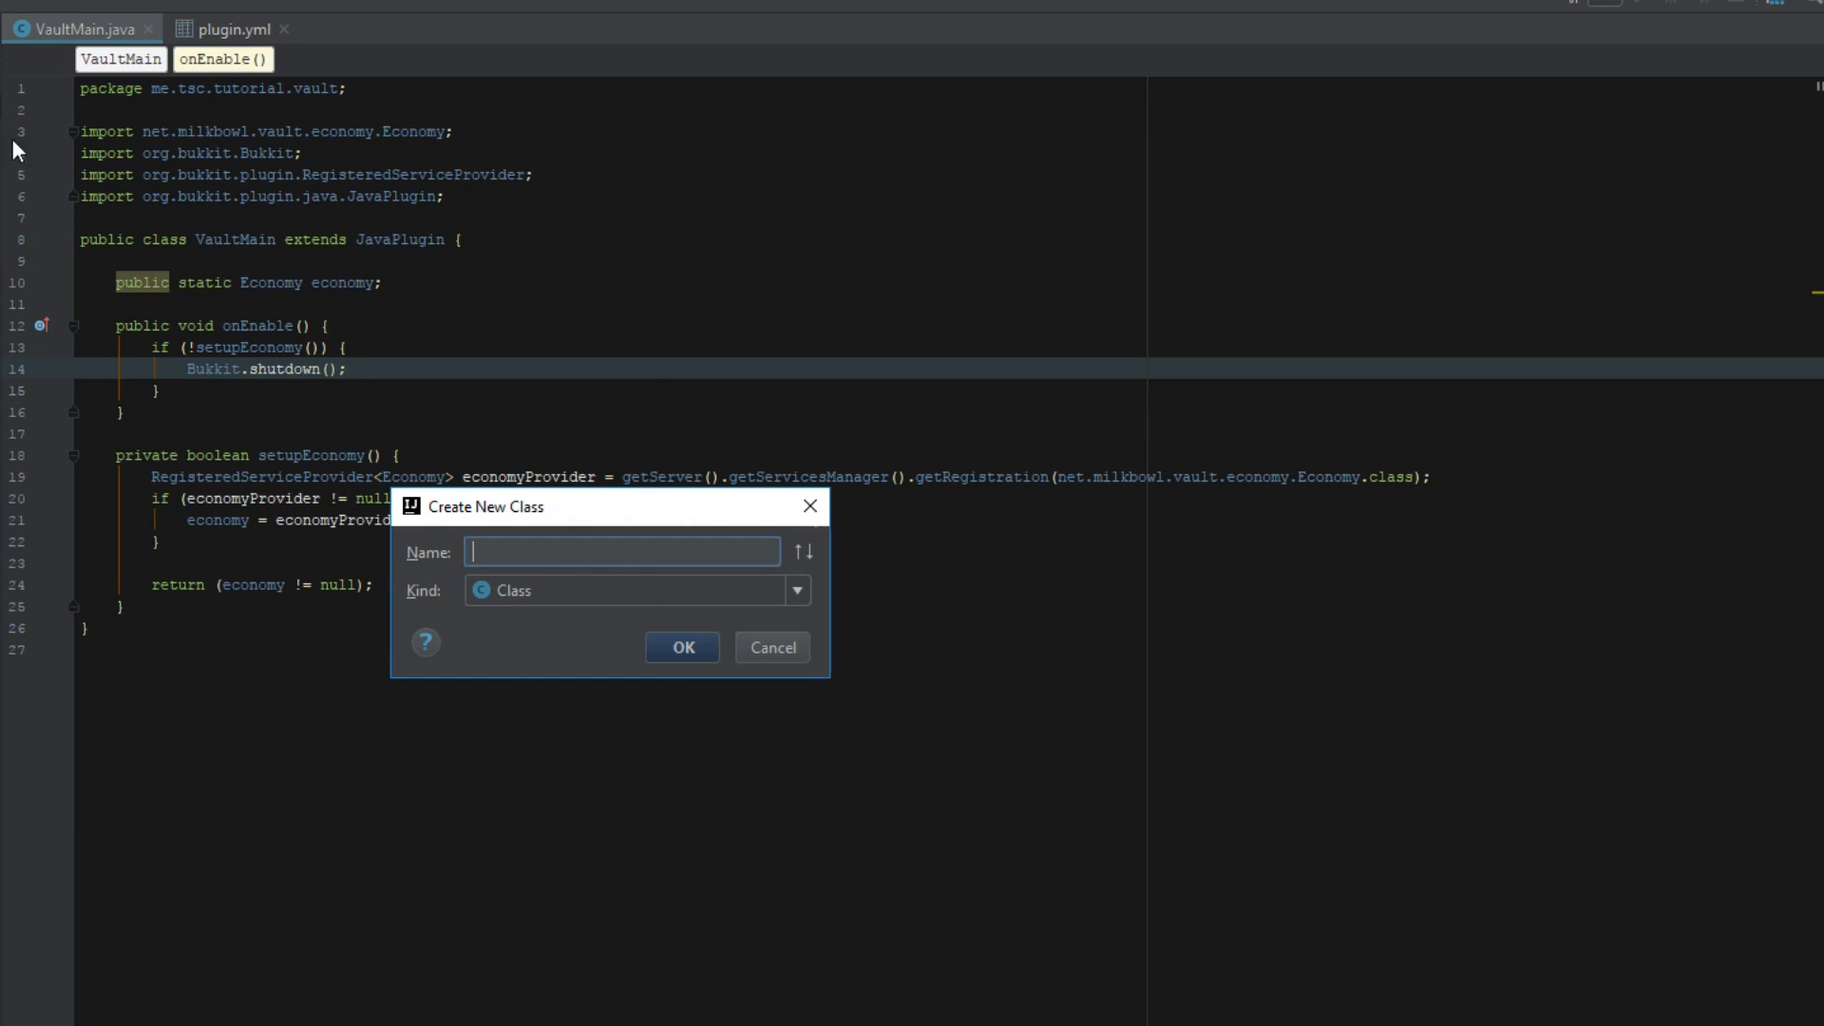
Step: Create a new Java class named EconomyCommands
text(Econom)
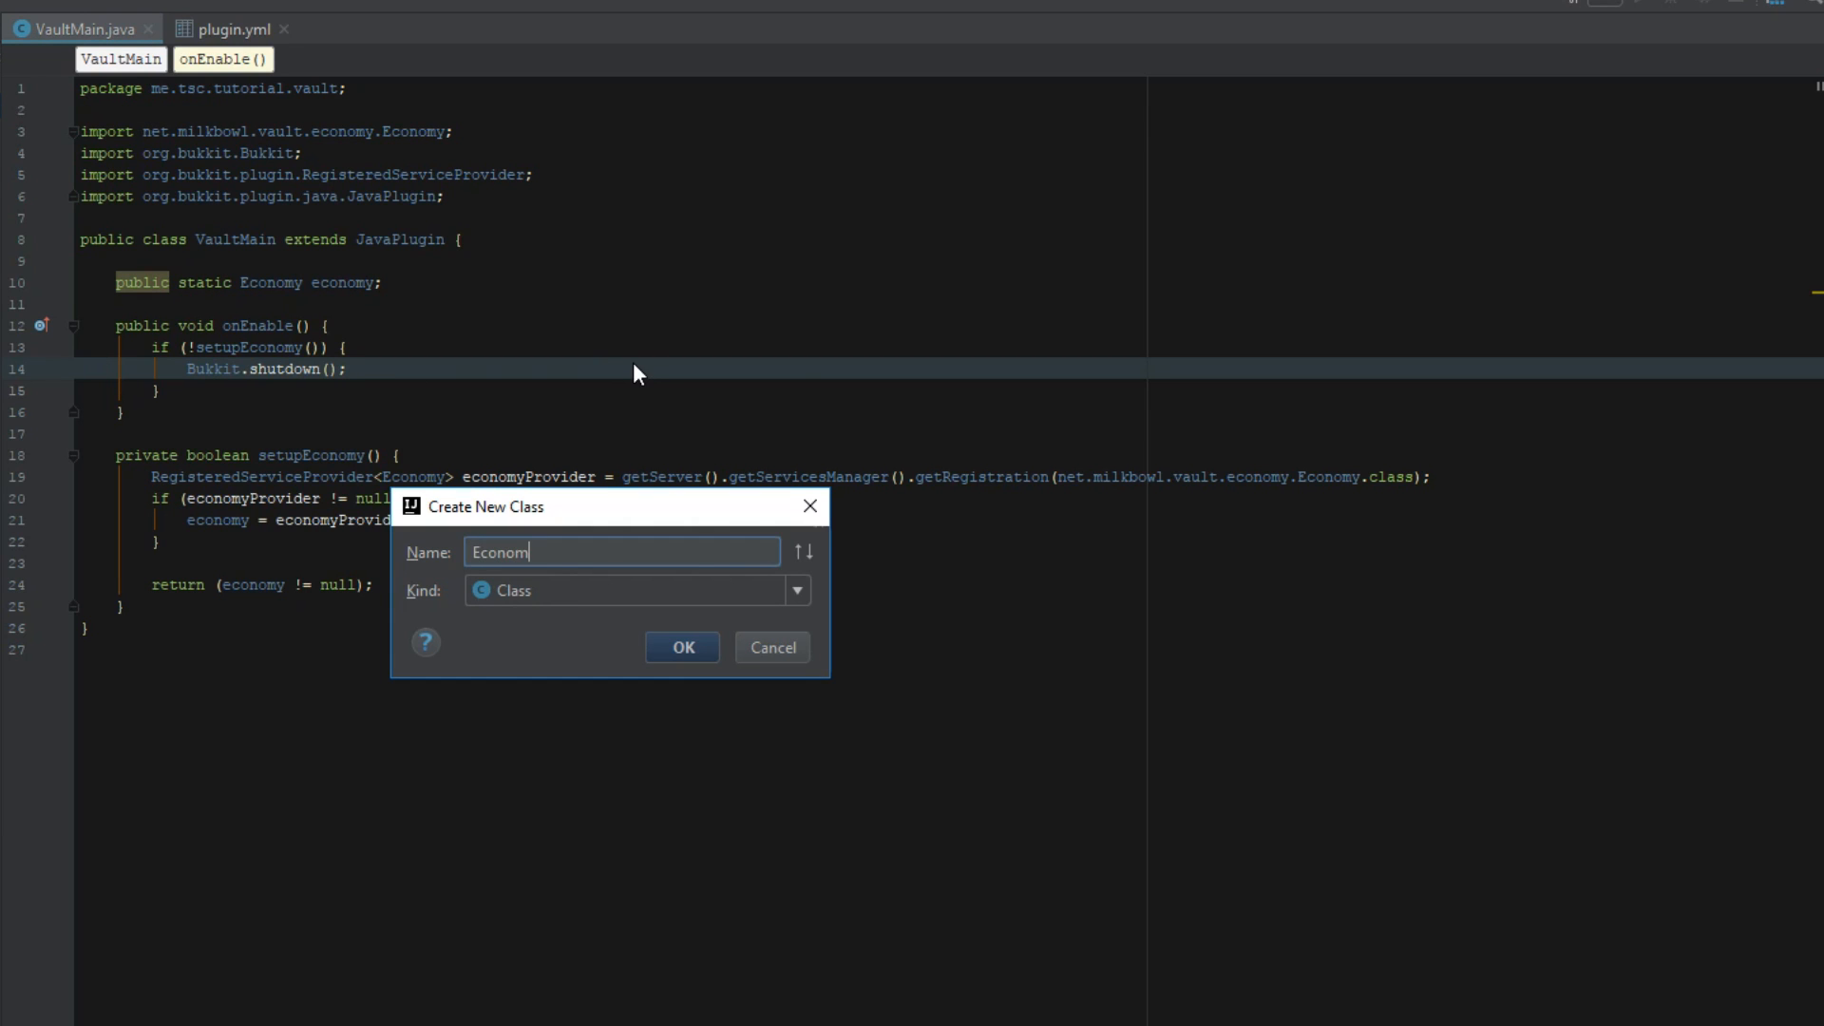
text(C)
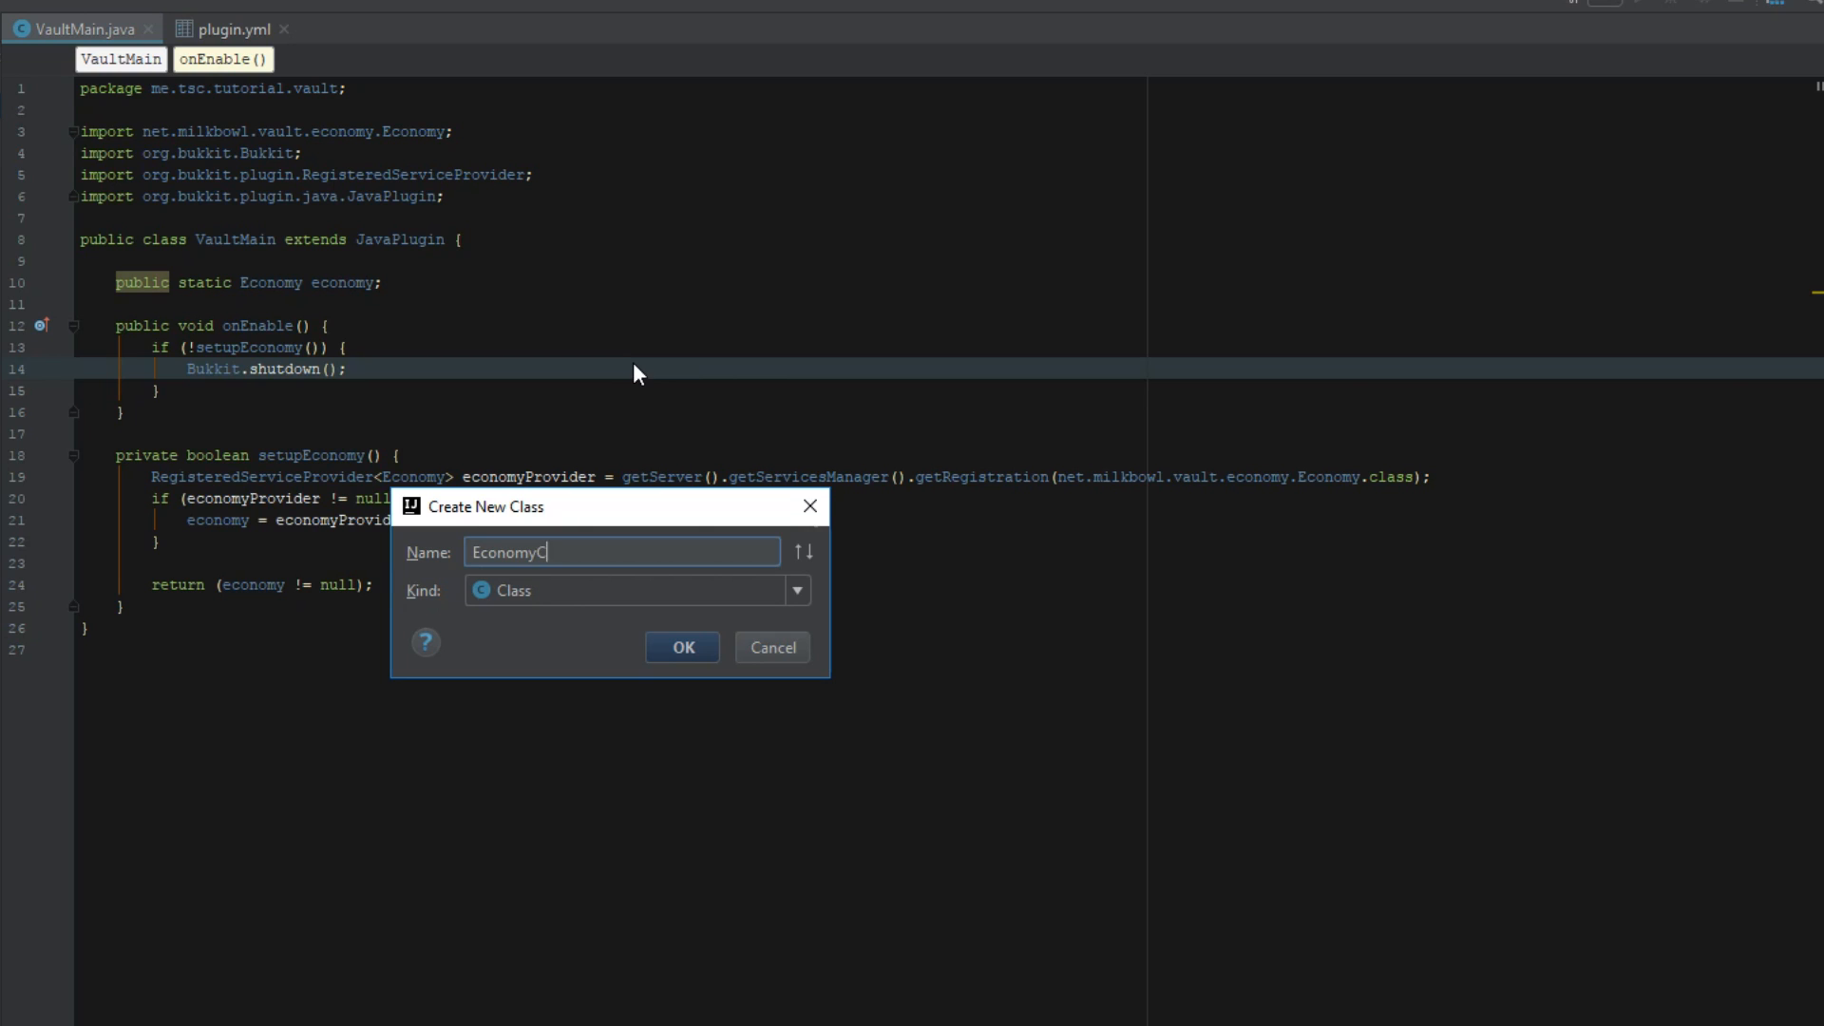
click(682, 647)
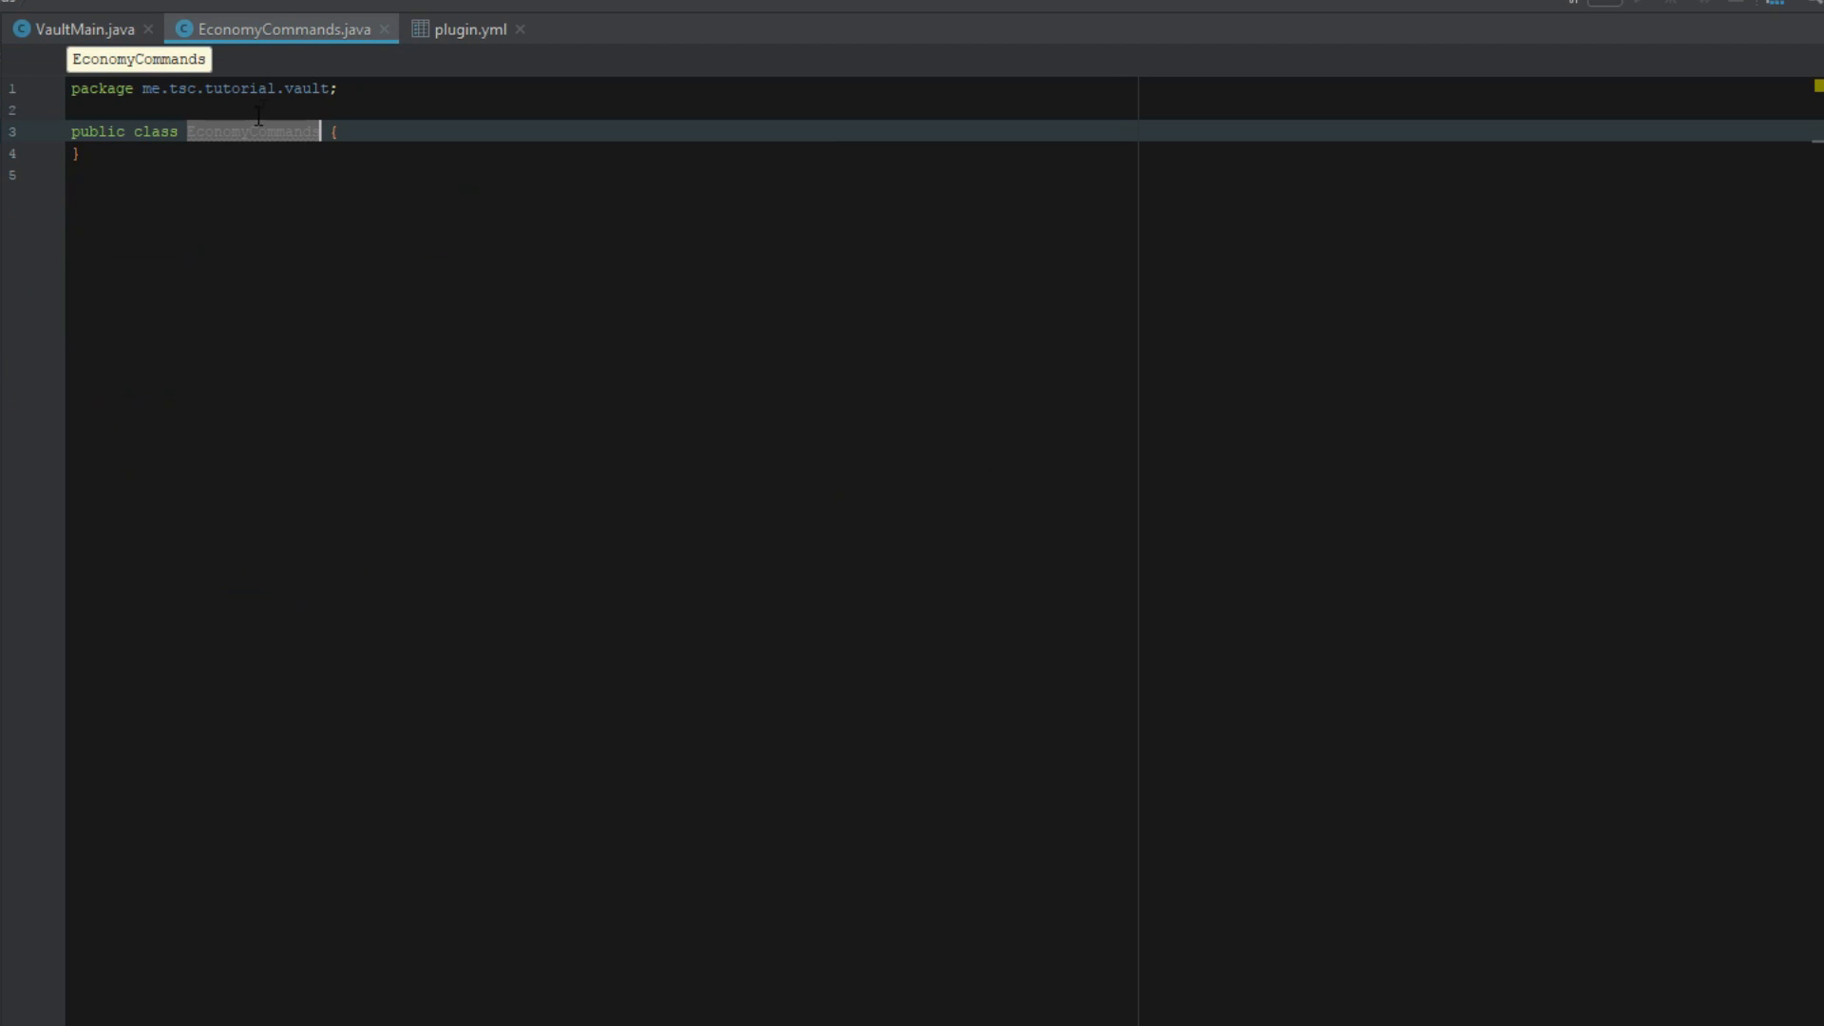
Step: Implement CommandExecutor in EconomyCommands with onCommand(sender, args) returning true
text(implements)
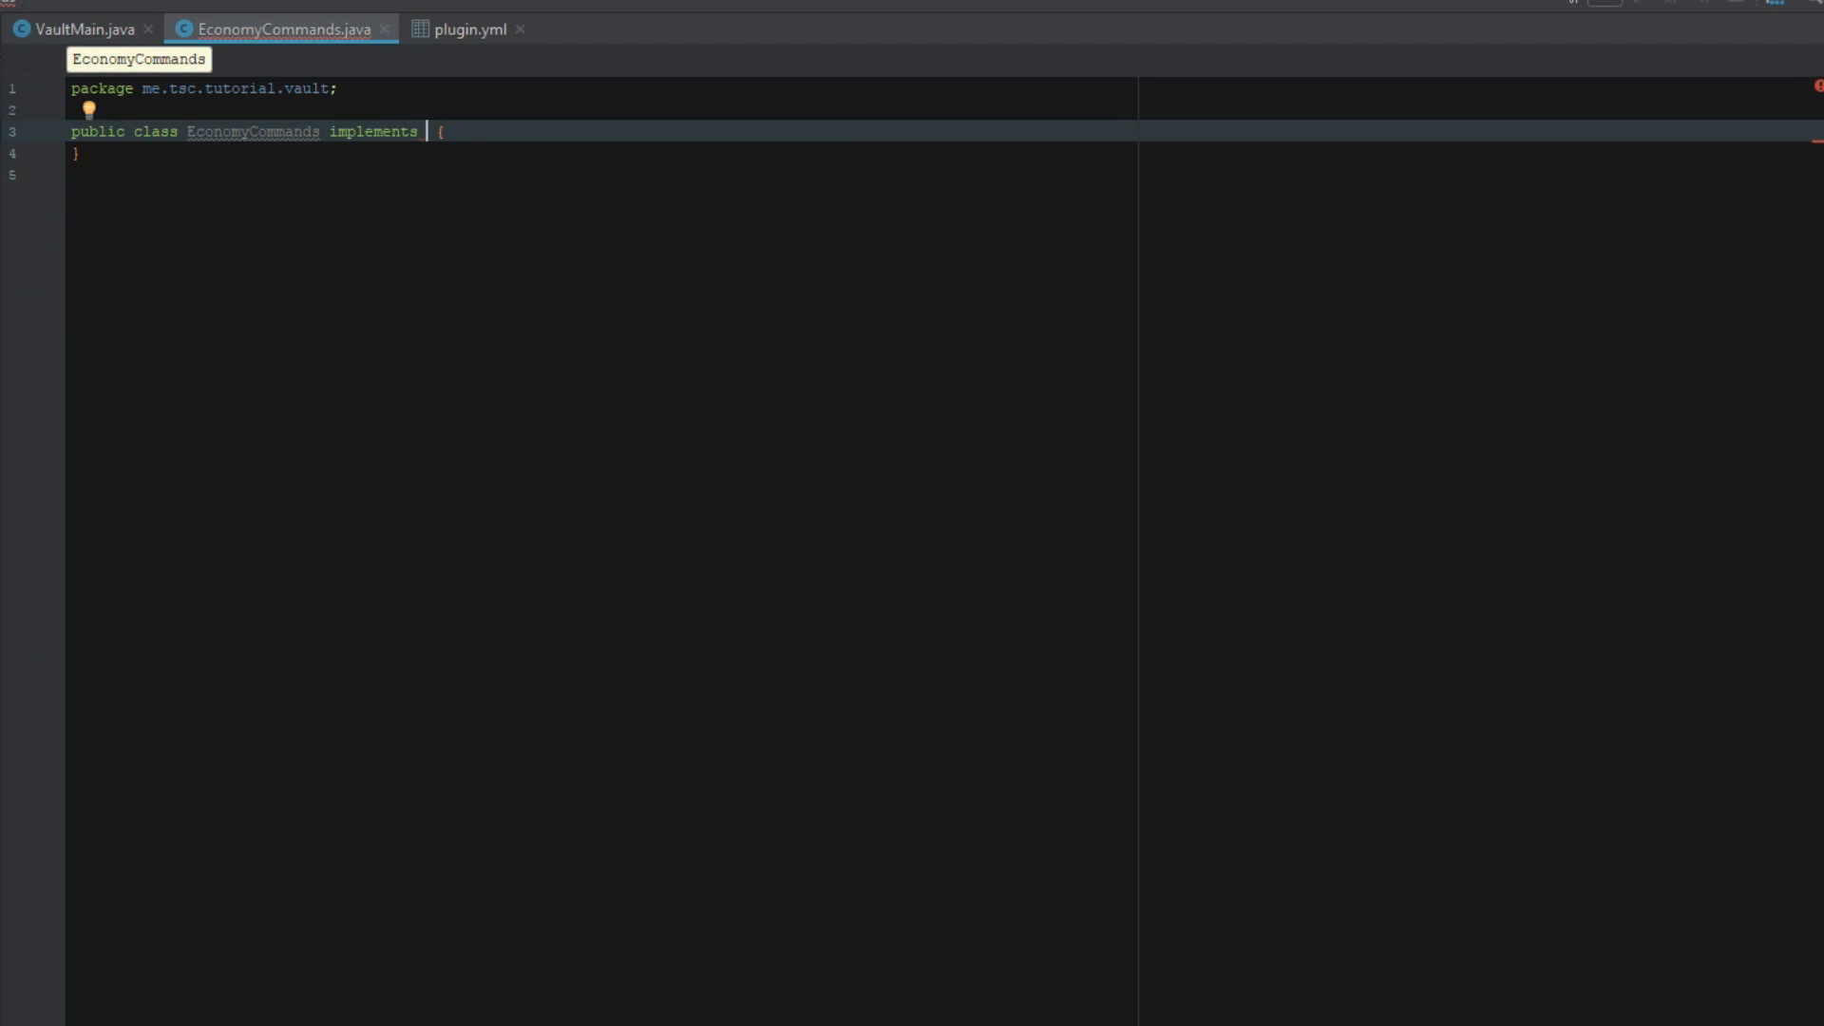
text(Comment)
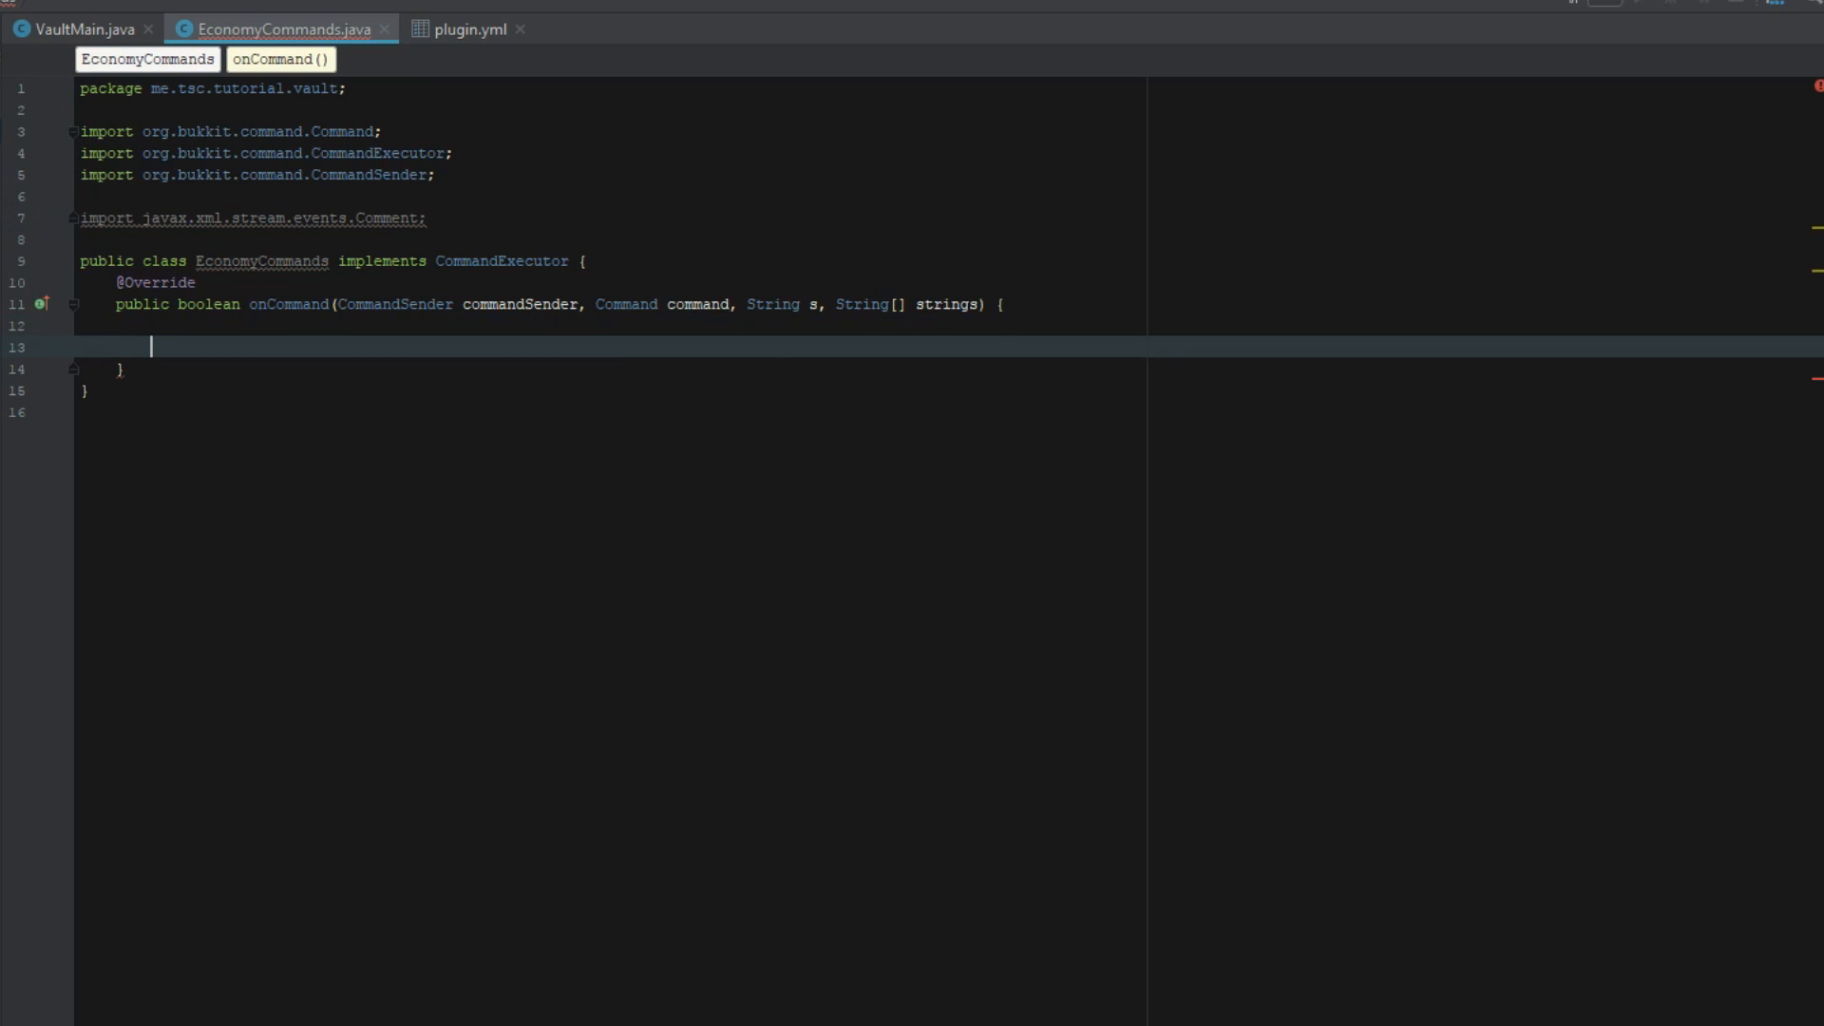
key(Enter)
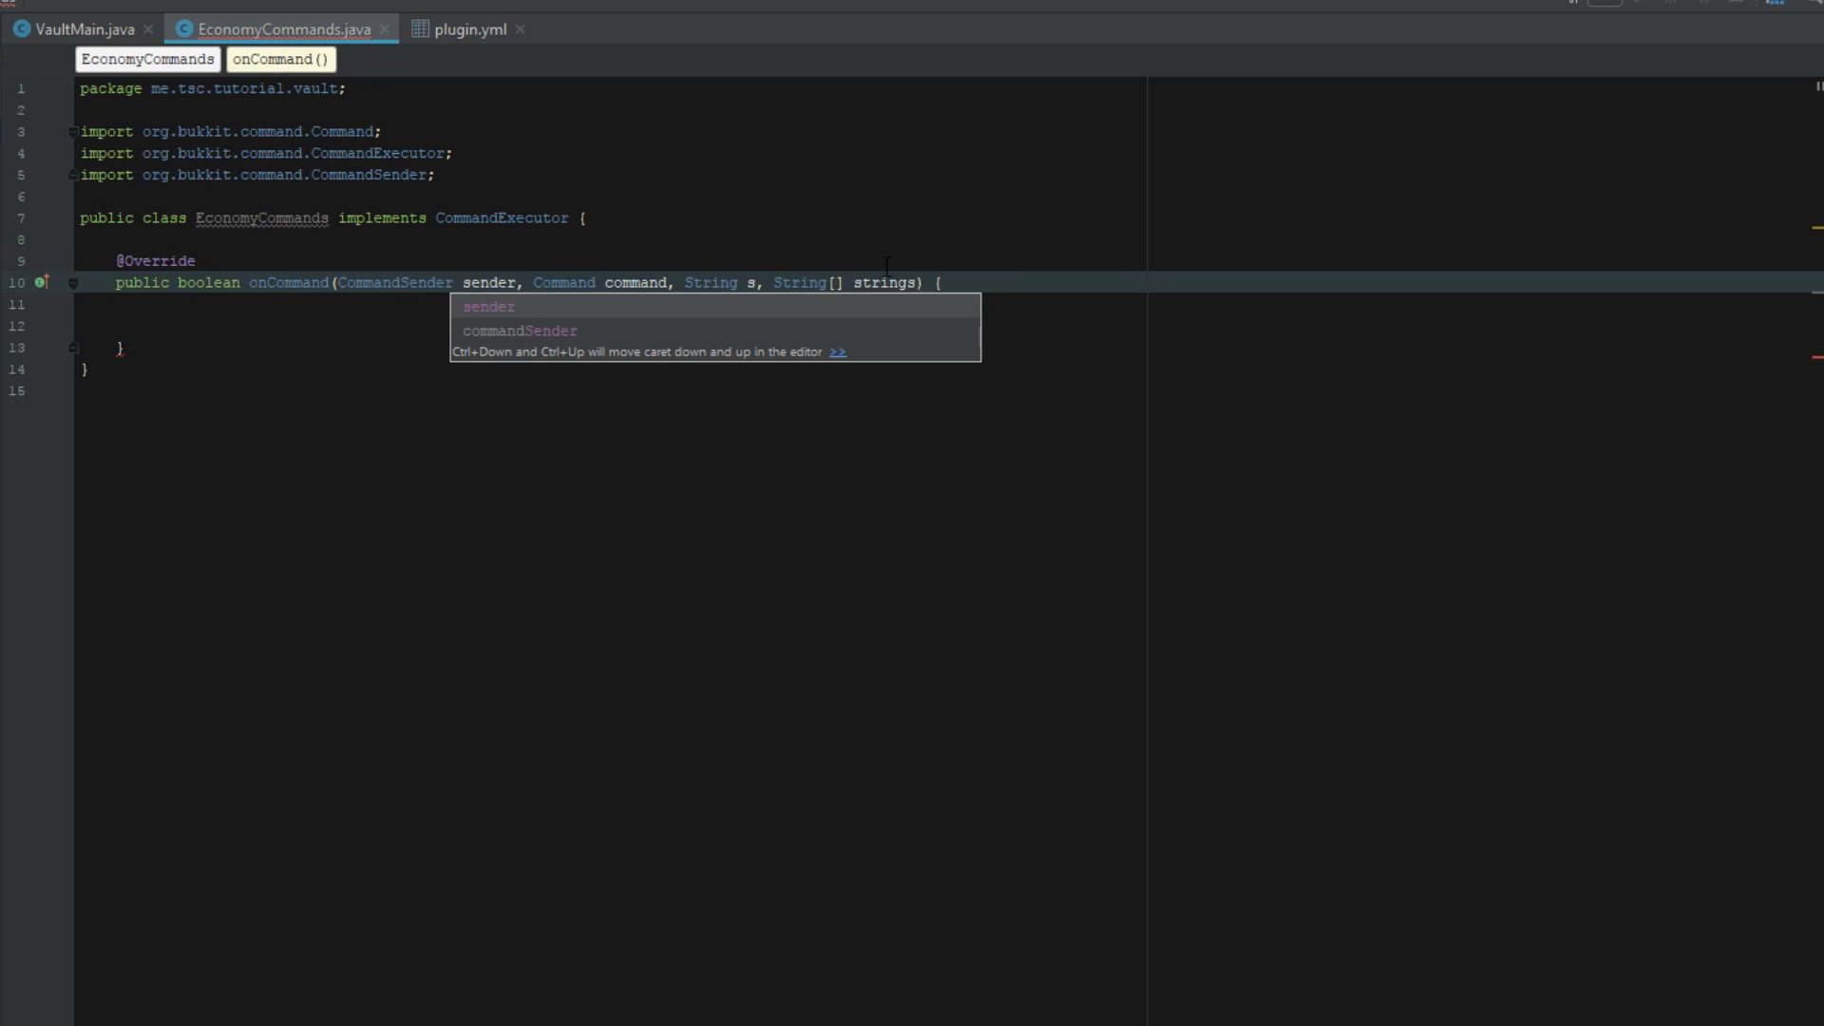
text(args)
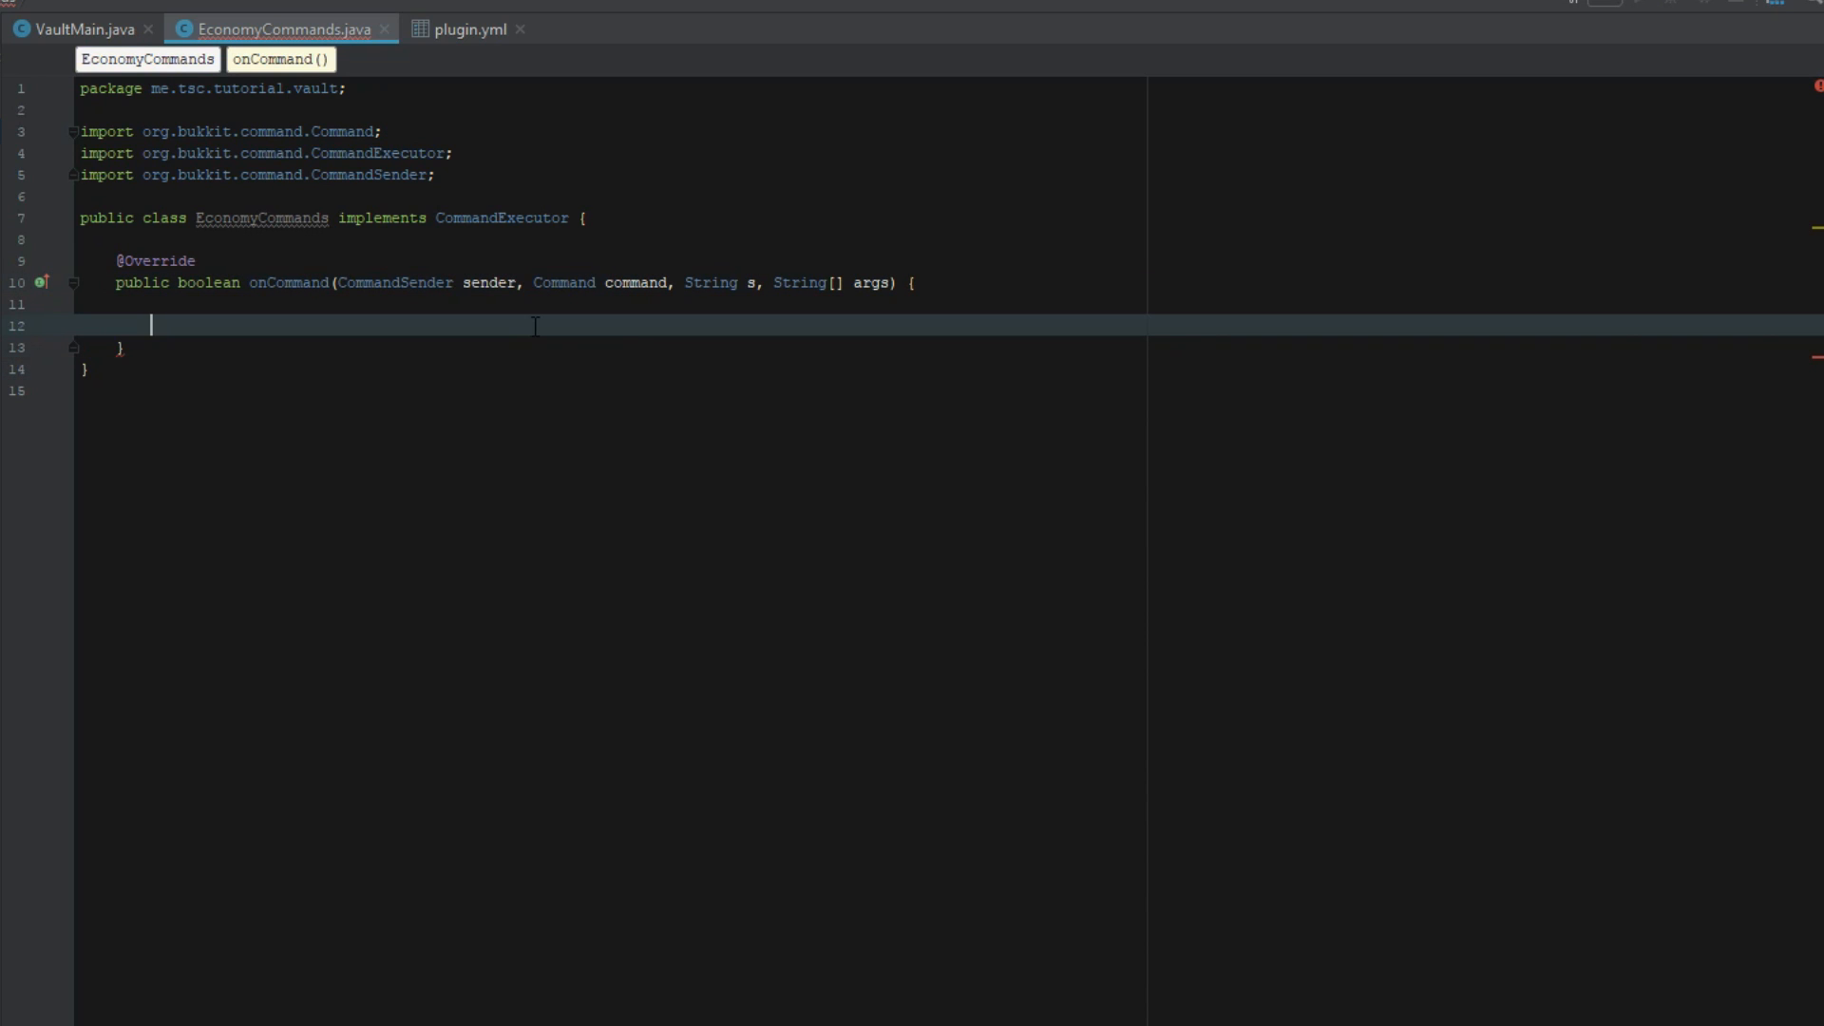
text(return true;)
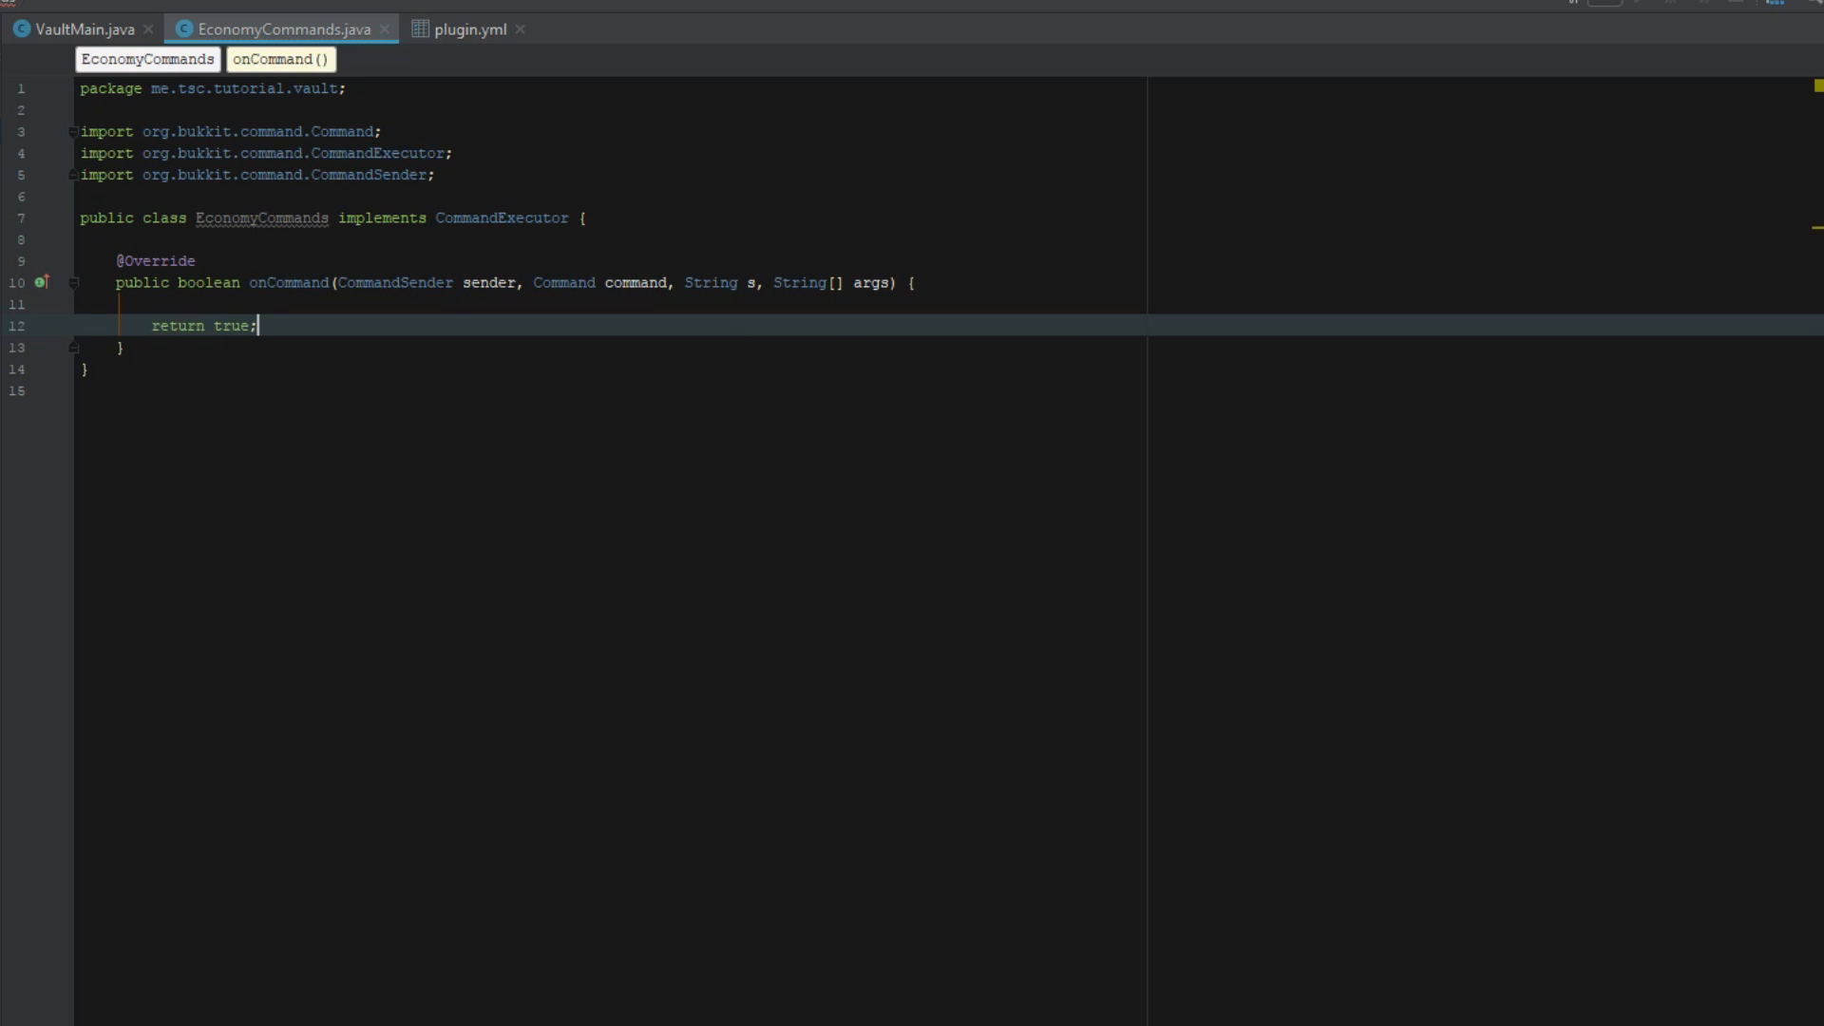
Step: Add an 'if (sender instanceof Player)' block declaring 'Player player = (Player) sender;'
key(Enter)
text(if(sender )
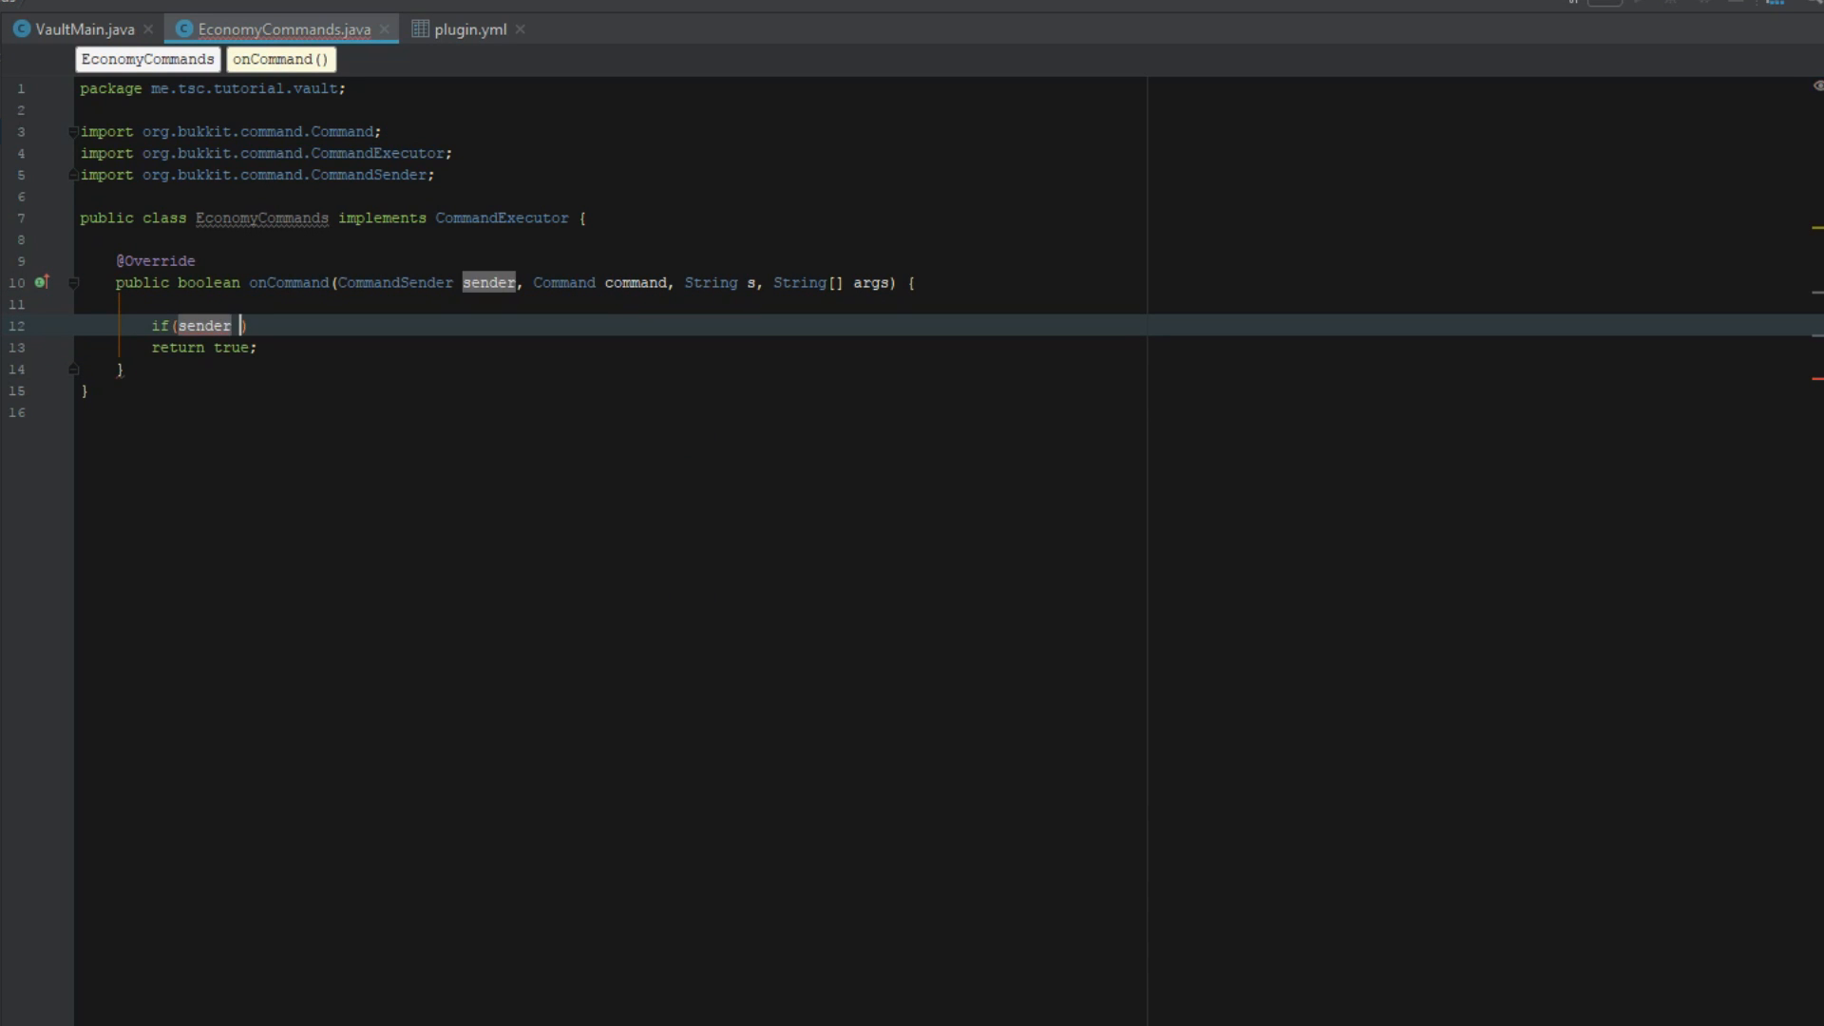
text(instanceof)
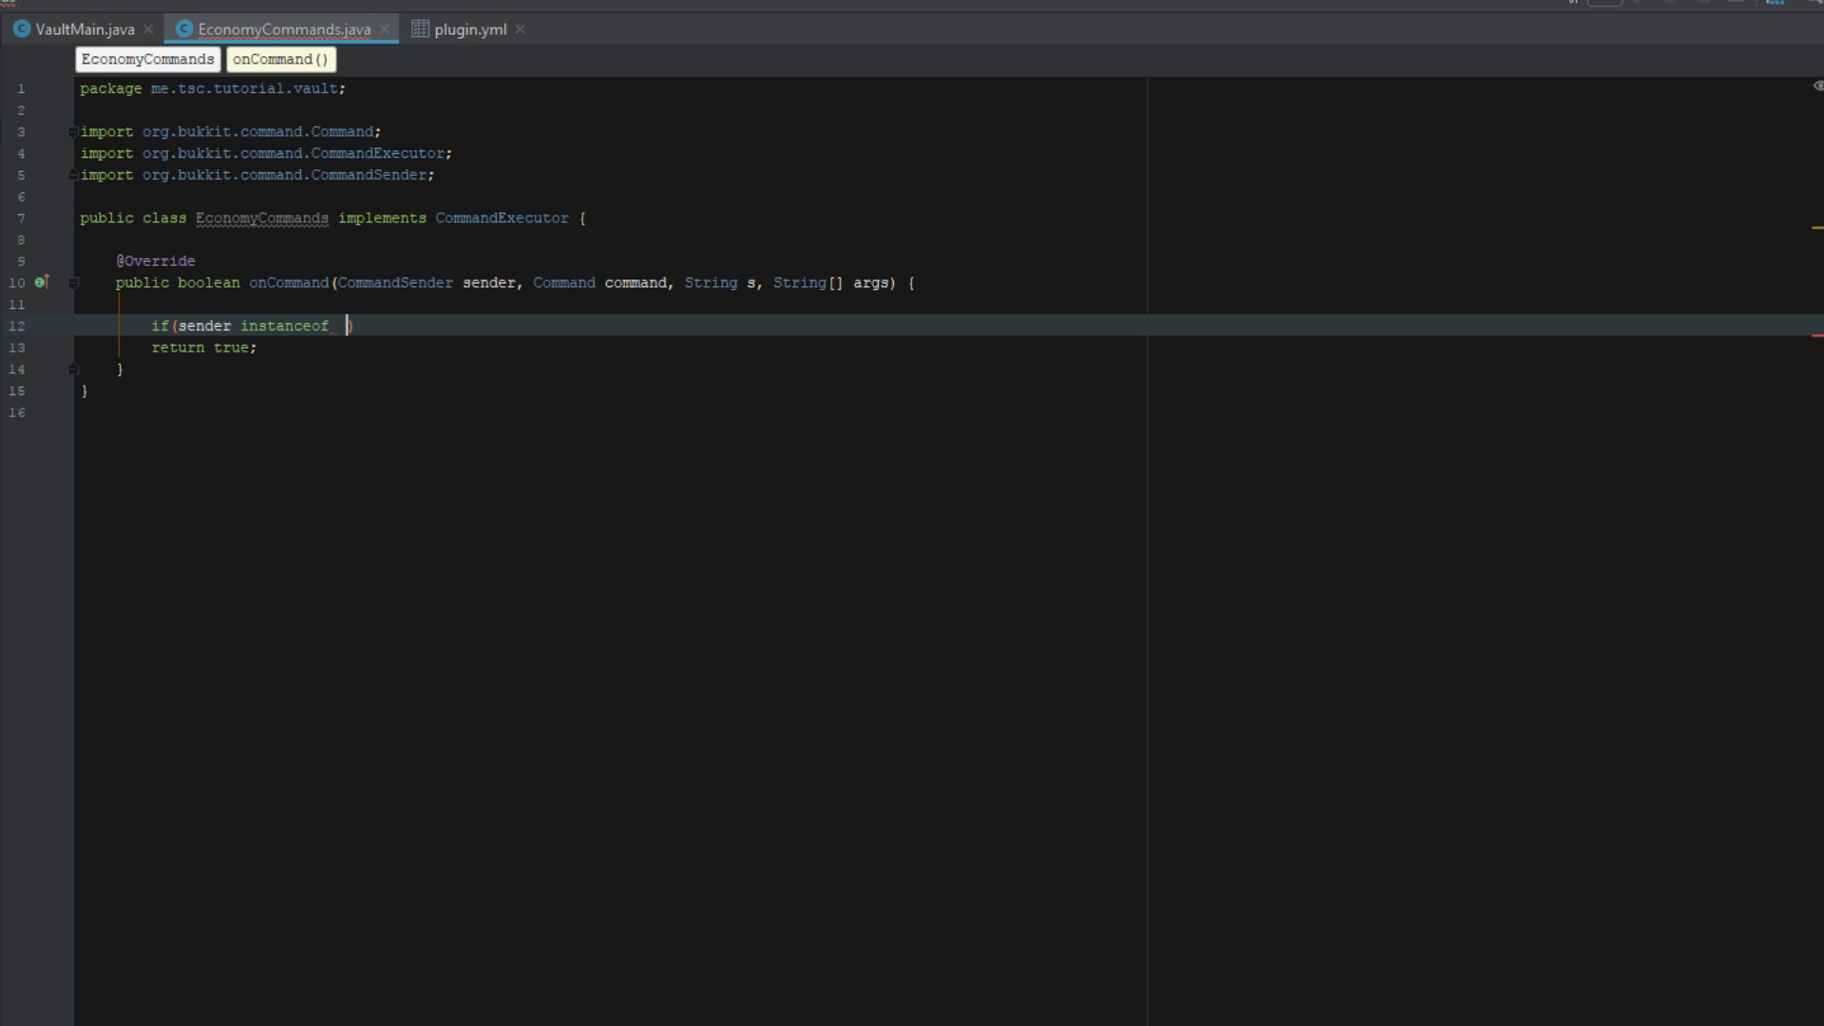
text(Player)
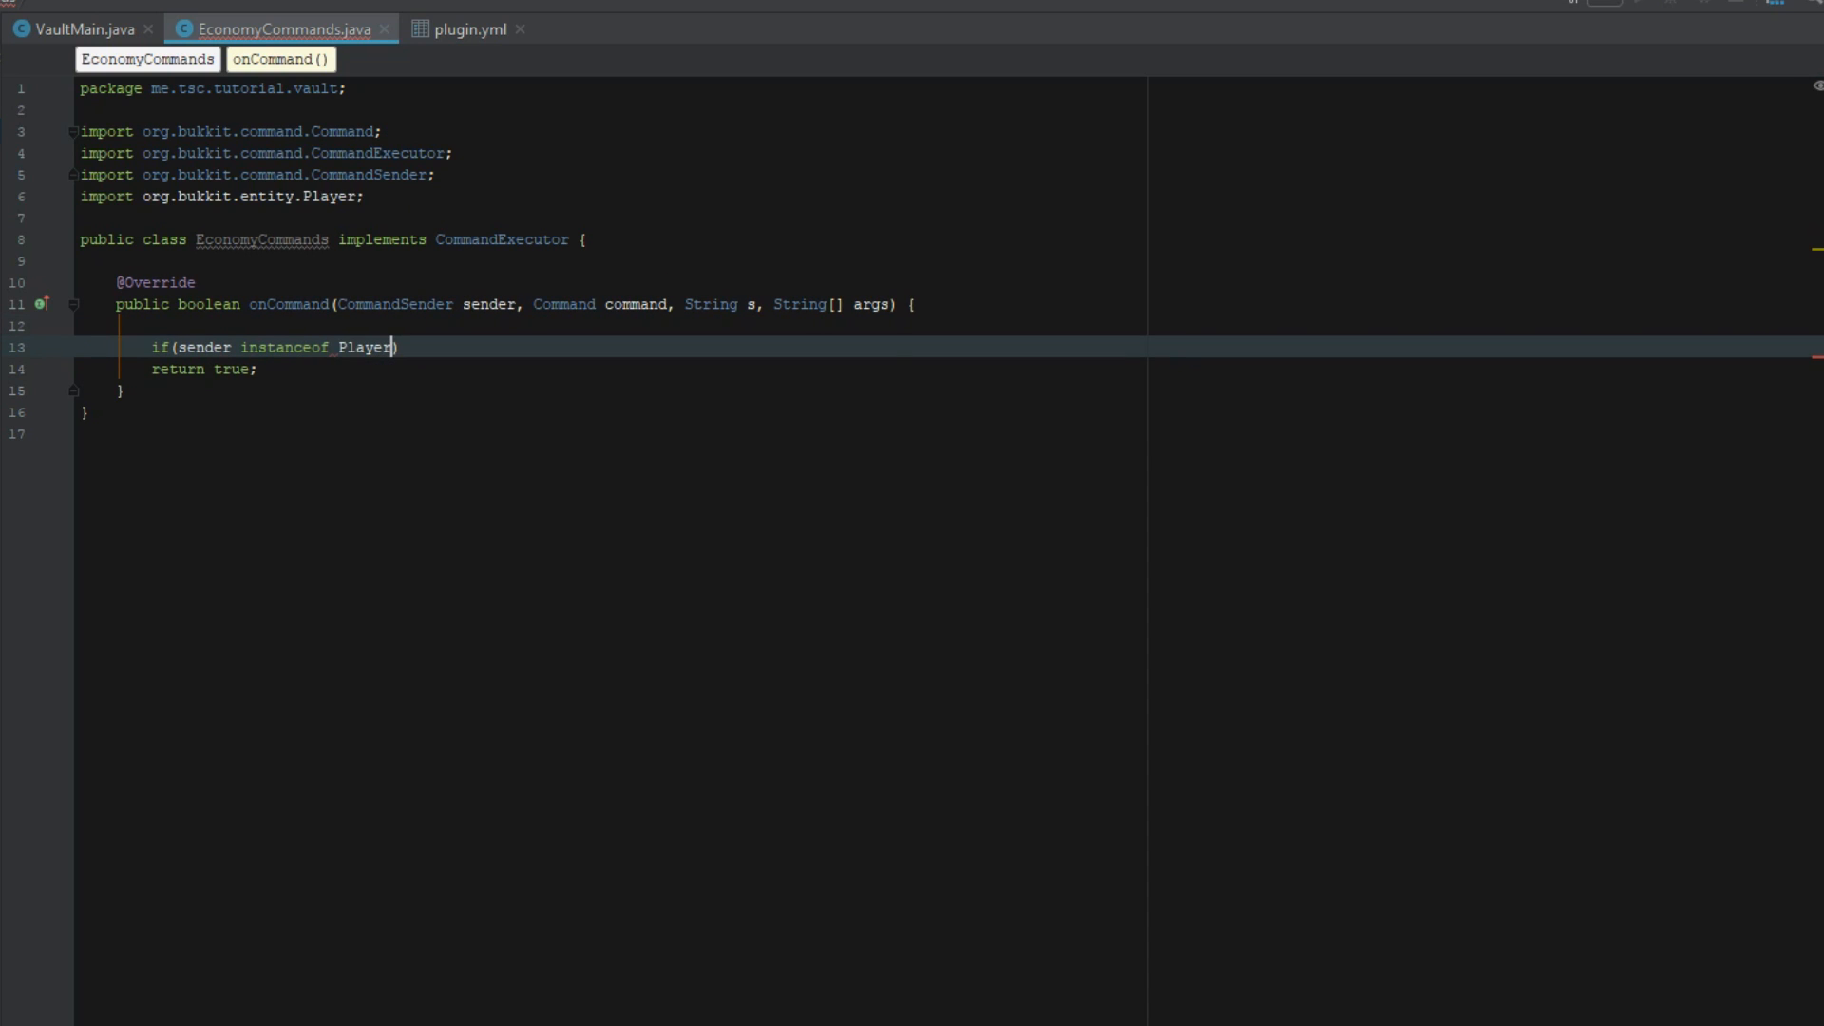
text({)
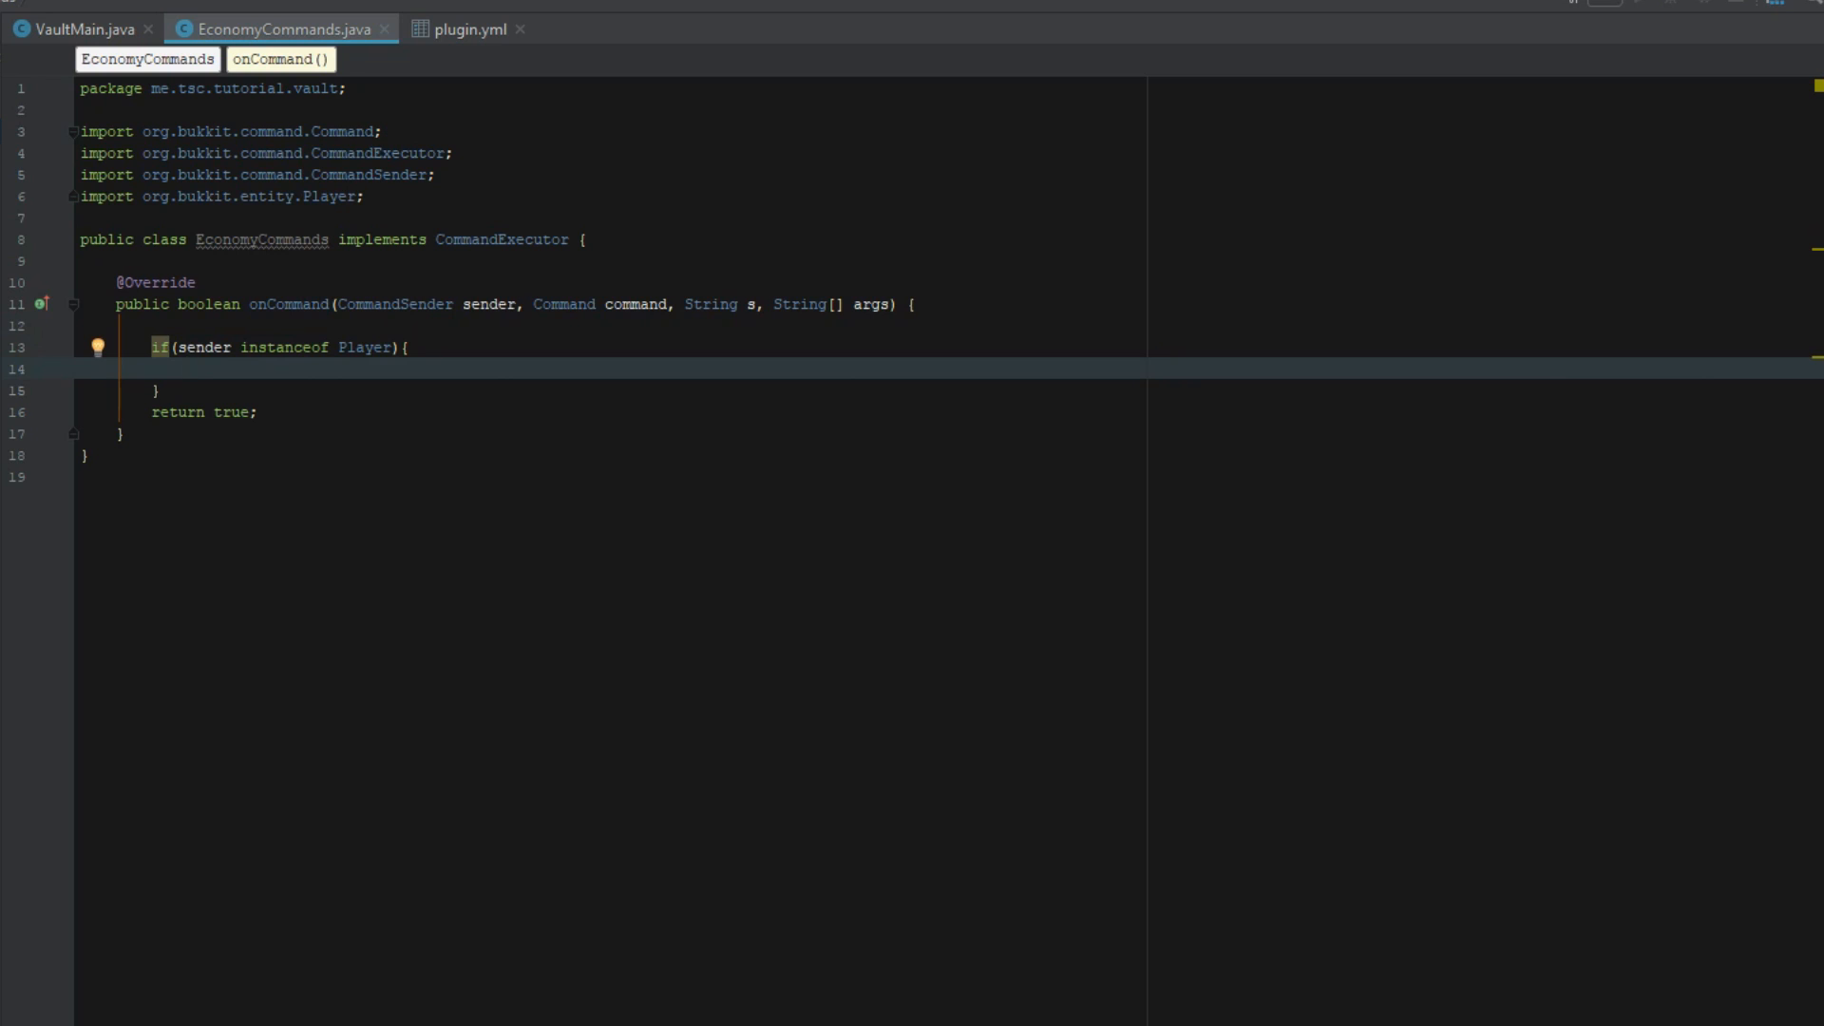
text(Player player =)
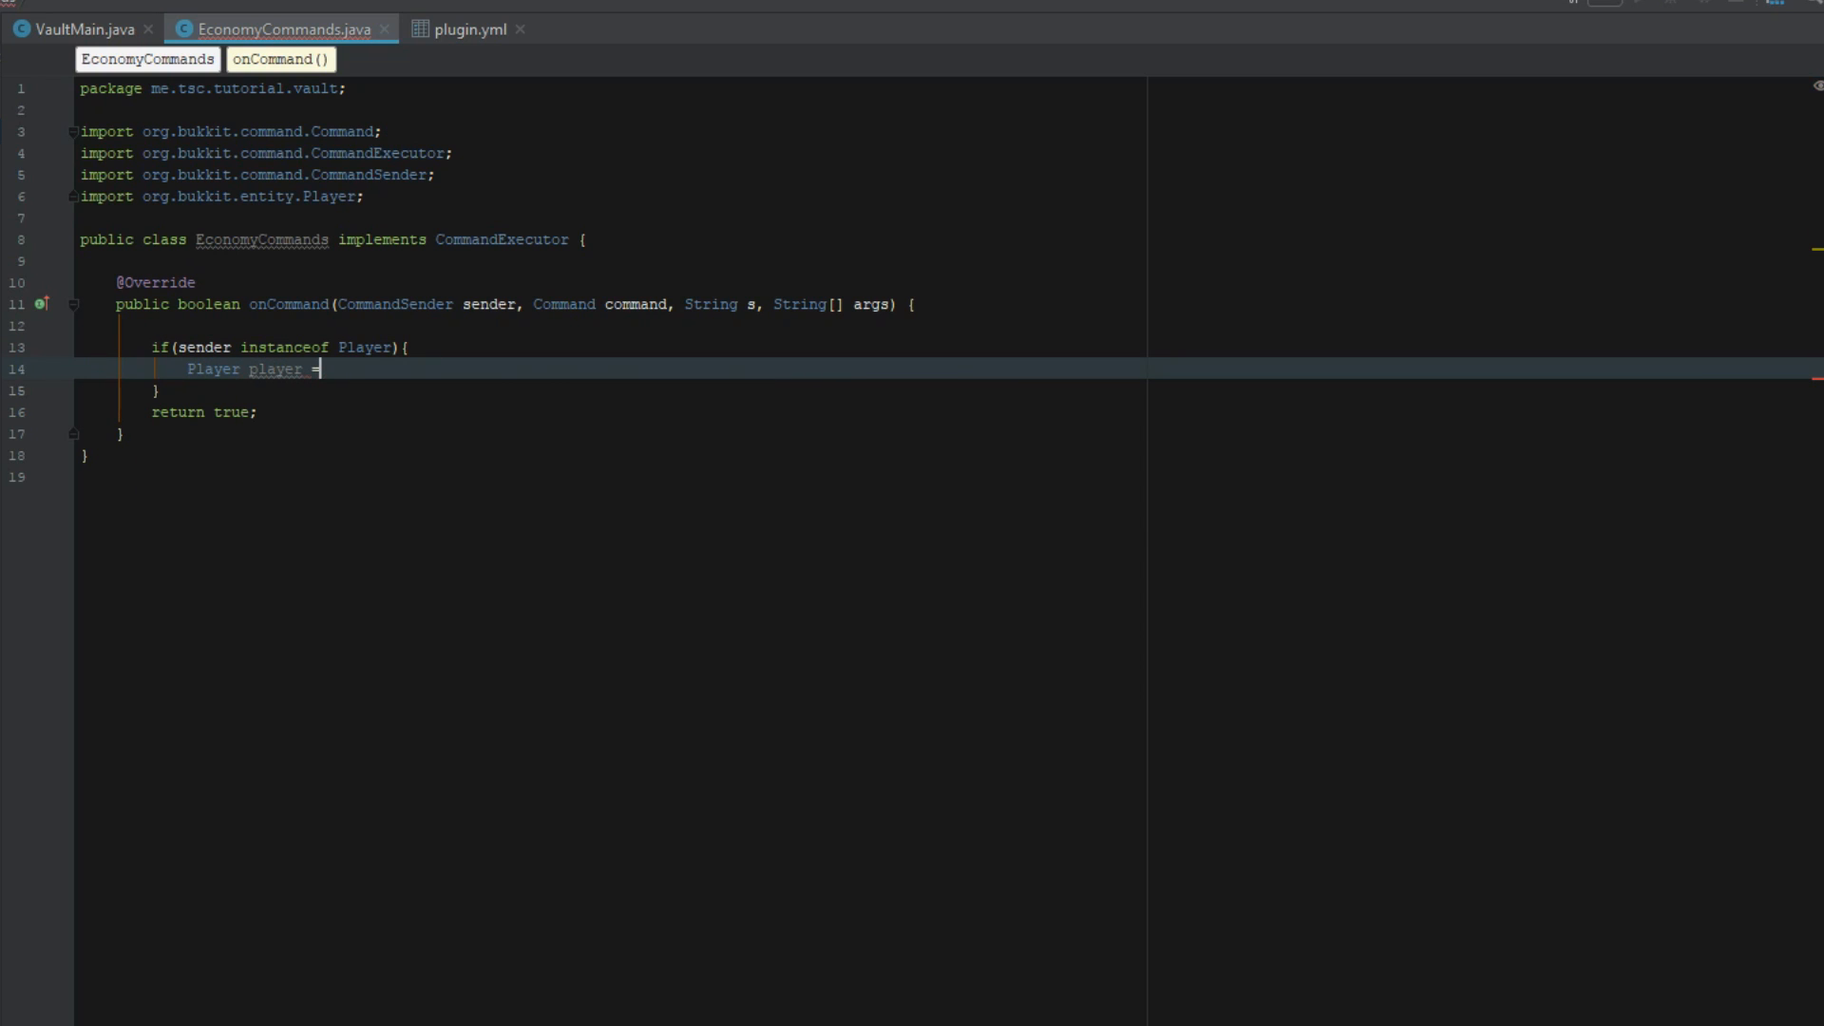
text((Player))
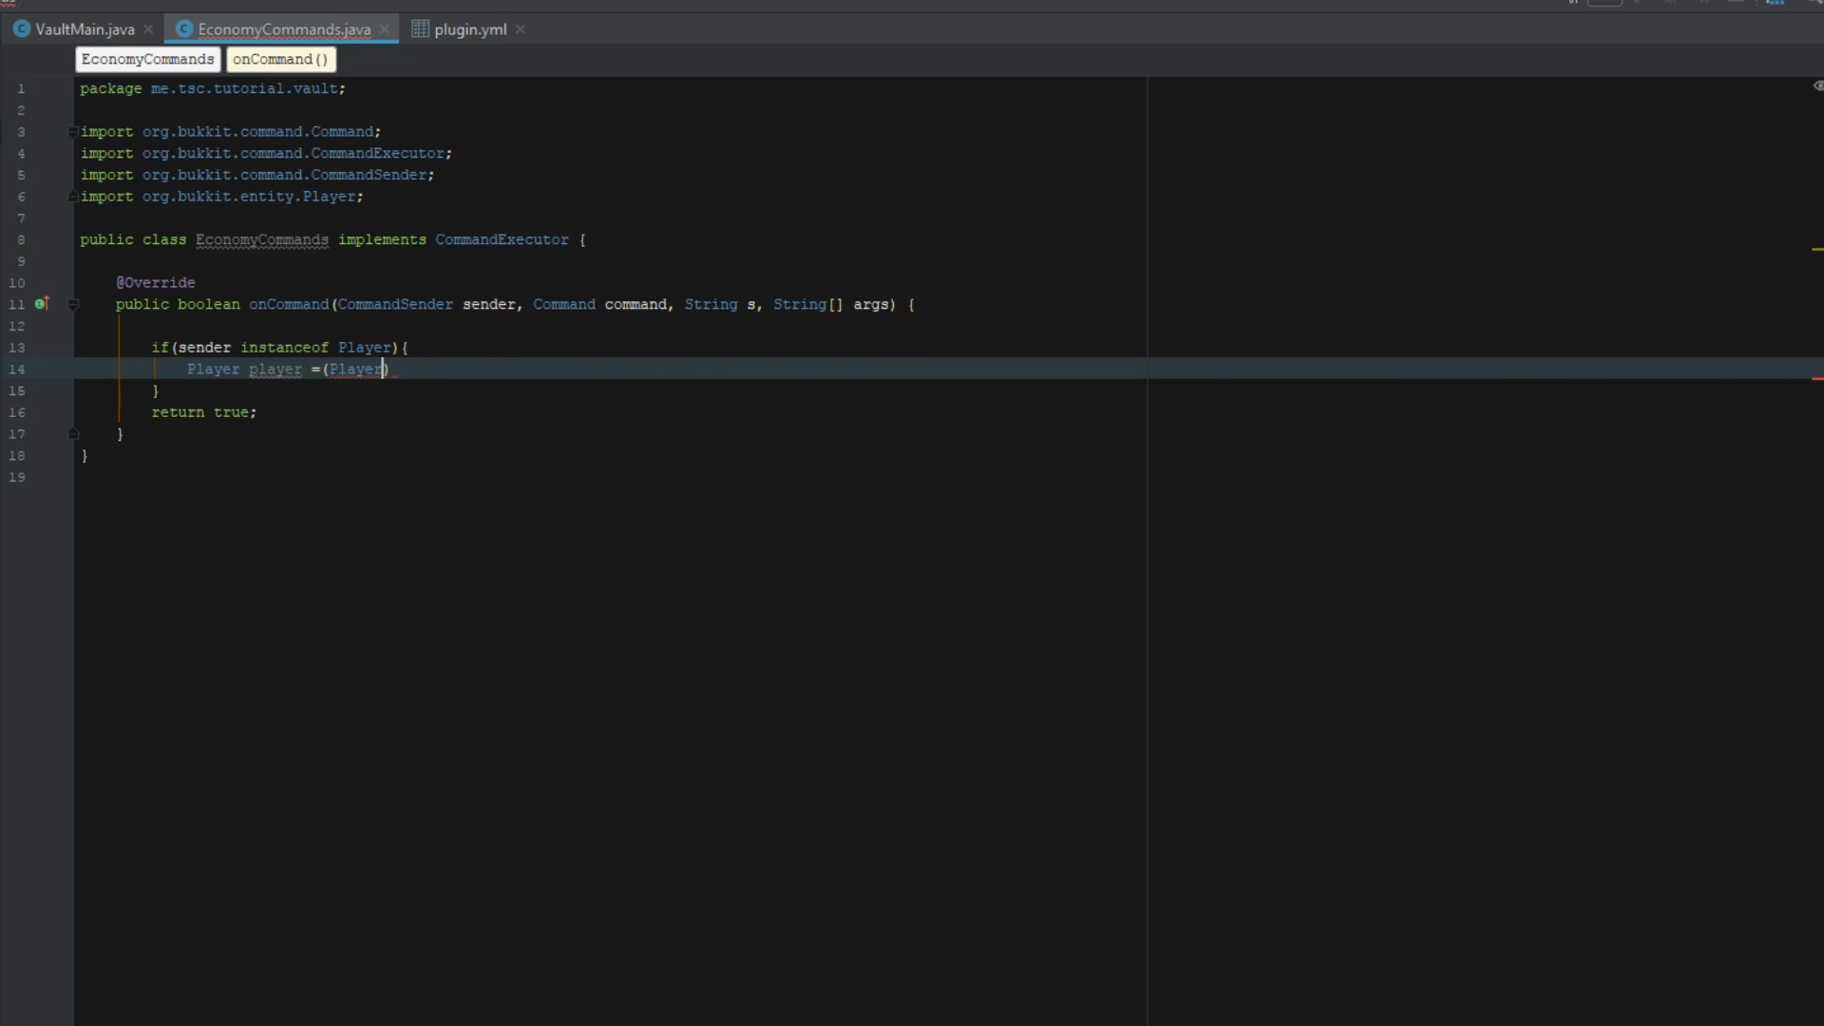
text(sender;)
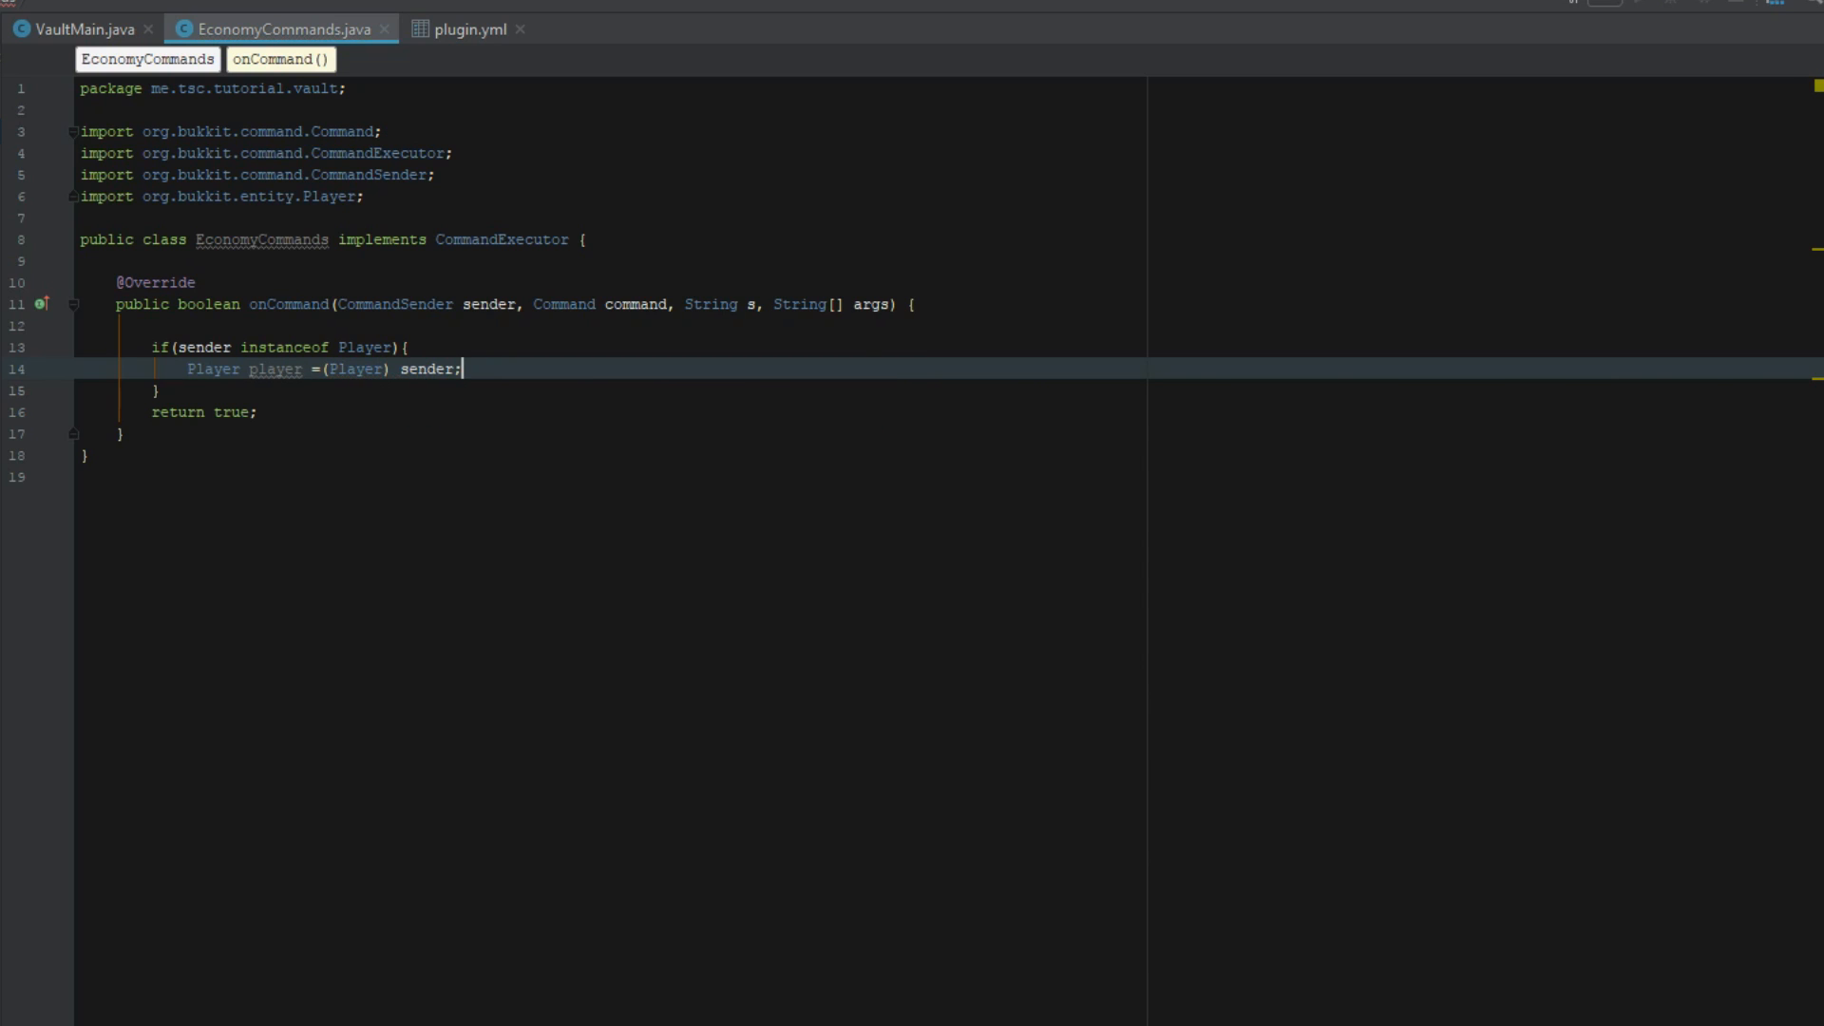
key(enter)
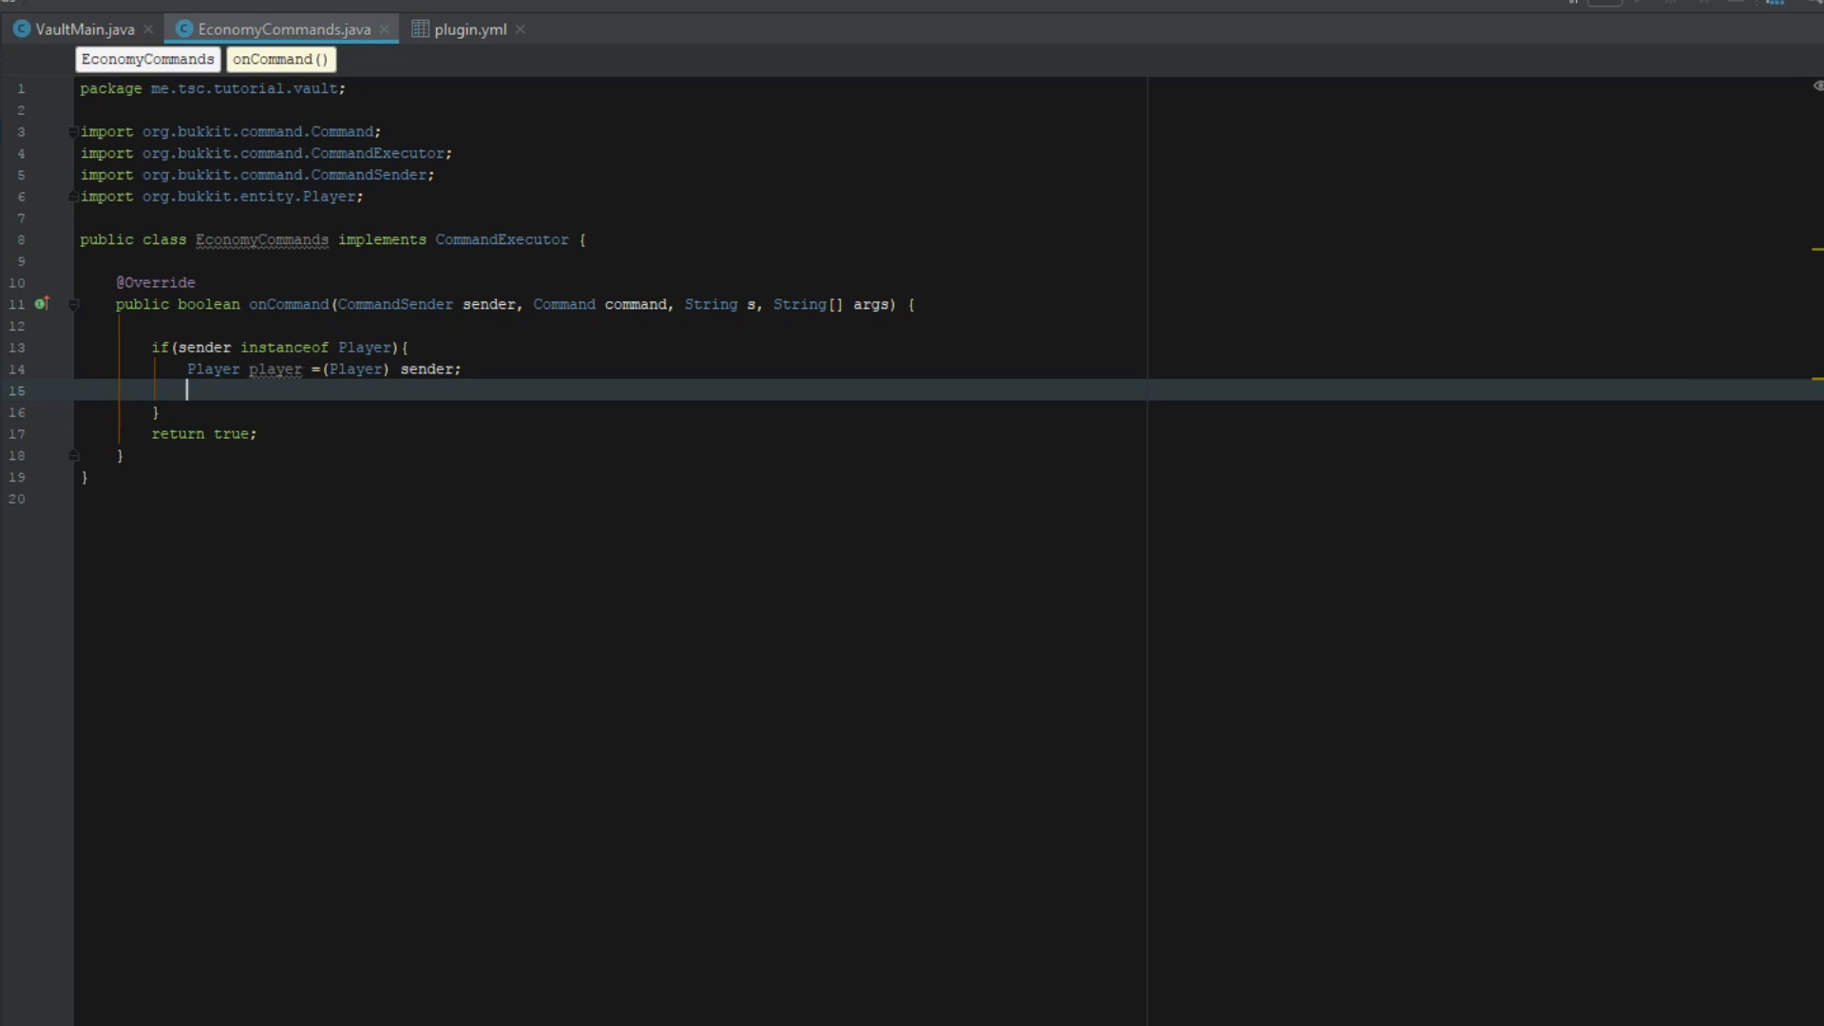
Step: Nest checks for command name 'eco', args[0] 'deposit' and args.length == 3
text(if(command.getName().equalsIgnoreCase("e)
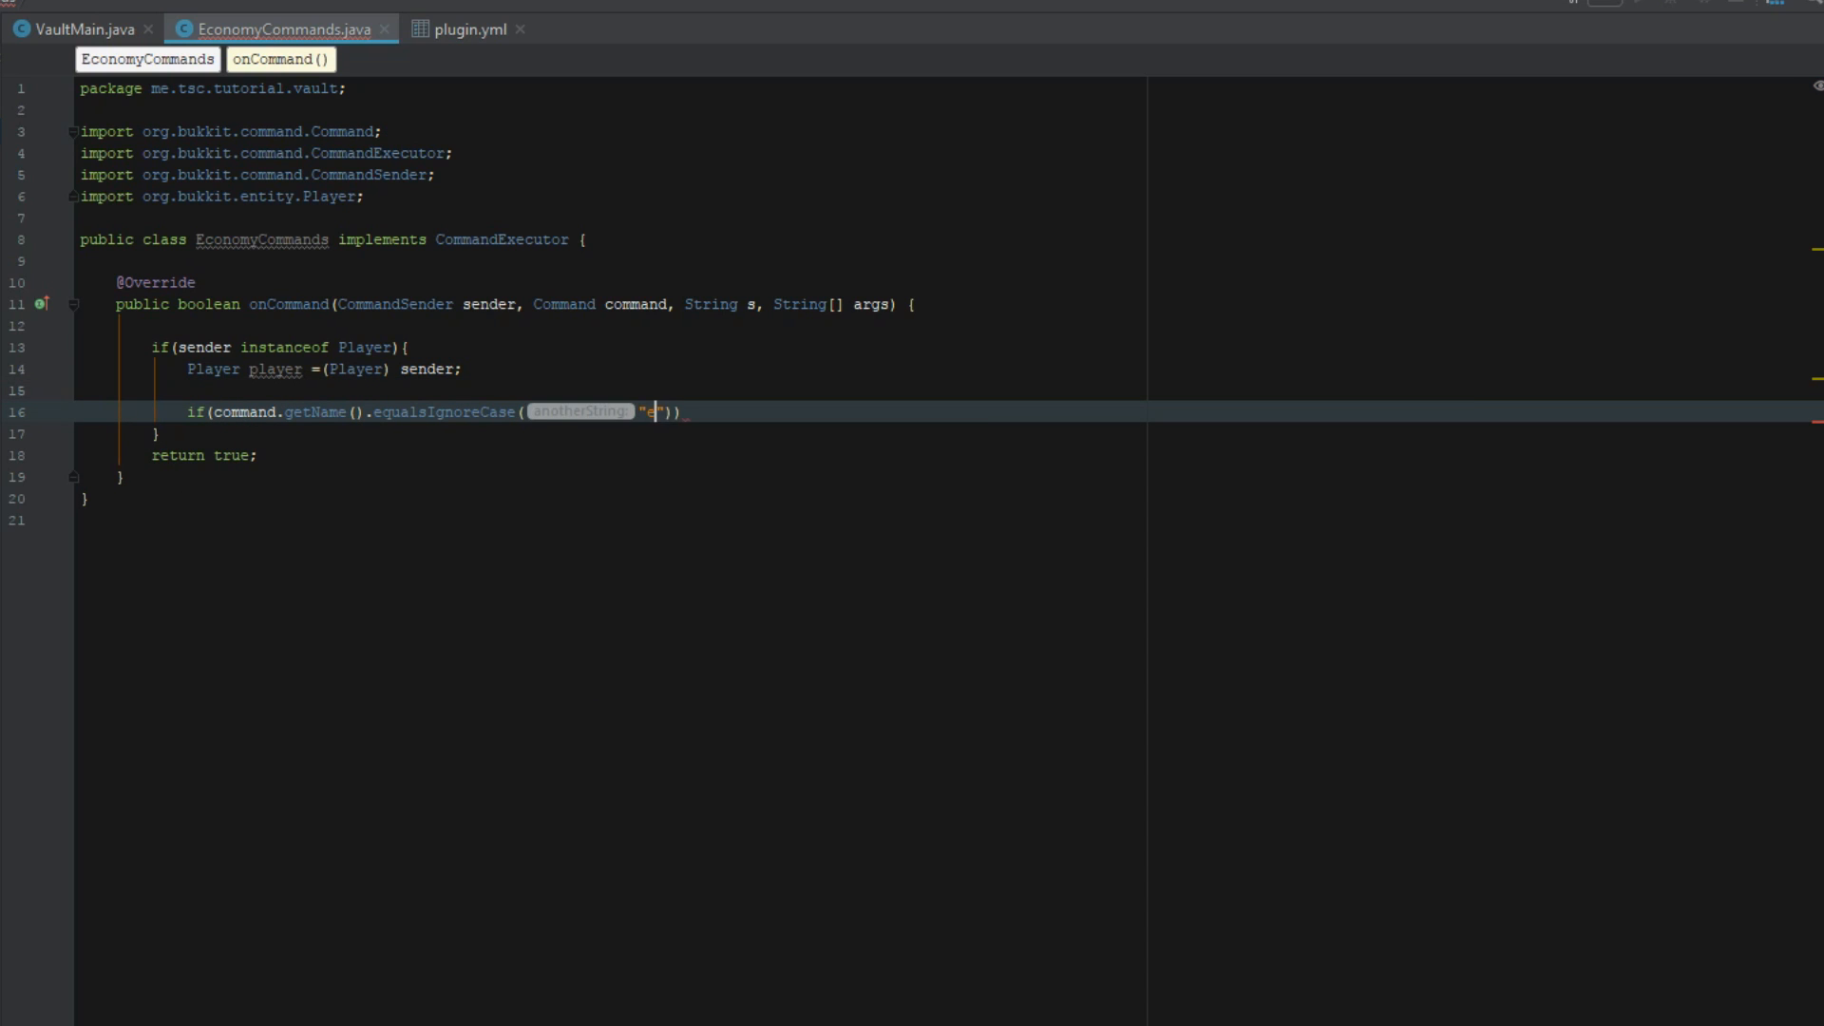
text(co)
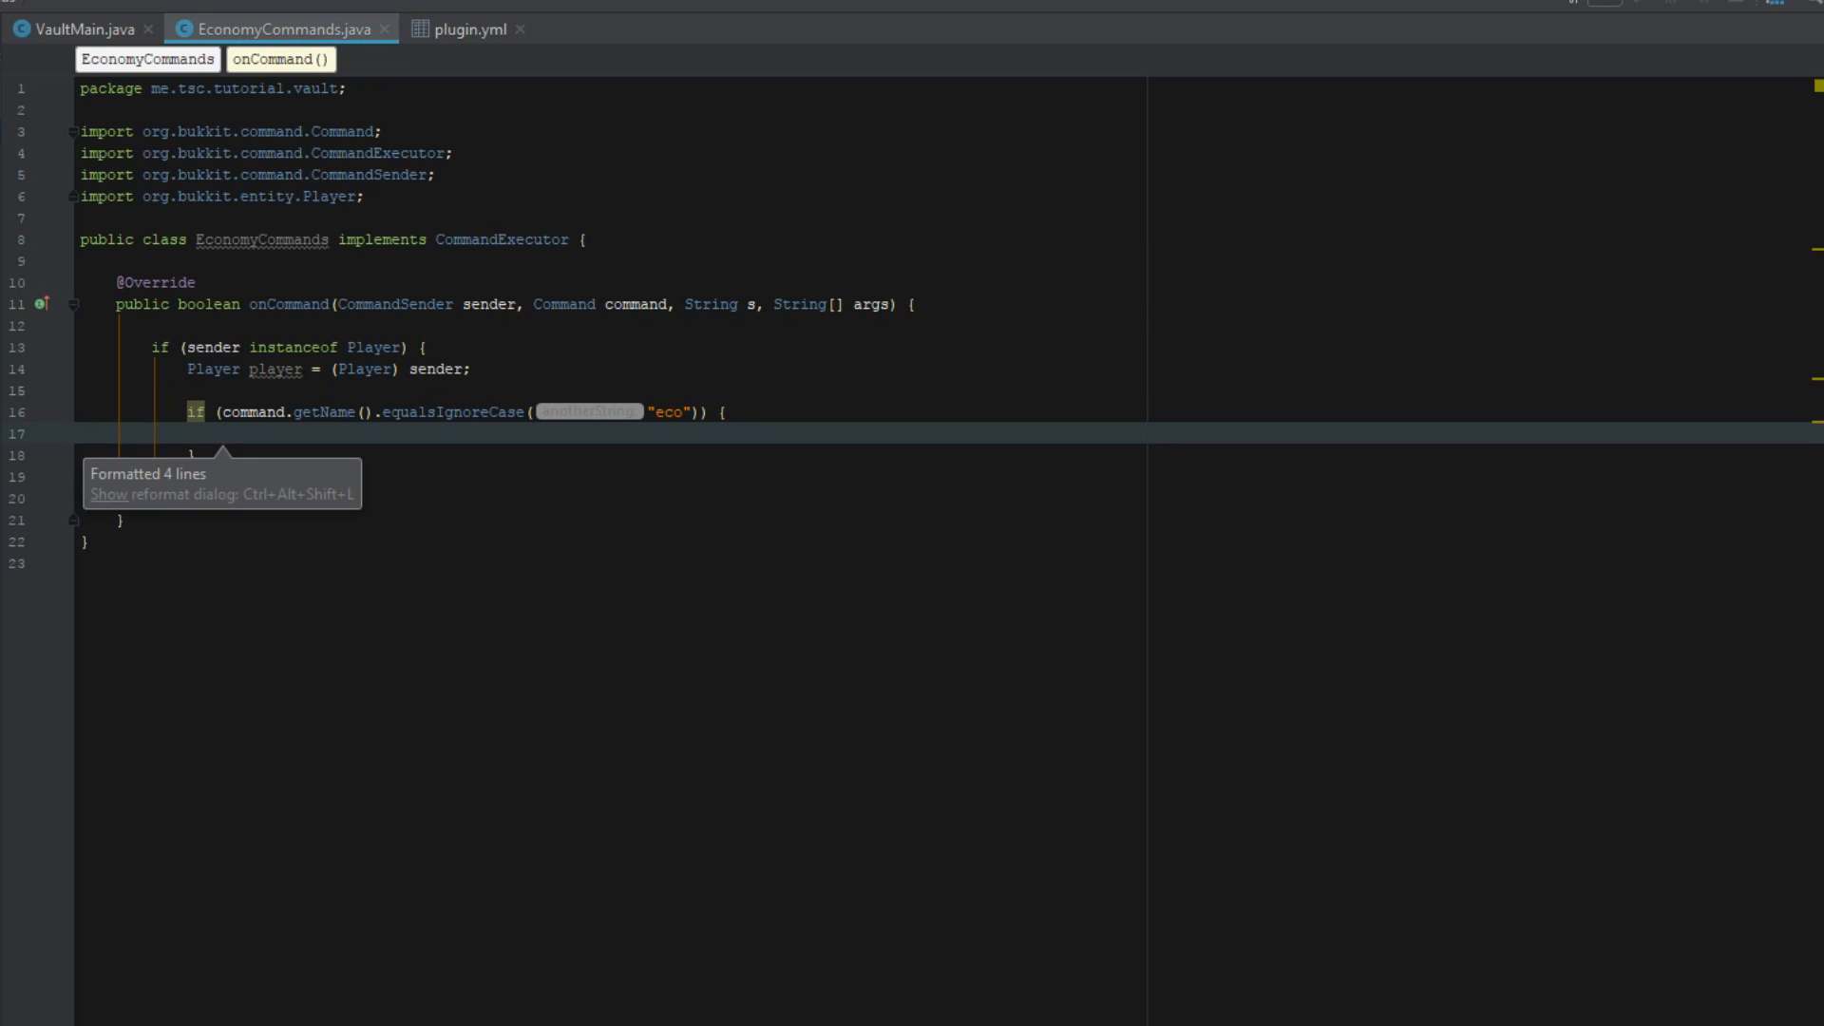
text(if(args))
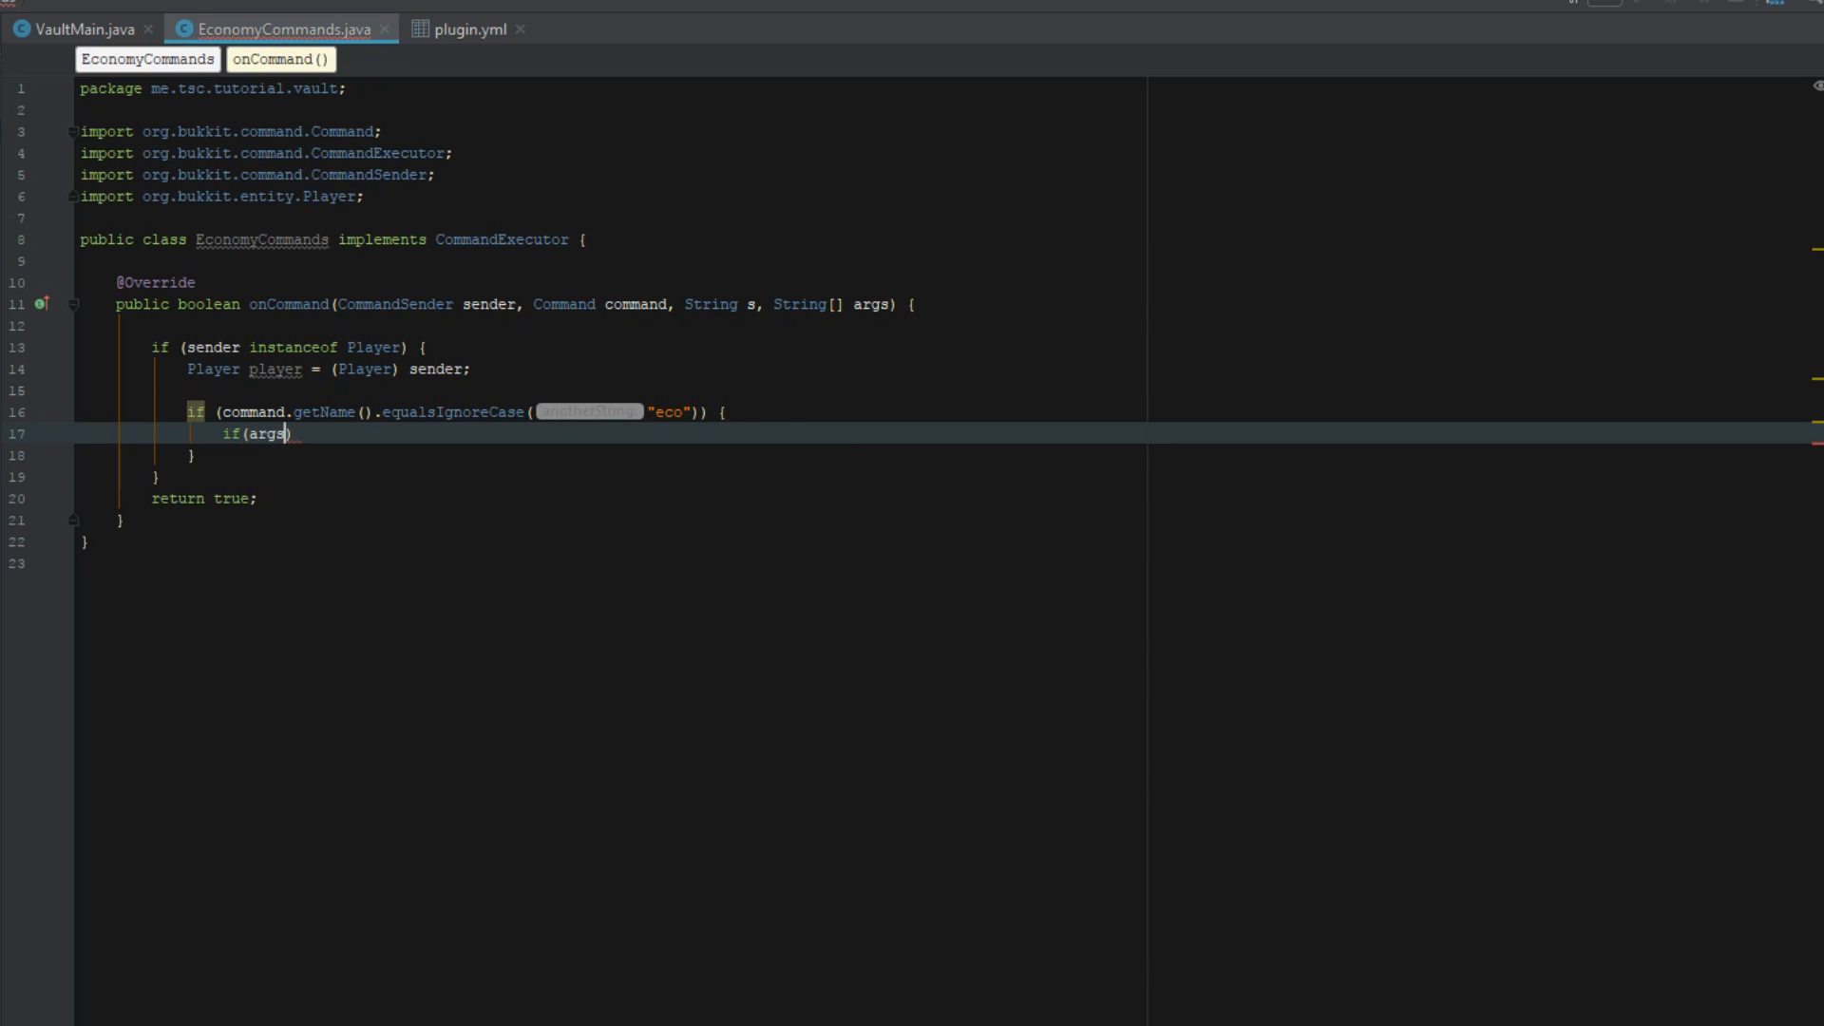
text(.length)
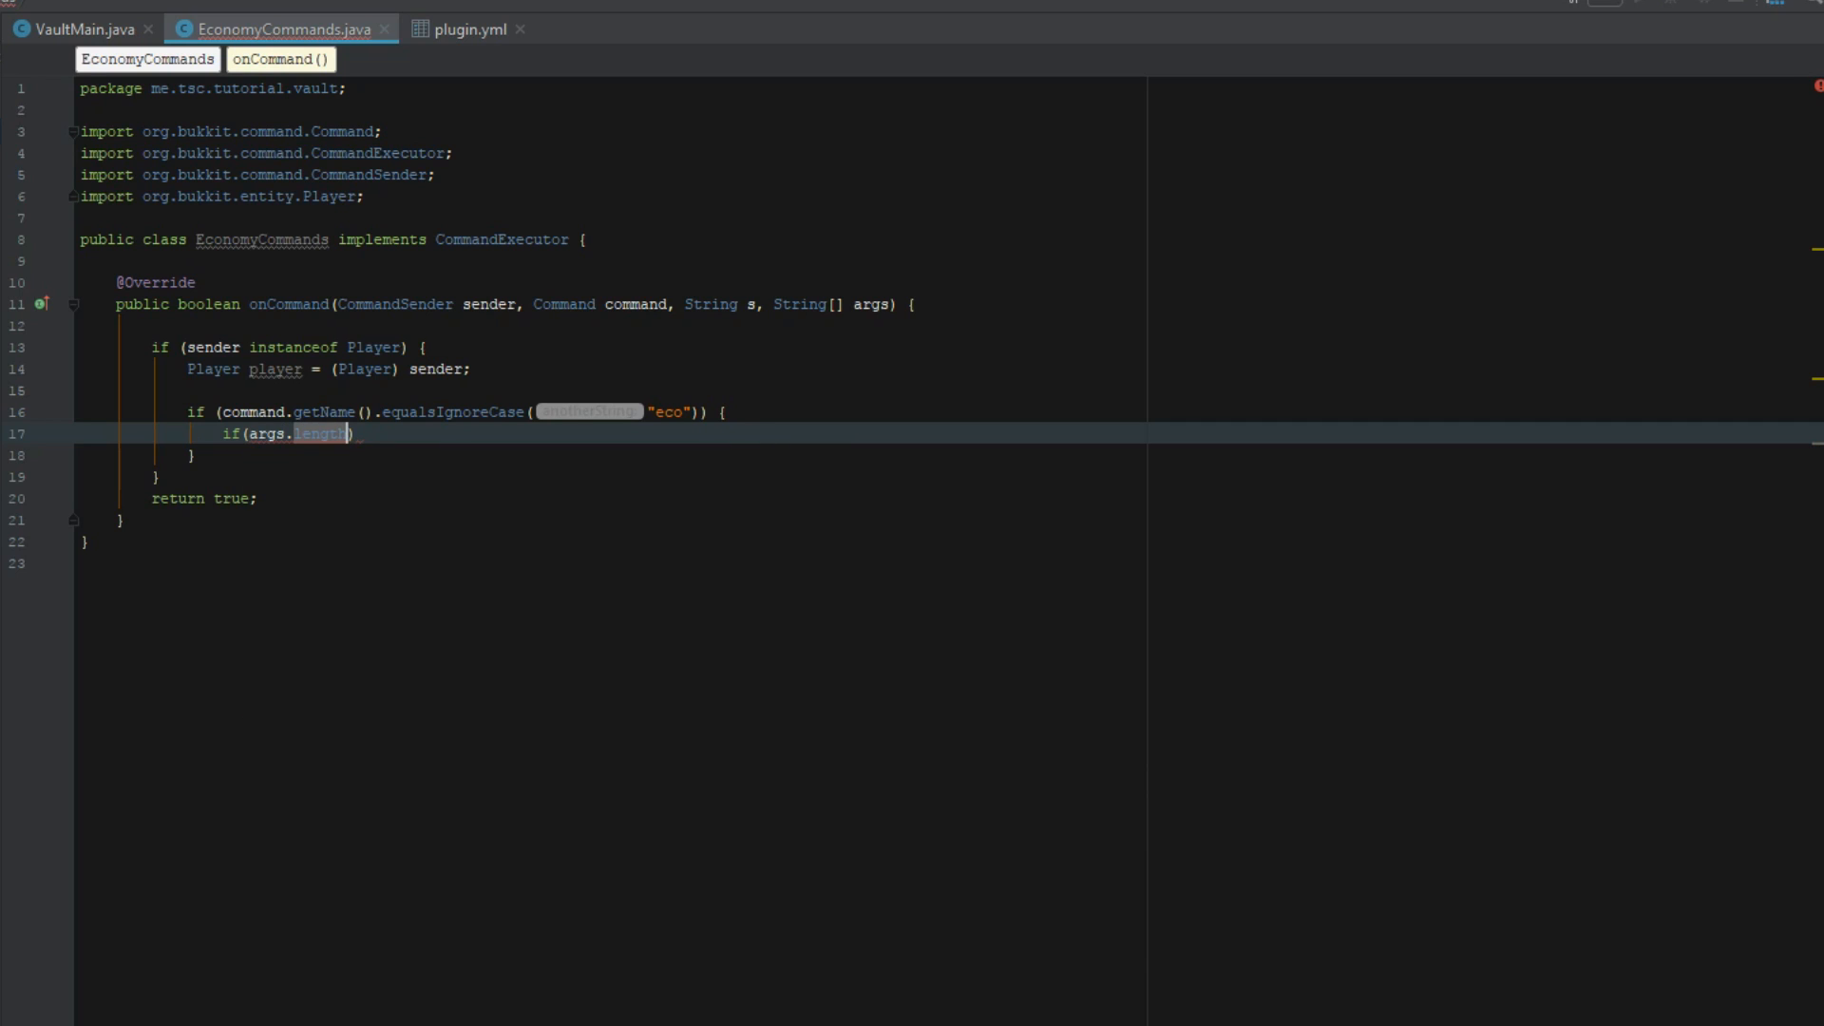
text(== 3)
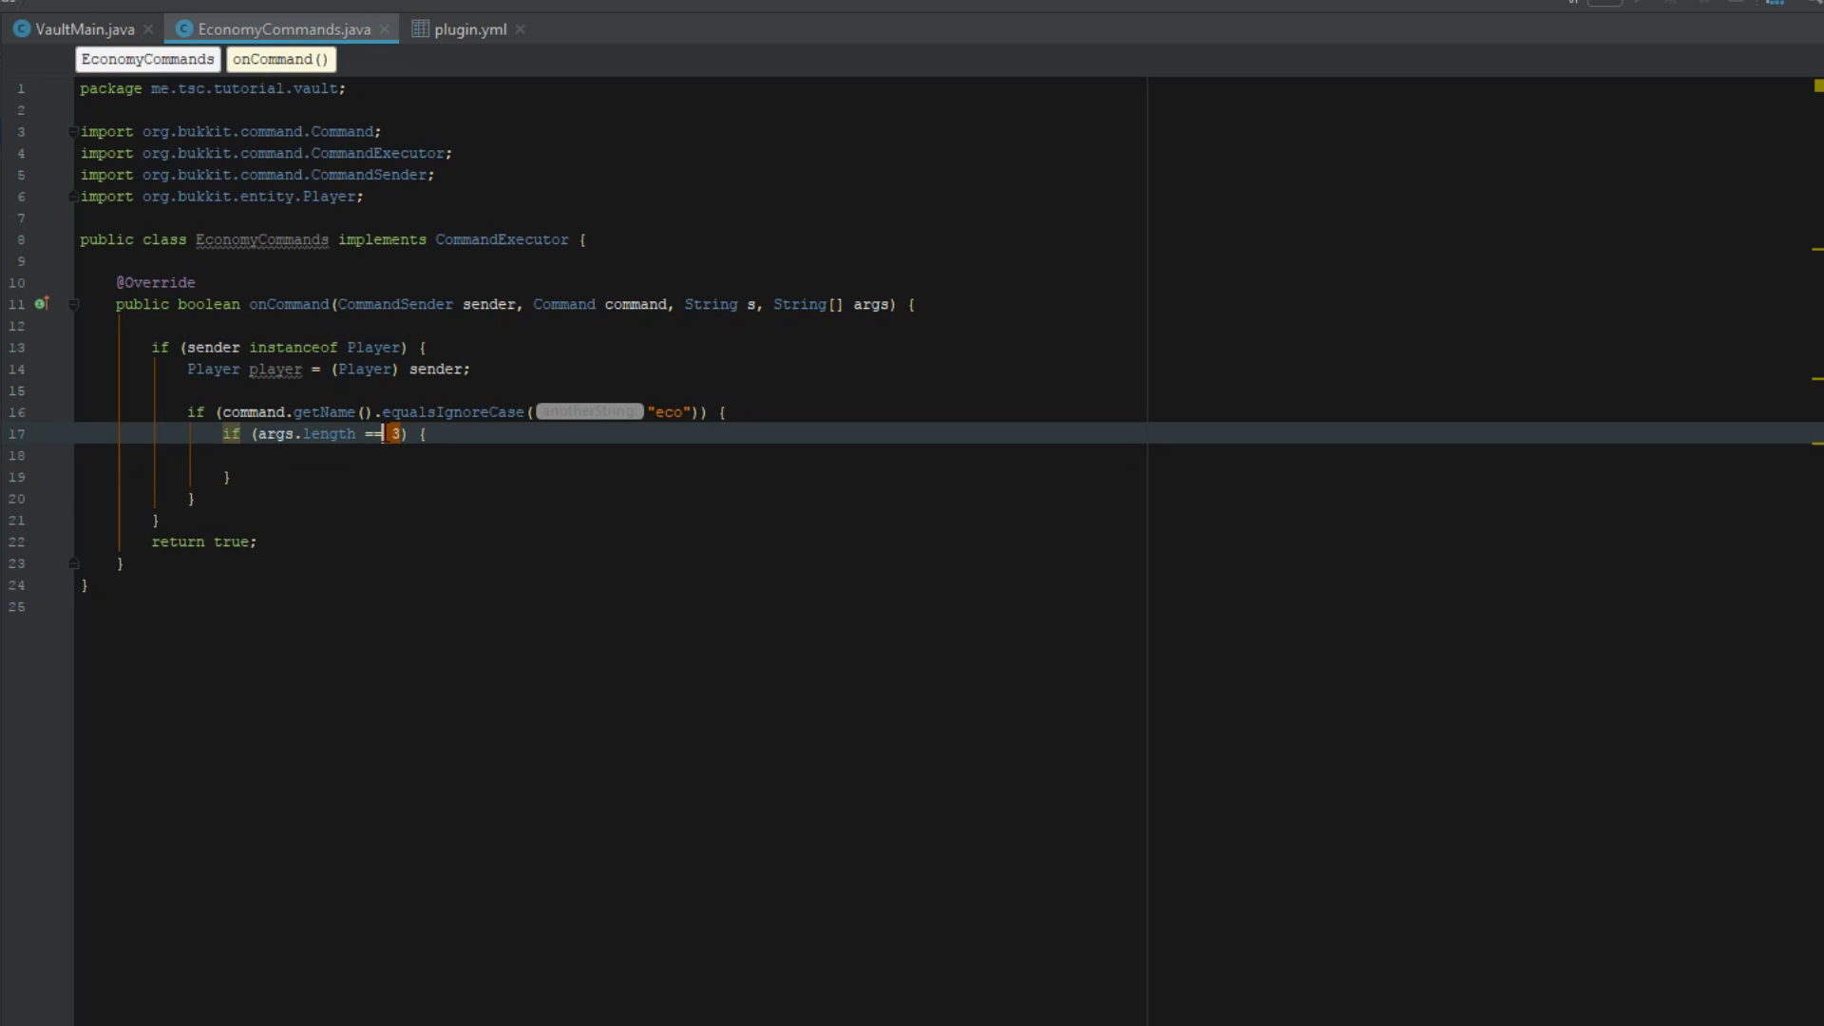
key(enter)
text(if(args[)
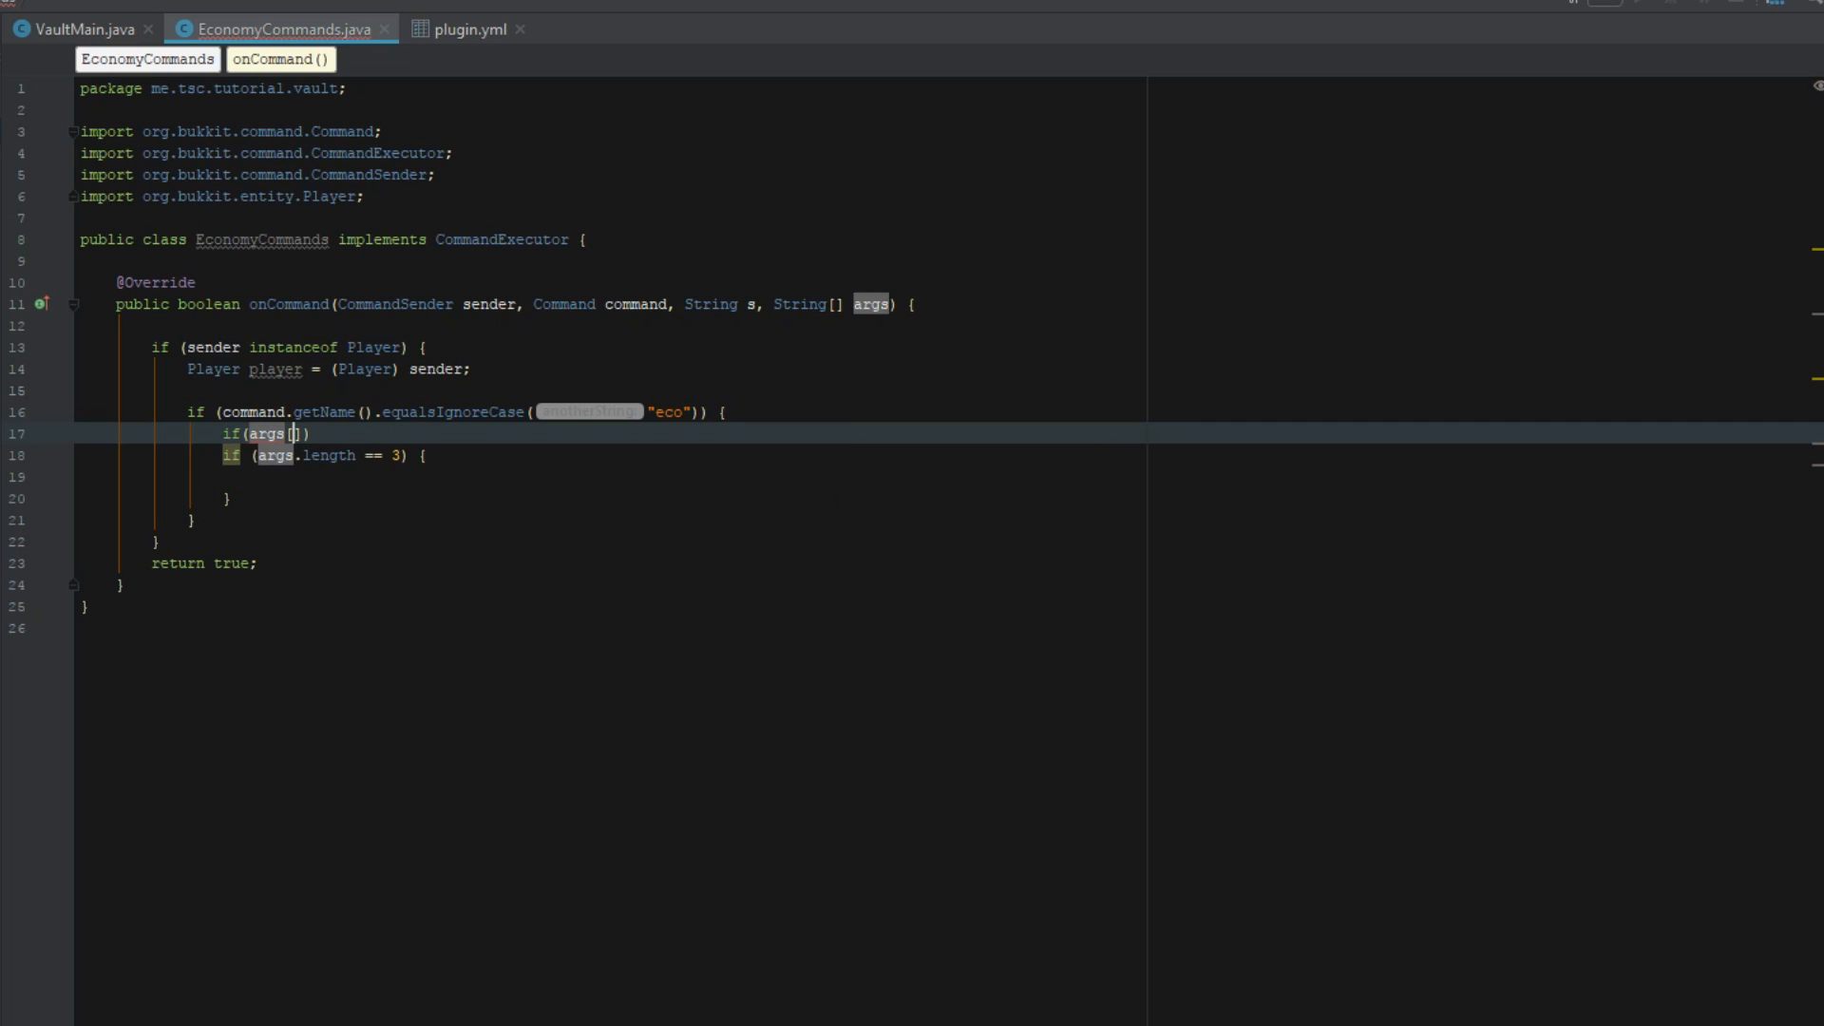
text(0].equalsIgnoreCase("deposit)
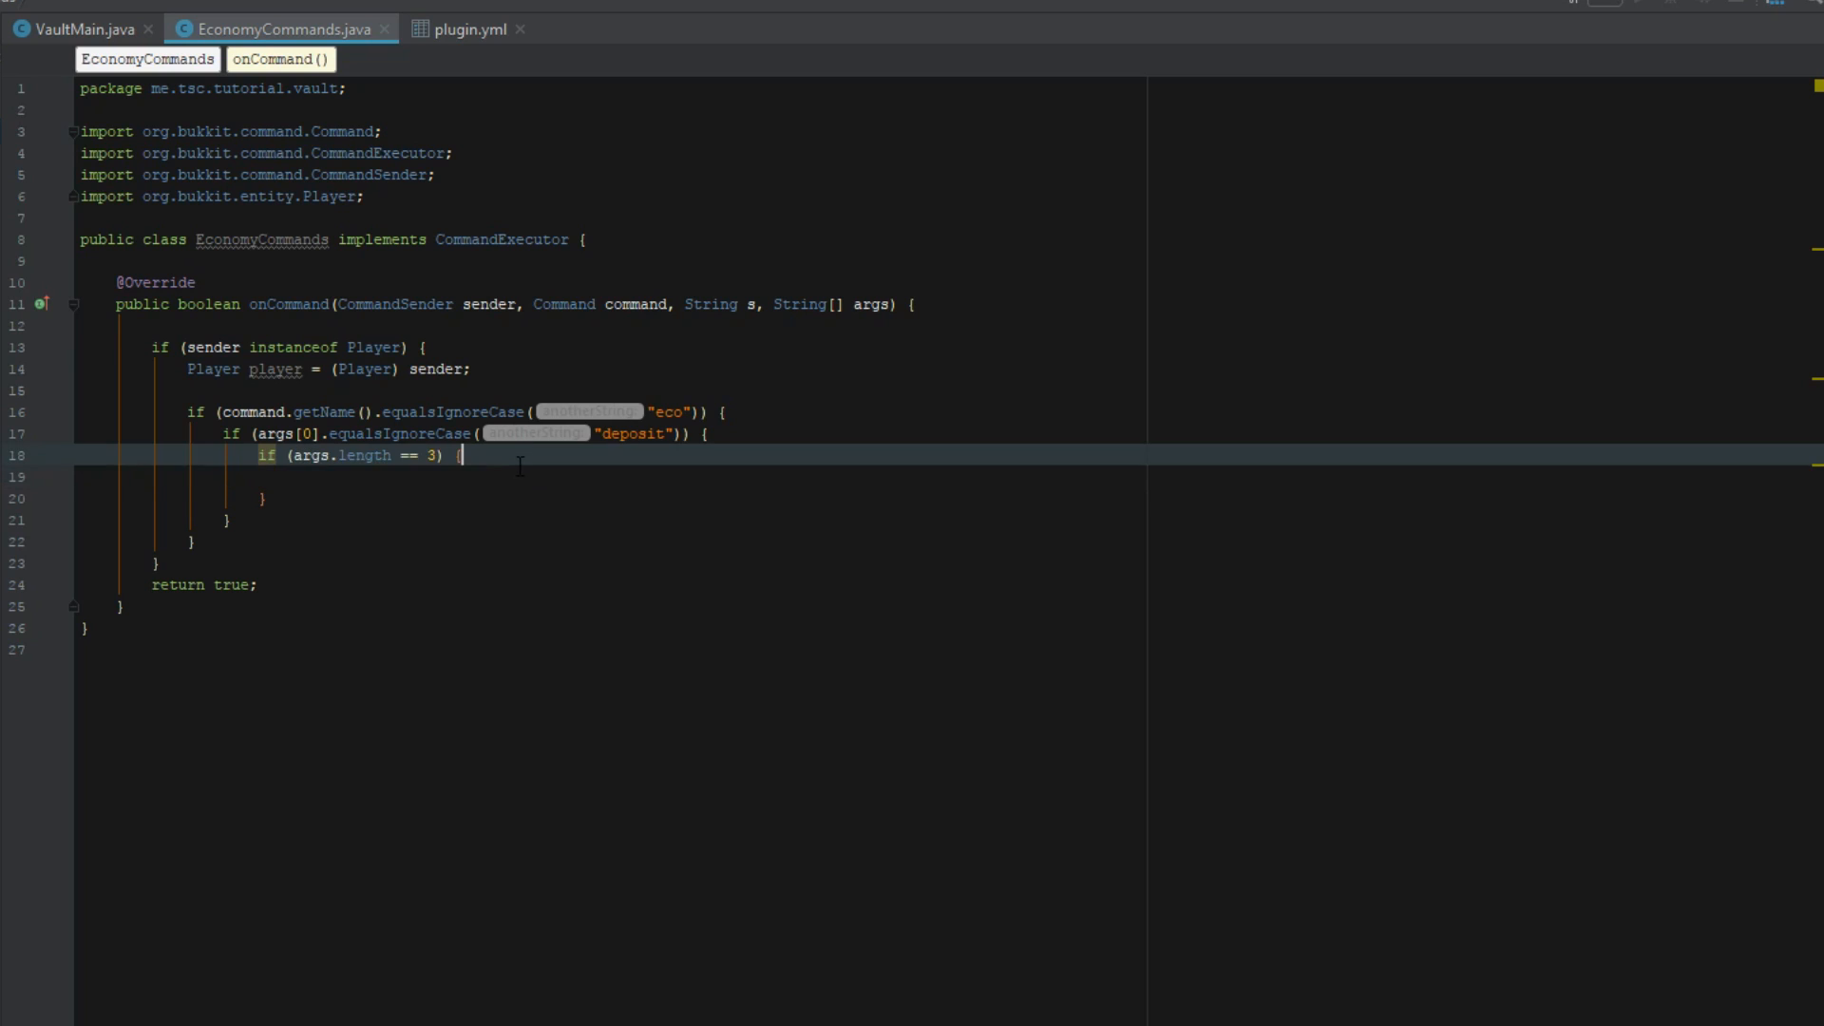
key(enter)
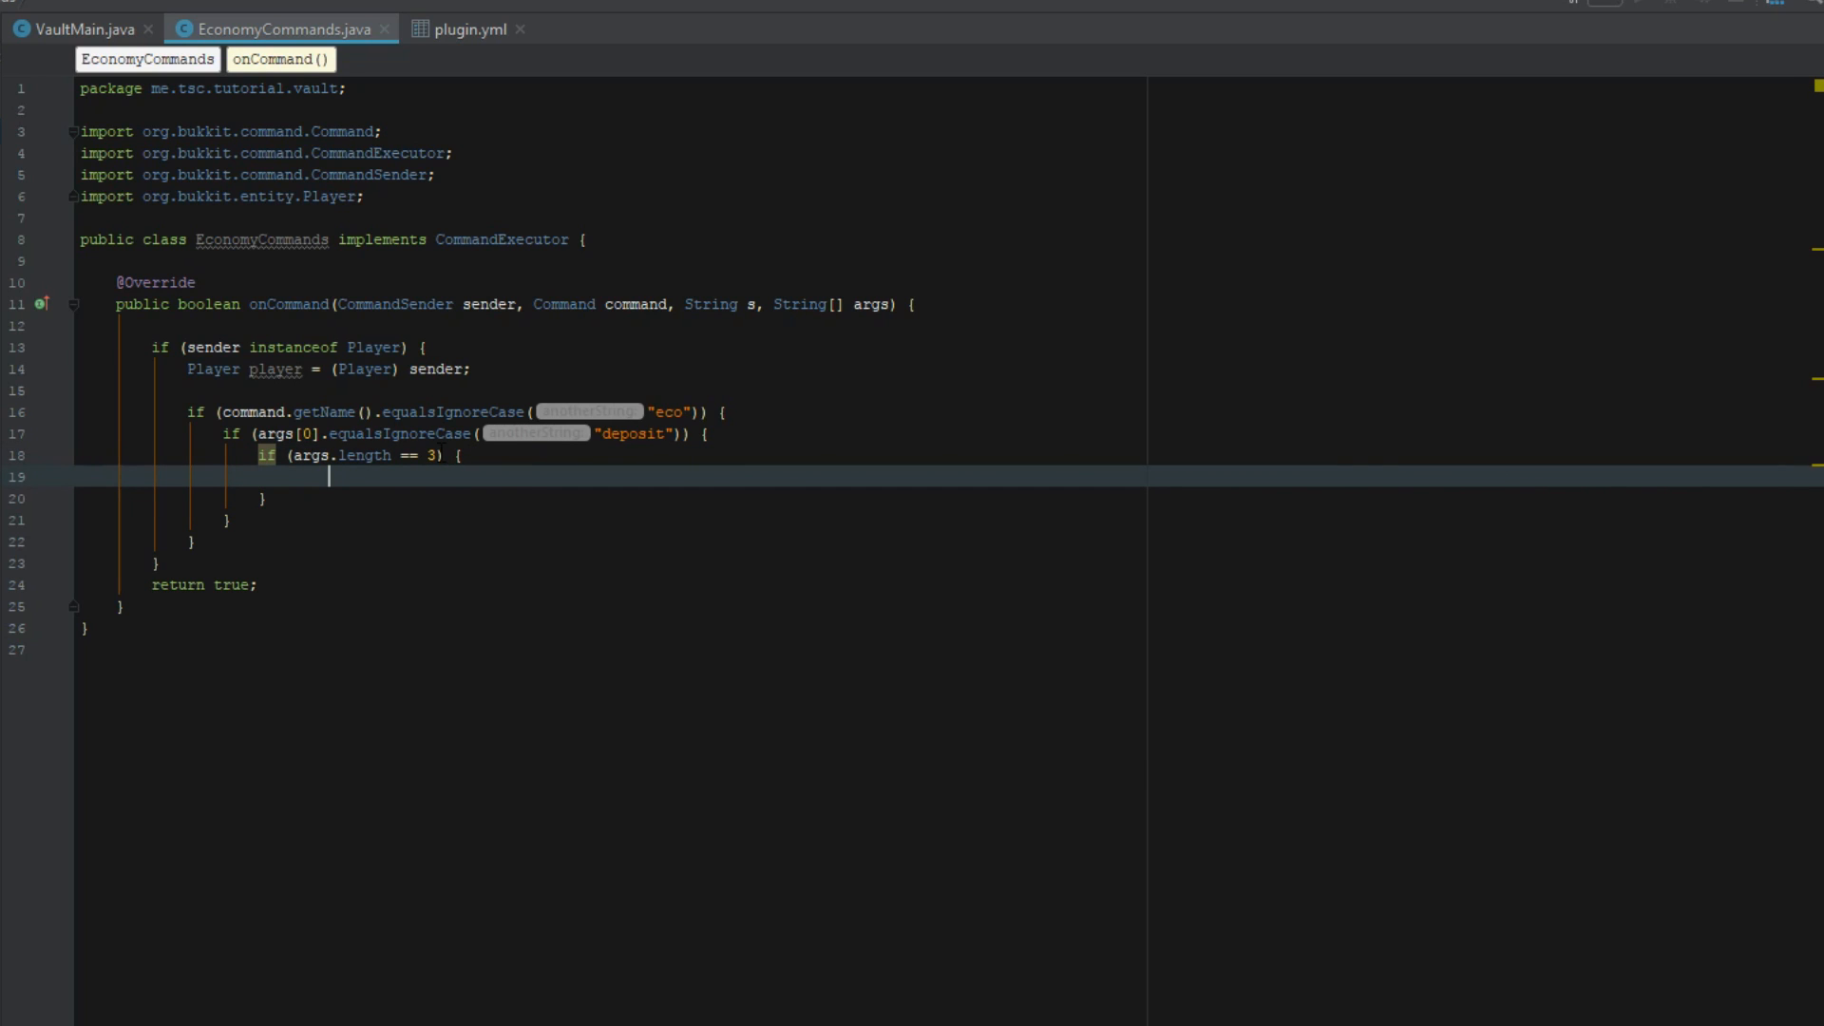
mouse_move(415, 468)
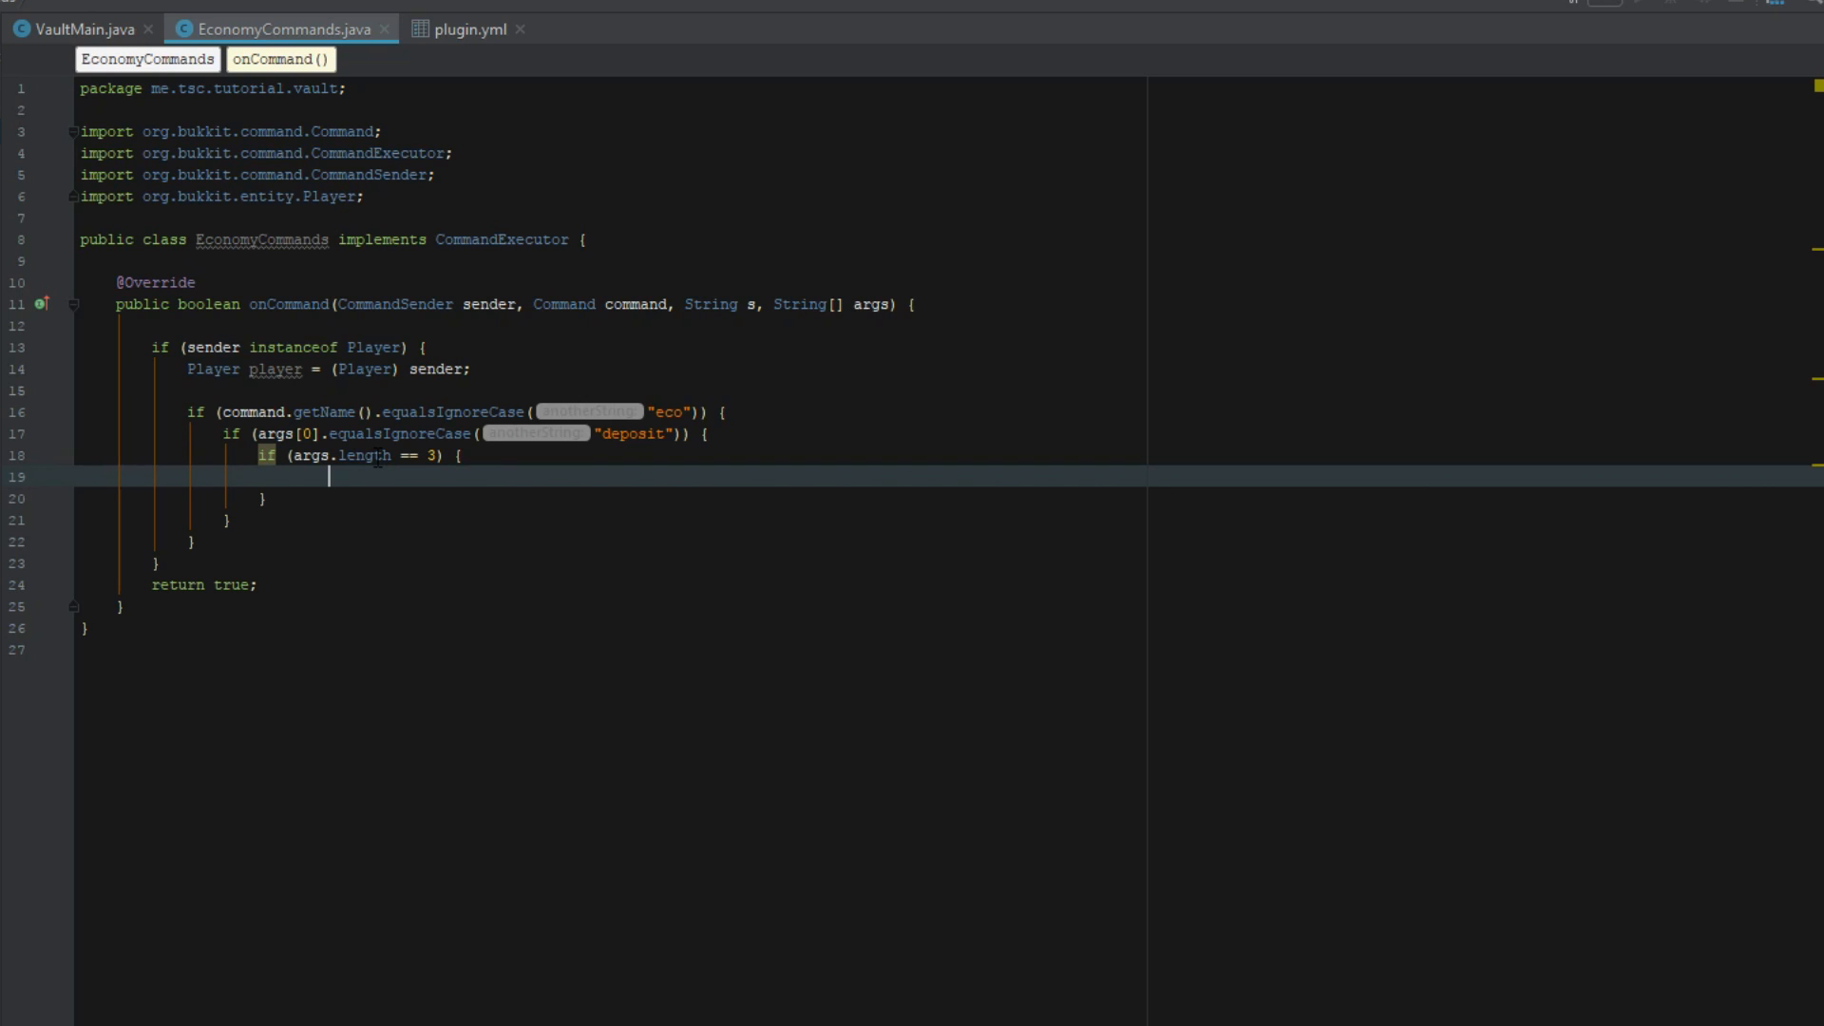
Step: Set 'Player target = Bukkit.getPlayer(args[1]);' inside the three-argument block
text(E)
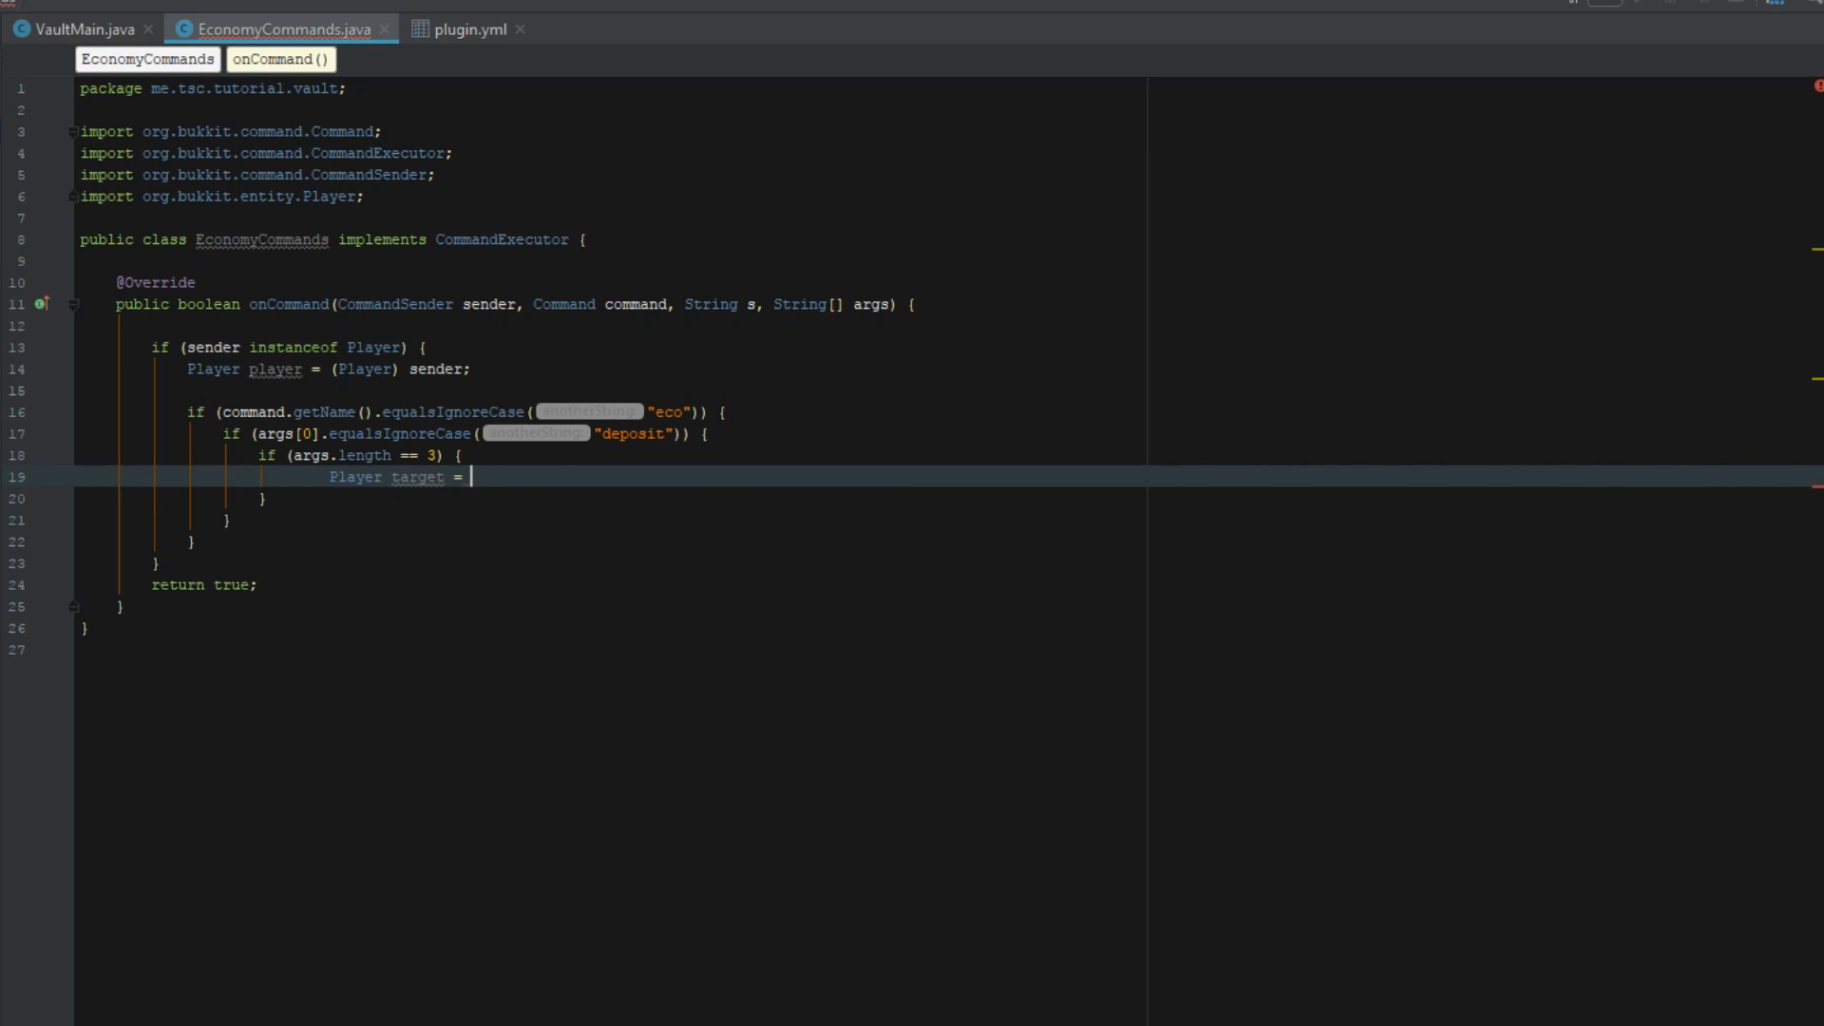
text(B)
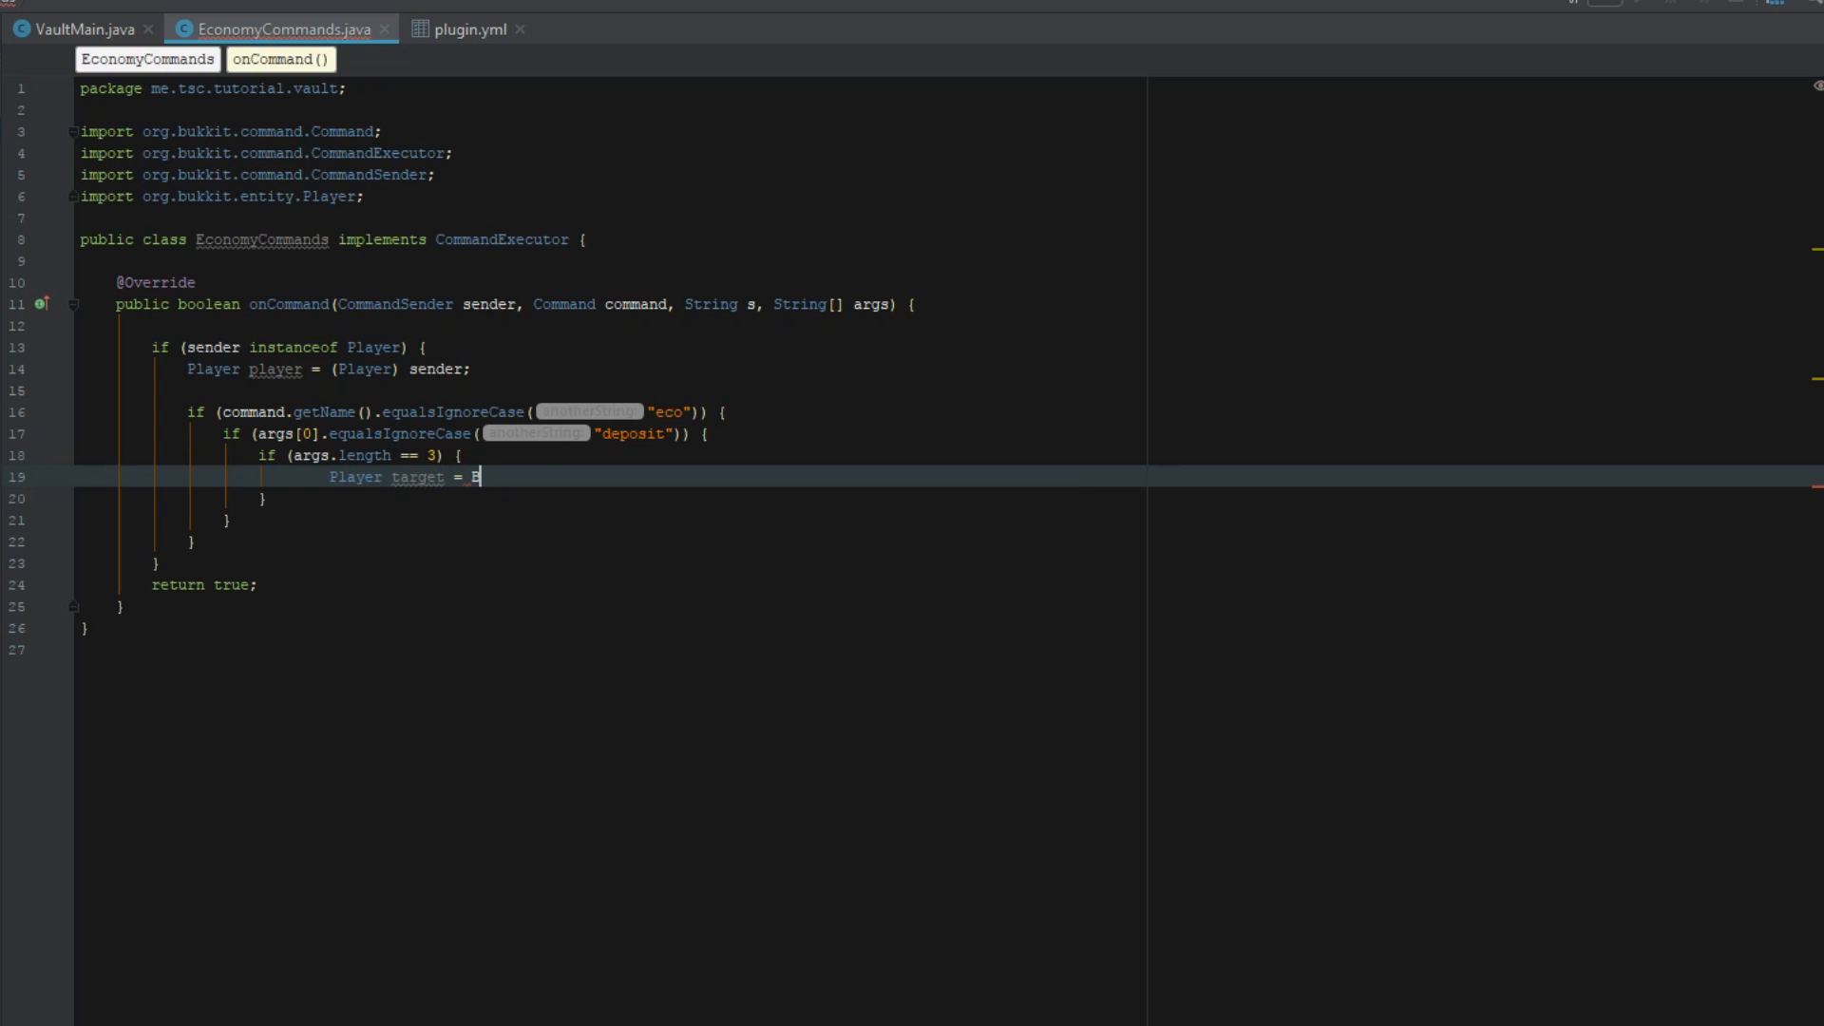
text(u)
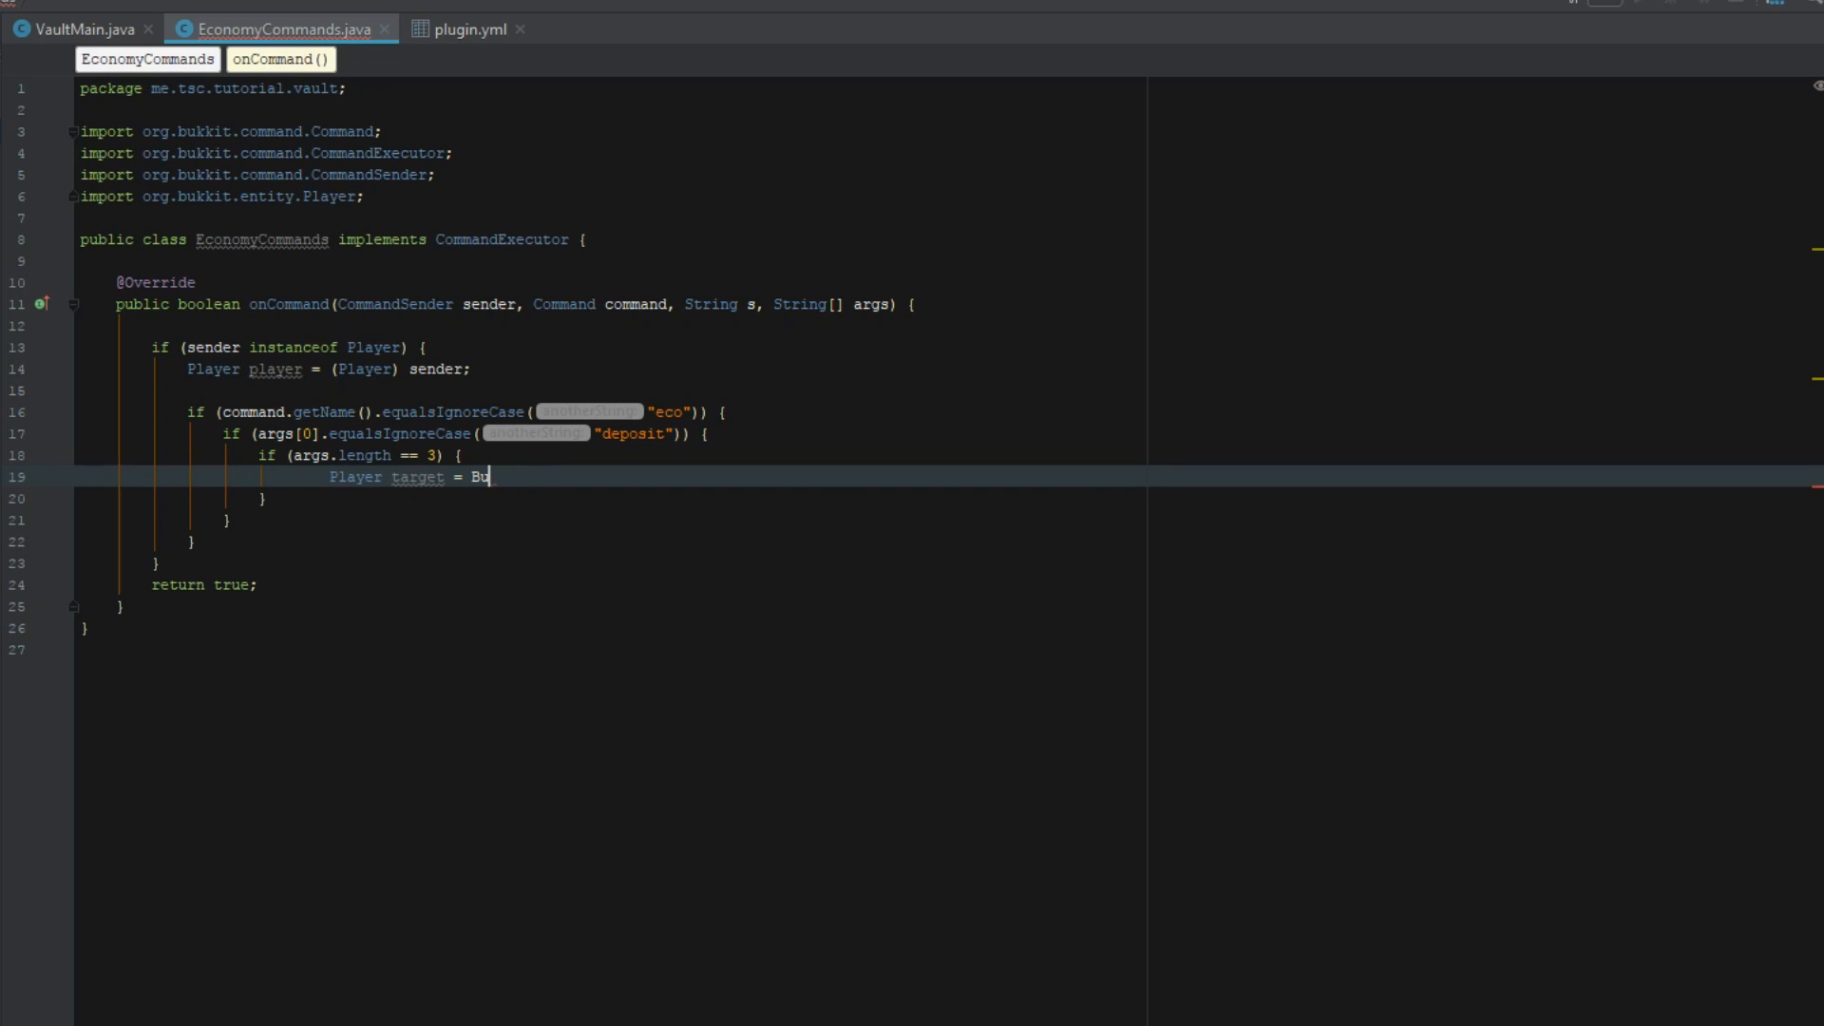
text(kkit.getPlayer()
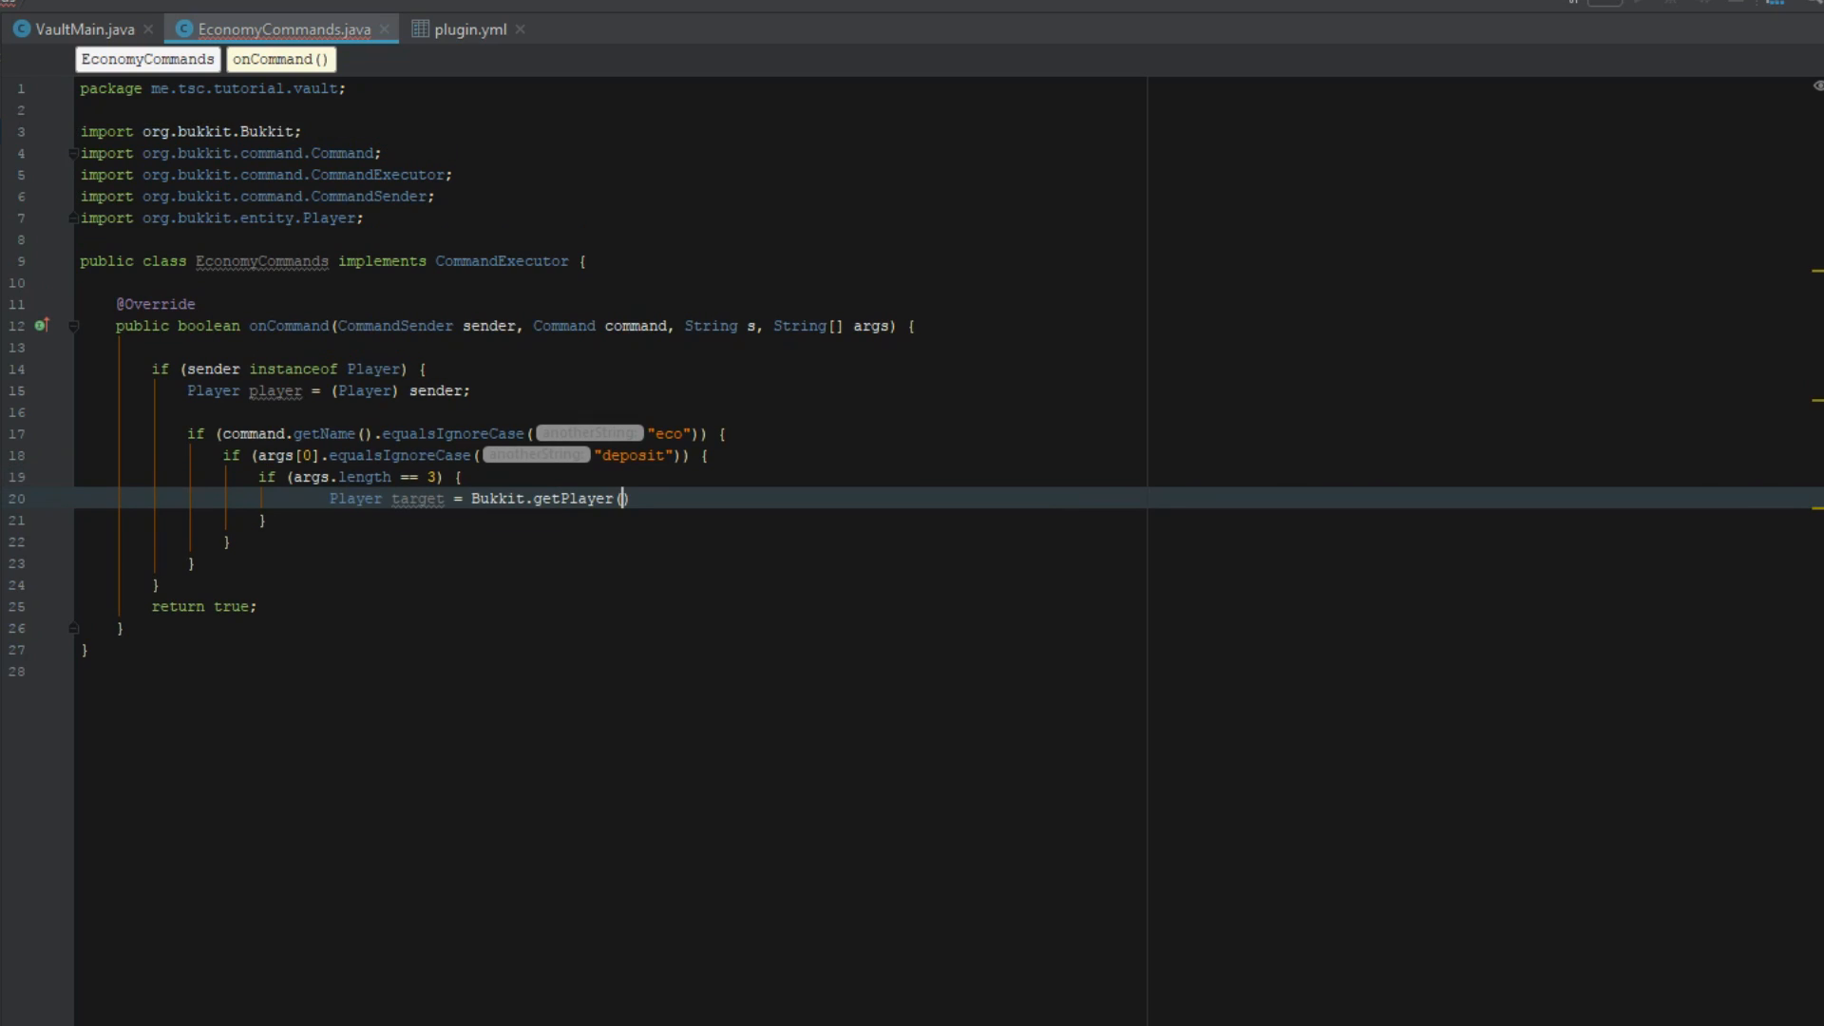
text(args[1)
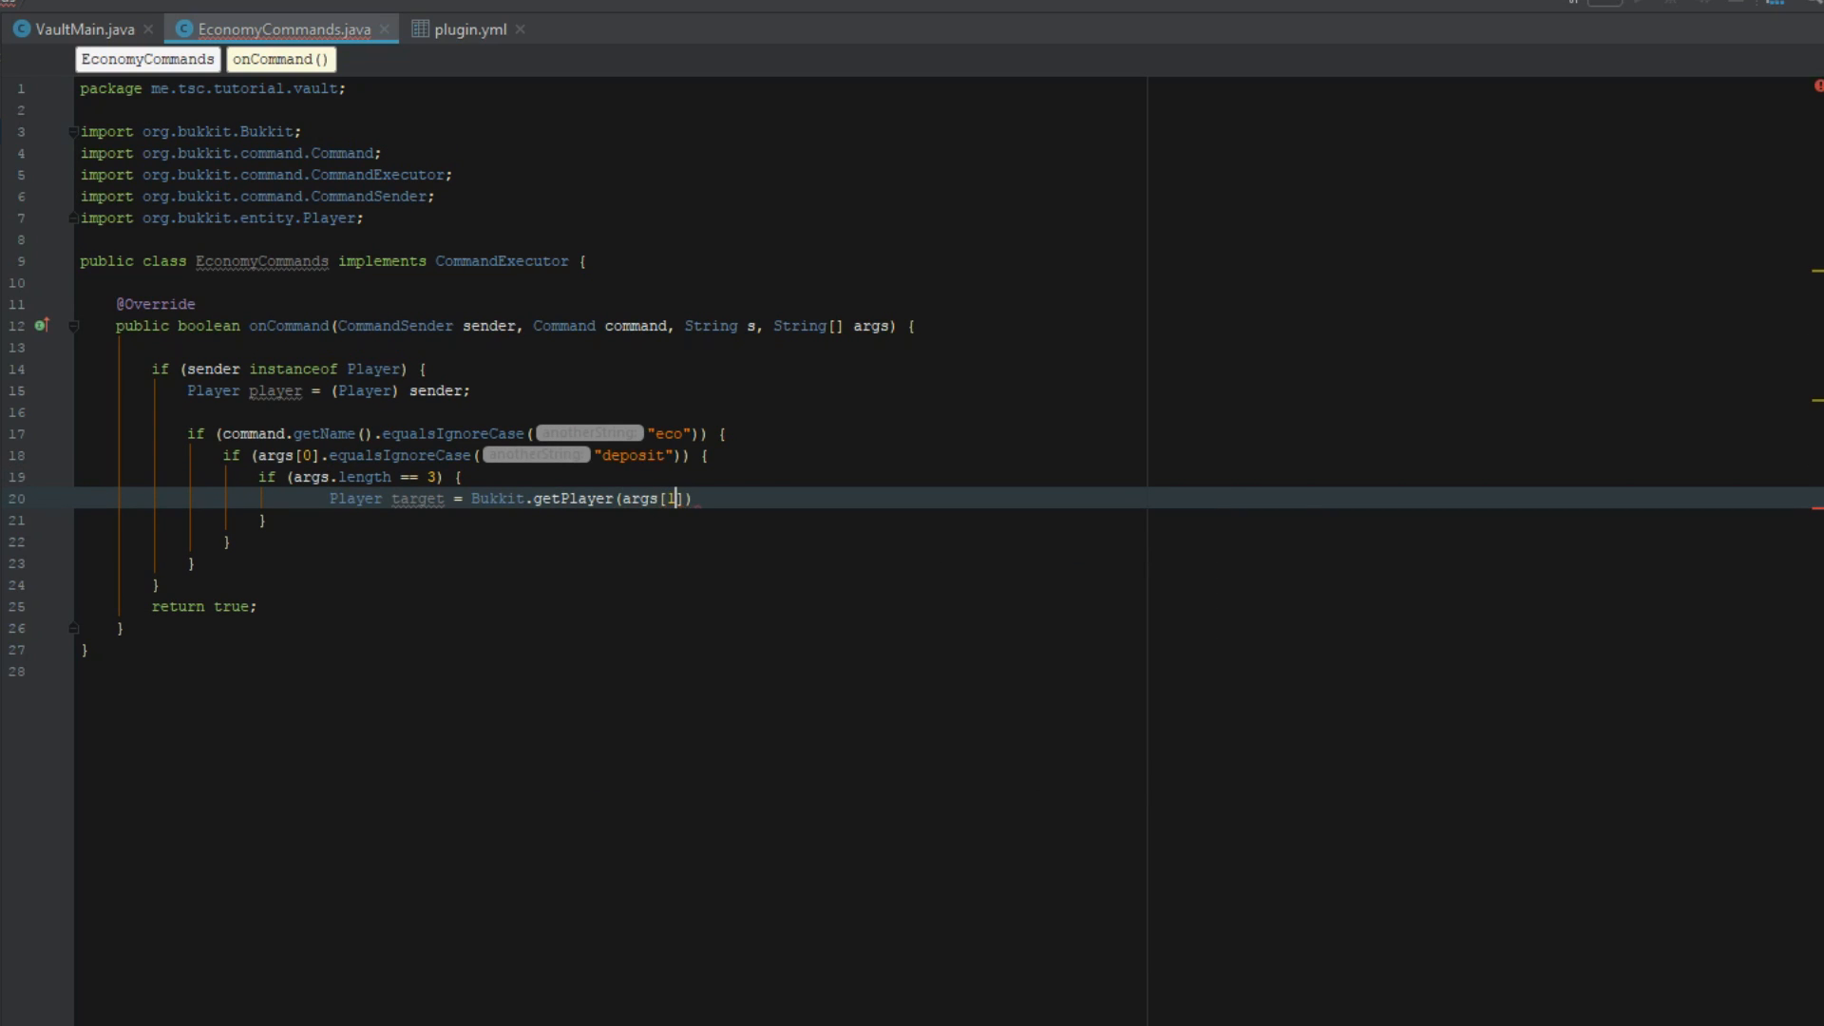
text(;)
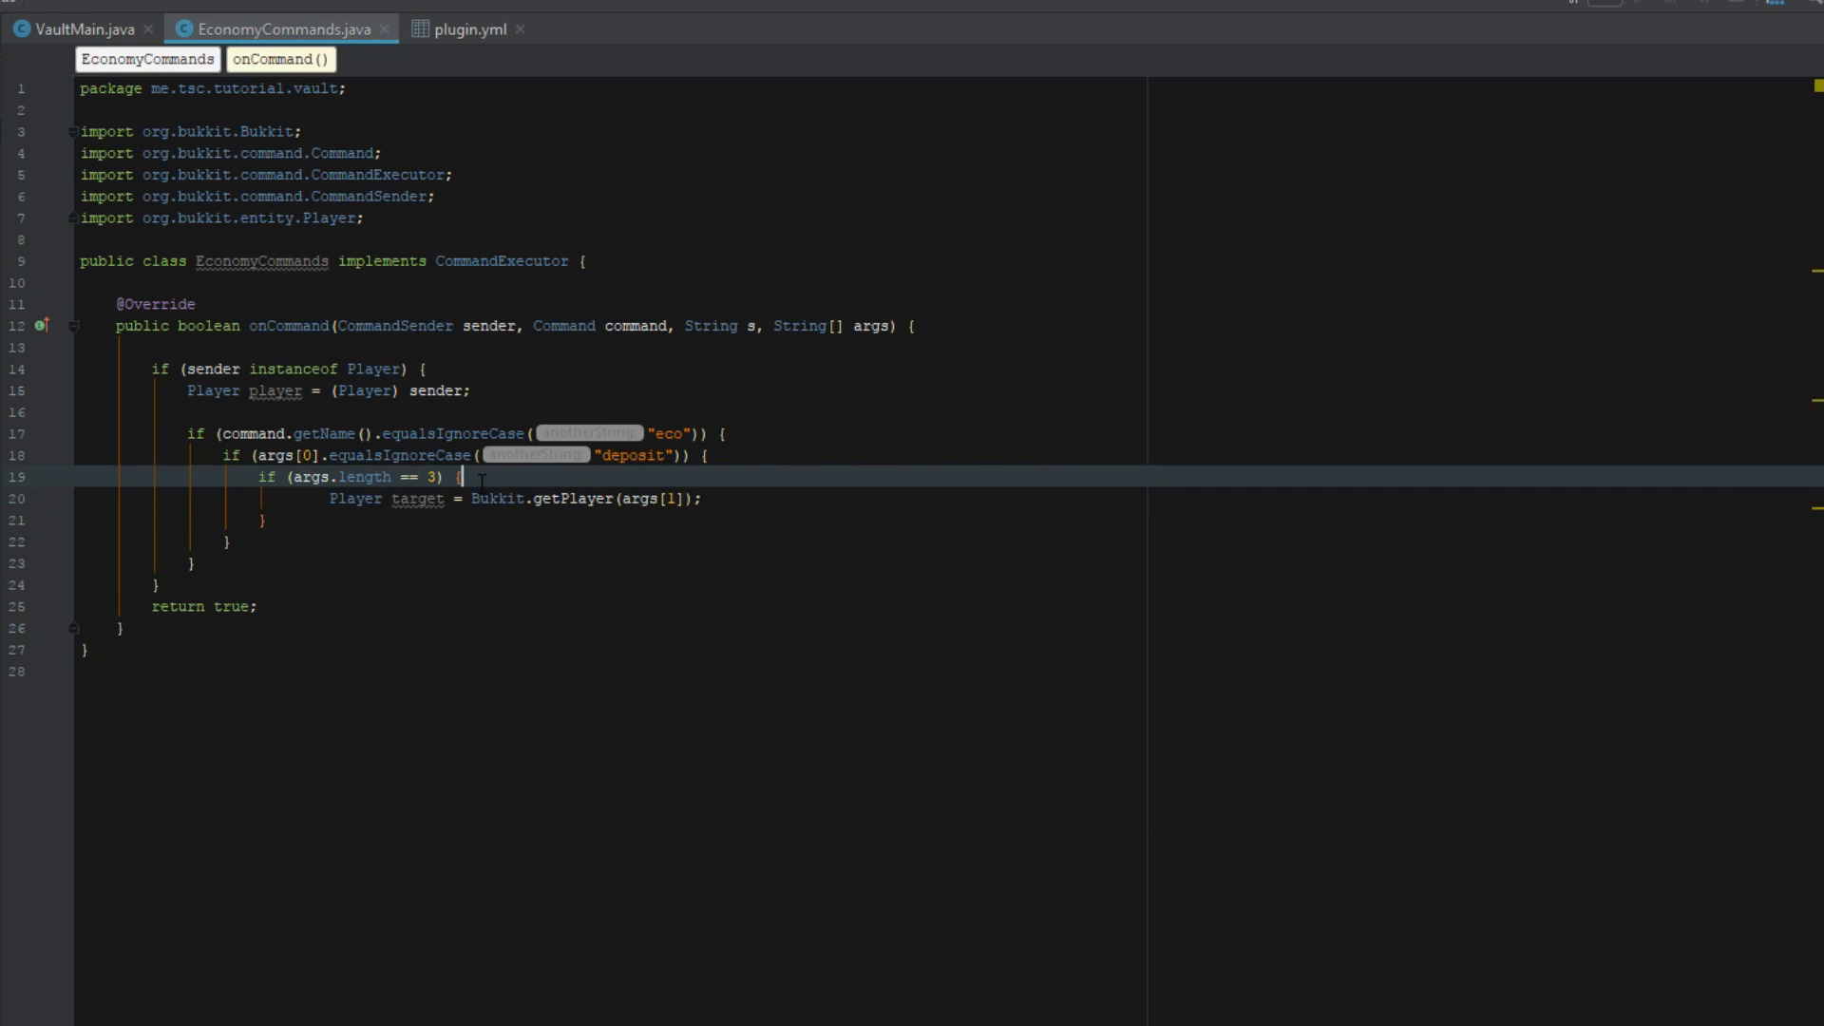
Step: Surround the target lookup with try and catch (Exception e) calling e.printStackTrace()
text(try)
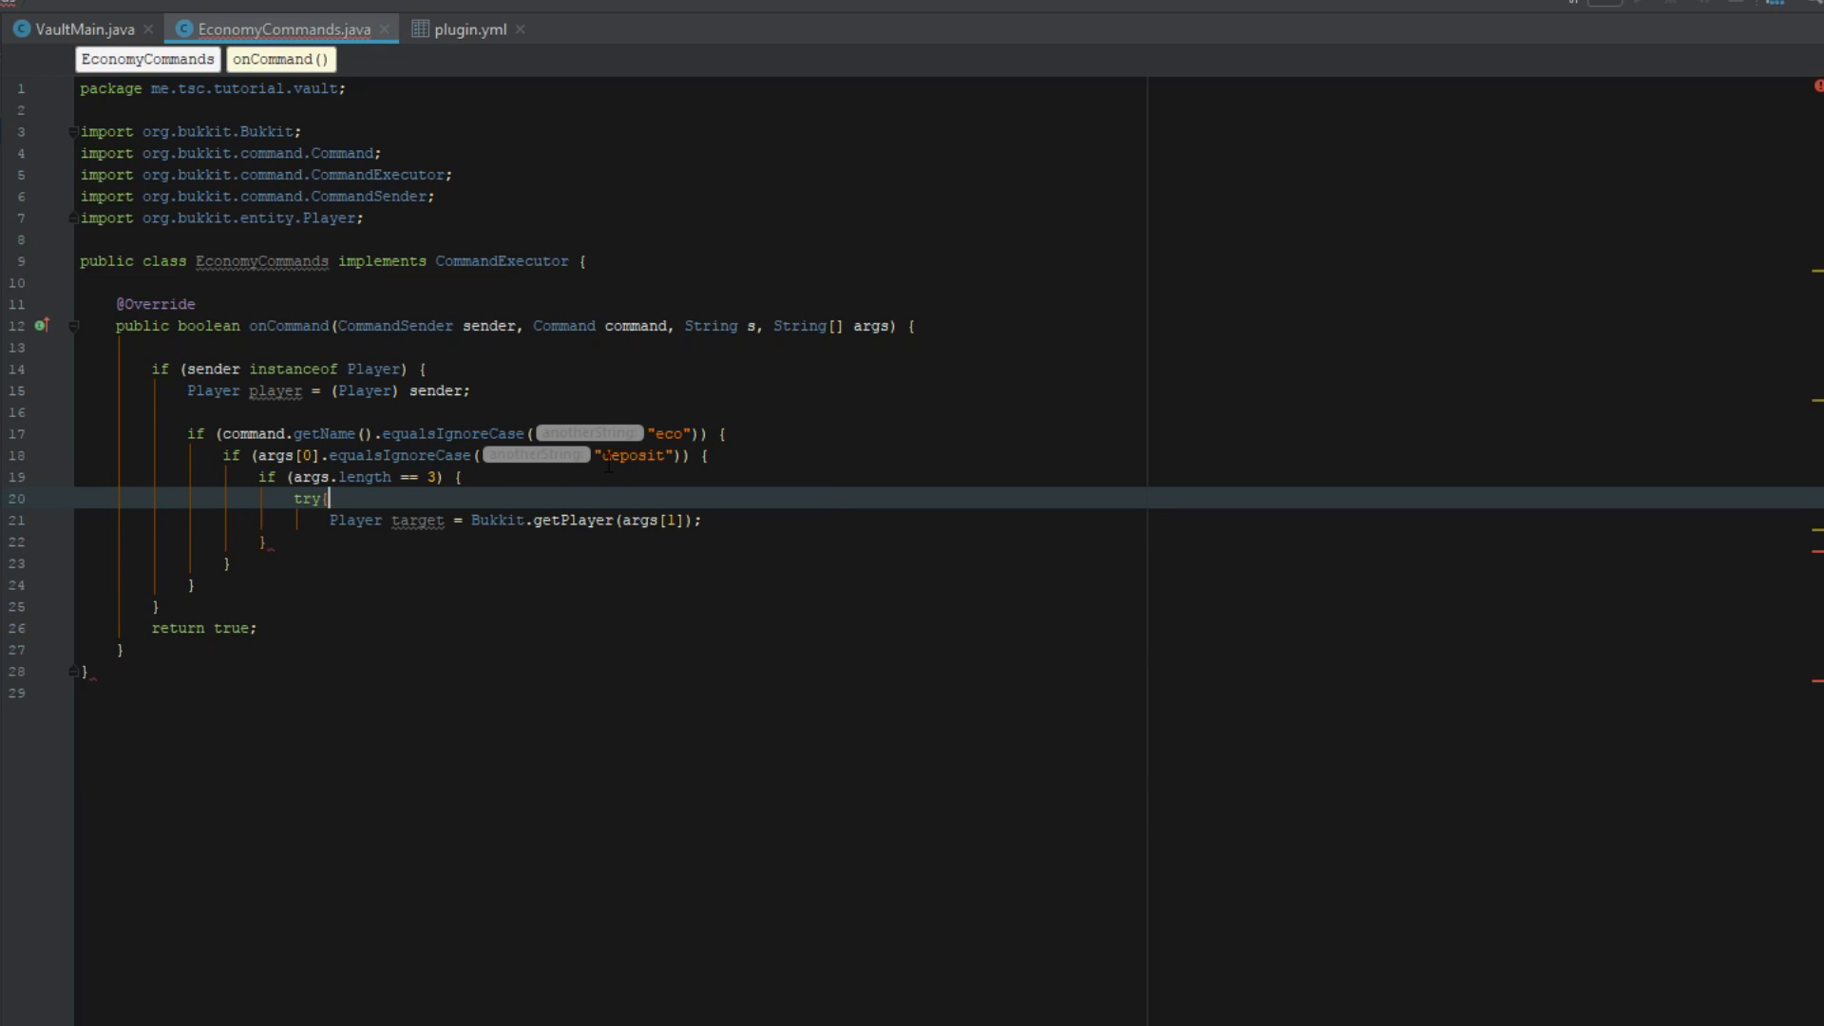
text({)
click(948, 541)
text(catch (Econo)
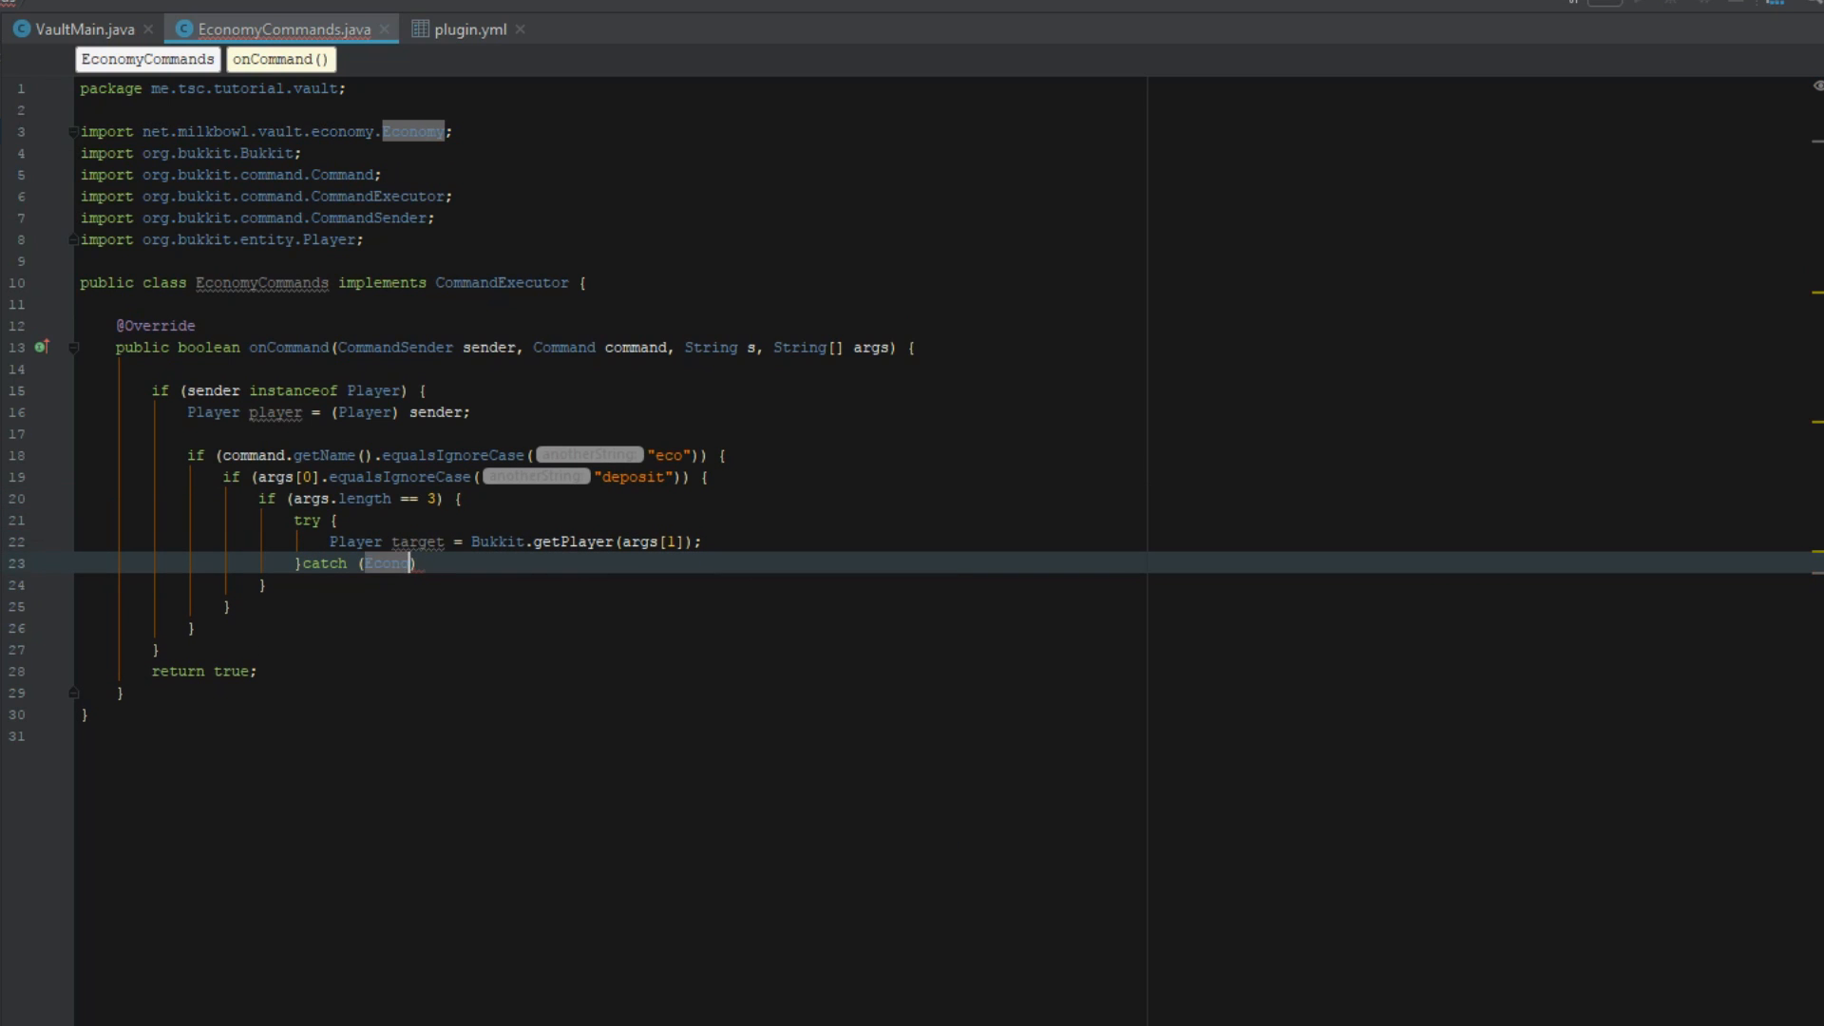
text(E)
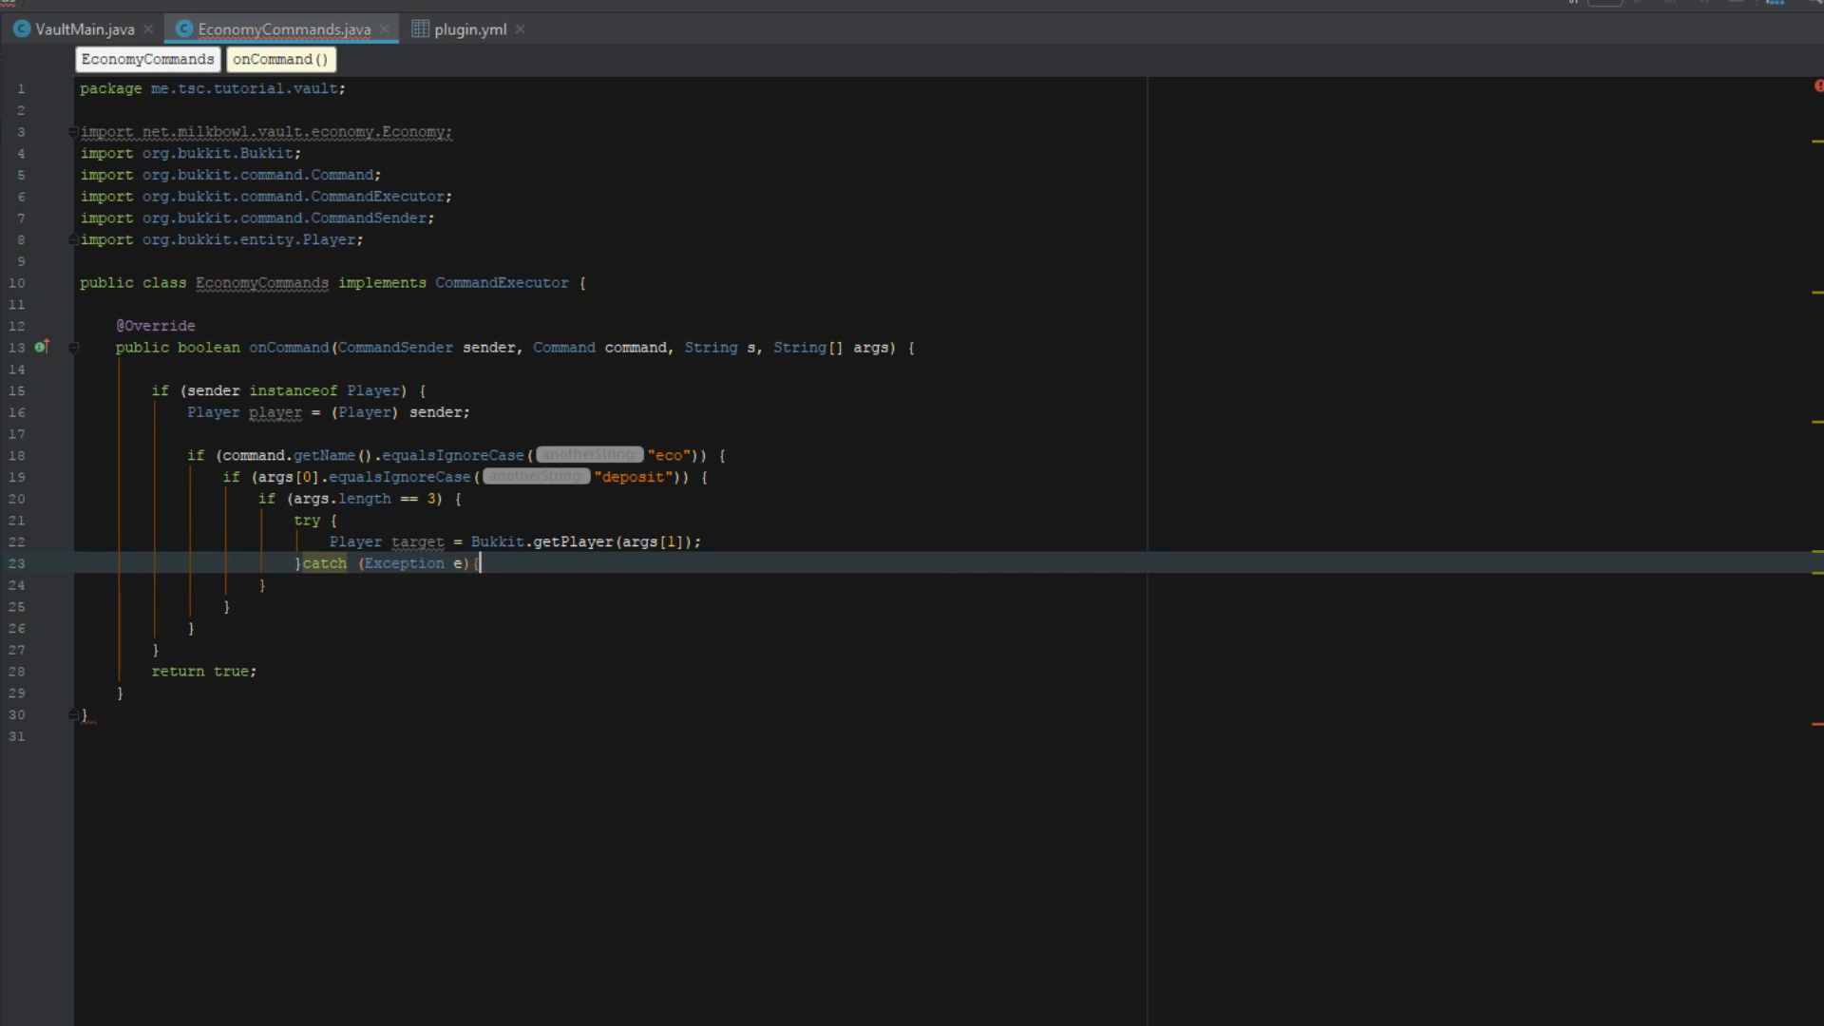
text(e.printStackTrace();)
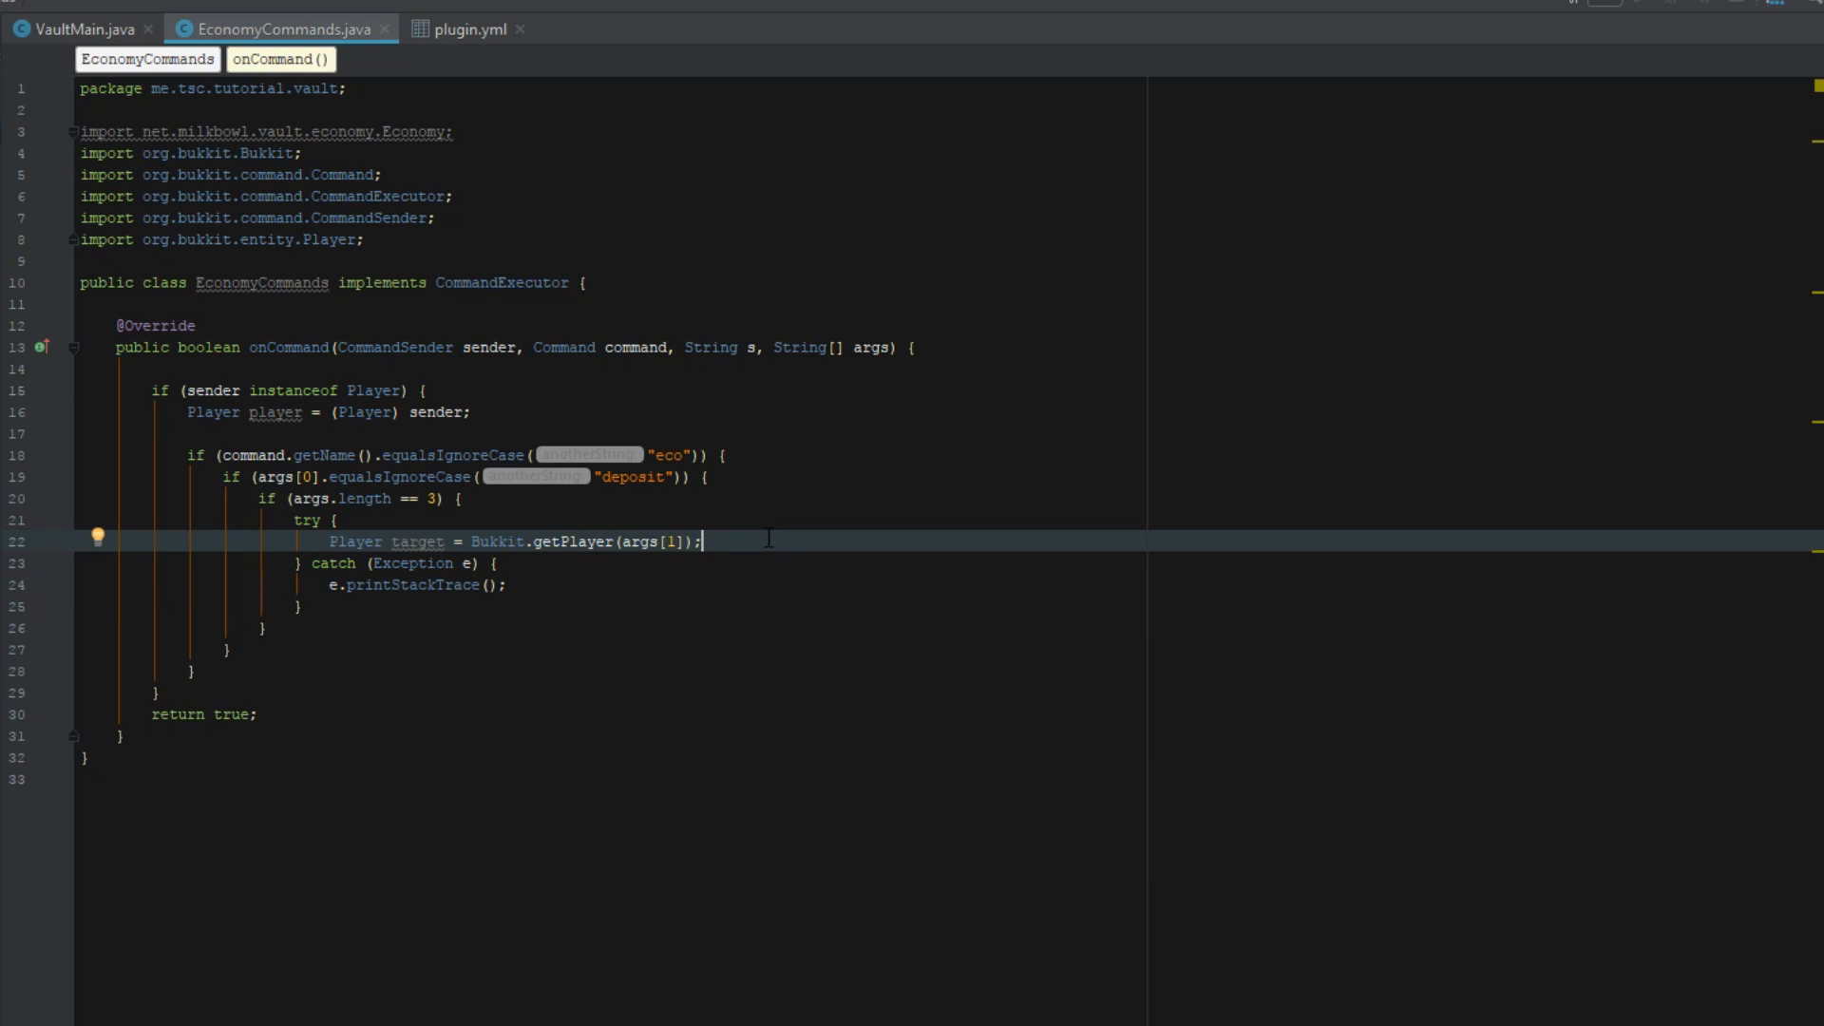
mouse_move(554, 584)
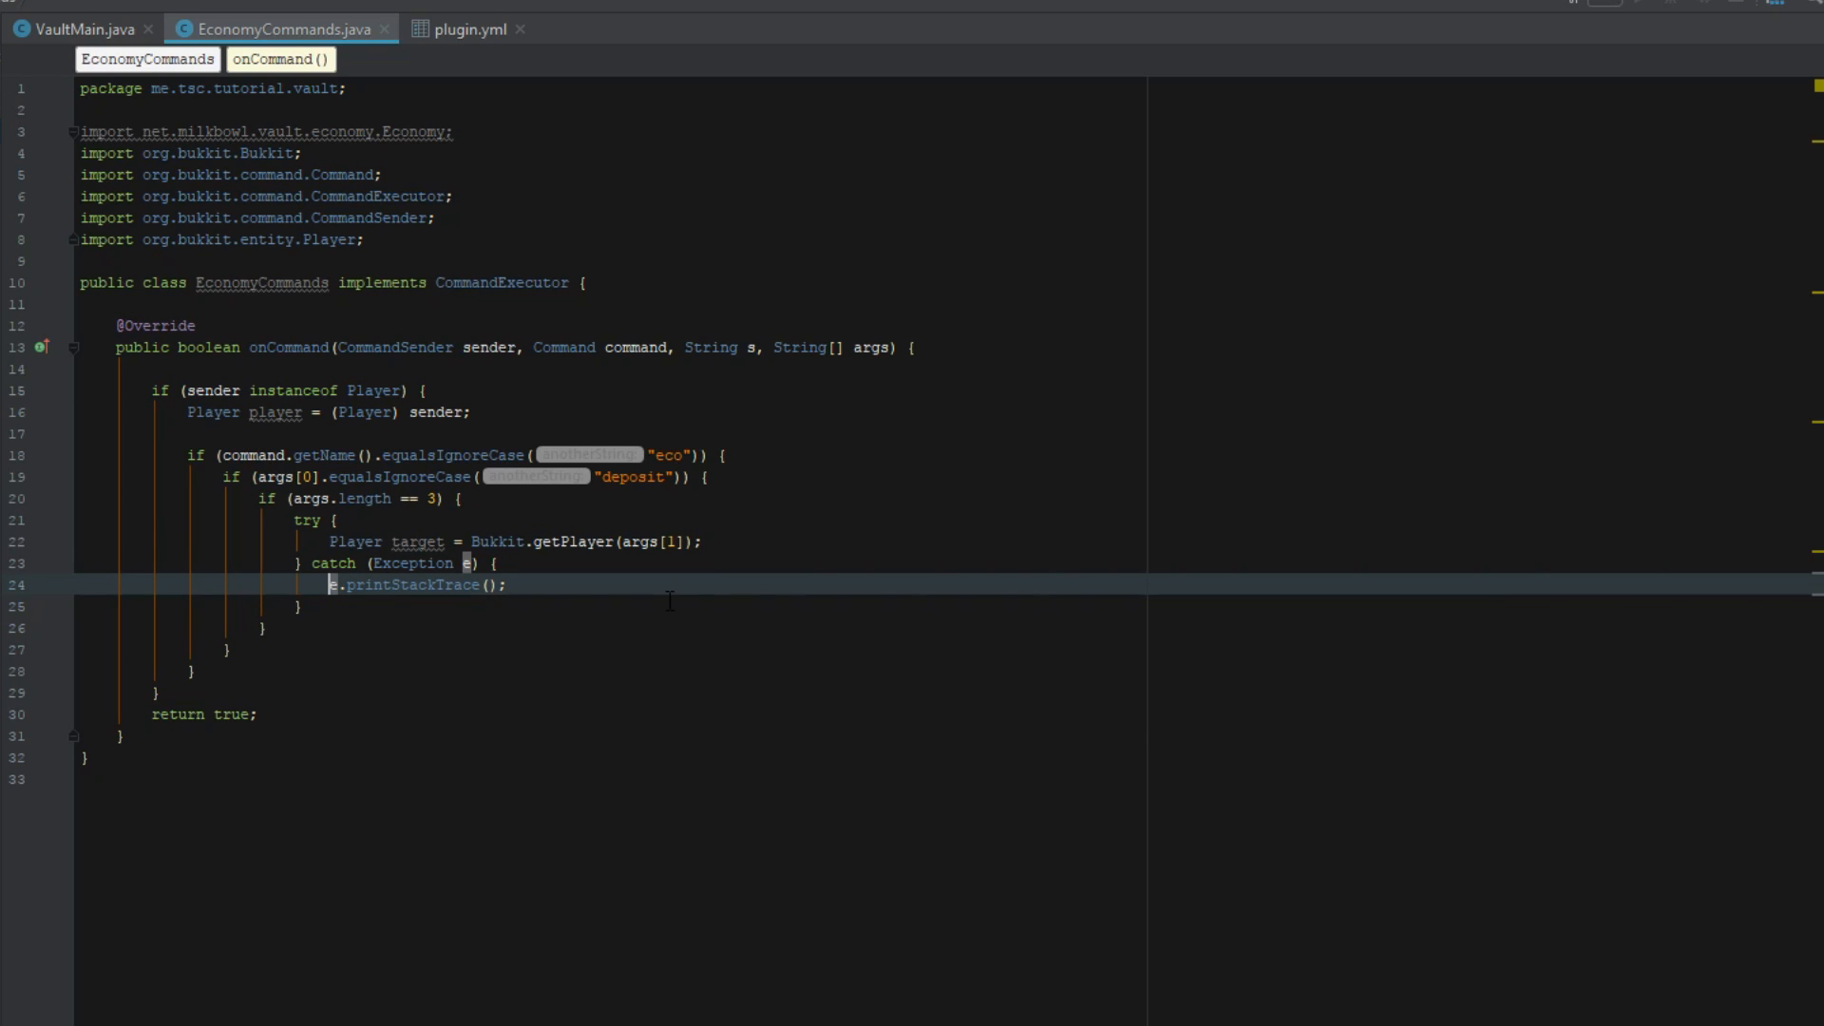
click(703, 541)
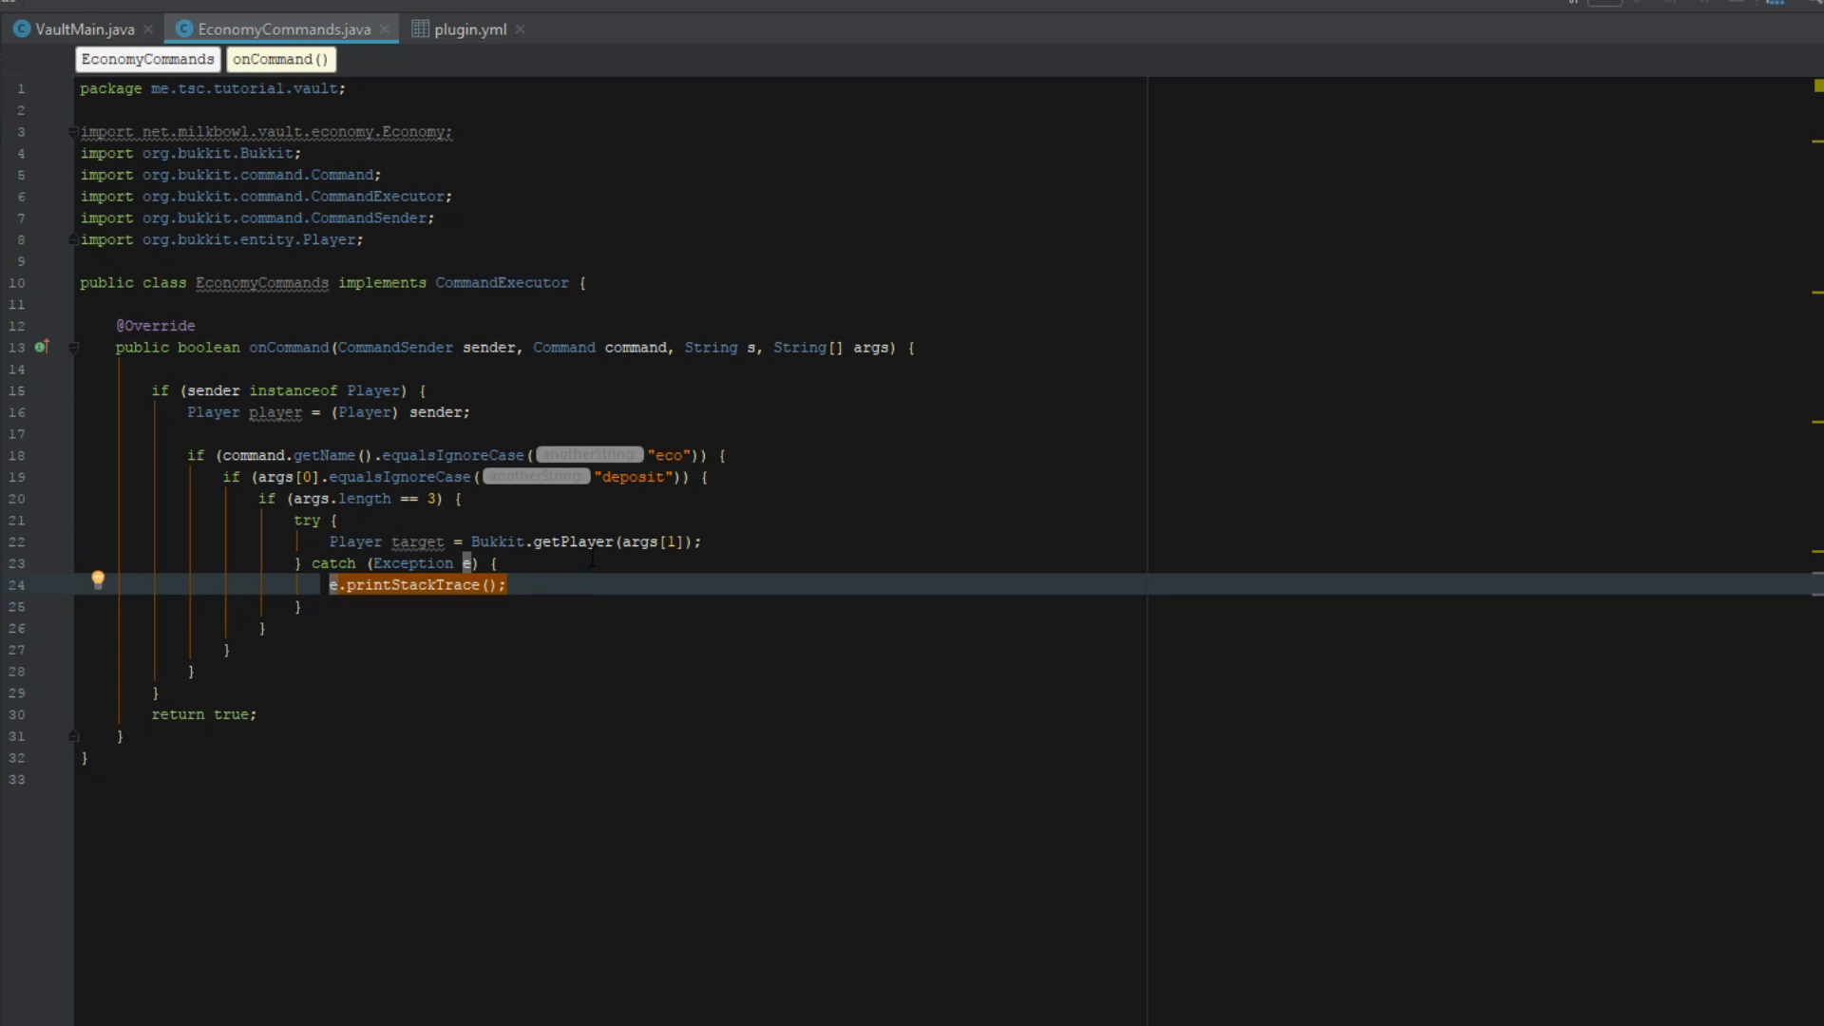
Step: Parse args[2] into 'int depositAmount' using Integer.parseInt
key(enter)
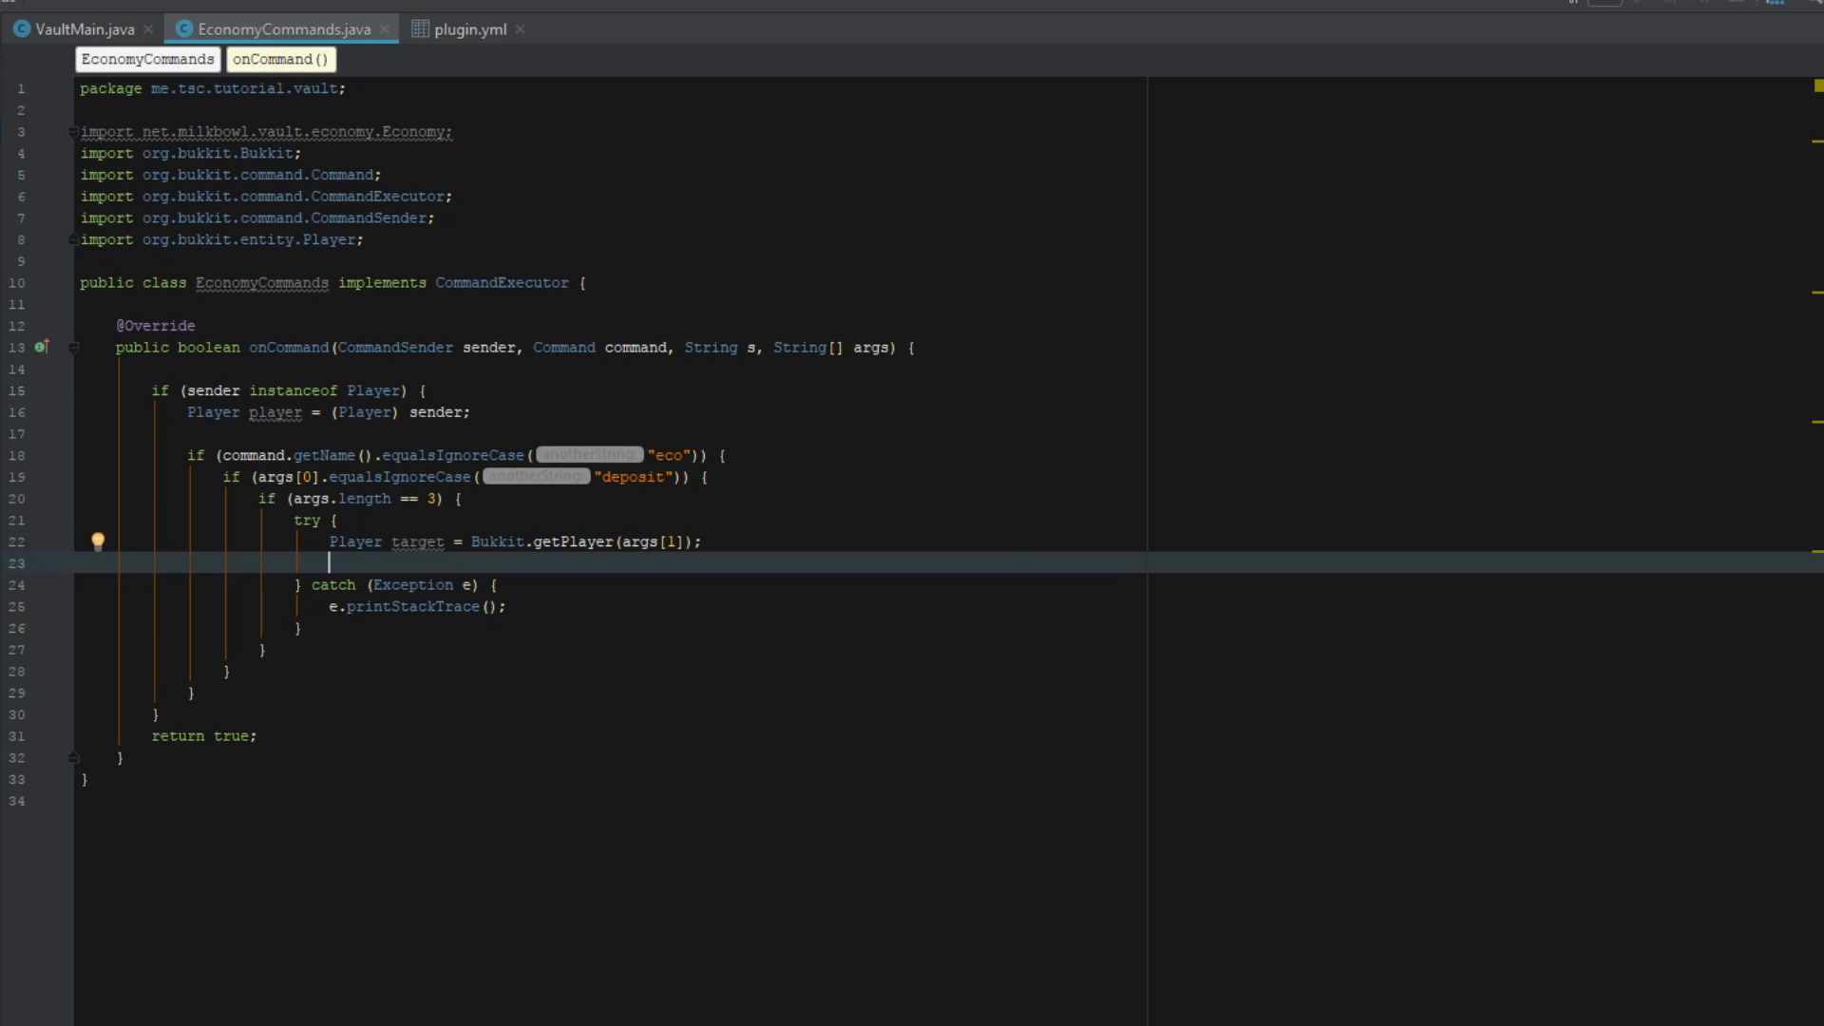
text(do)
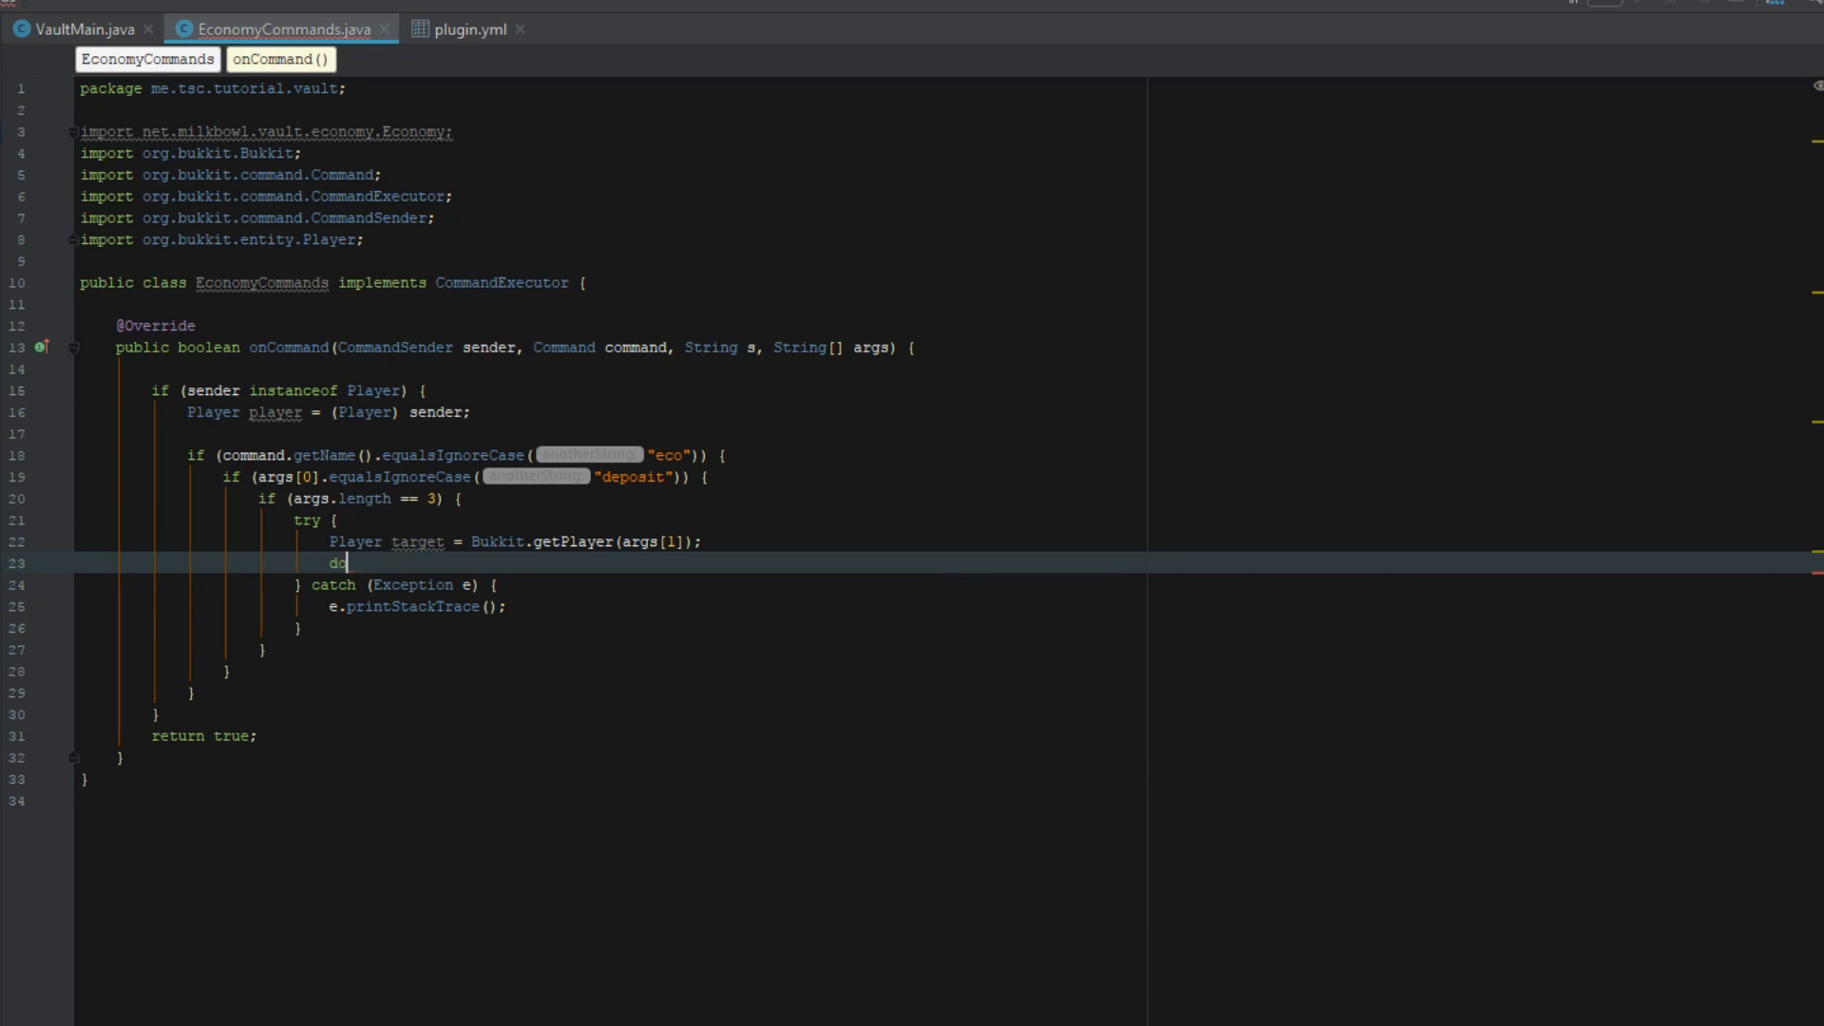
text(int deposi)
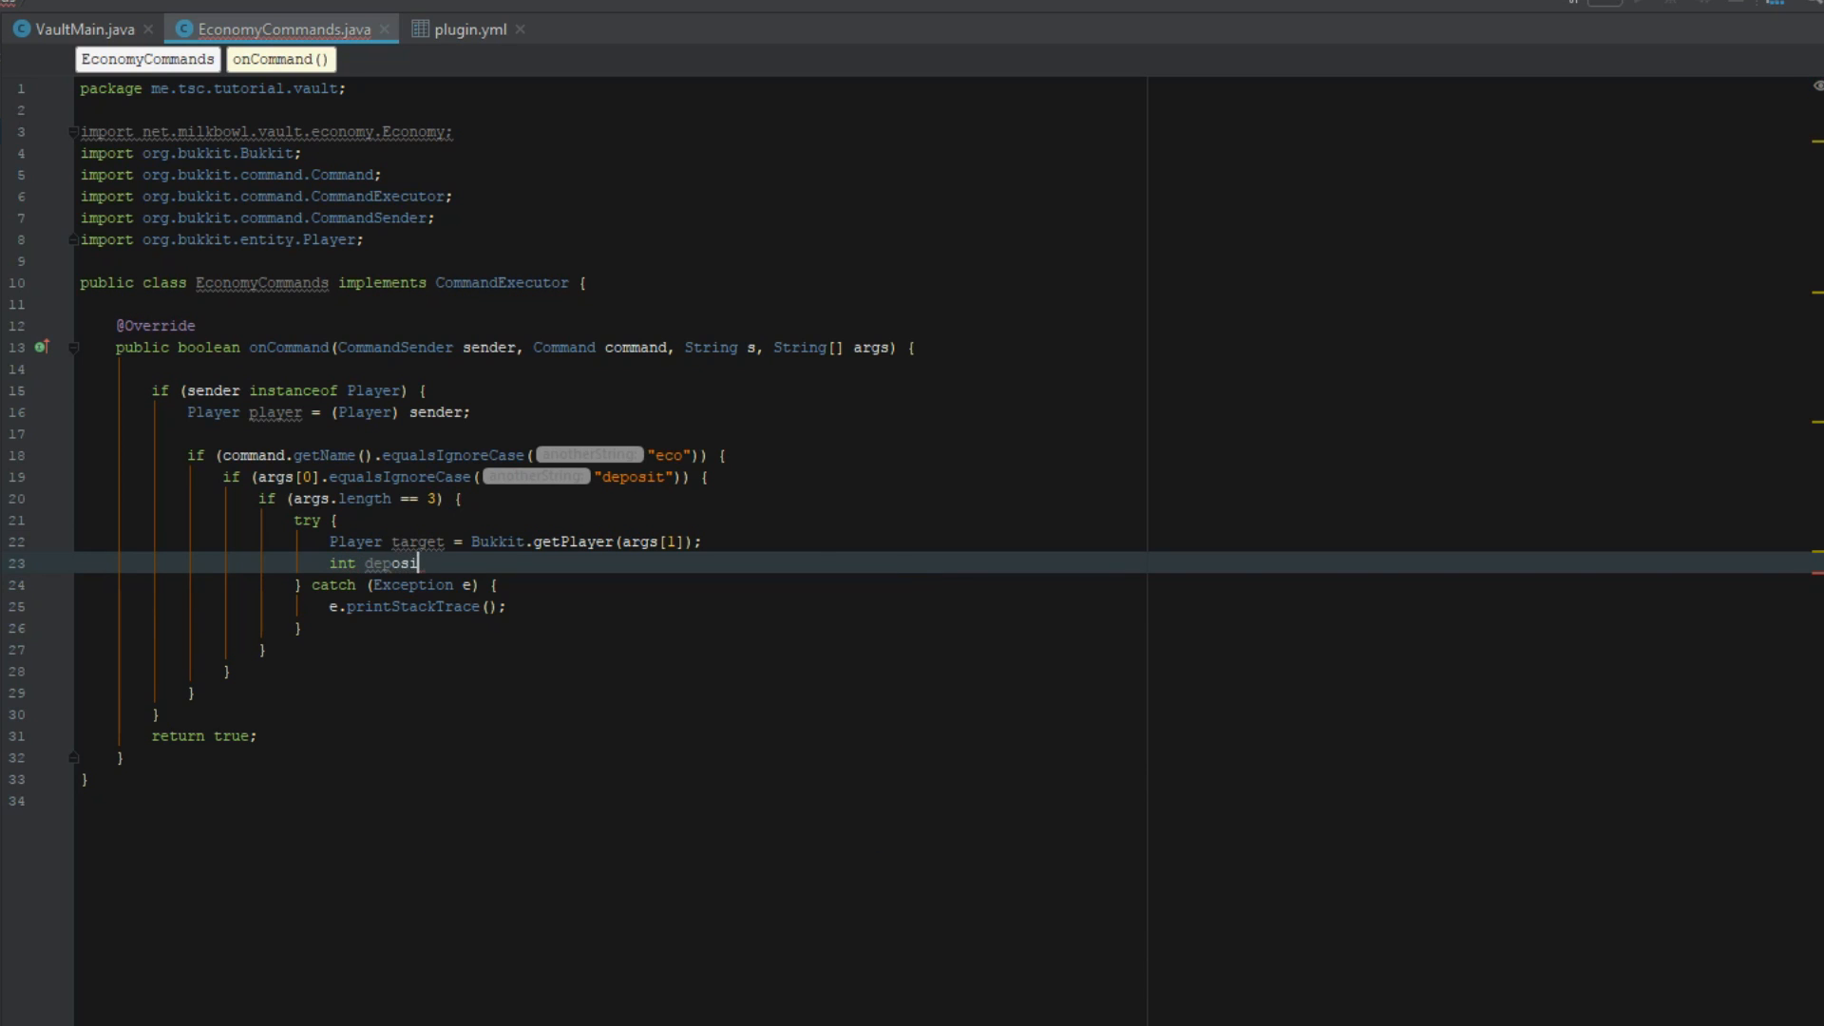
text(tAmount =)
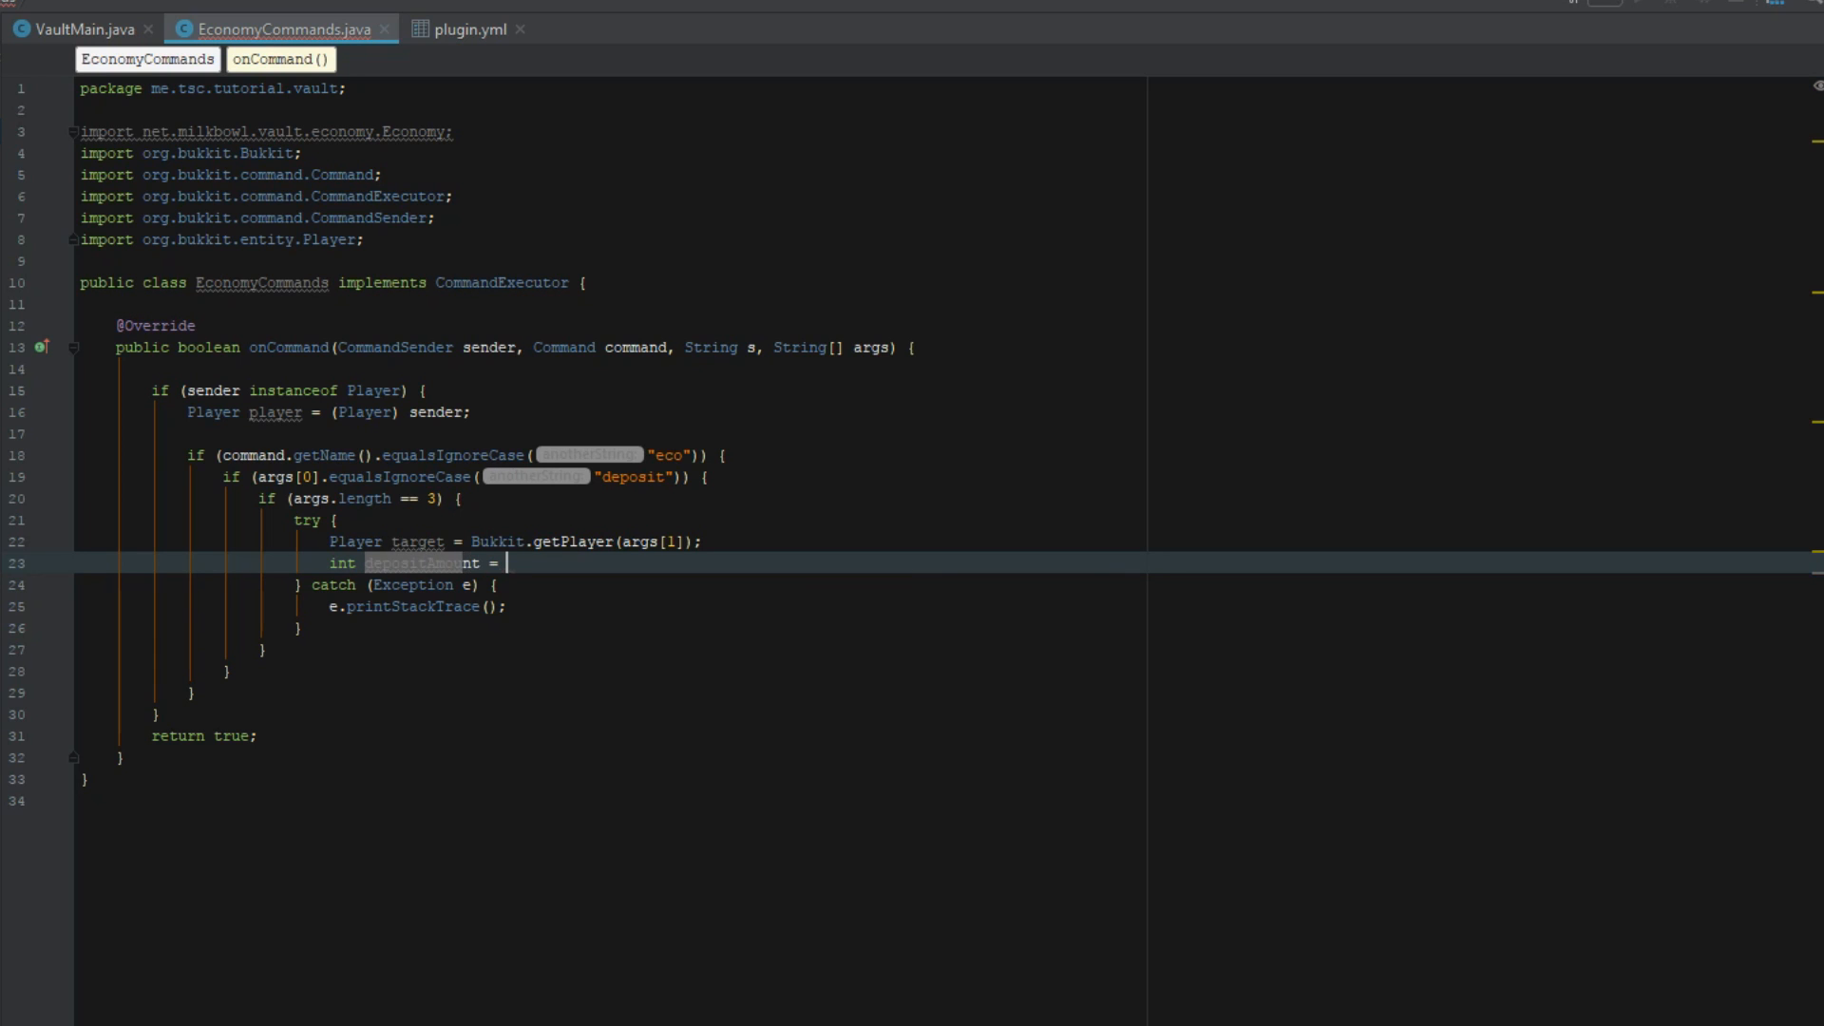
text(Integer.parseInt())
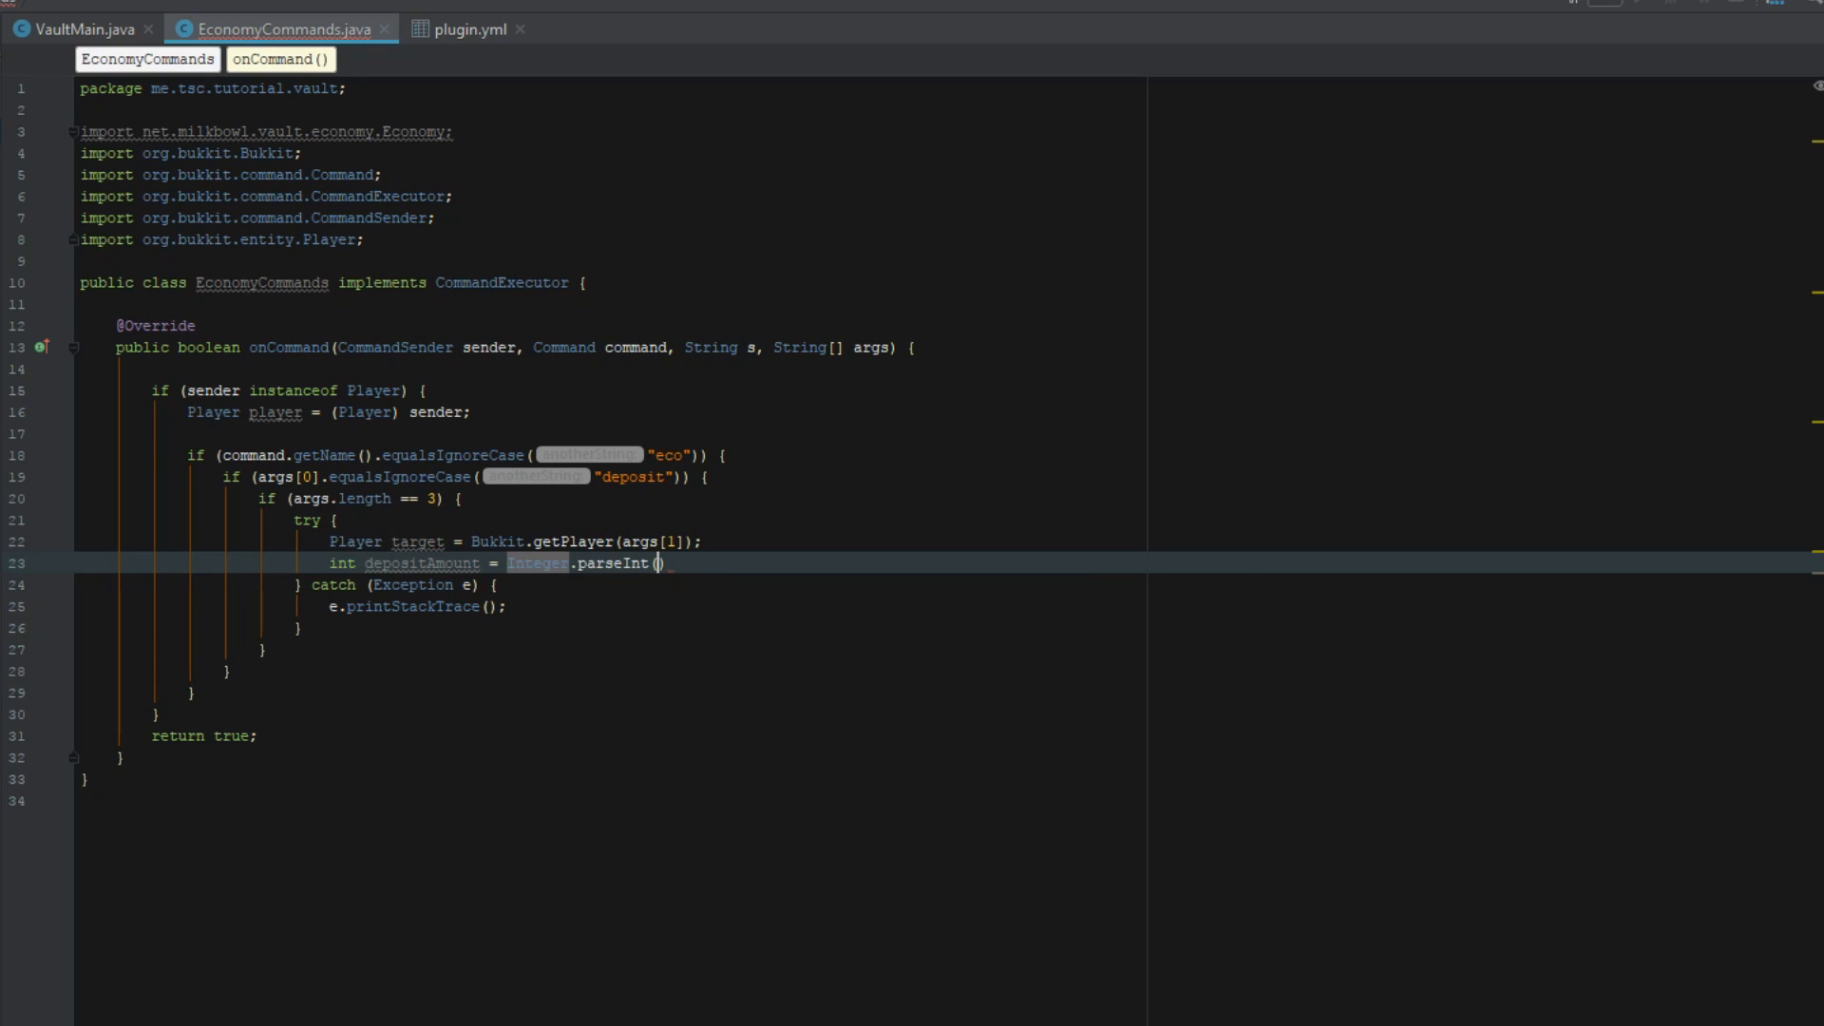
text(args[2])
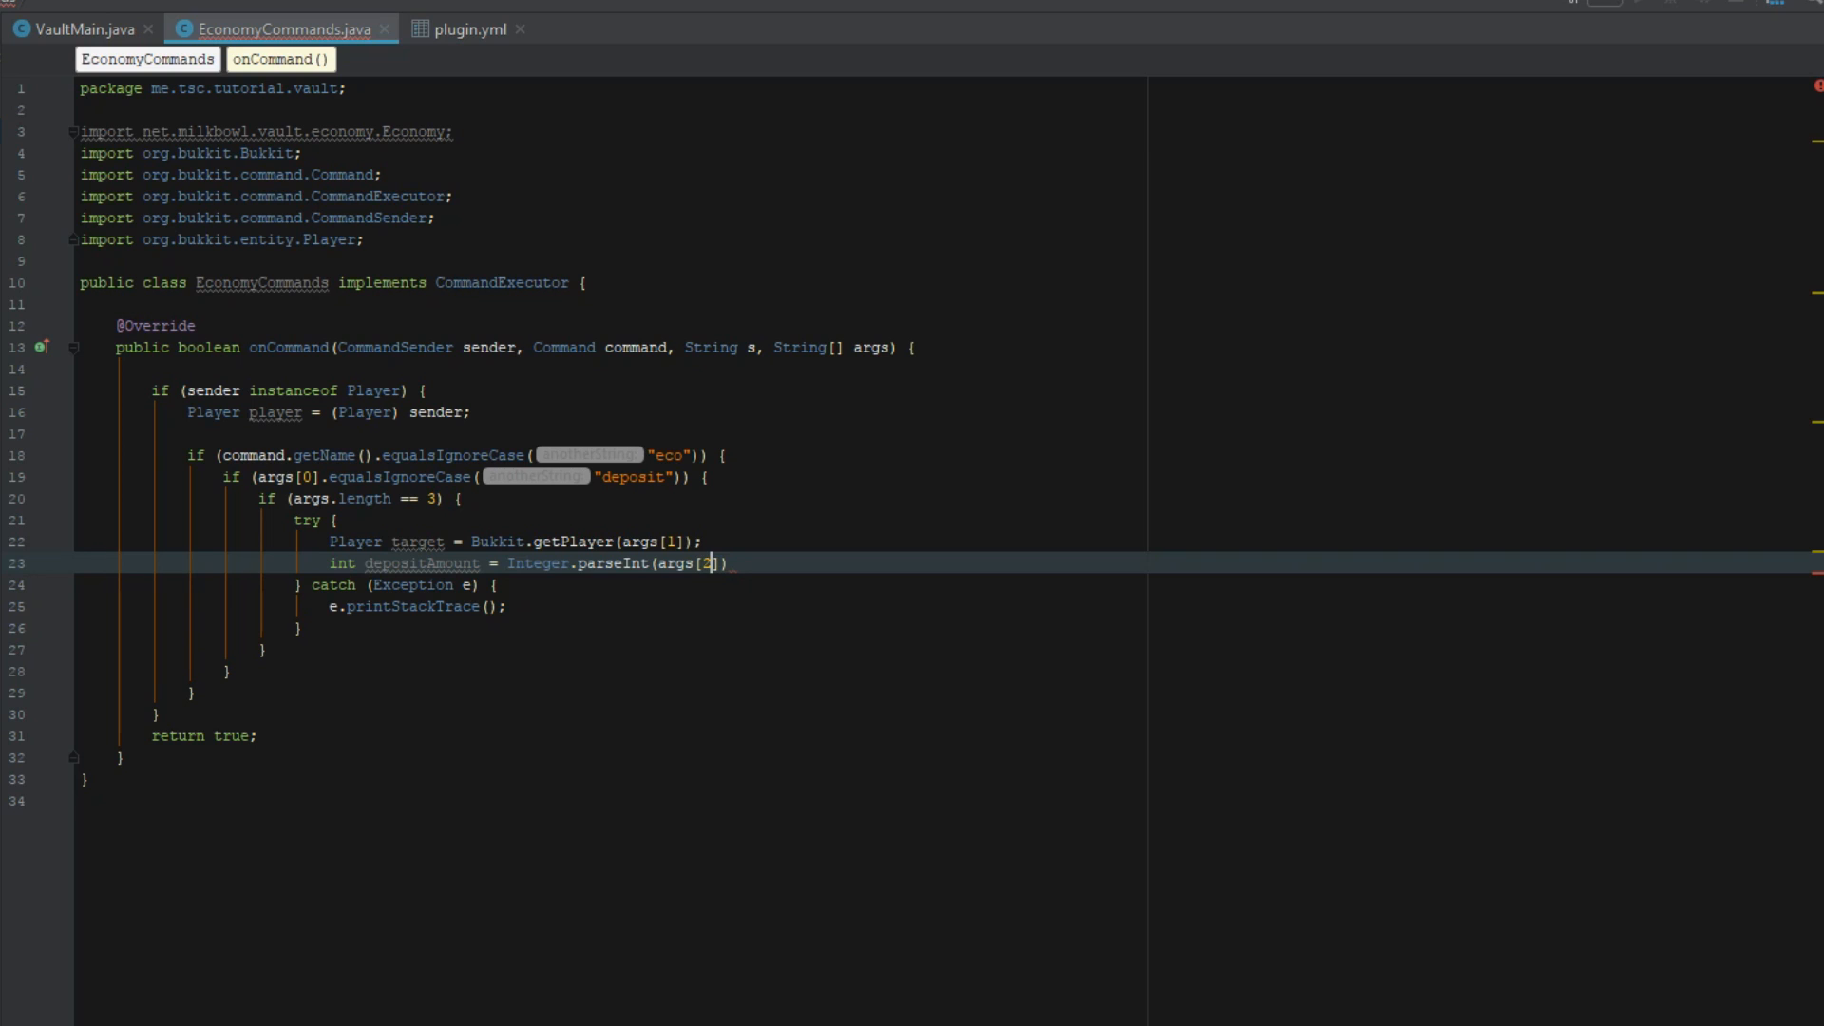
text(;)
key(Enter)
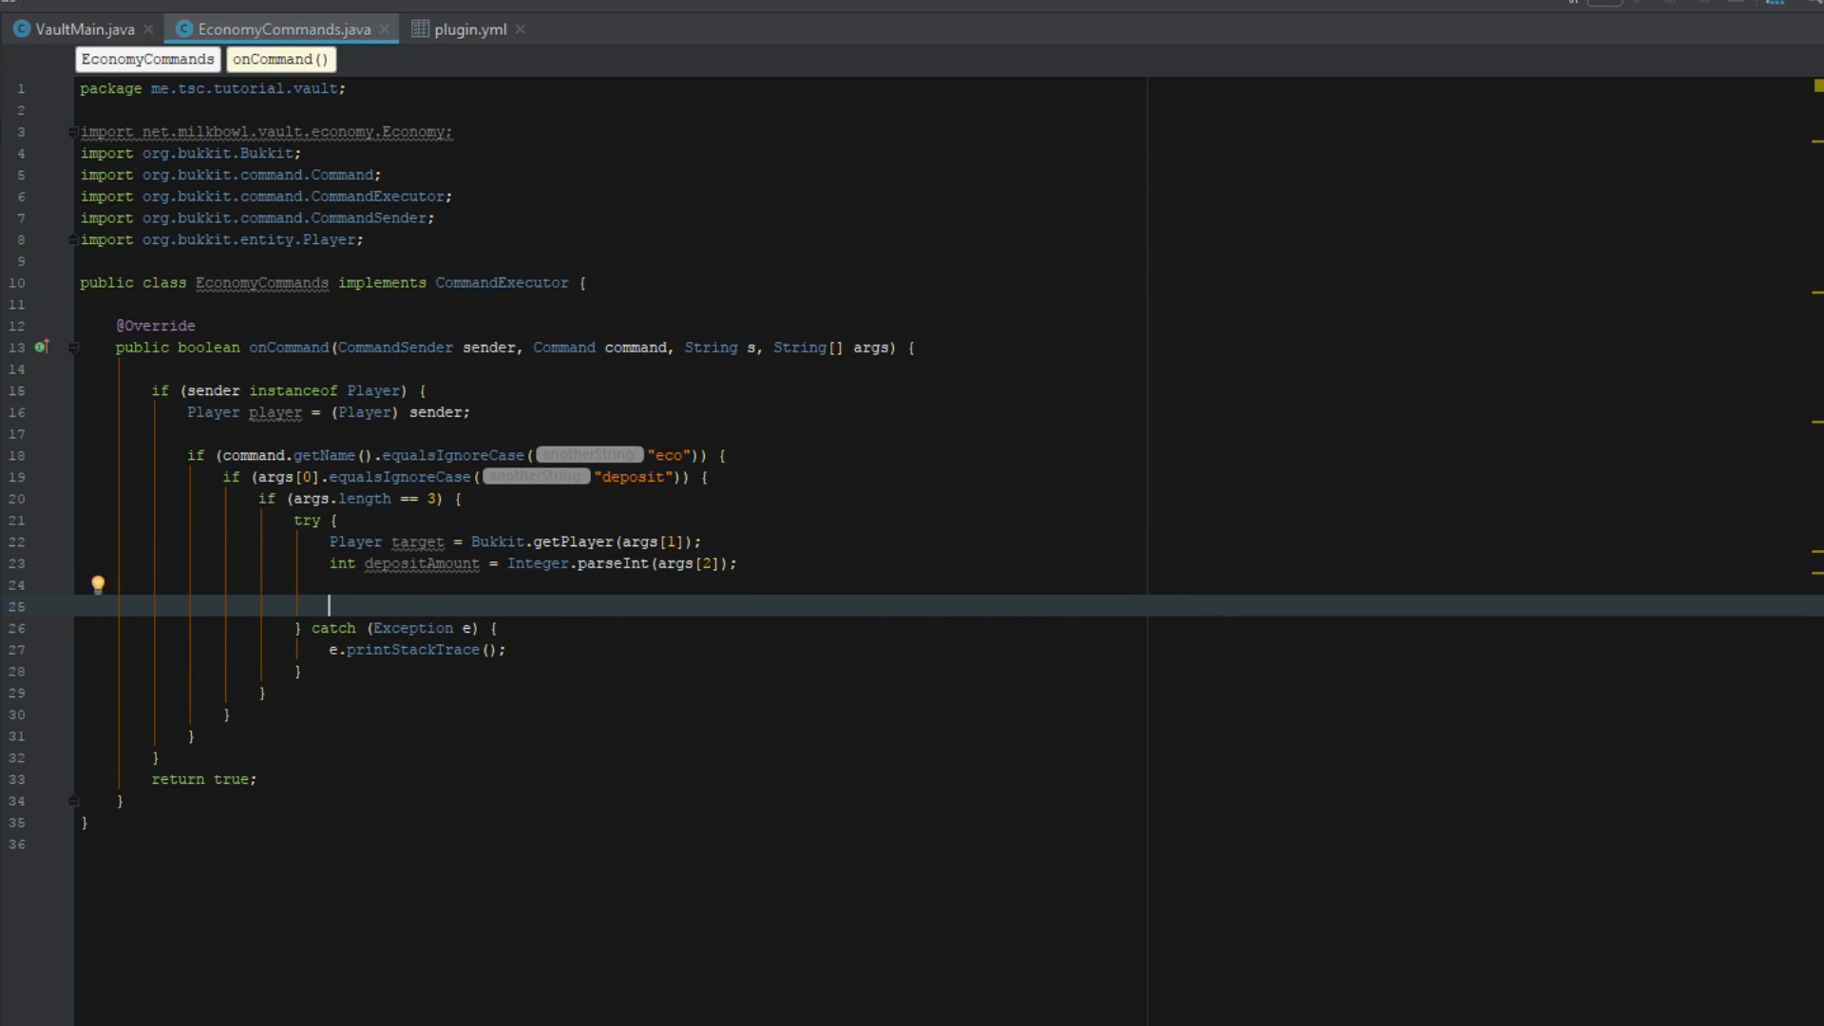
Step: Call VaultMain.economy.depositPlayer(target, depositAmount), then reformat and optimize imports
text(VaultMain.)
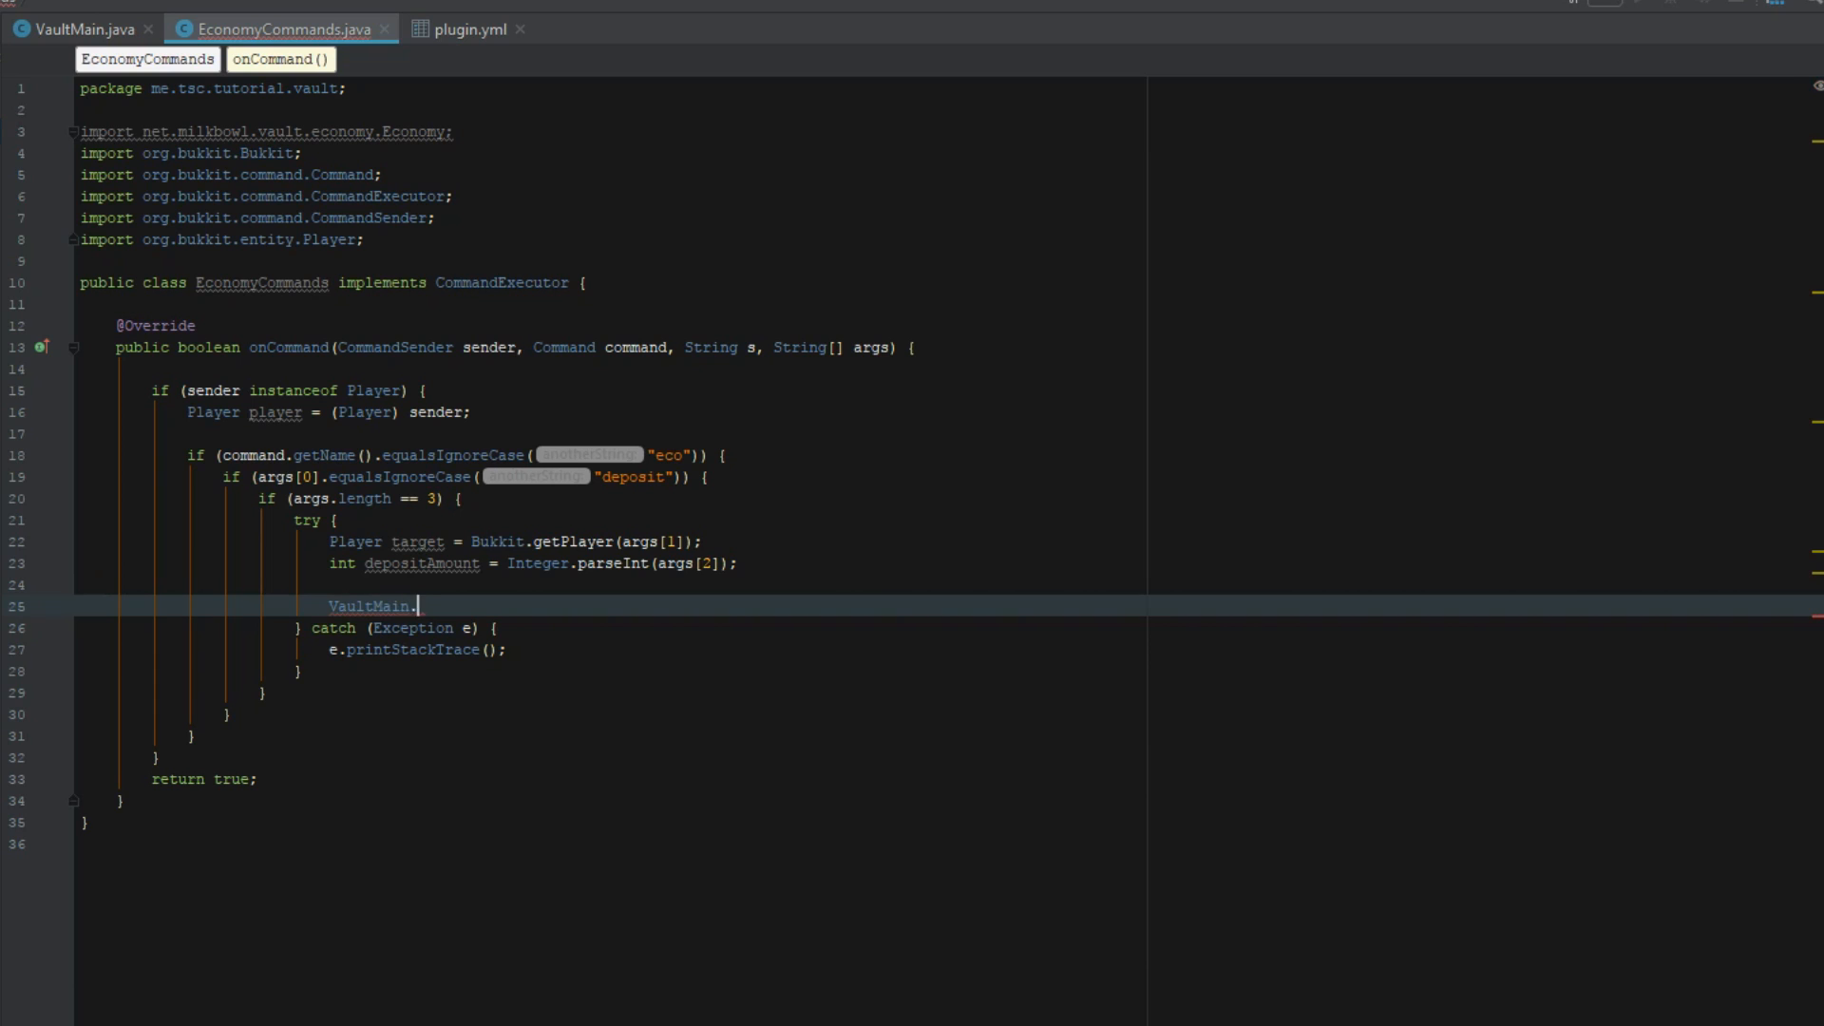
text(economy)
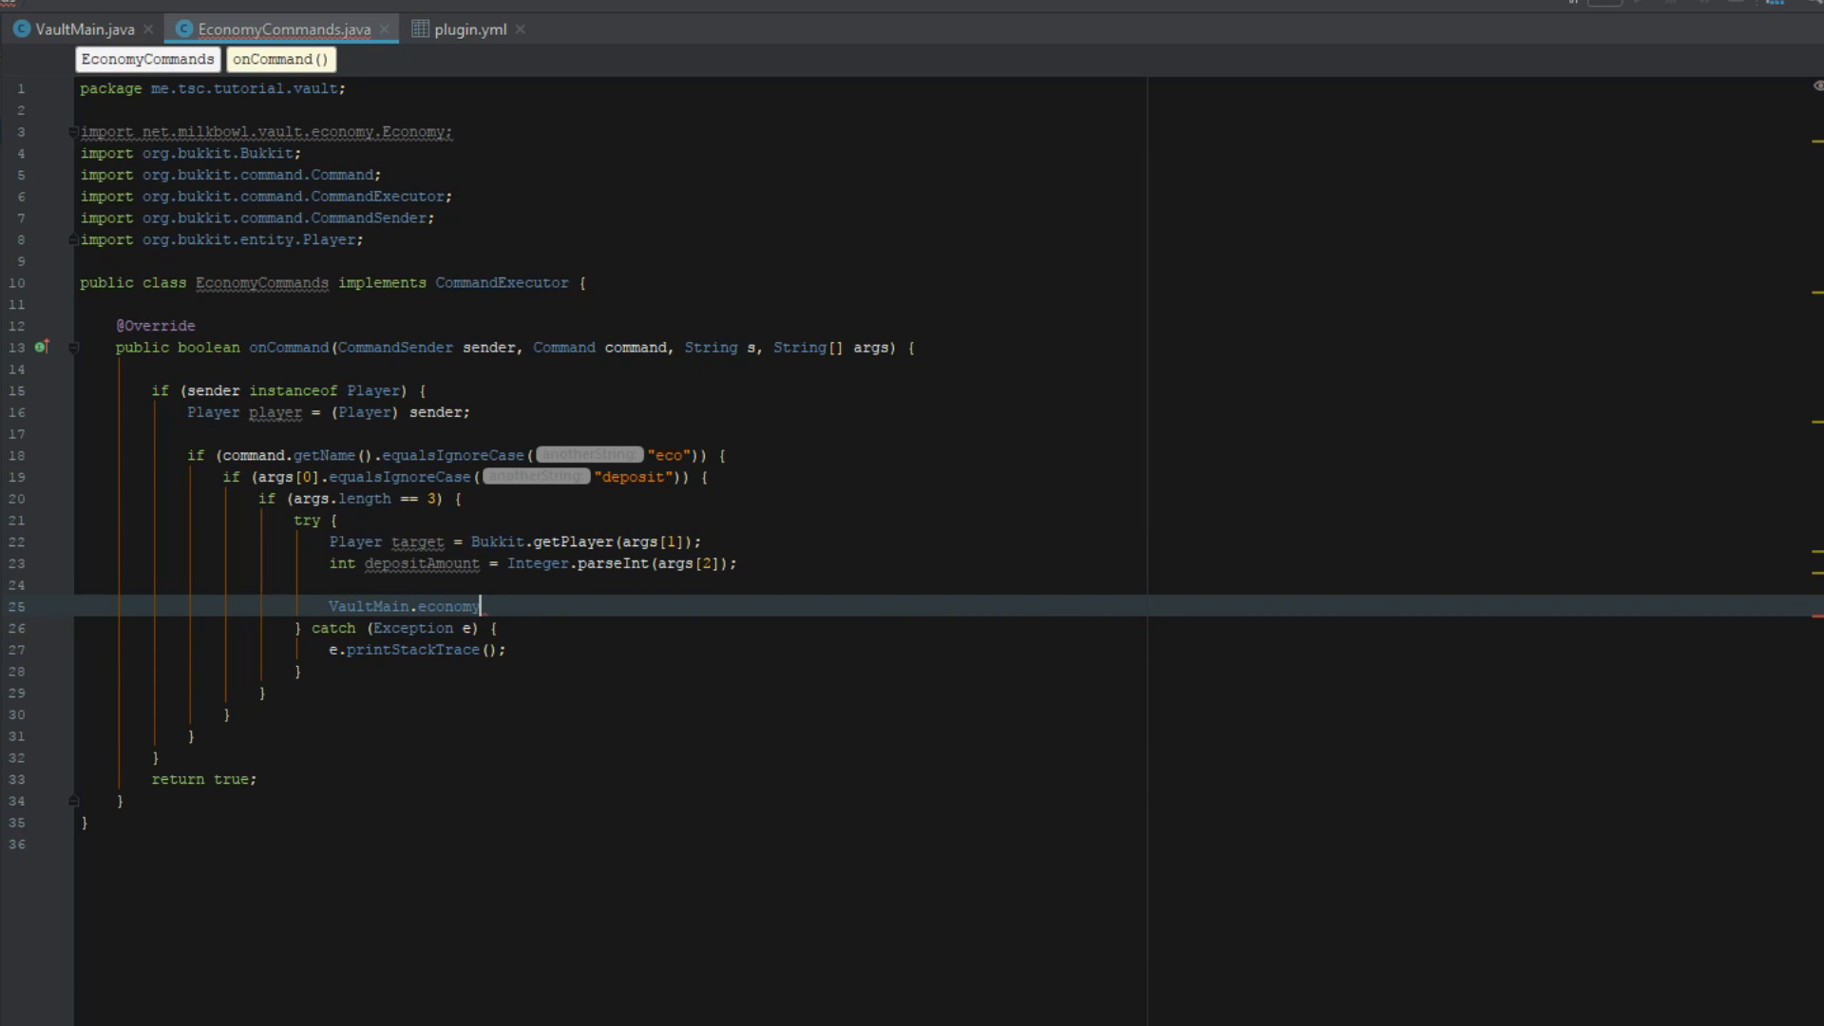
text(.de)
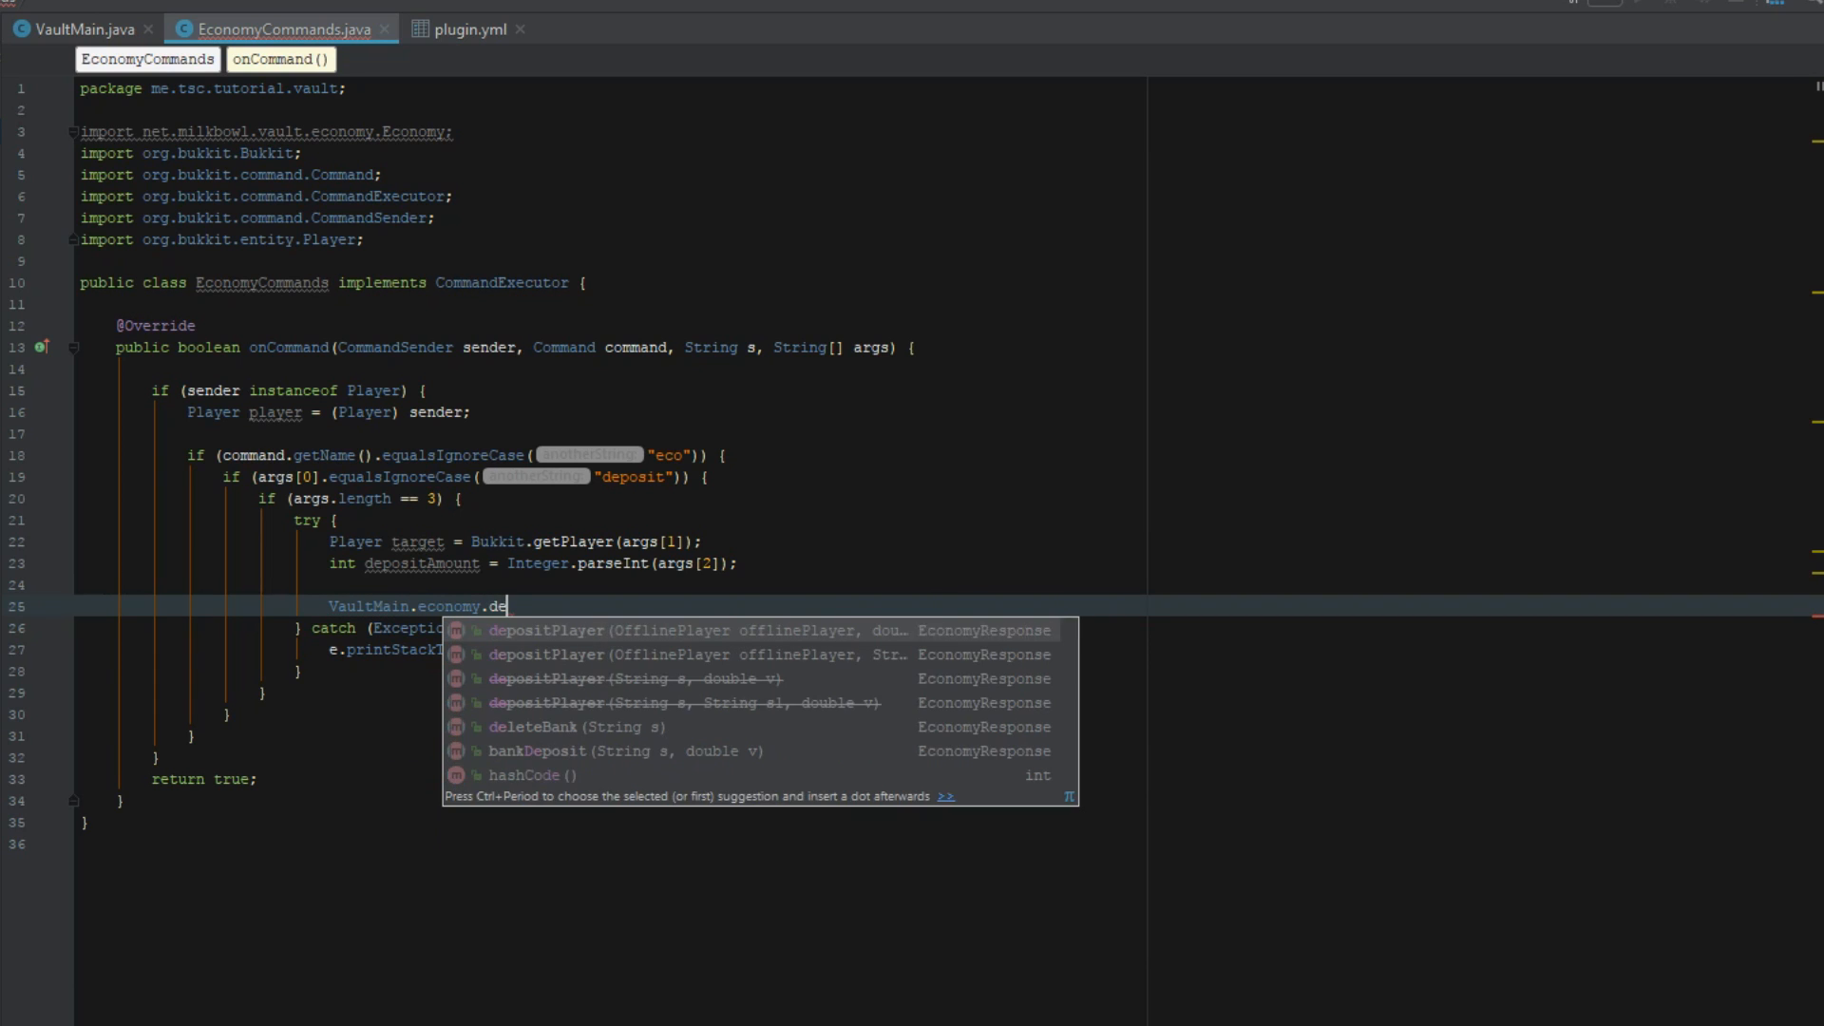
text(positPlayer(p1)
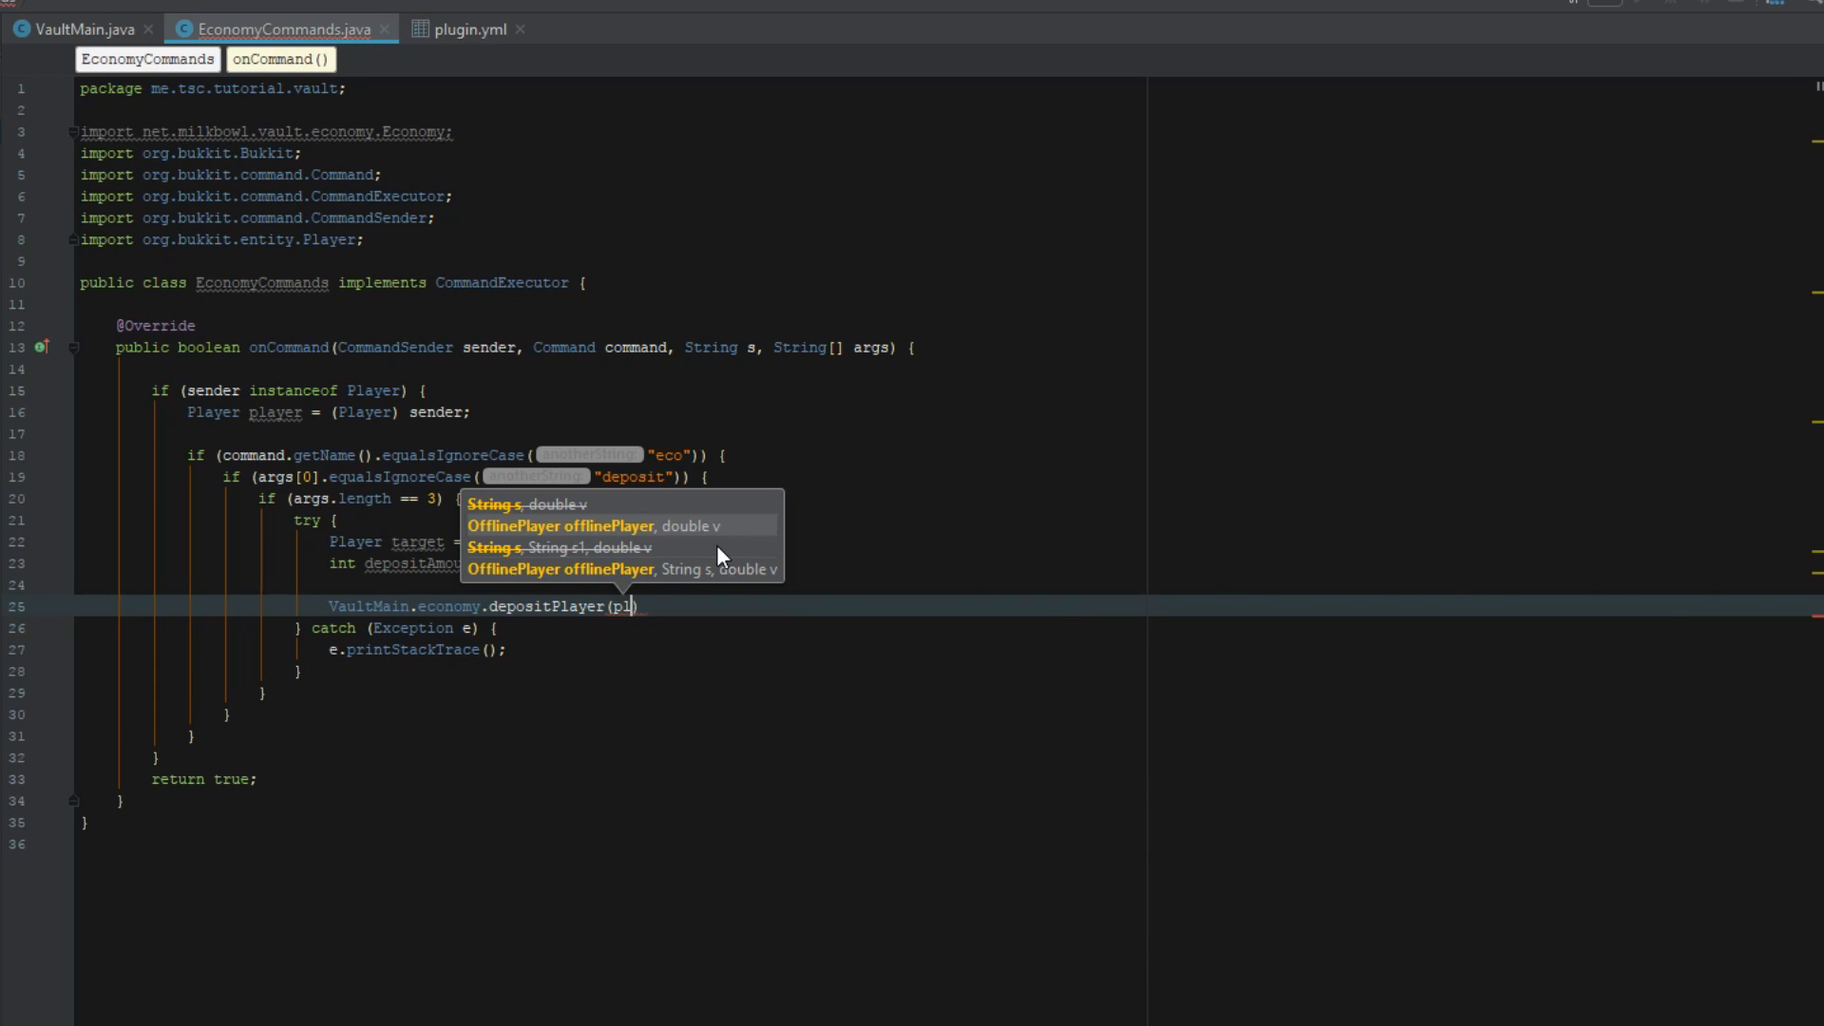
text(target, depositAmount)
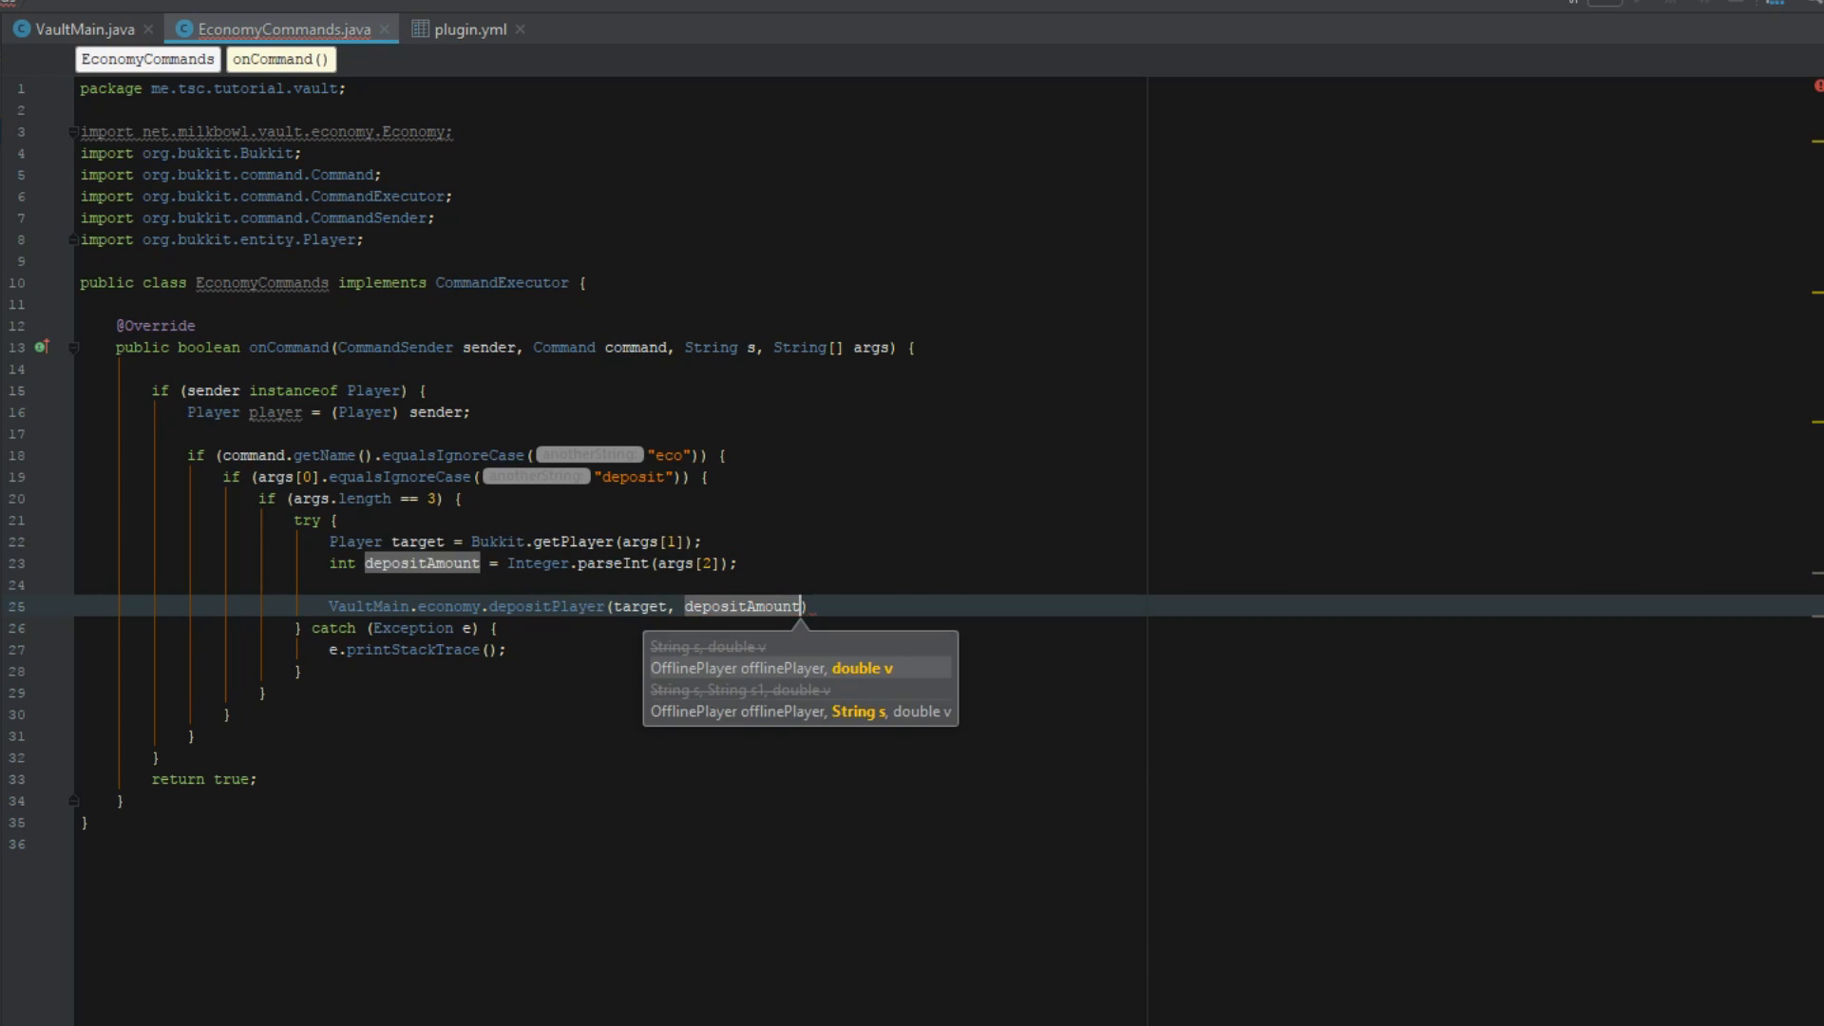
text();)
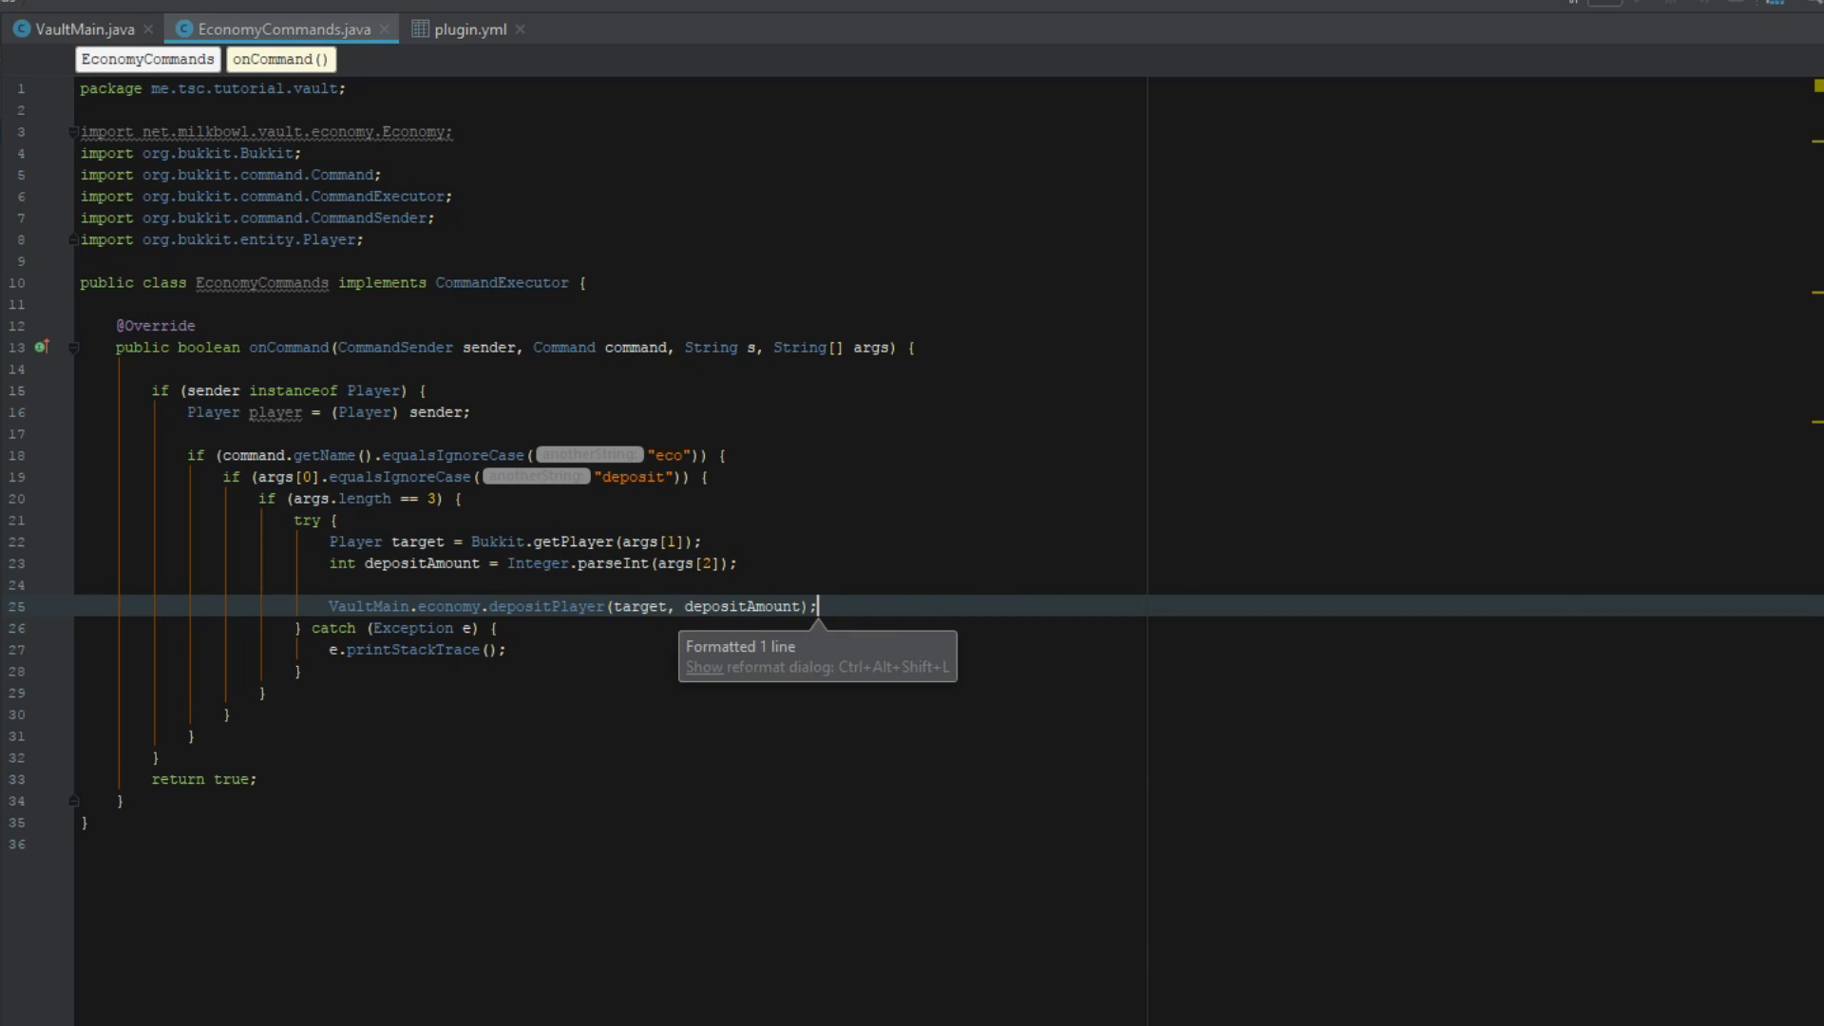
key(enter)
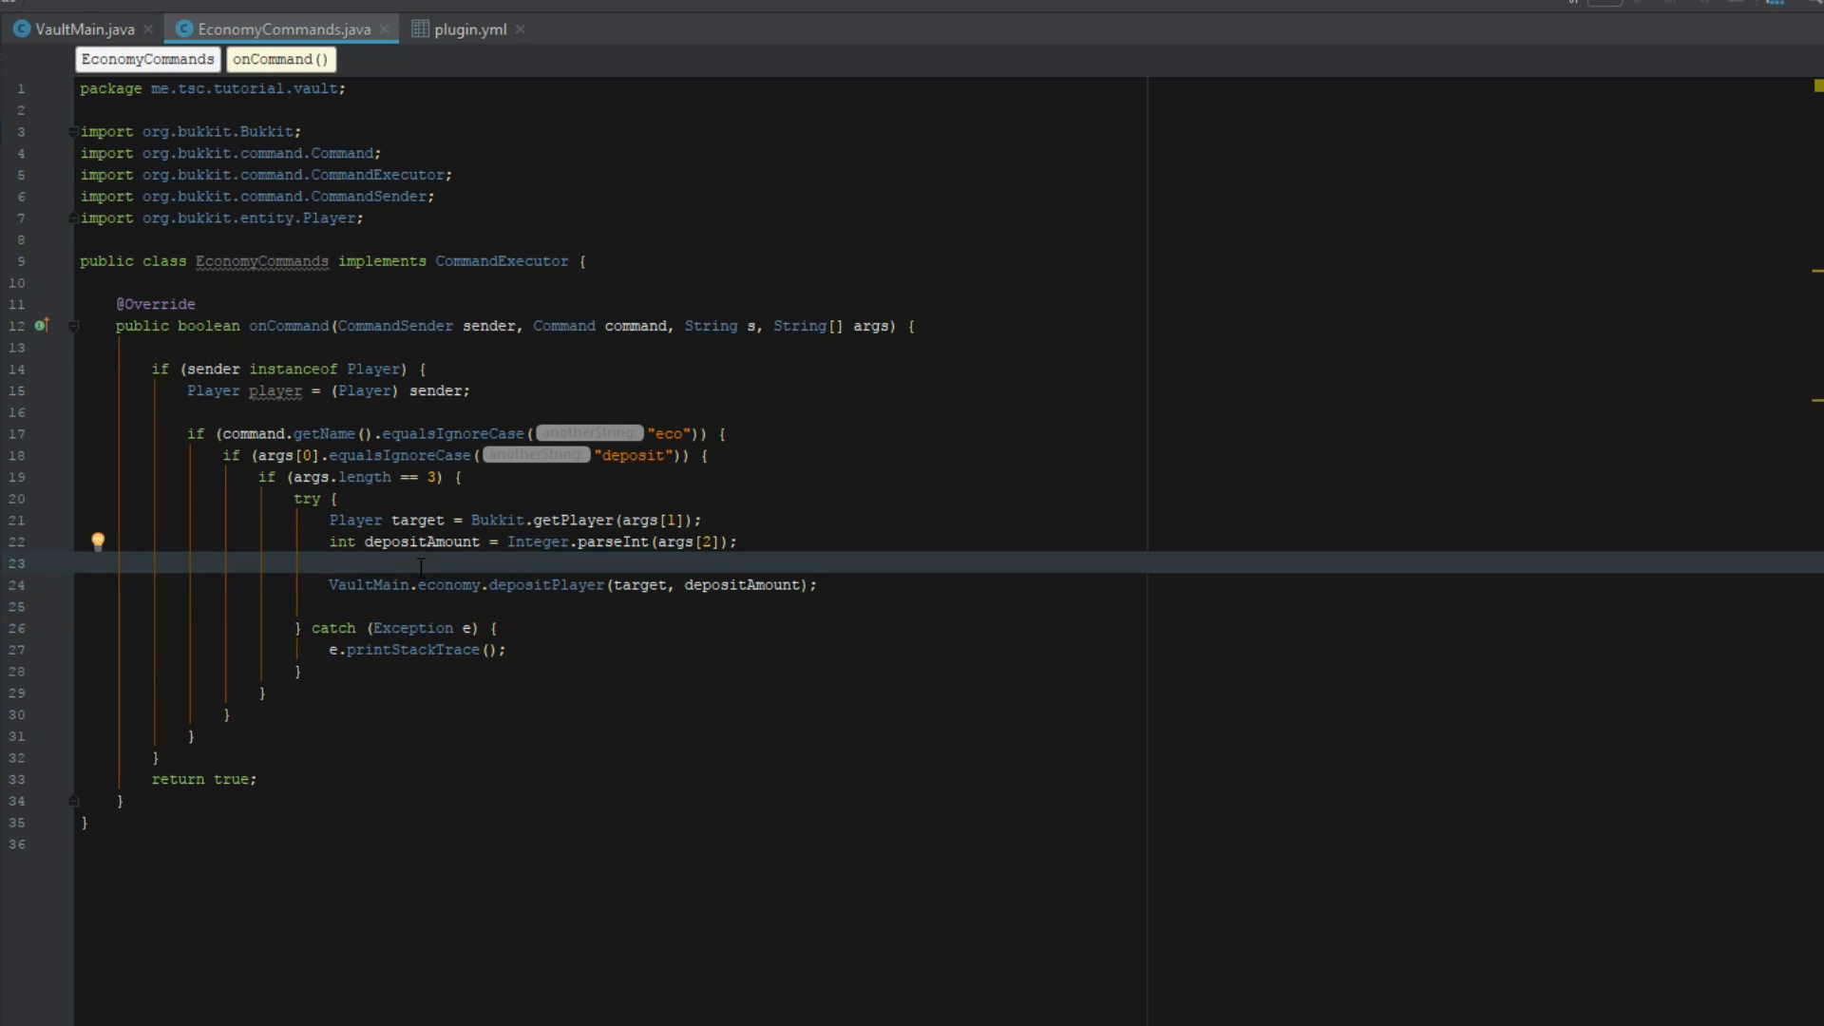
Step: Declare 'private Economy economy = VaultMain.economy;' above onCommand
key(enter)
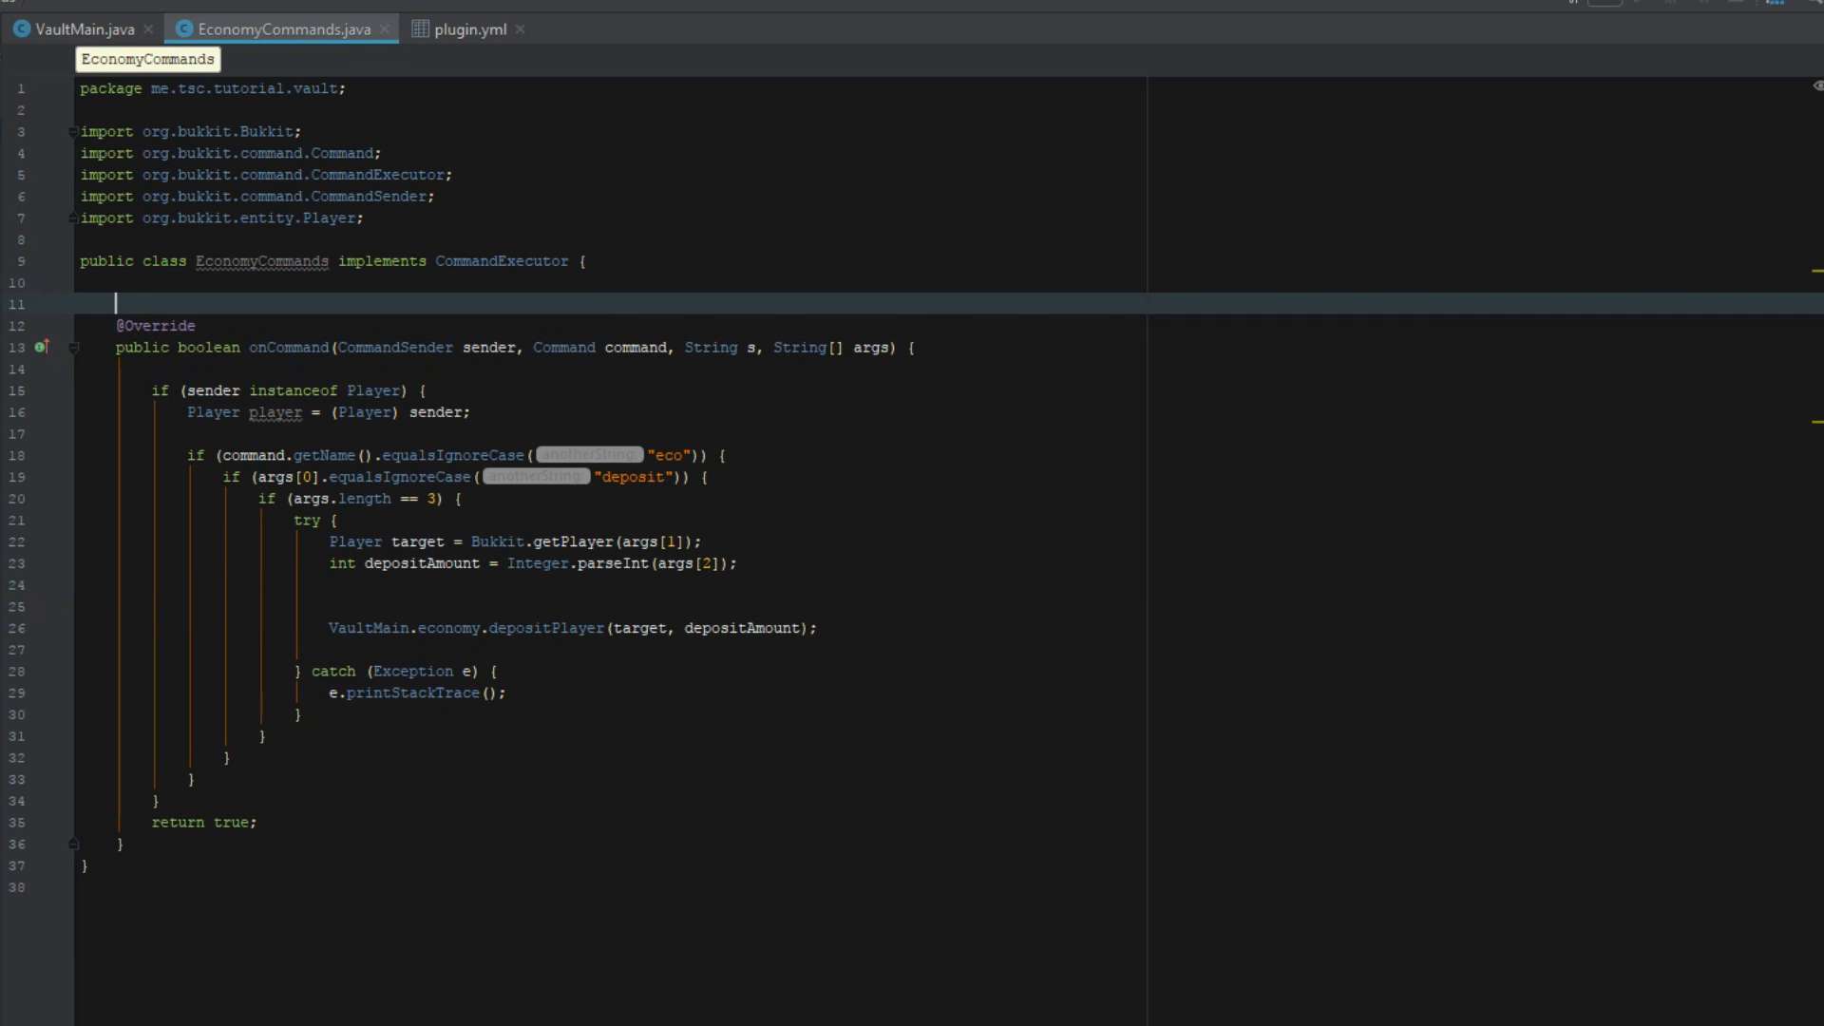
text(private)
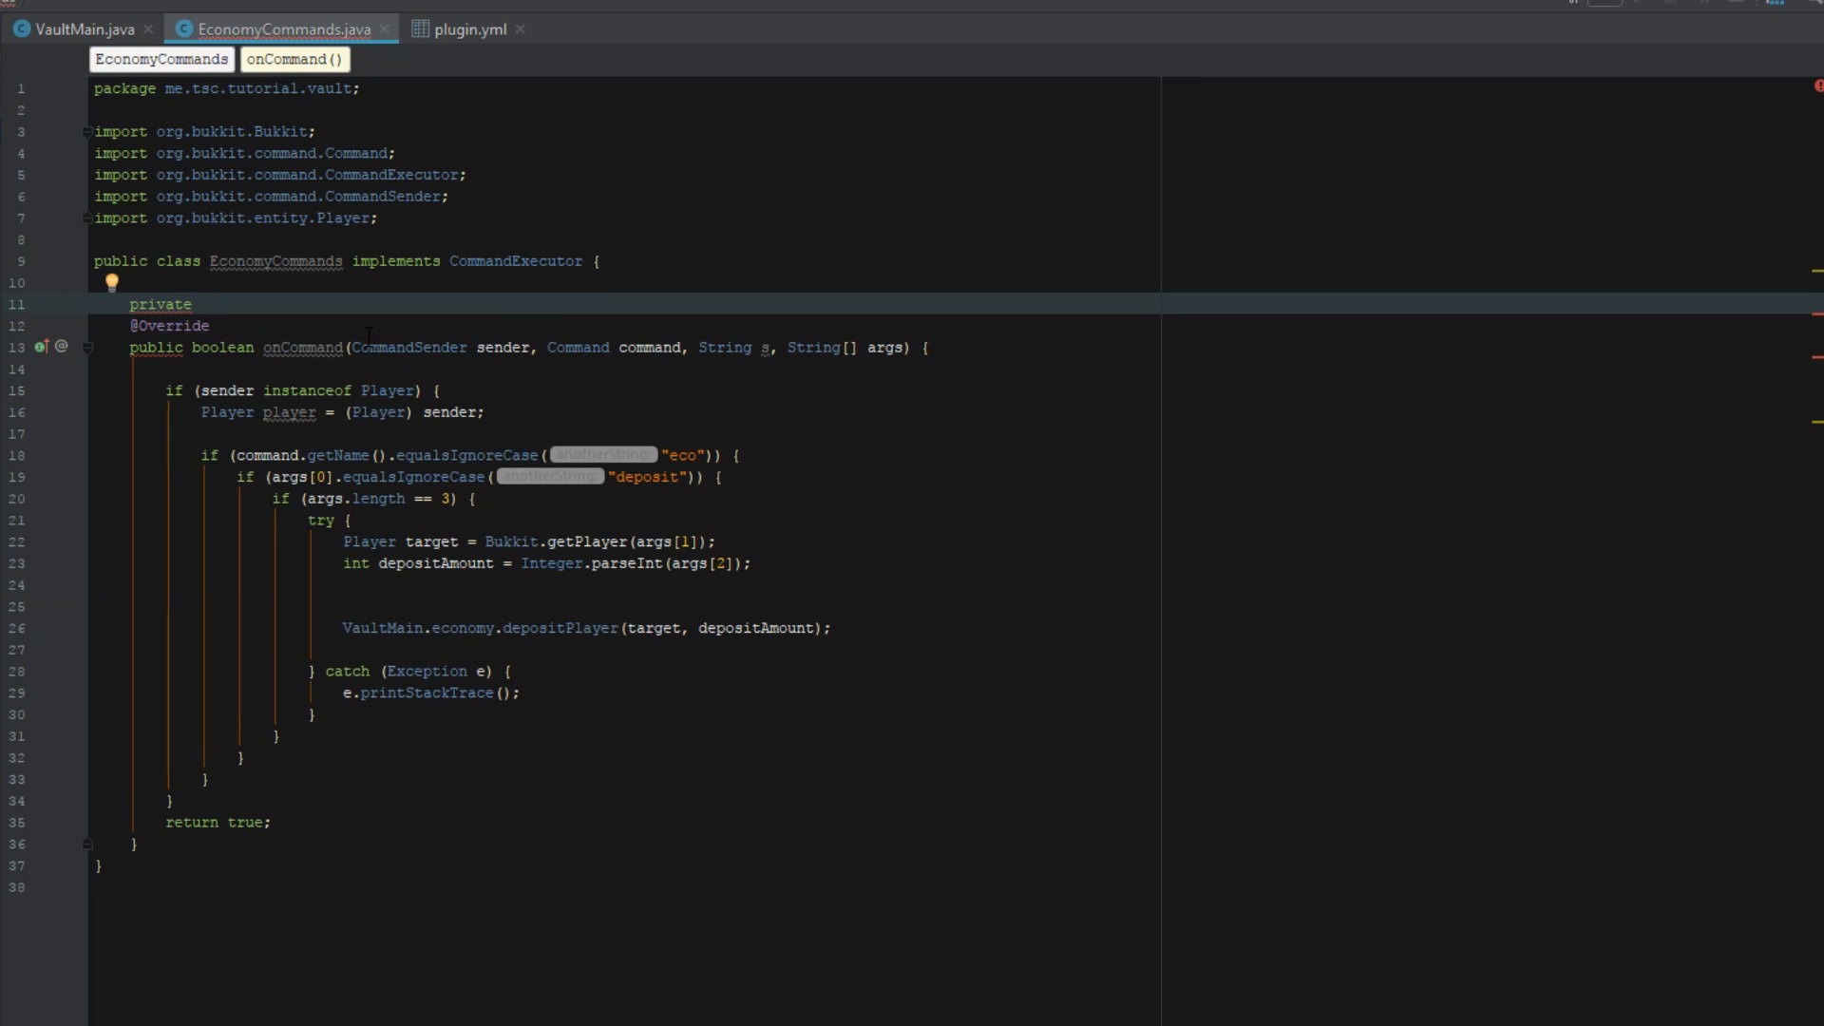
text(Economy e)
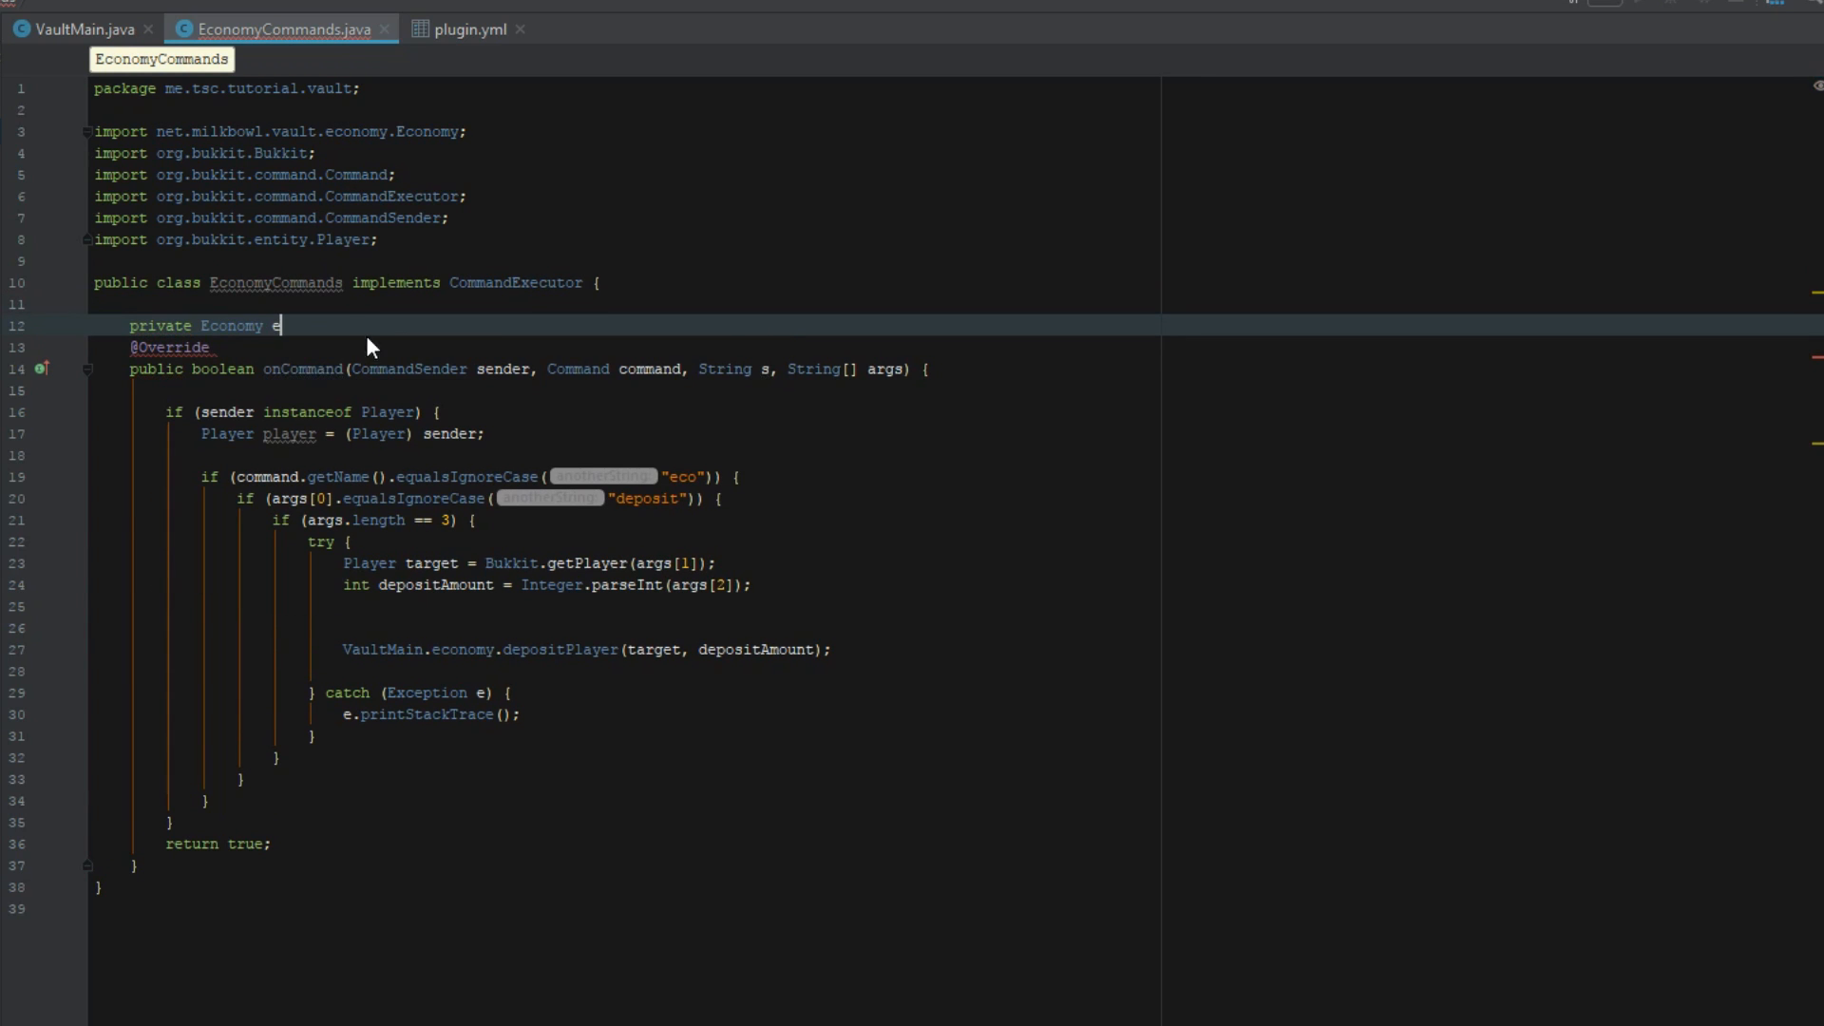
text(conomy = V)
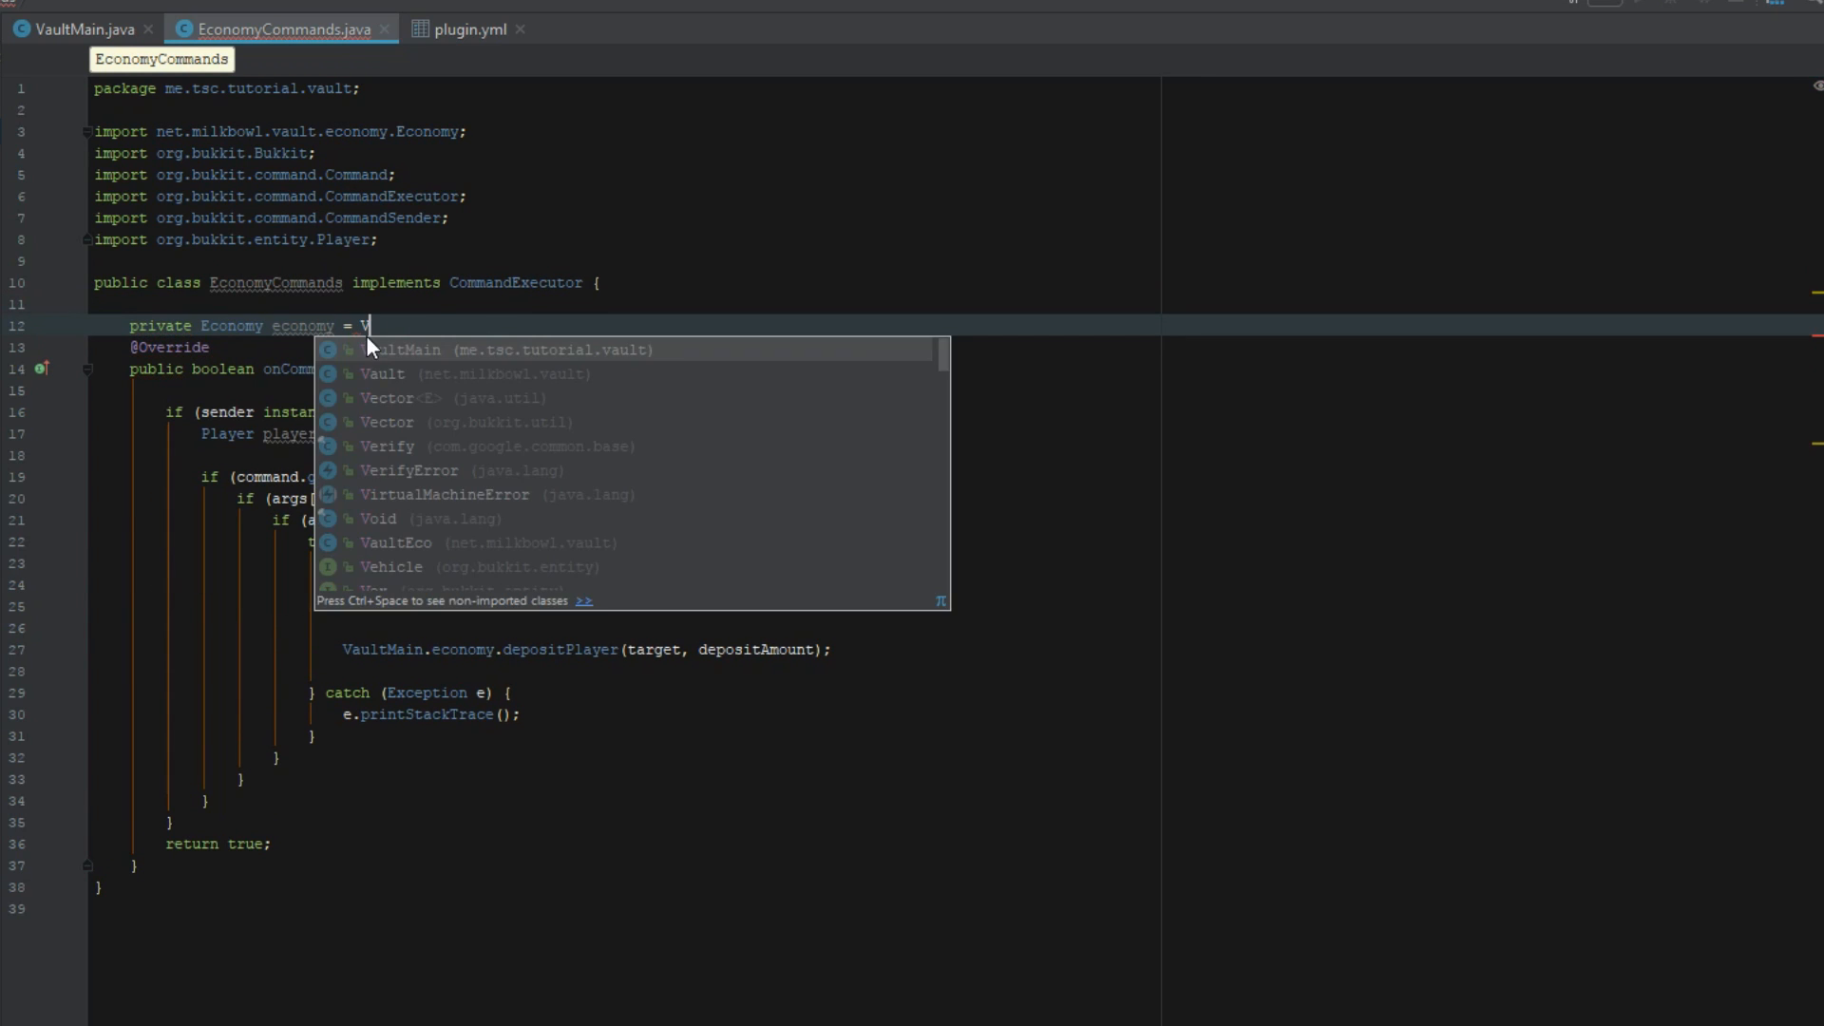
click(401, 349)
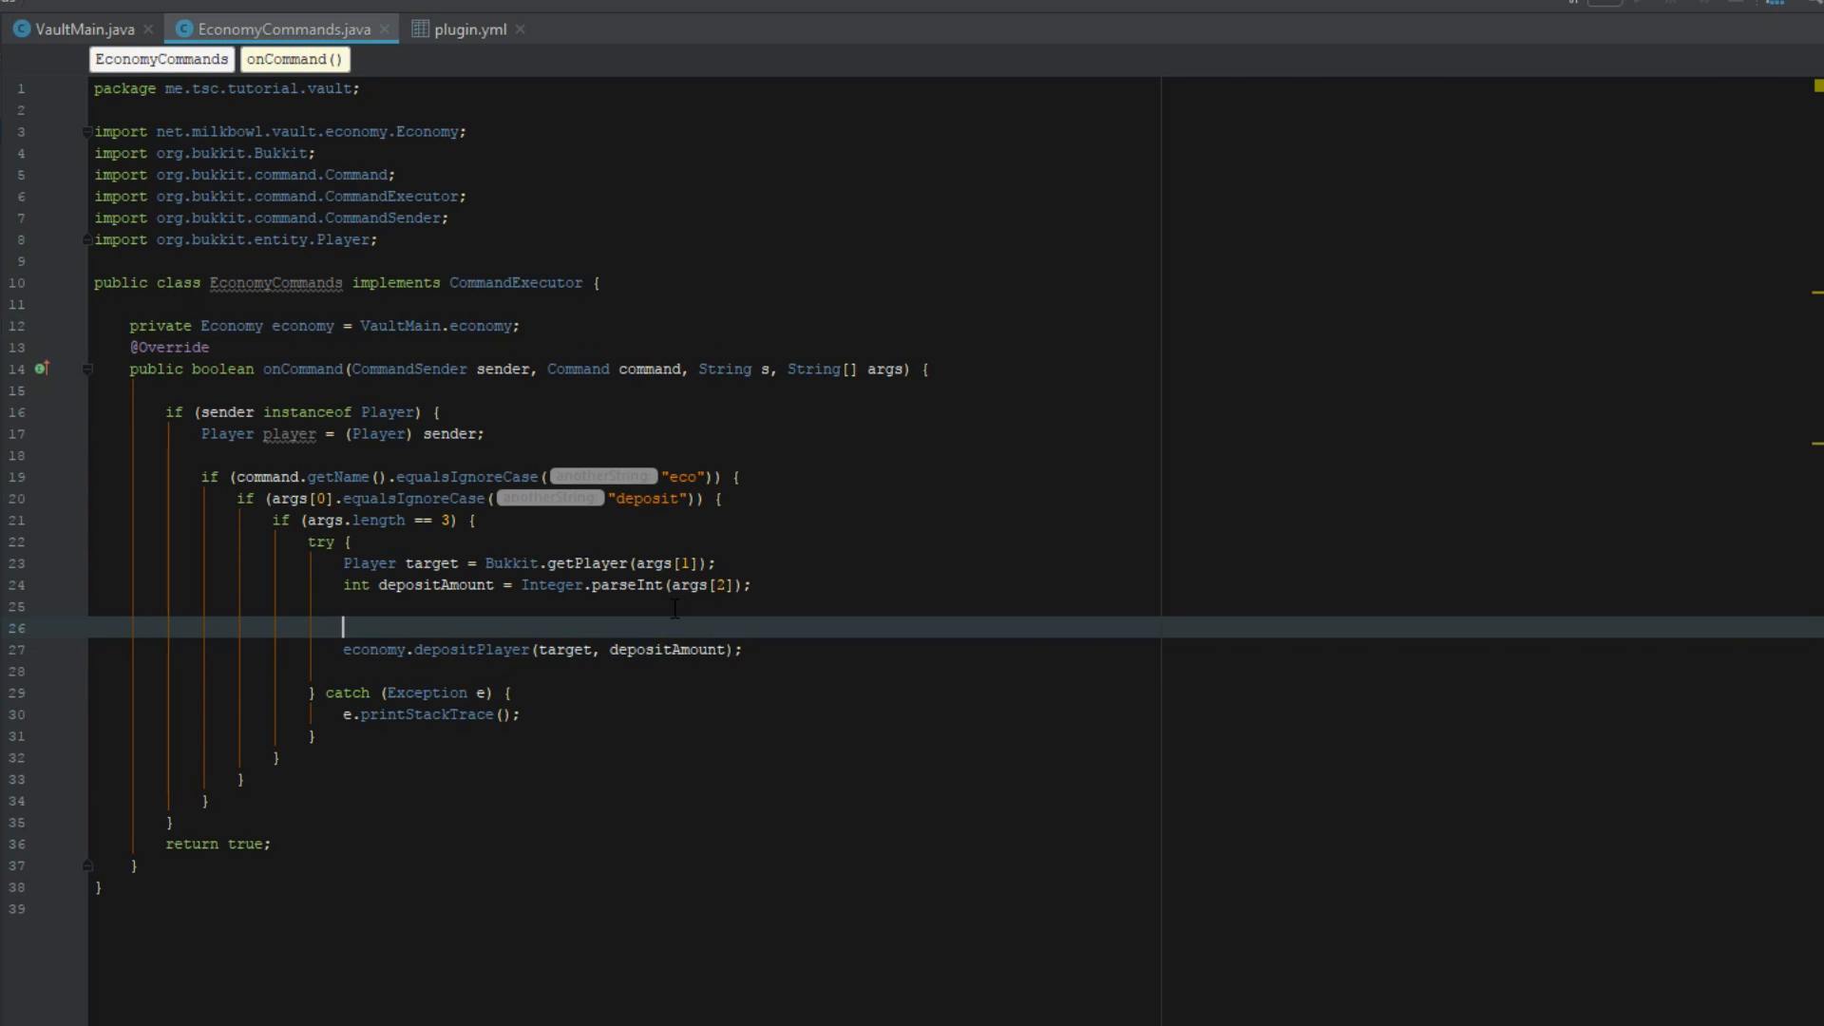
text(if(economy.)
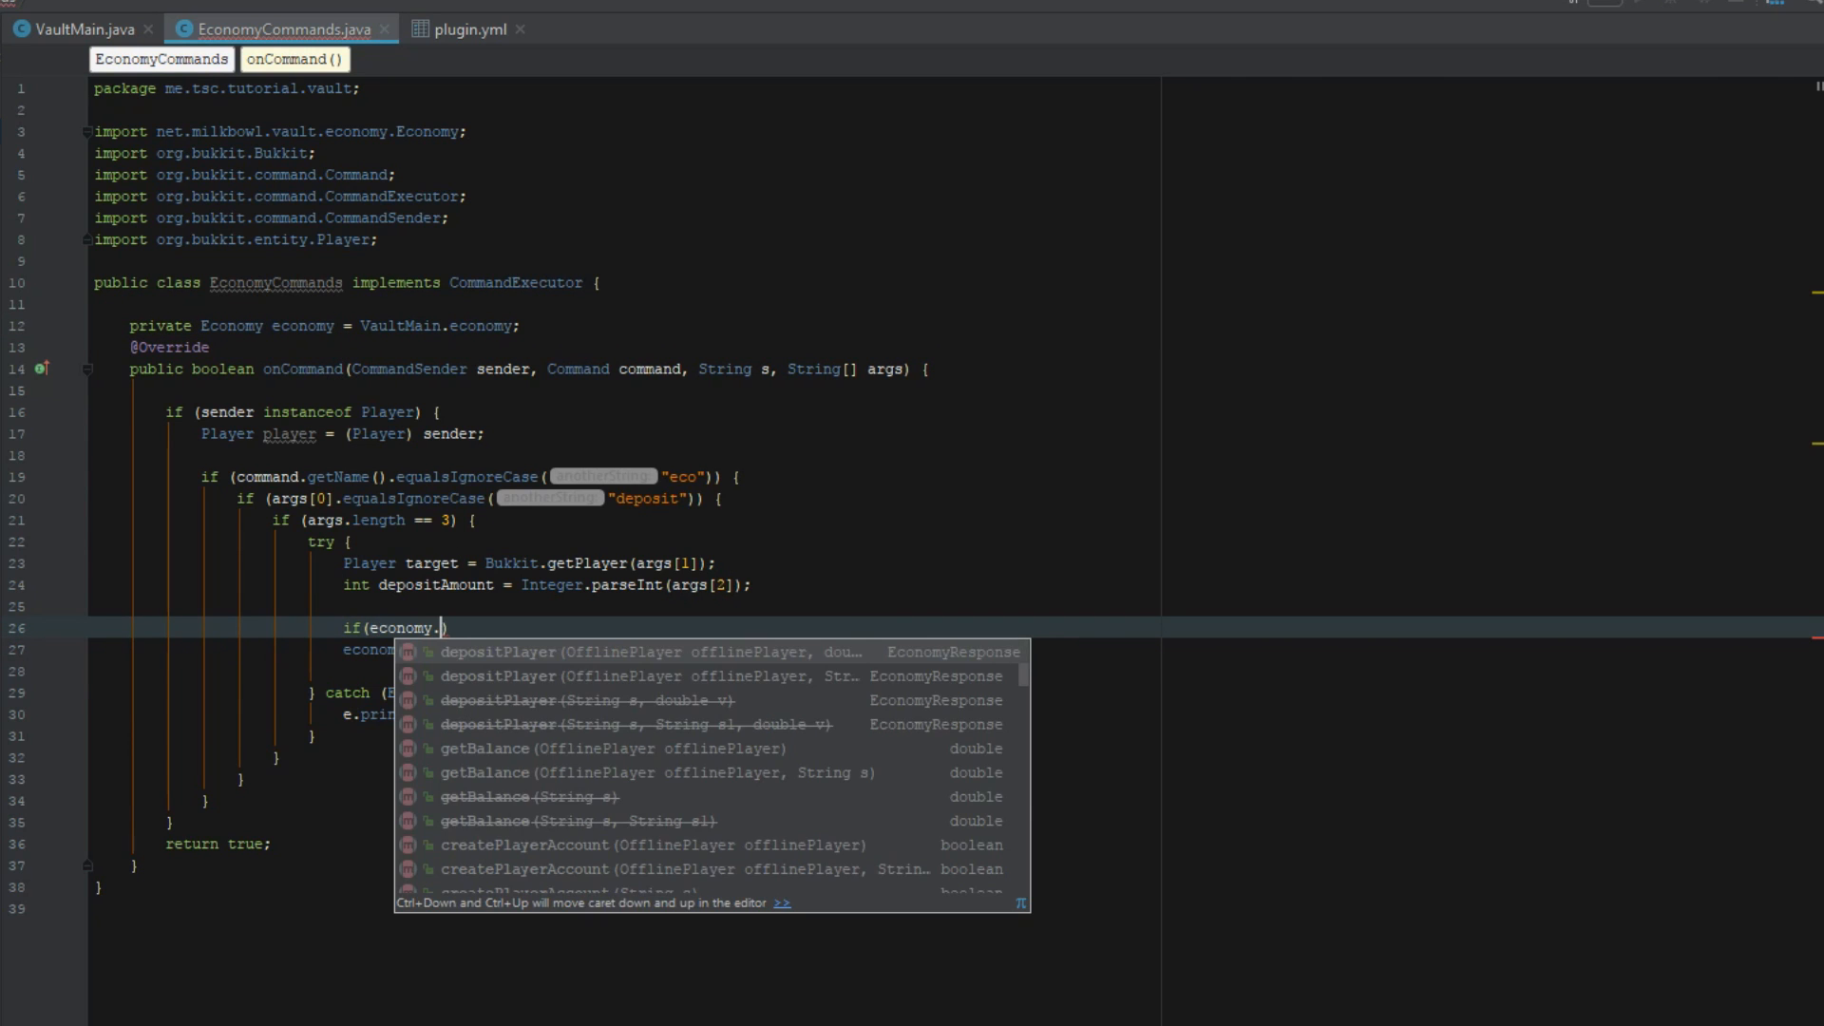
text(hasAccount()
click(956, 670)
text(}else{)
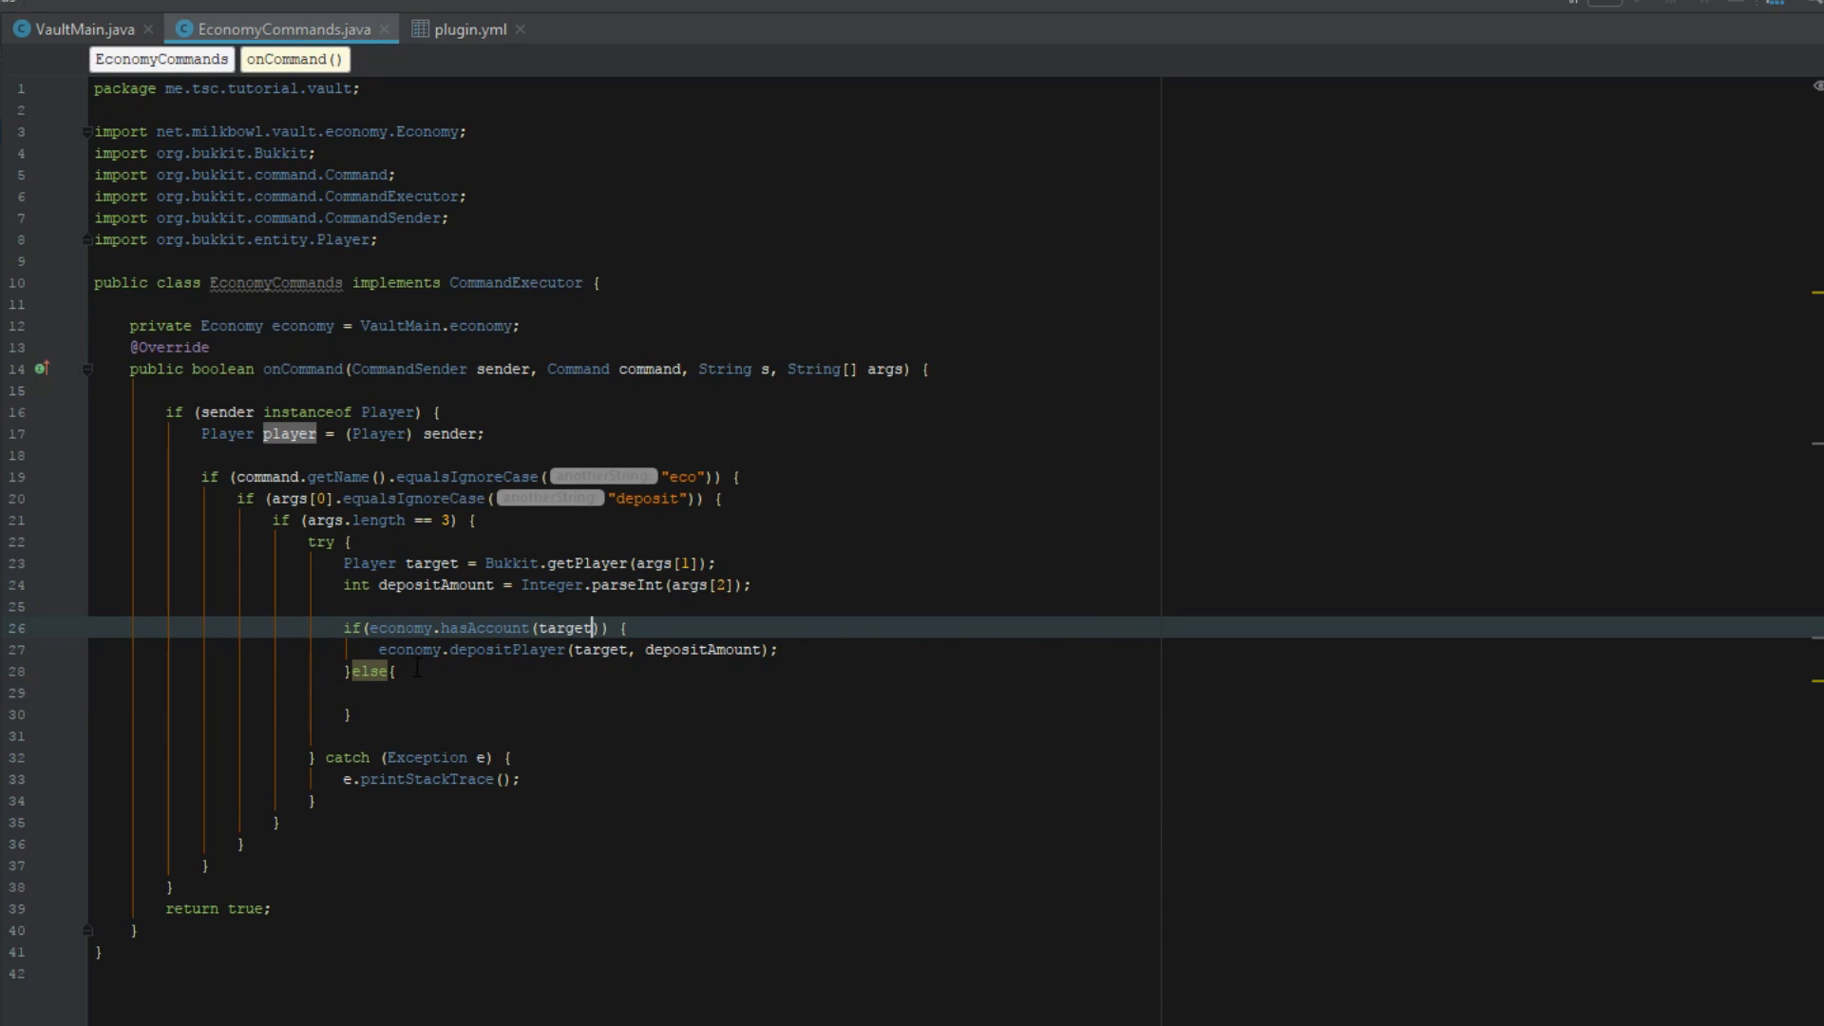
text(target)
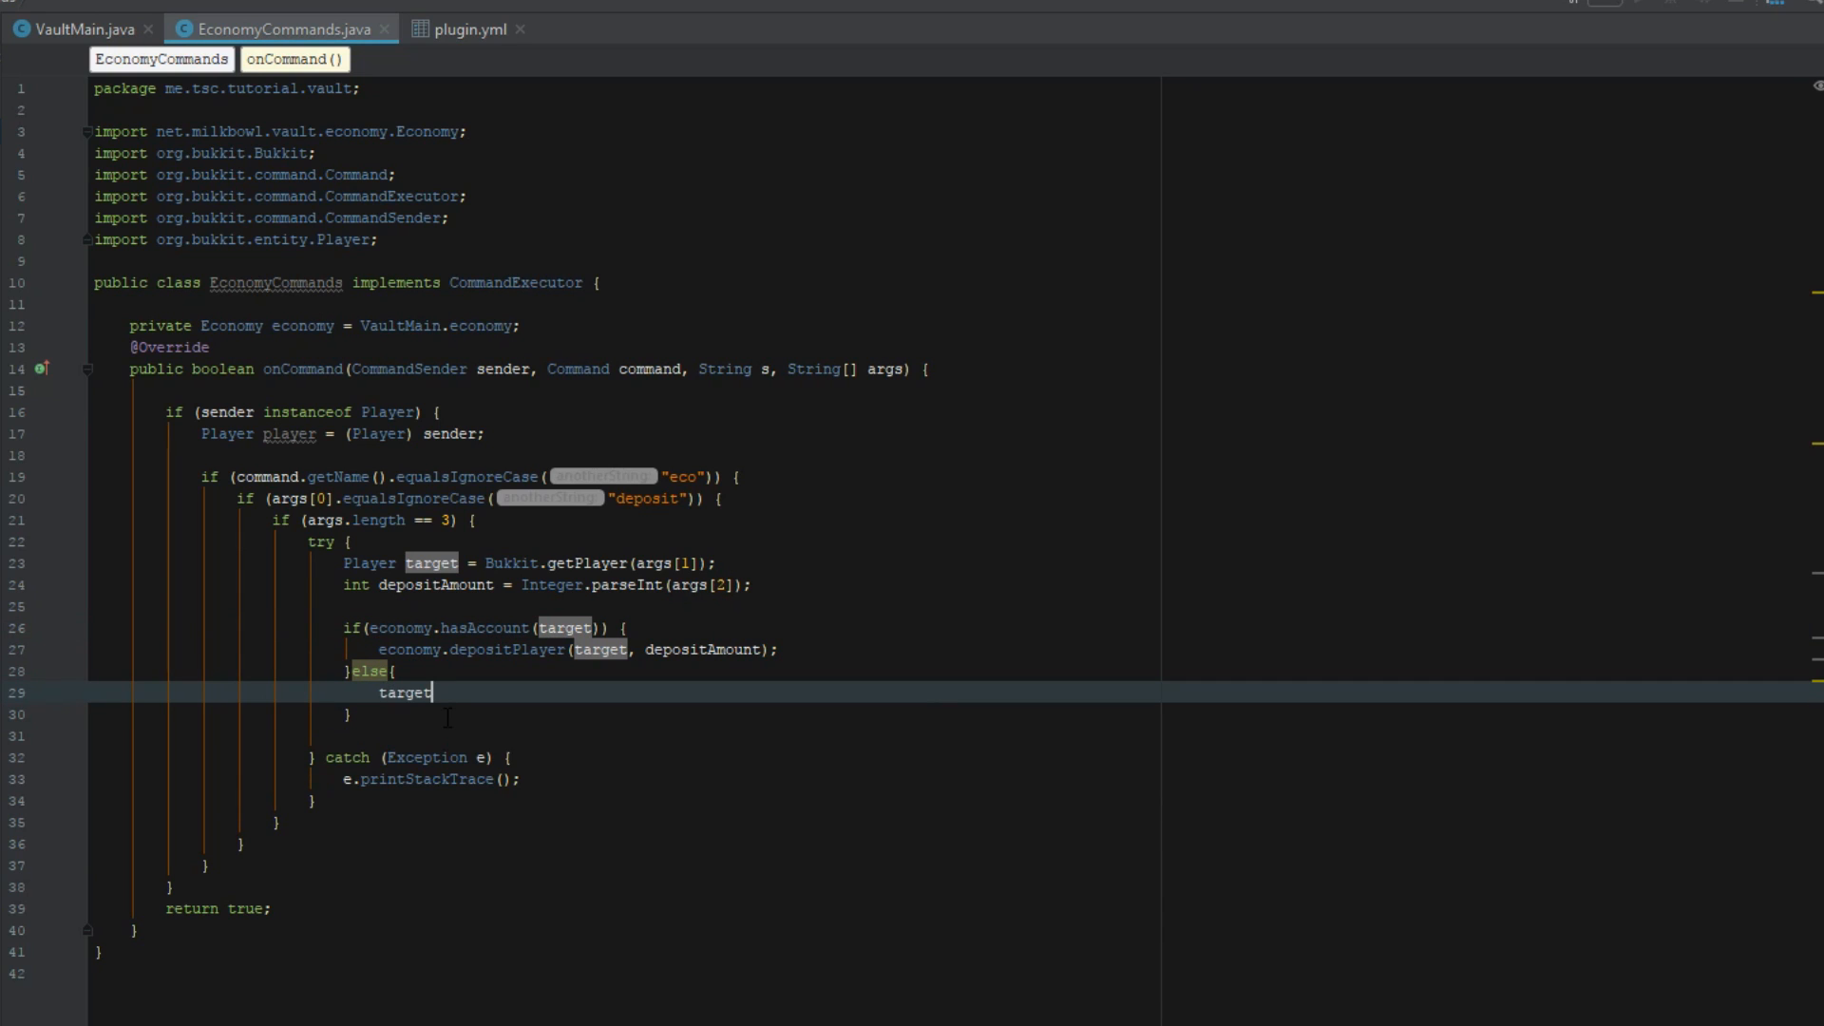
key(Backspace)
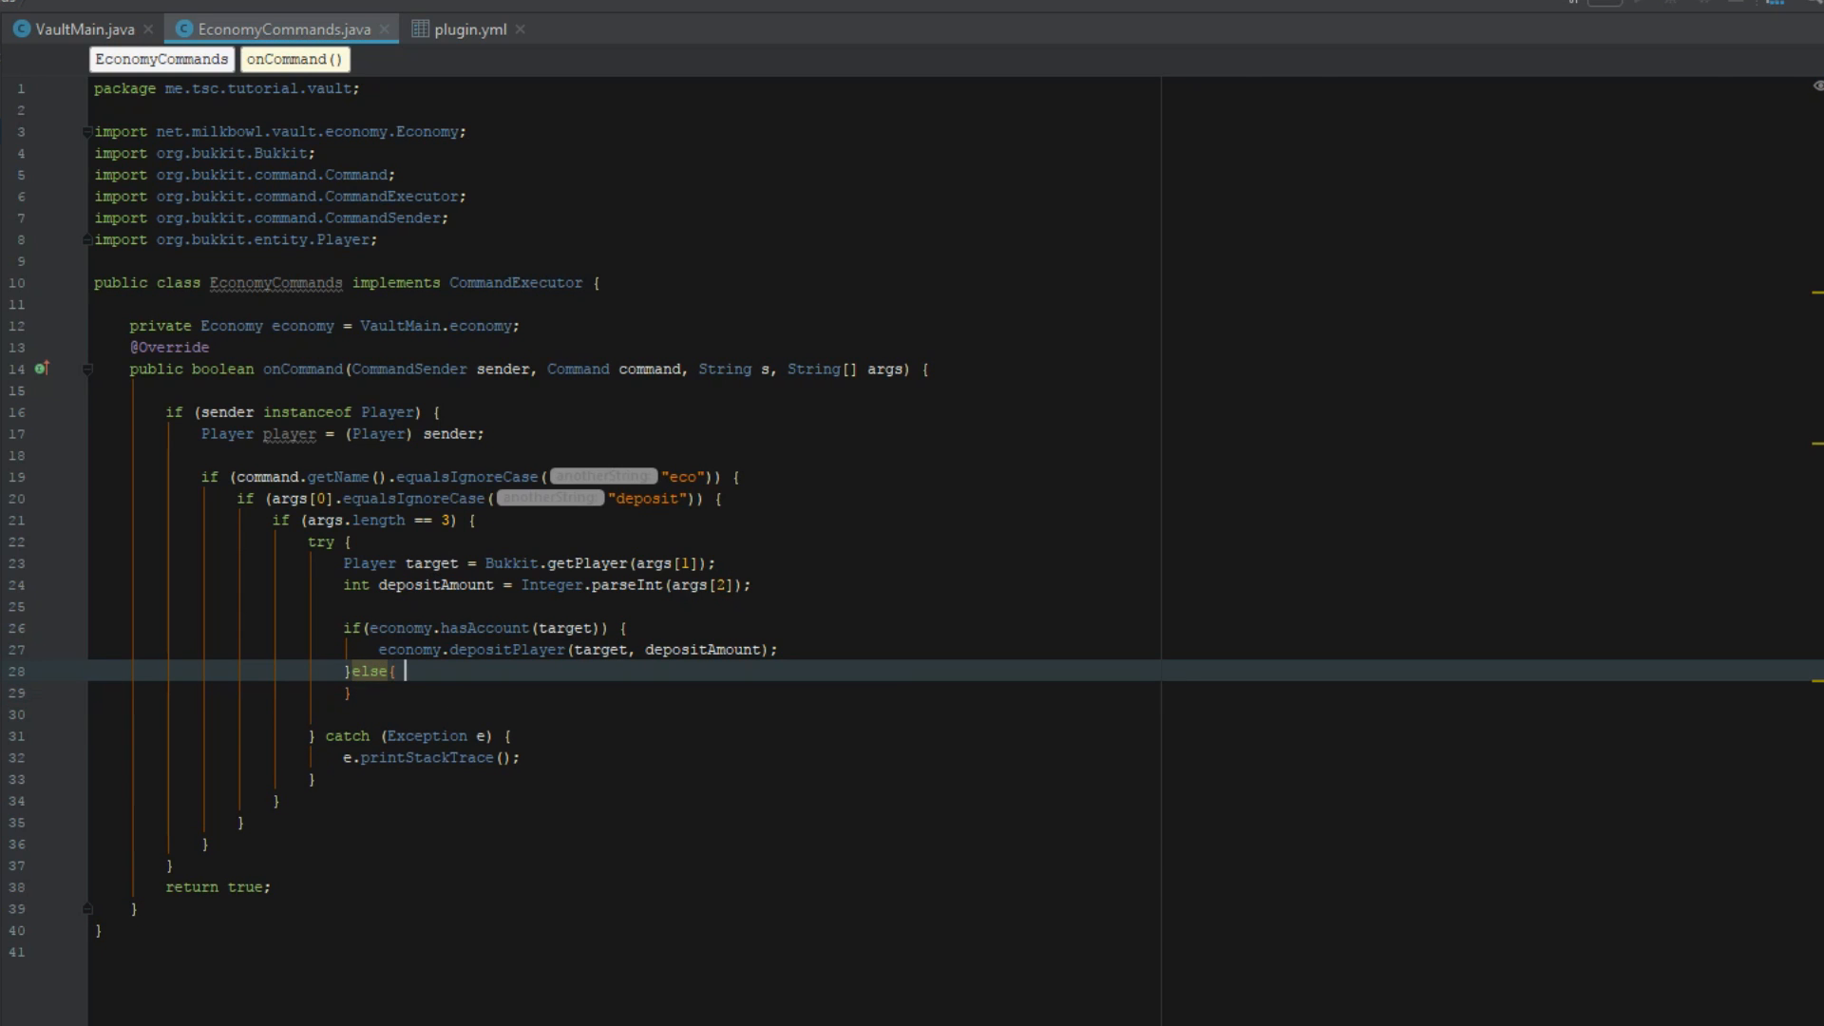
text(player.sendMessage();)
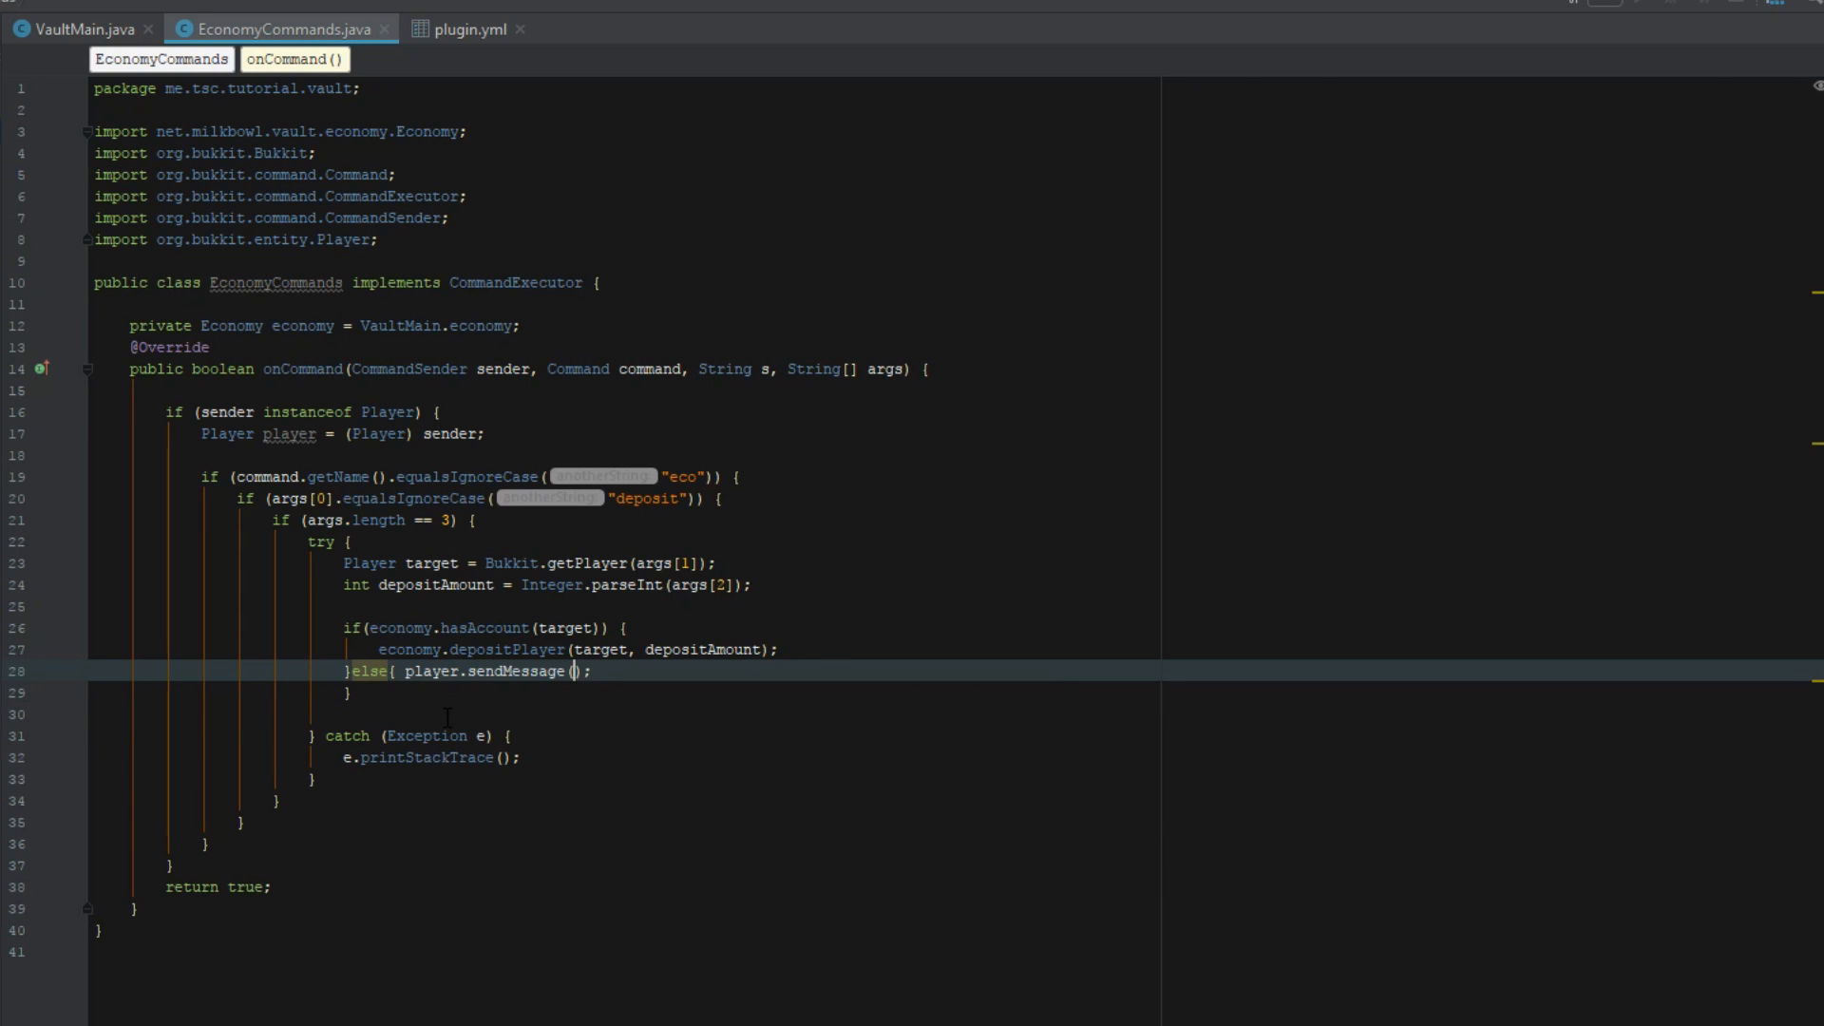
text(Cha)
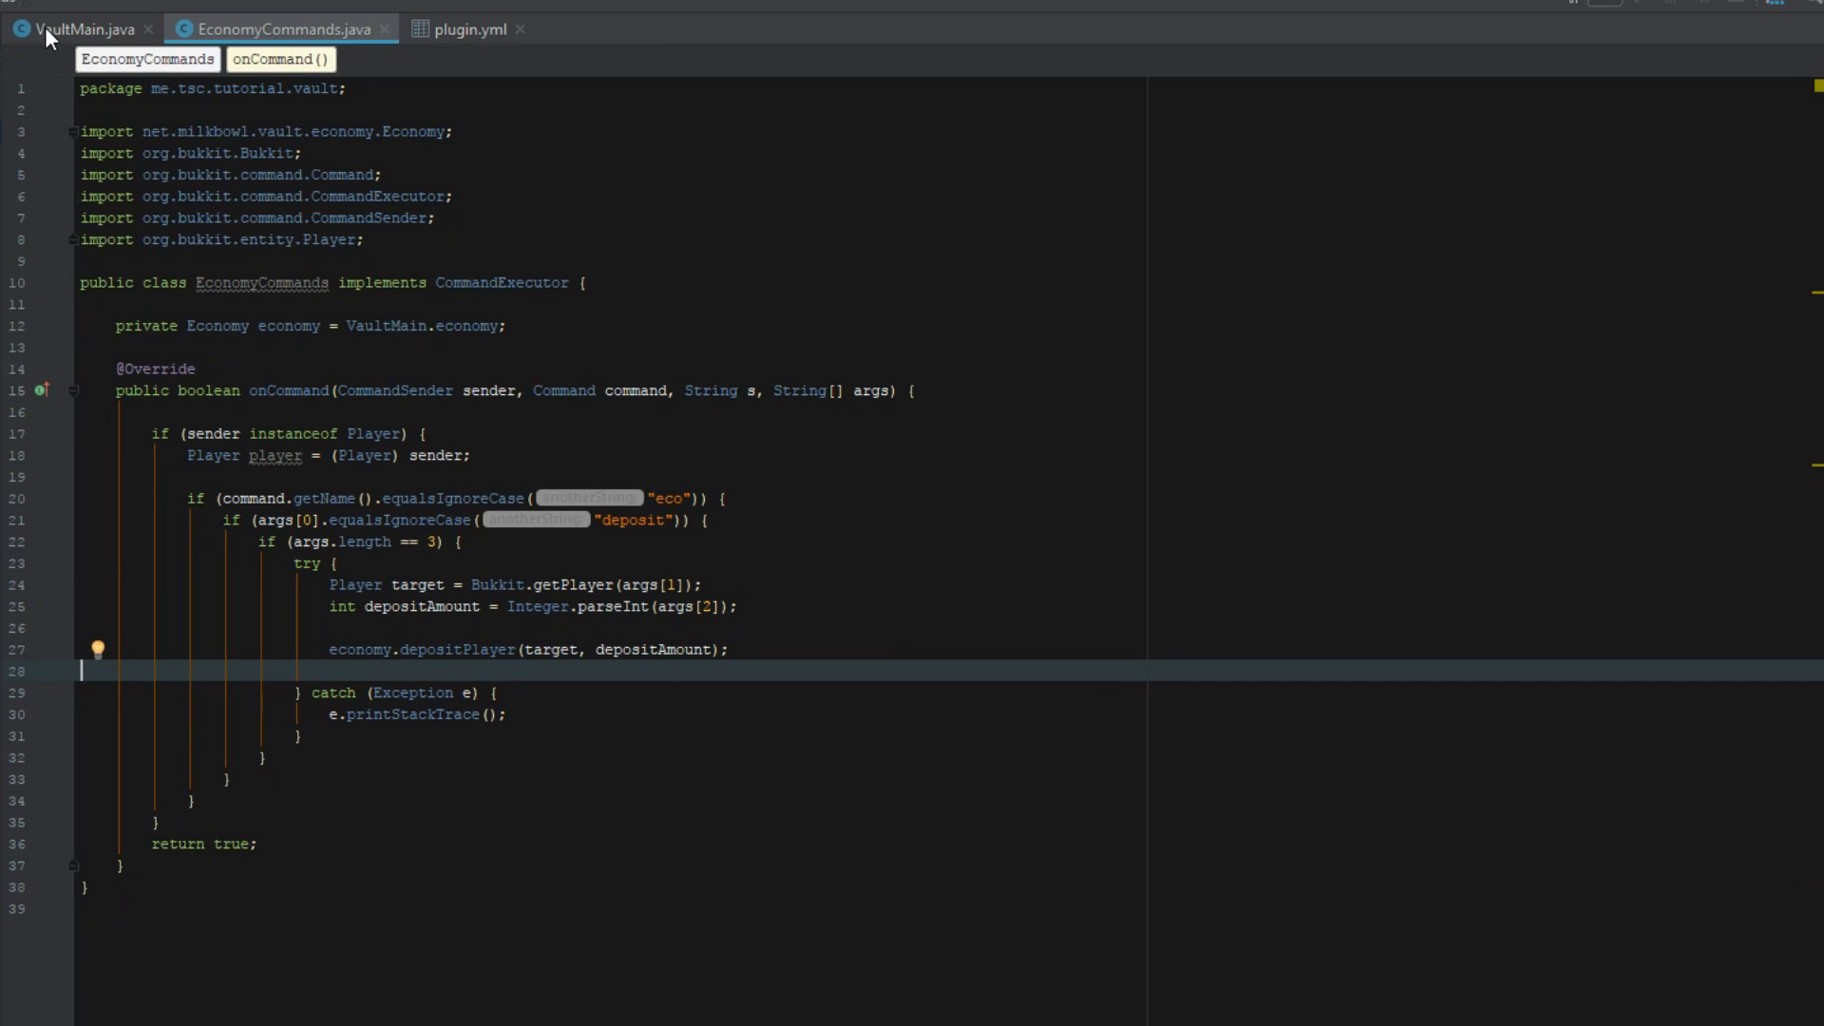
Step: Register new EconomyCommands as the eco executor in onEnable, build VaultAPI.jar, and launch the server
click(79, 29)
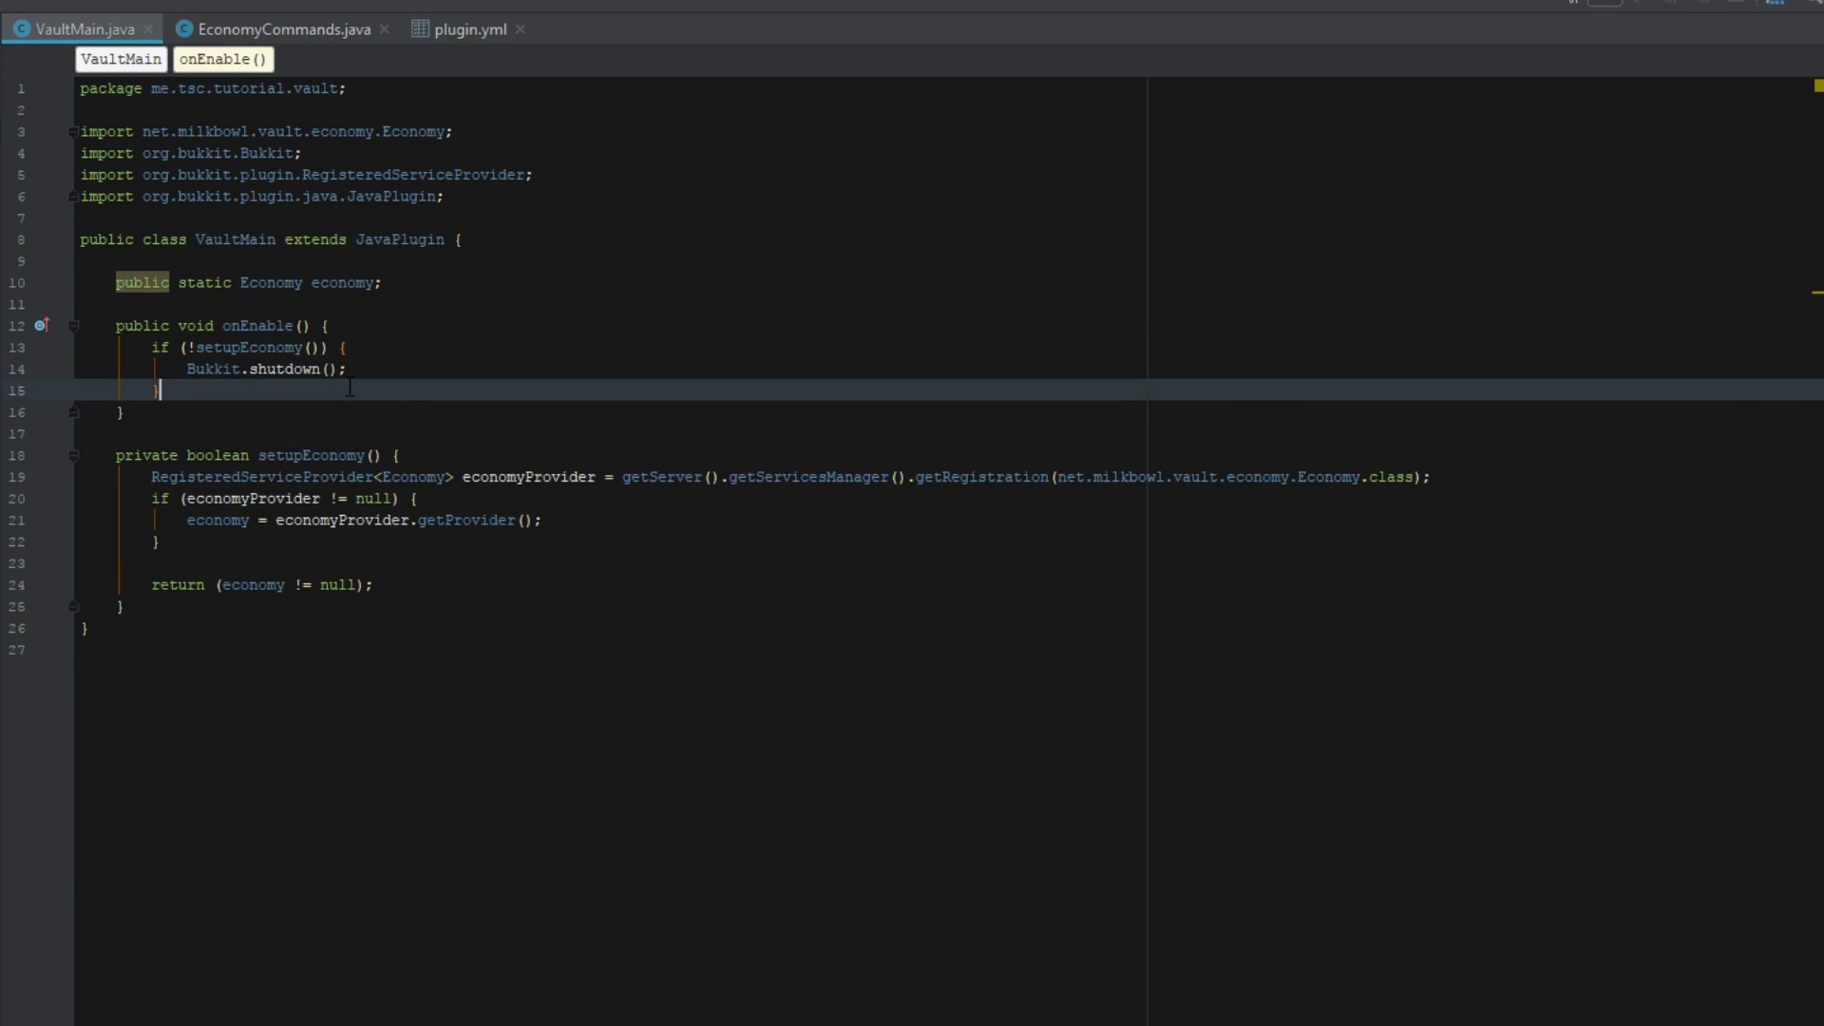
text(this.getCommand("eco)
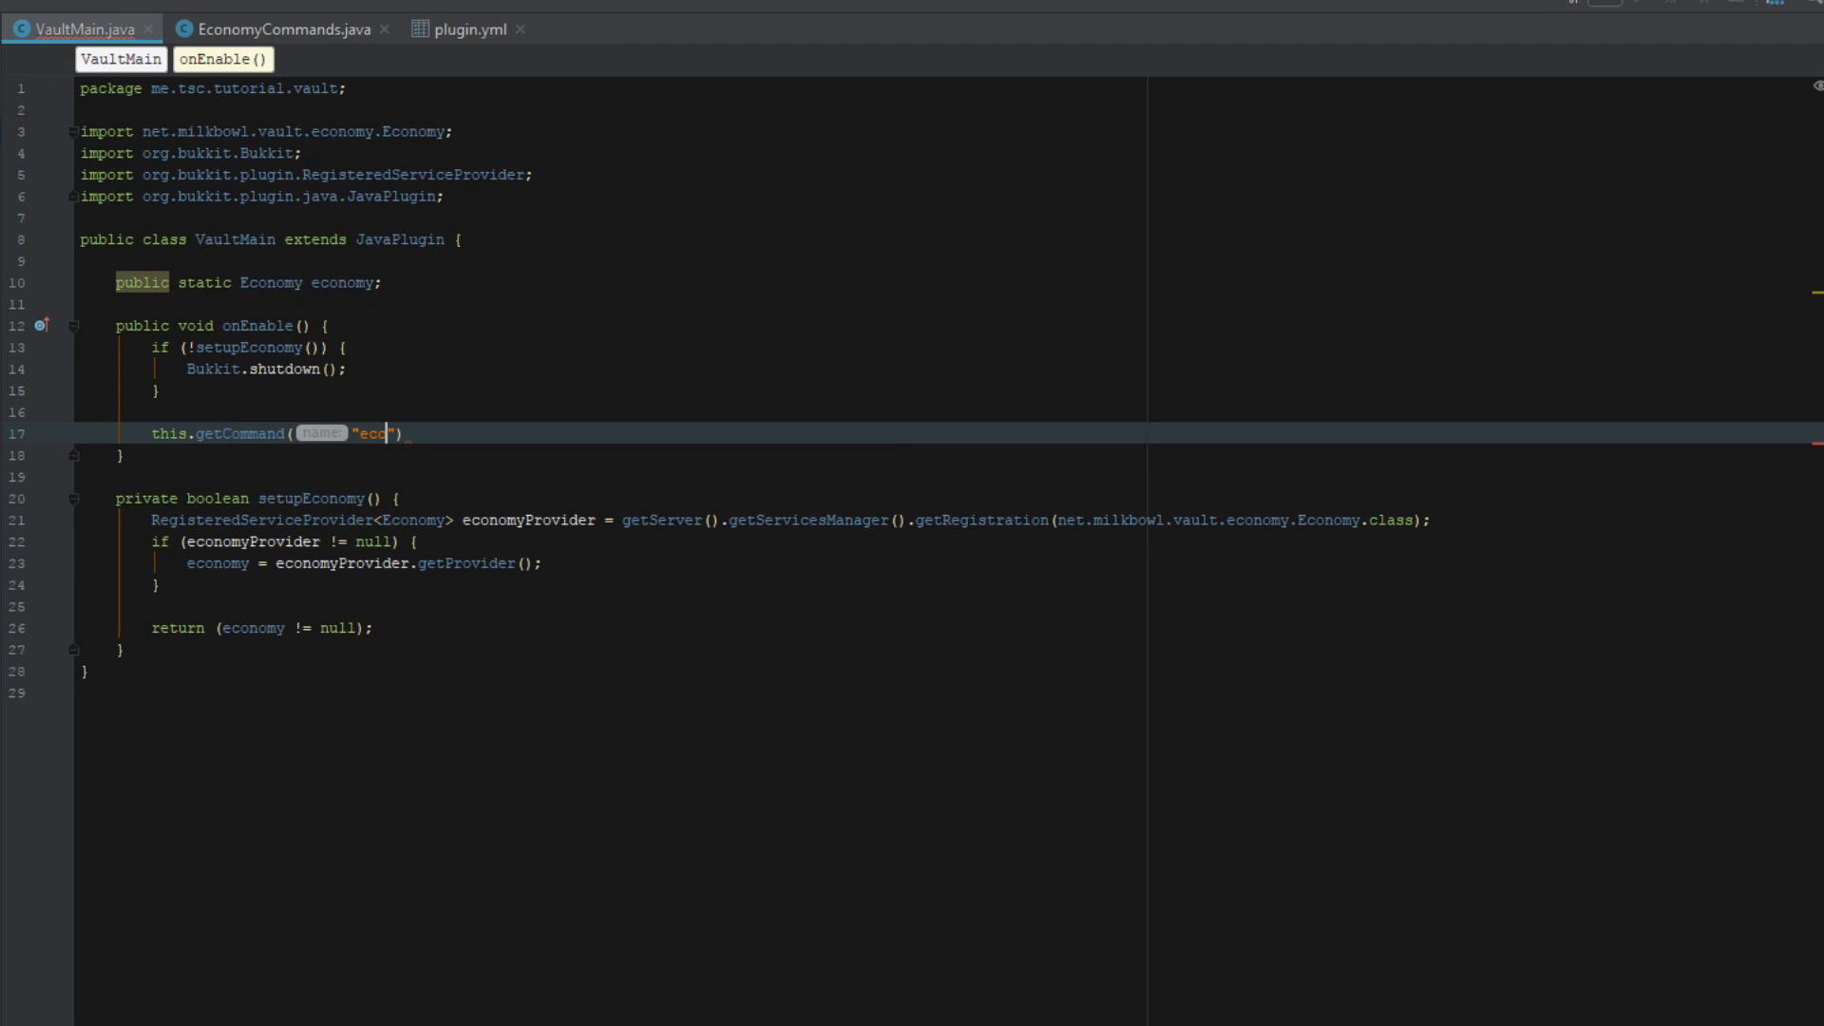
text(.setExecutor();)
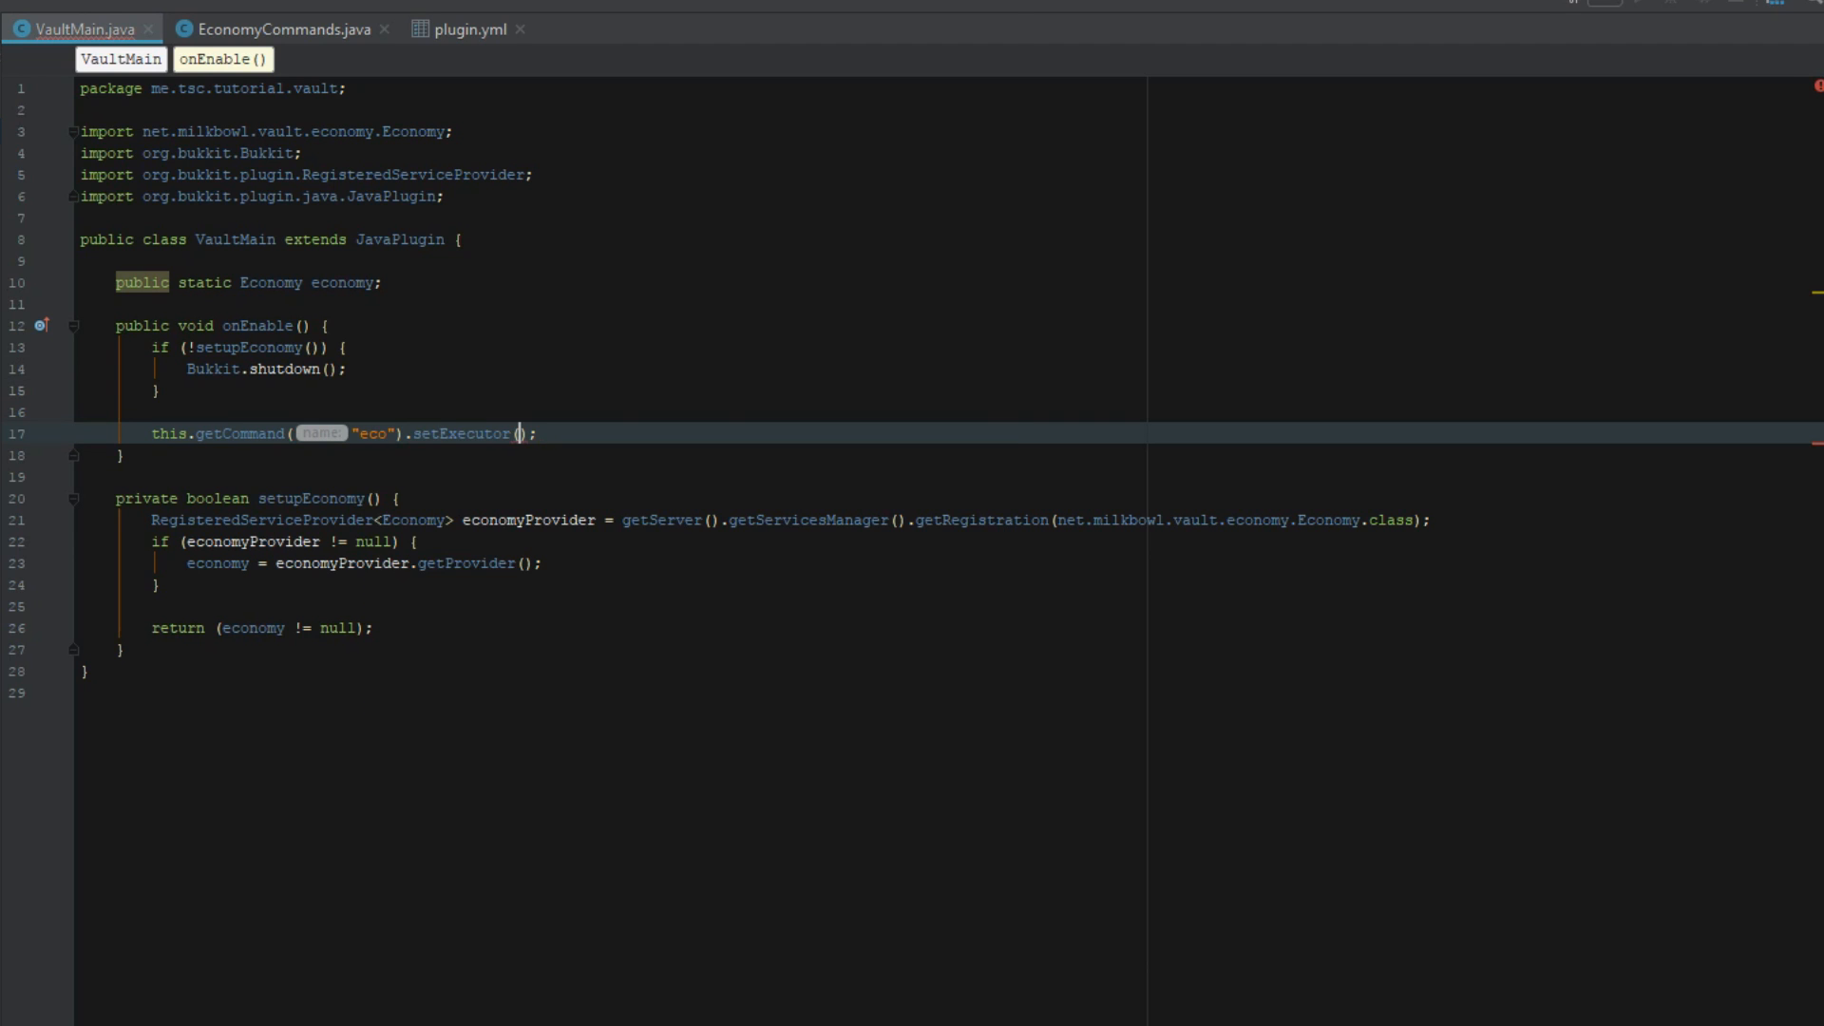
text(new EconomyCommands()
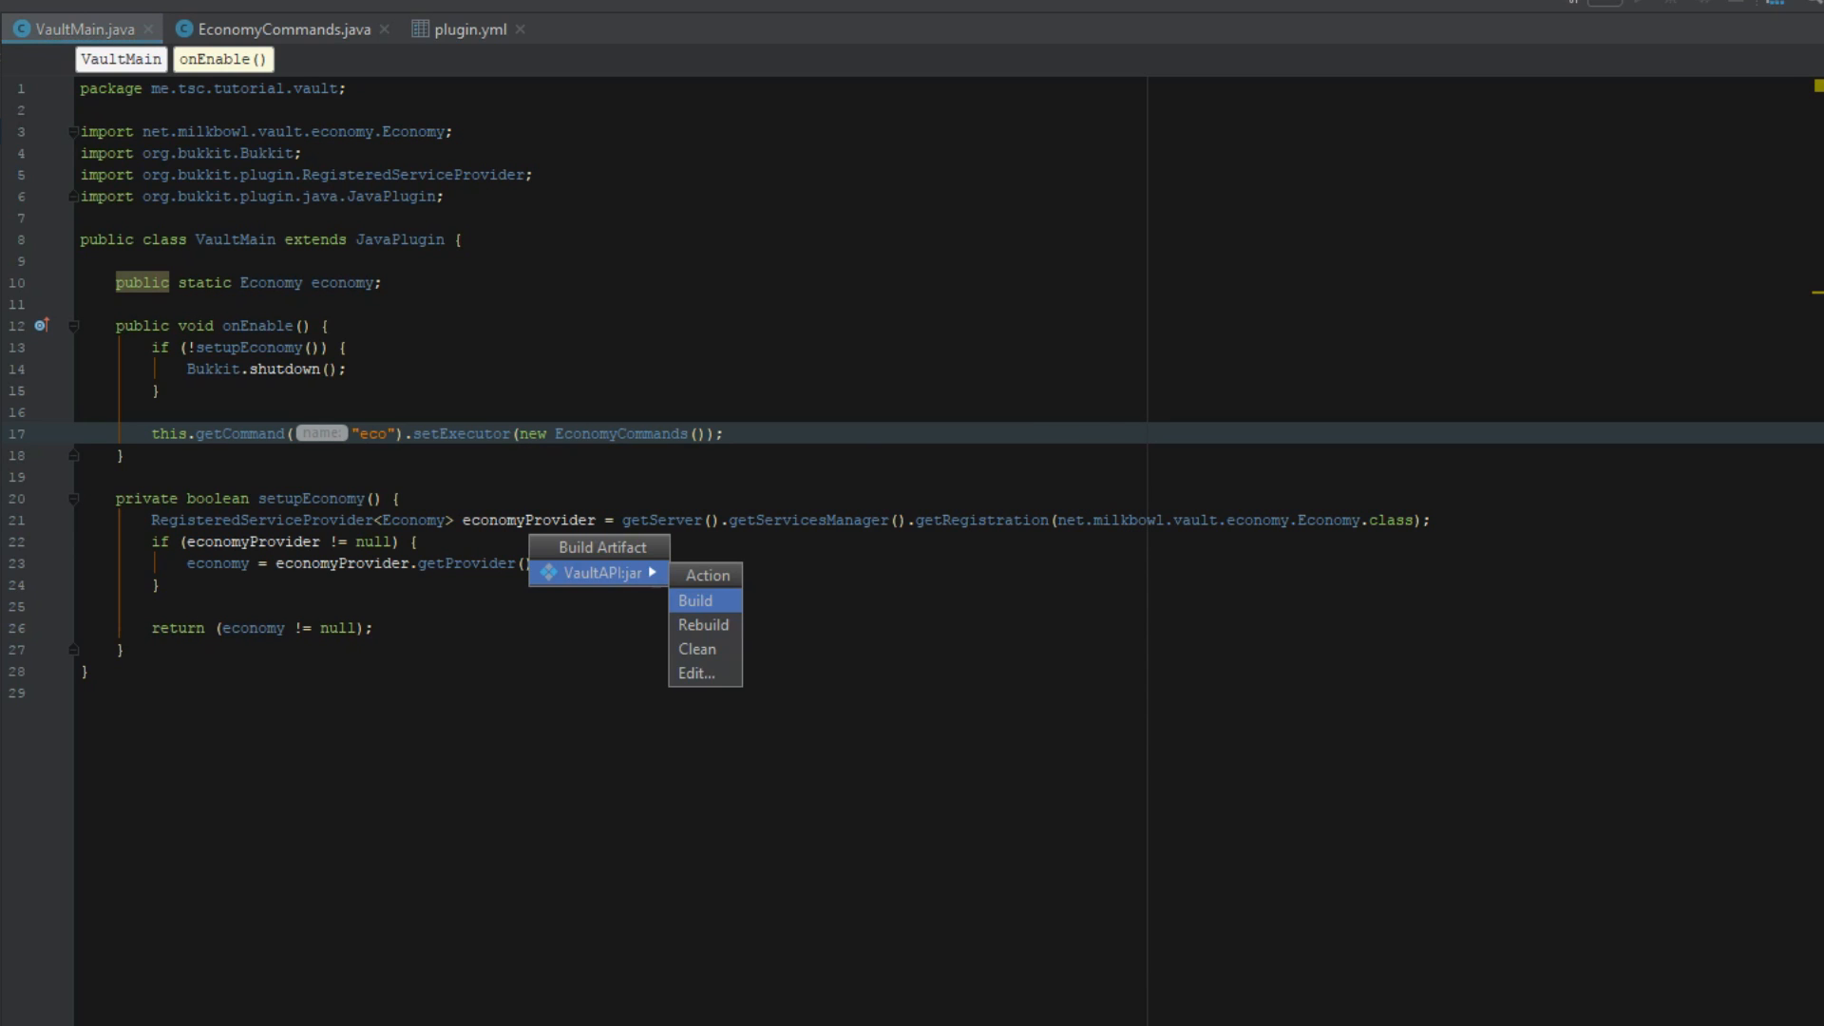
click(695, 600)
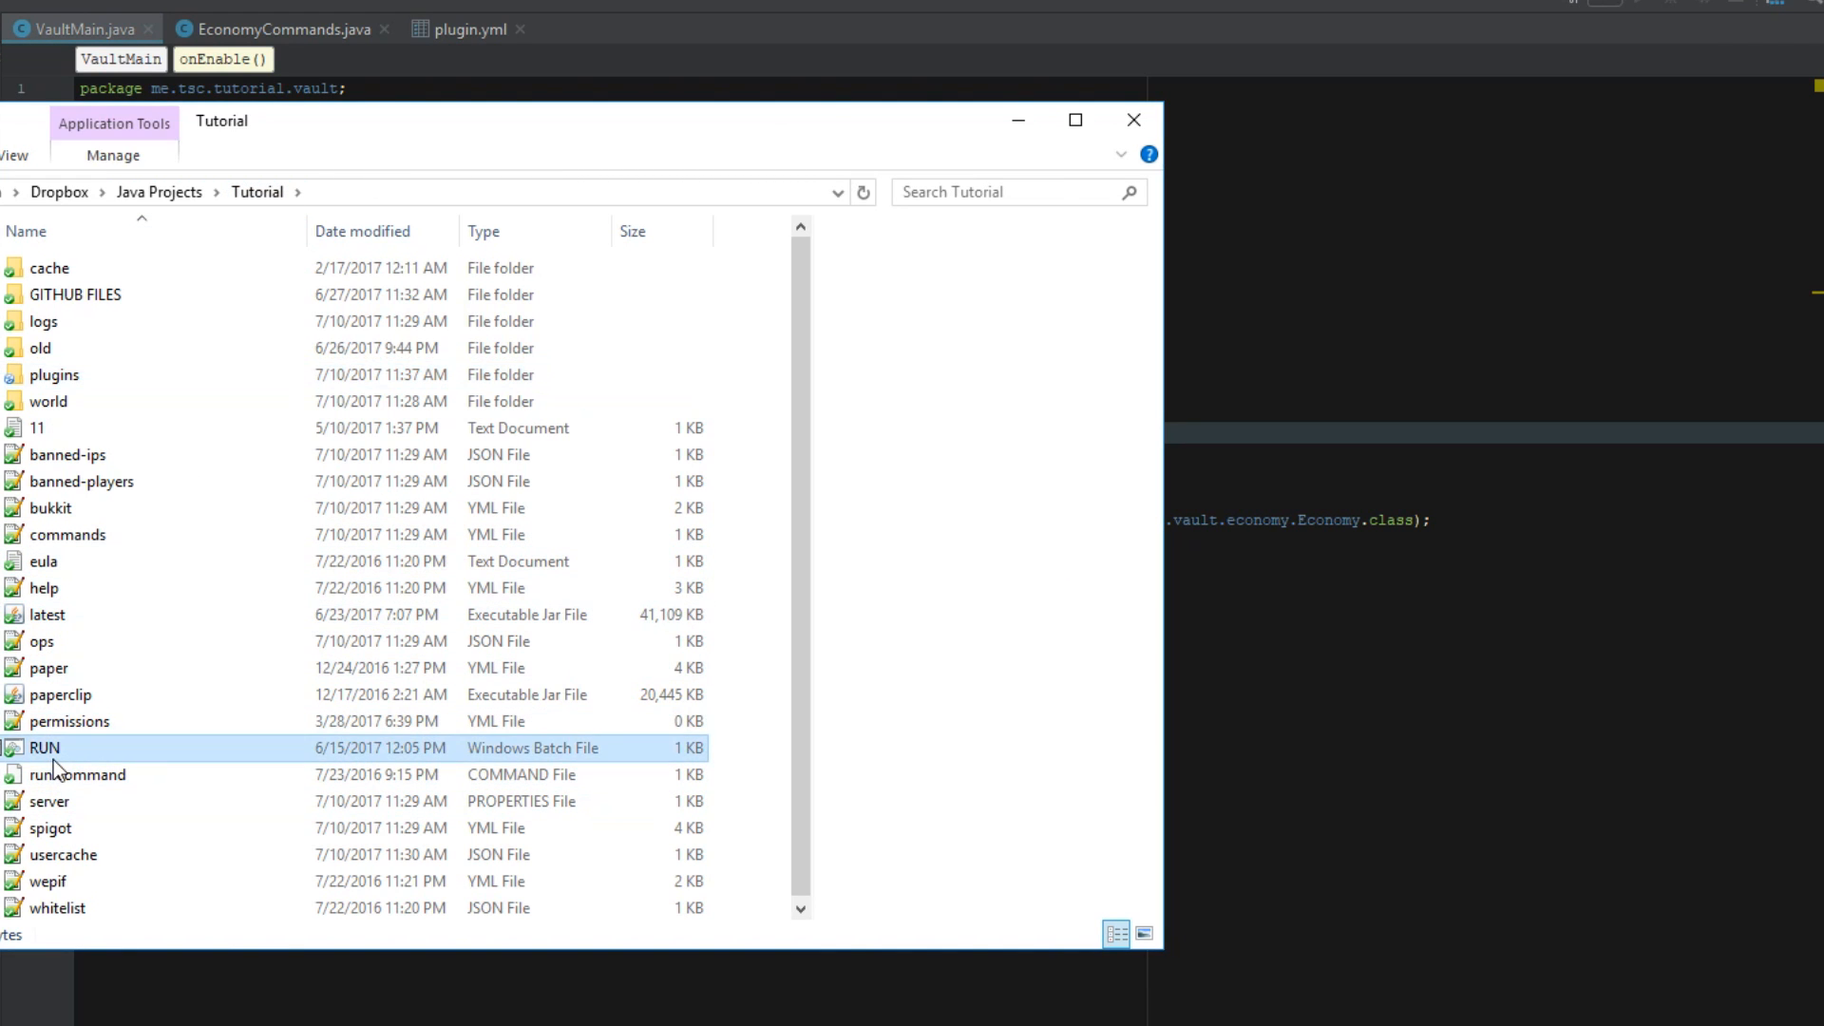
click(279, 28)
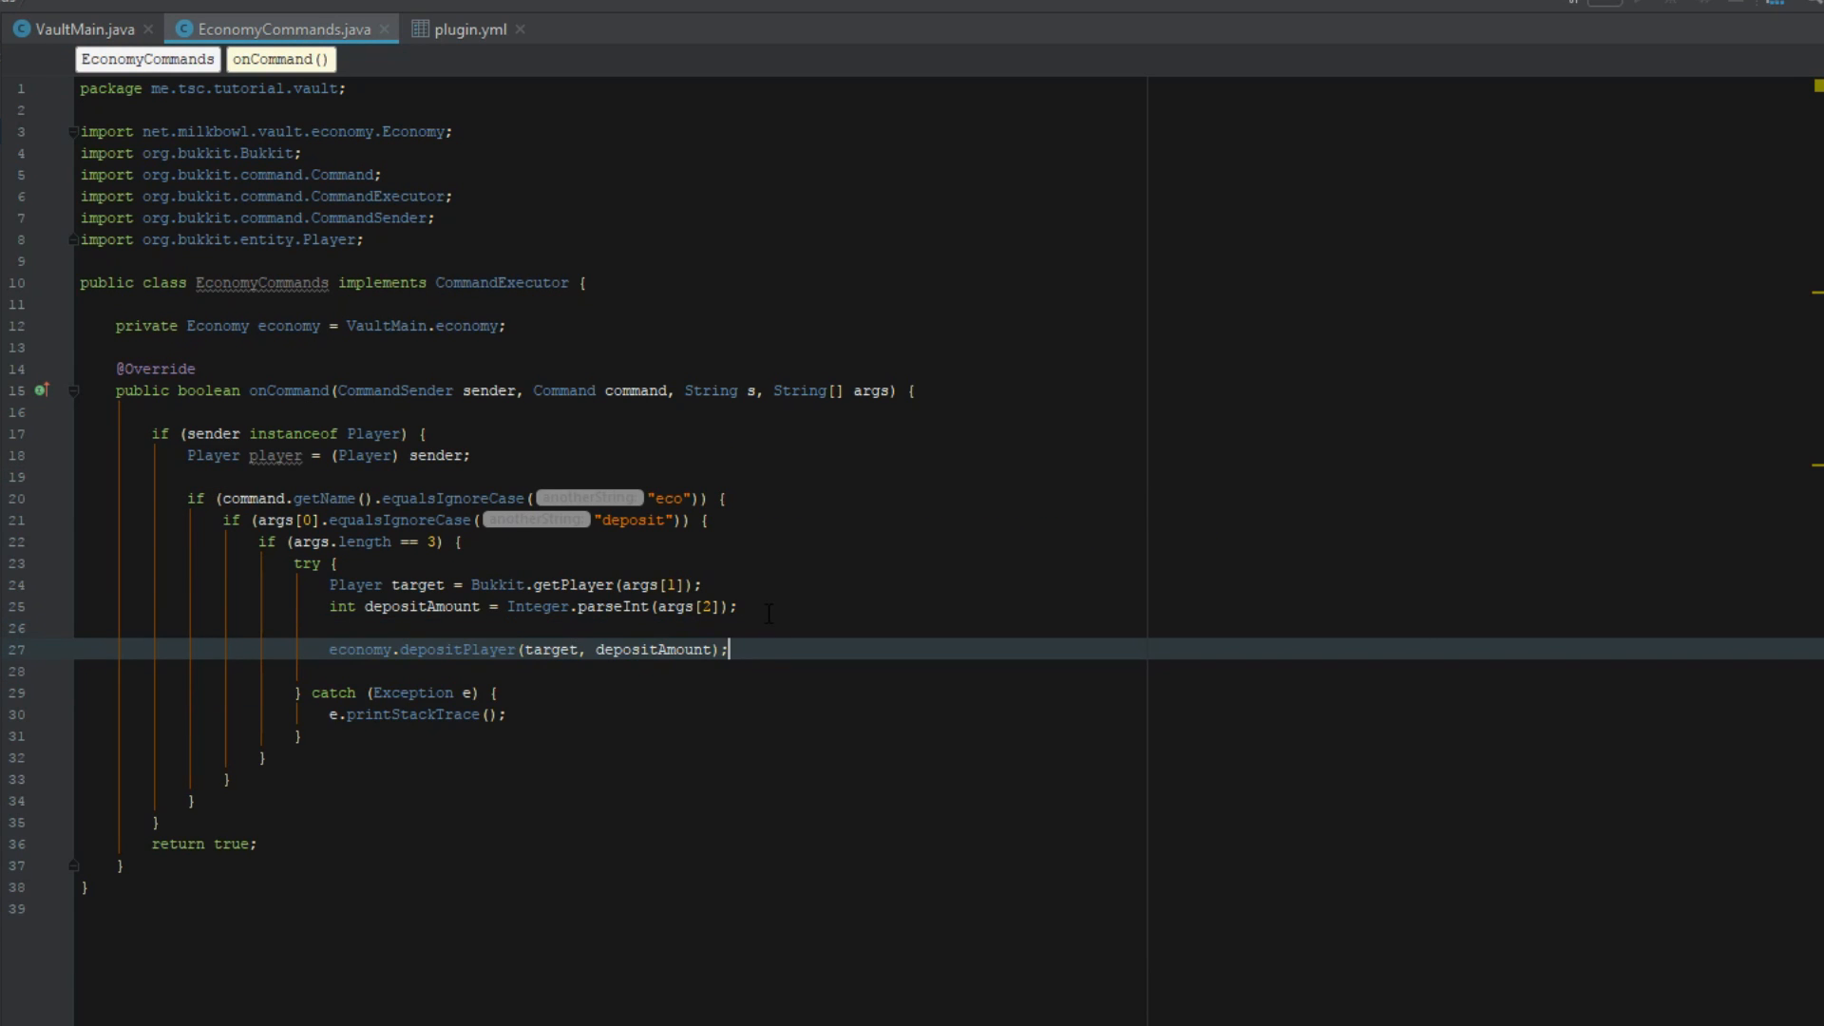
Step: Add a player.sendMessage with a ChatColor prefix saying 'You have deposited $' and the amount
text(pl)
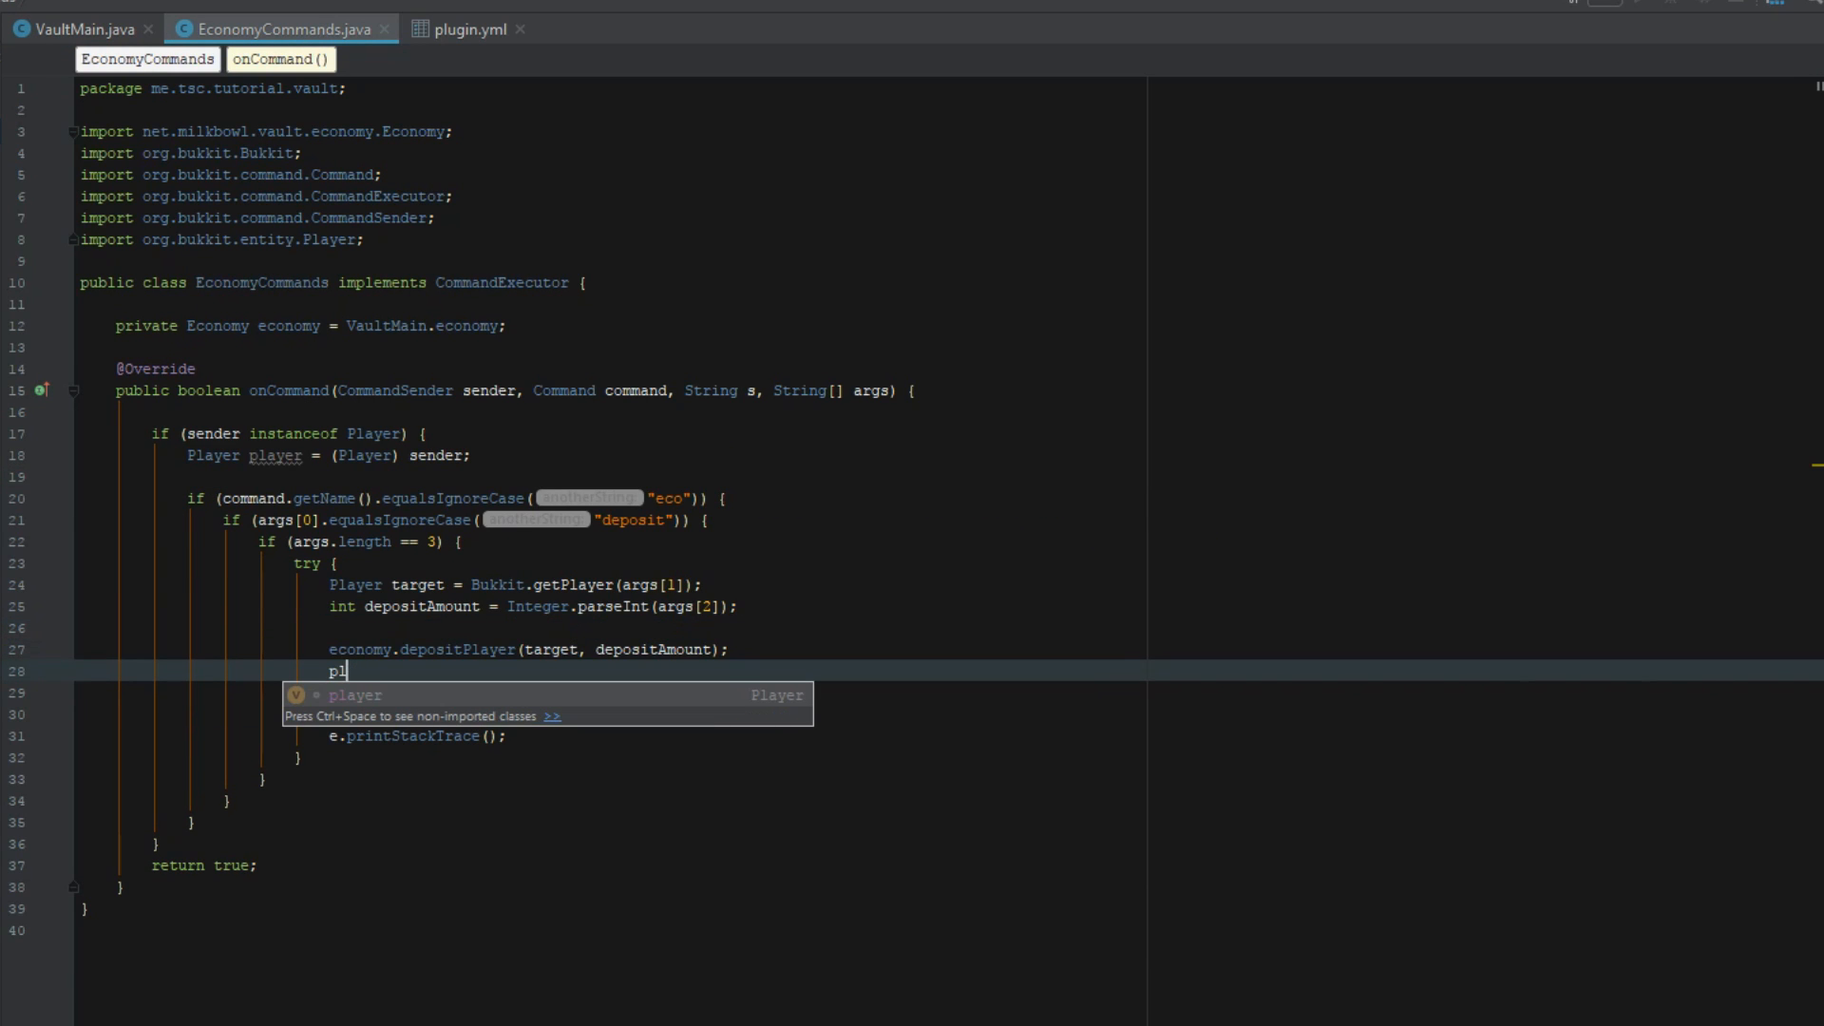
text(player.sendMessage();)
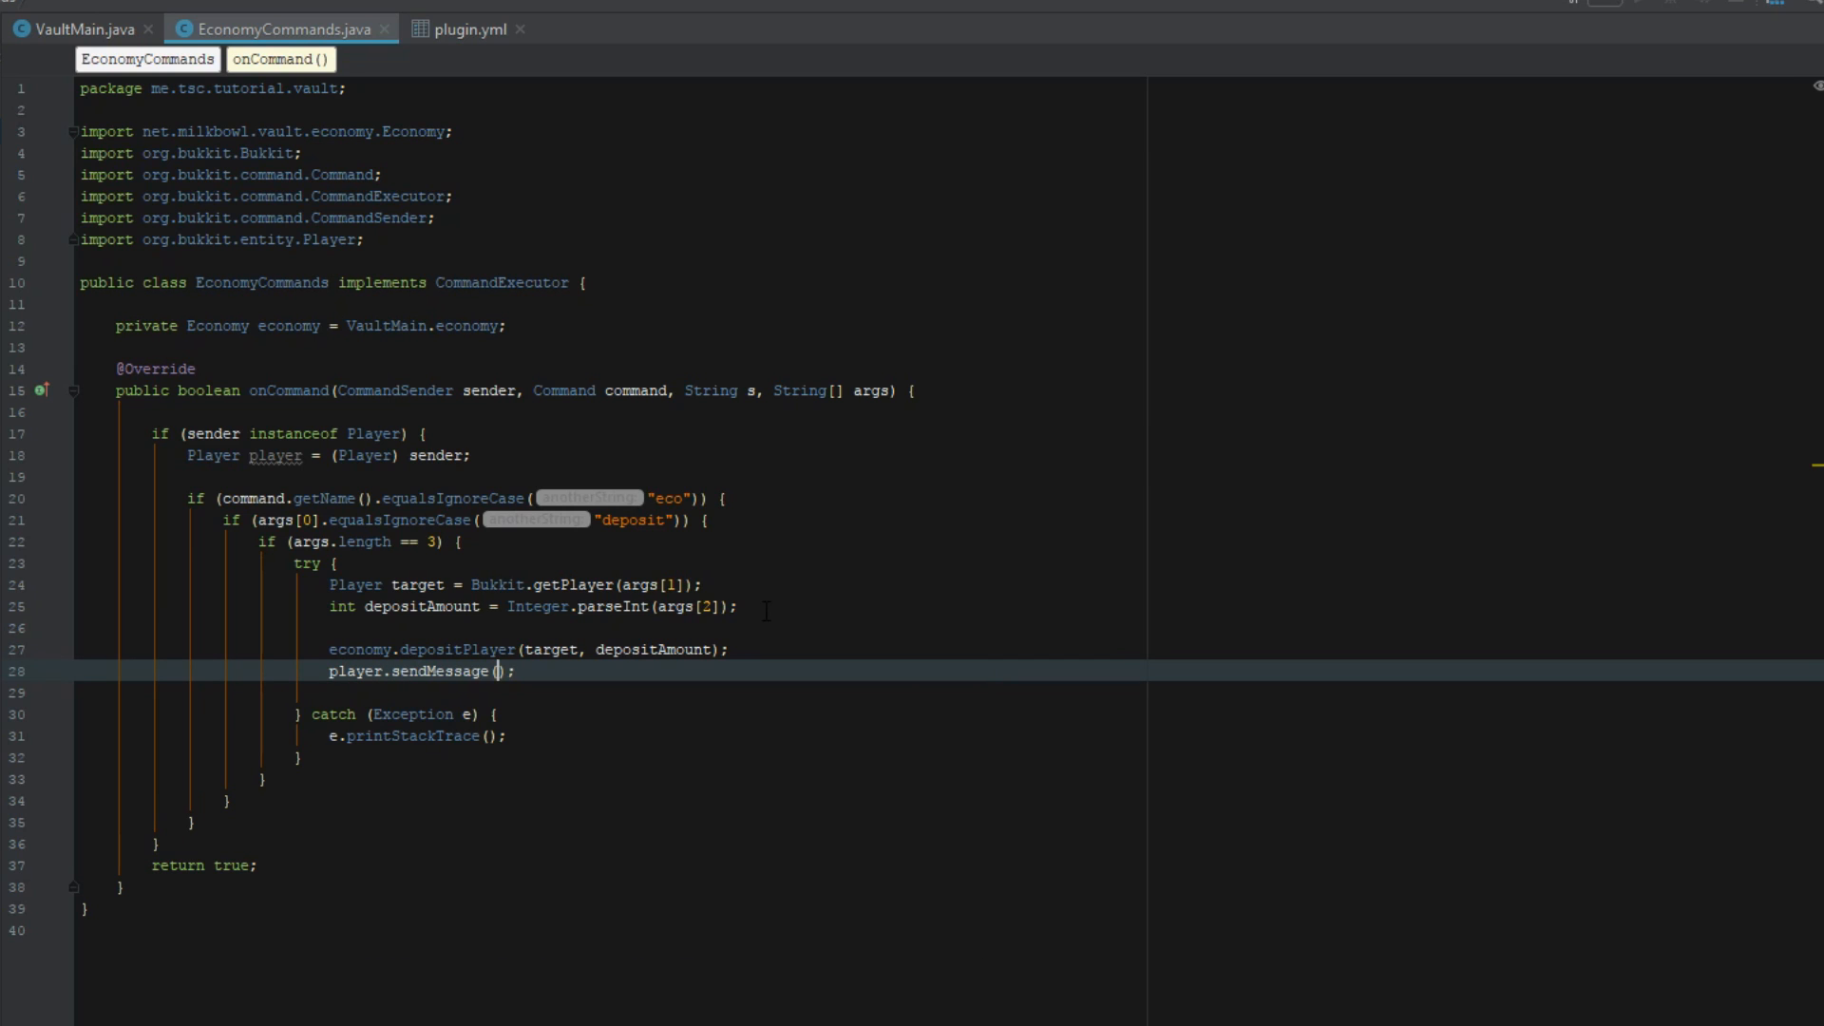
text("")
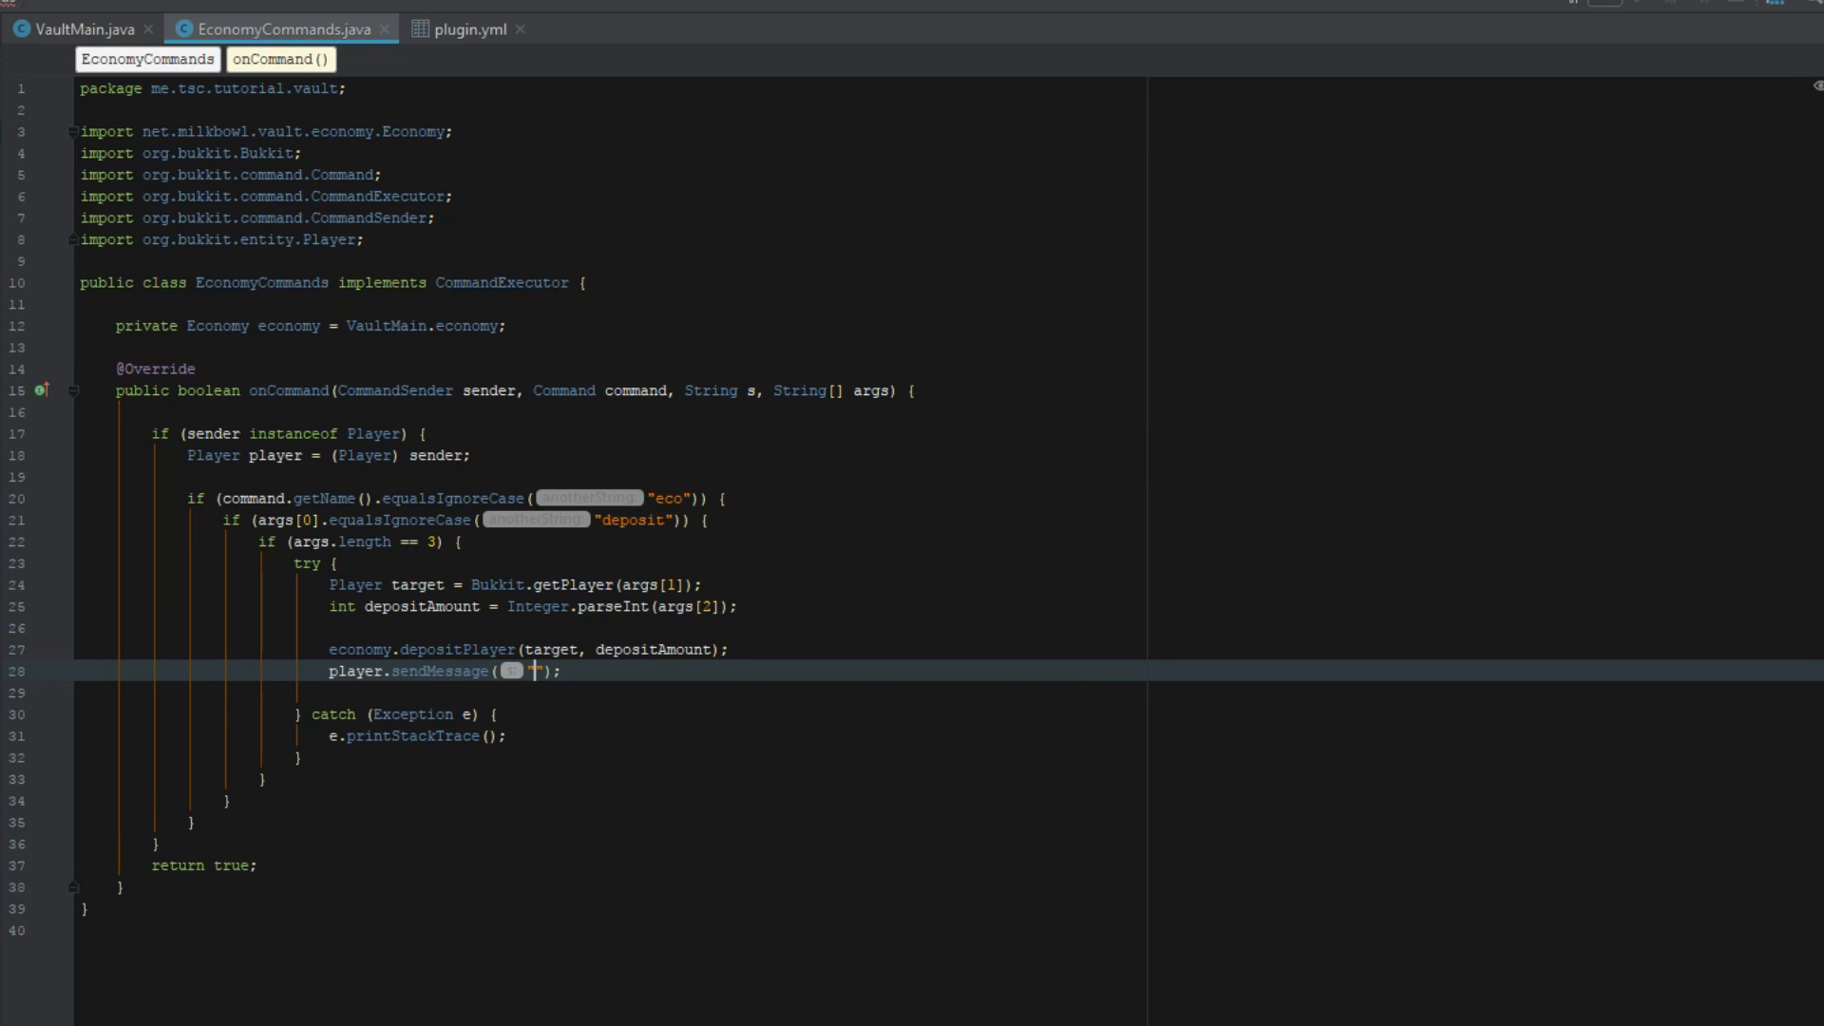
text(ChatColor.GRAY +)
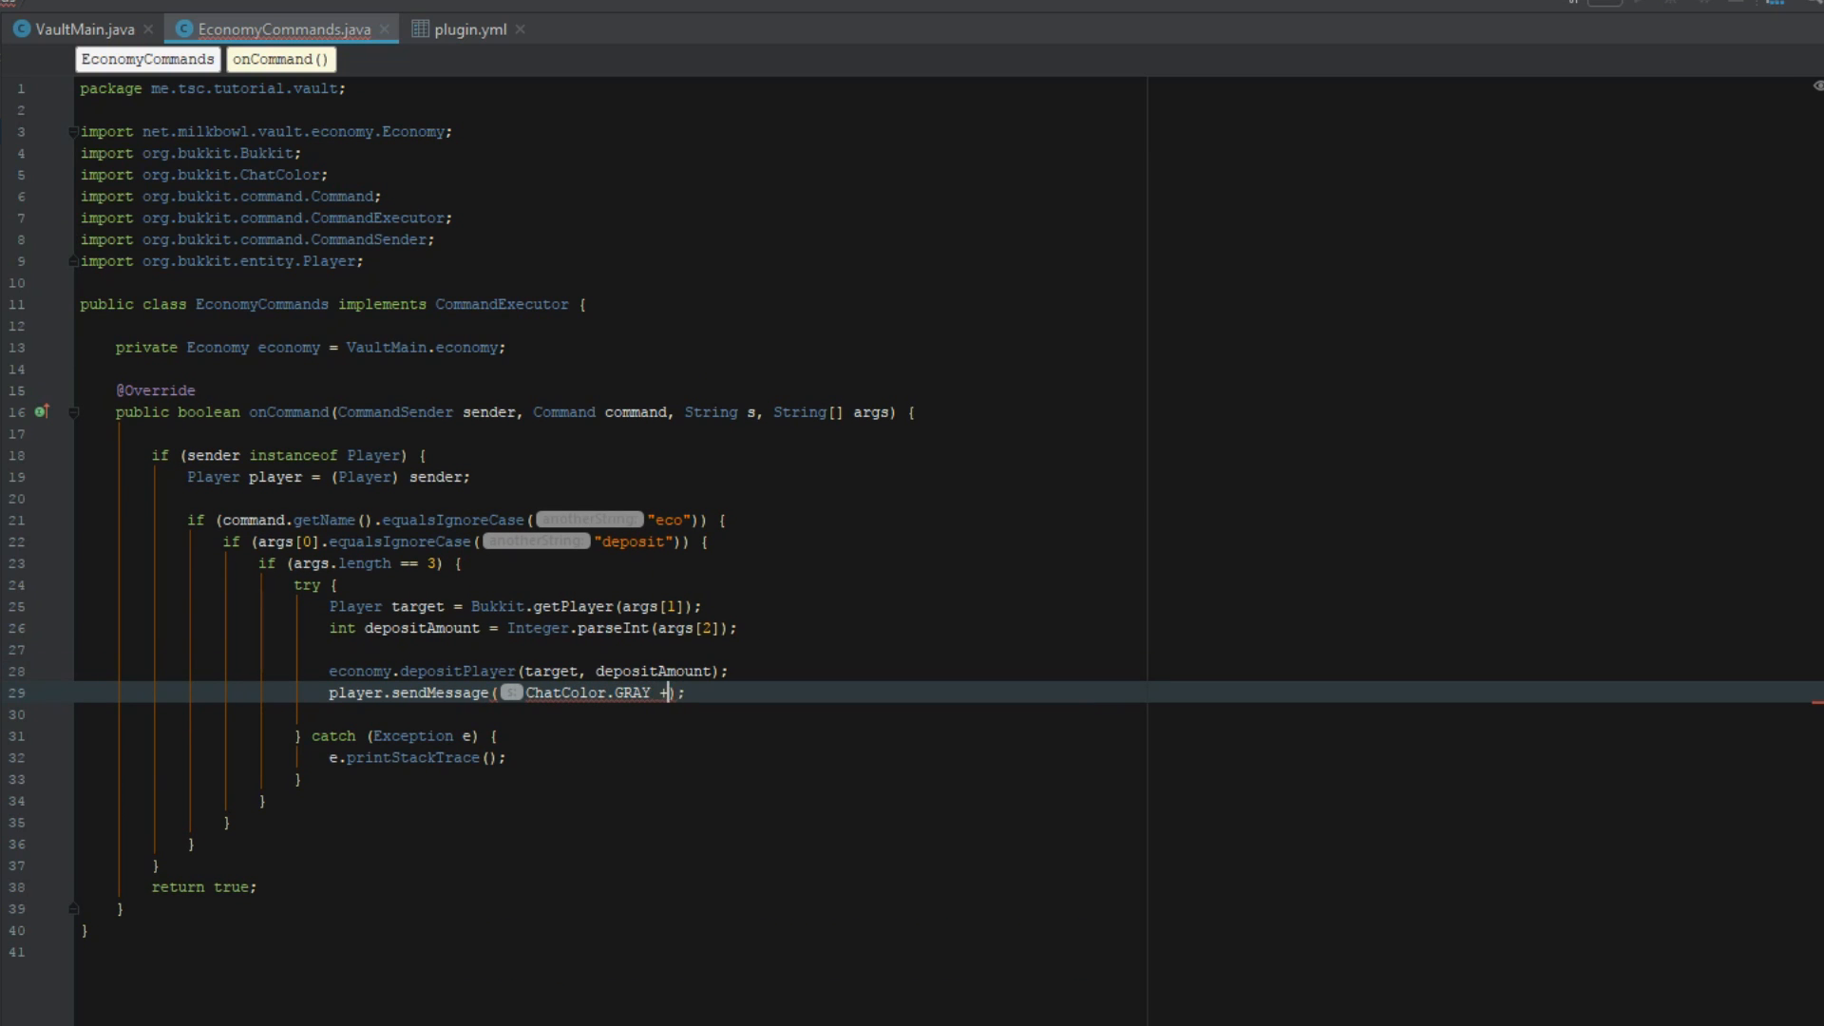
text("You have")
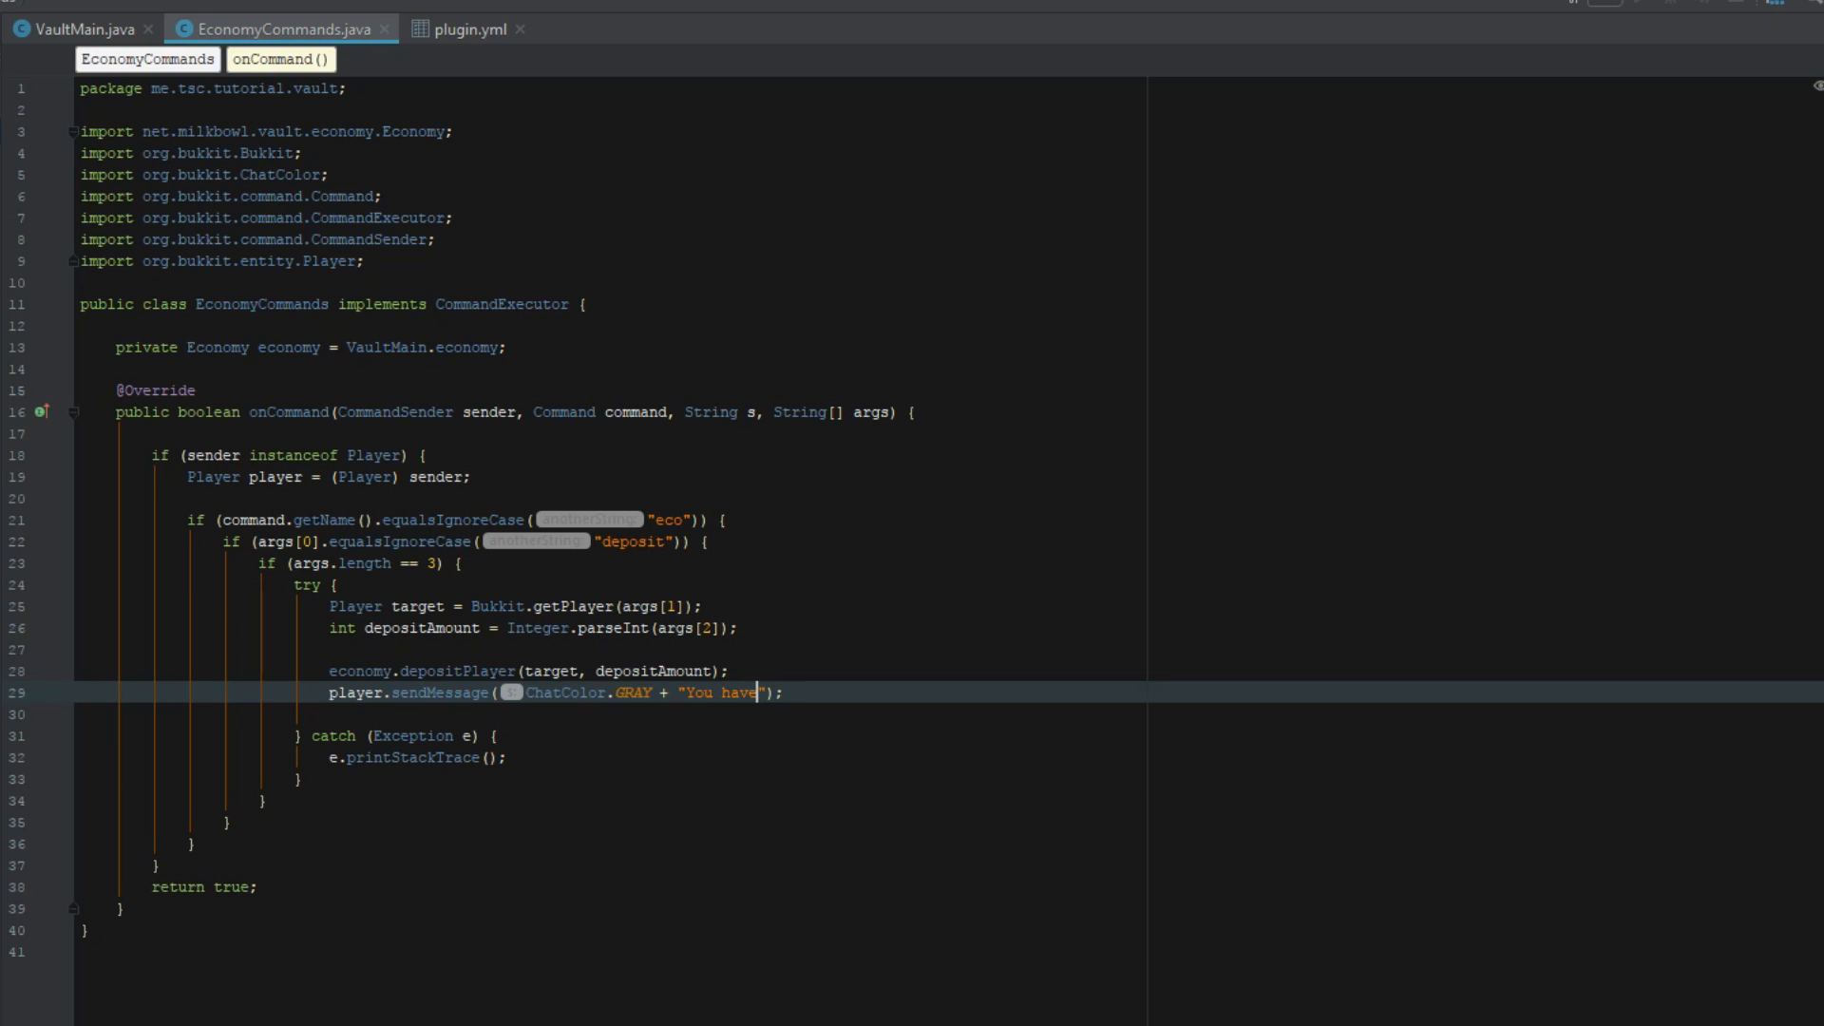
text(deposited)
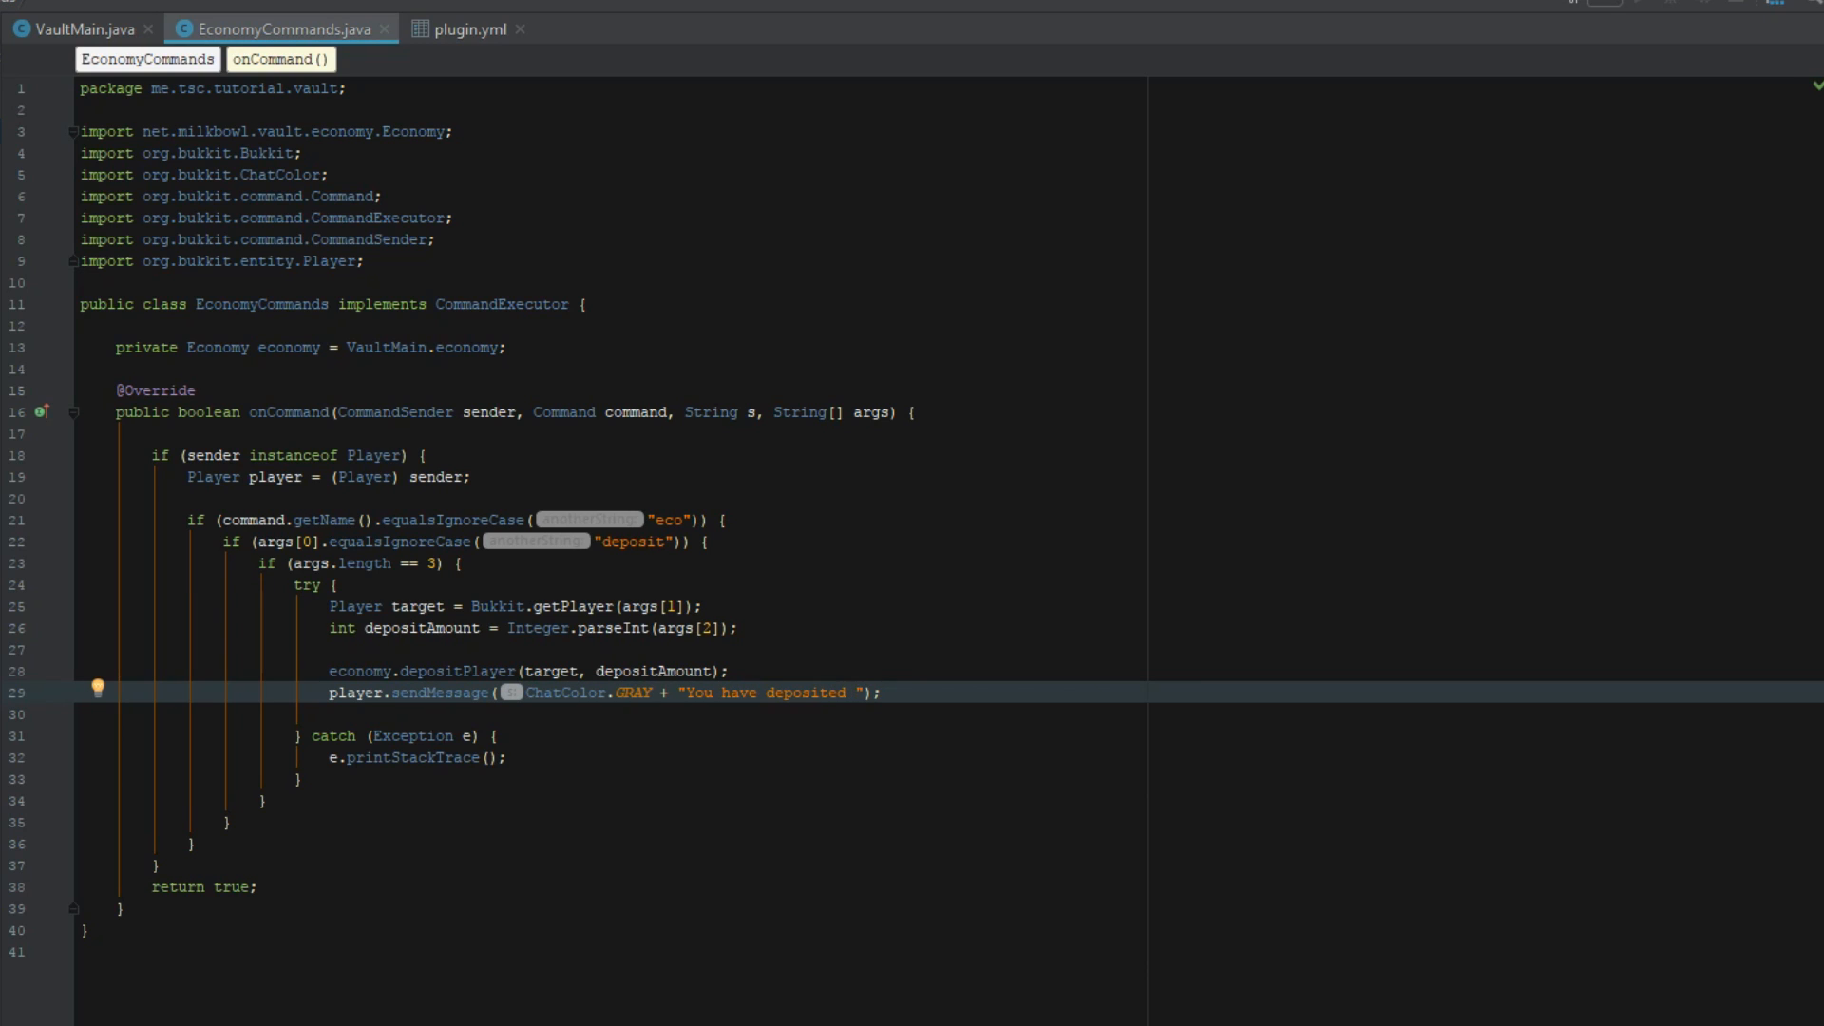
text($a)
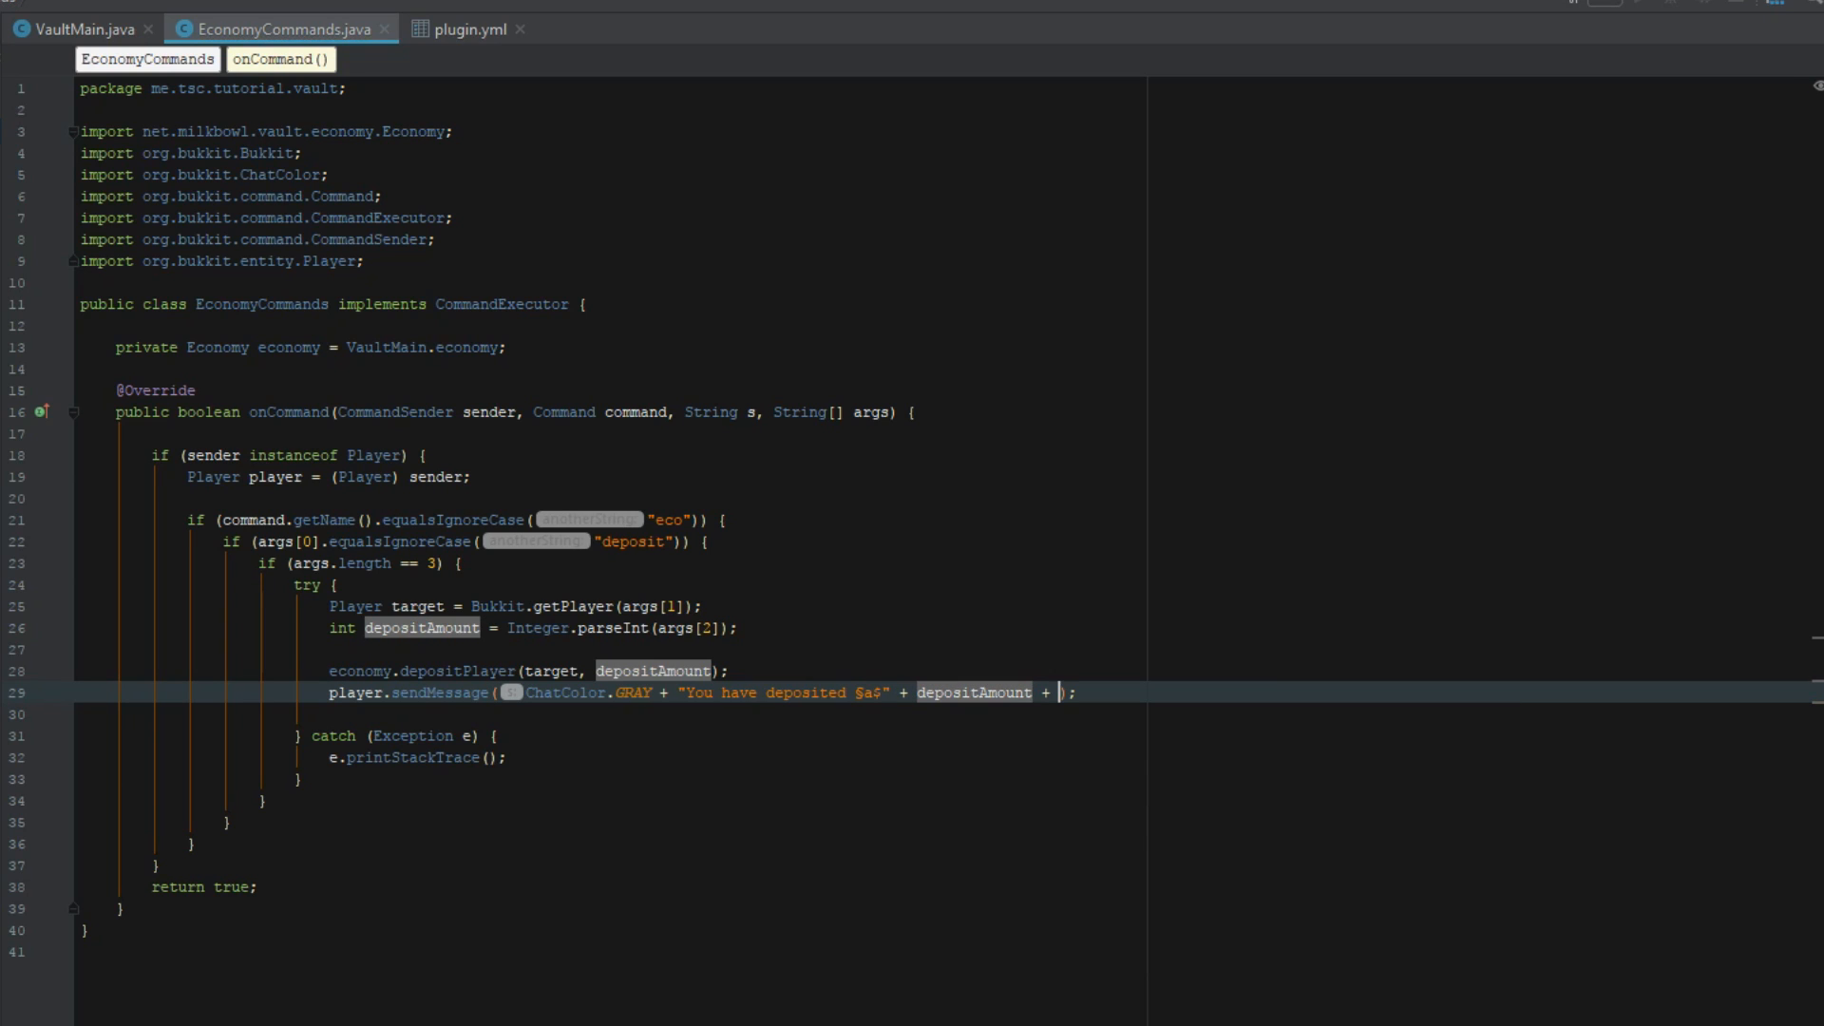
Step: Append "§7 into §a" + target.getName() + "§7's account" to the message
text(§7)
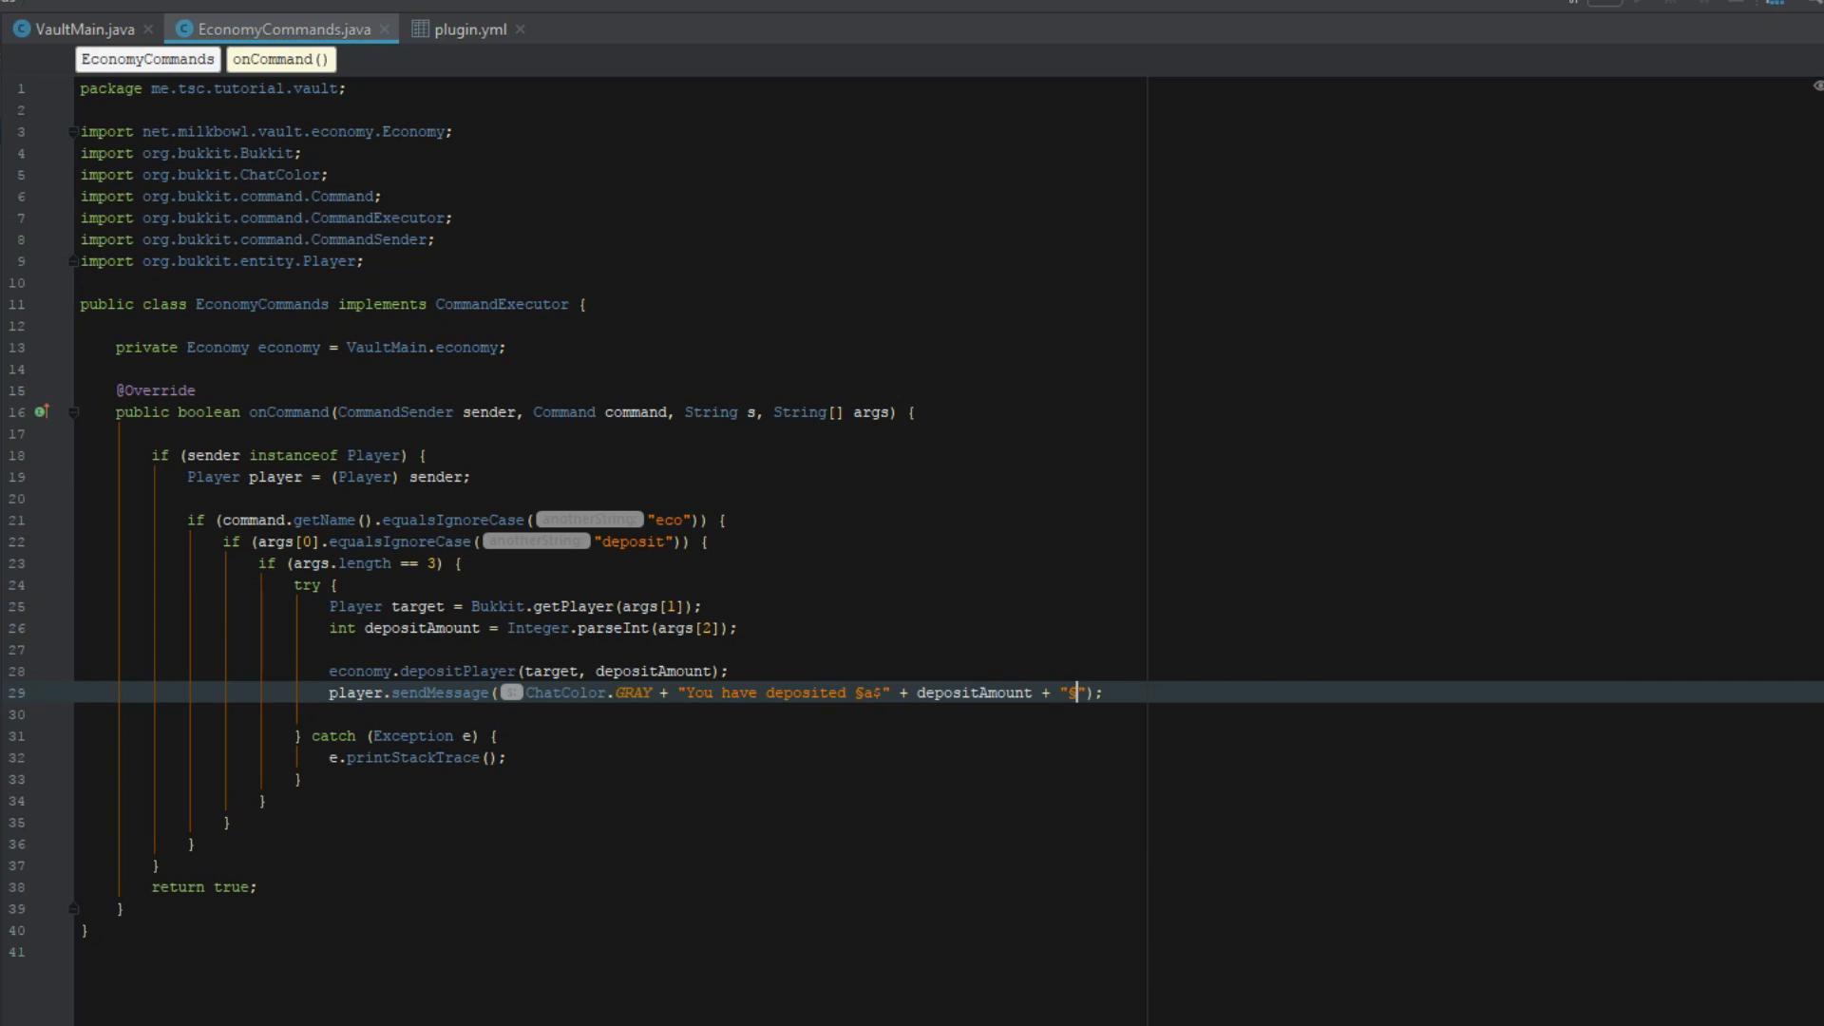
text(7 int)
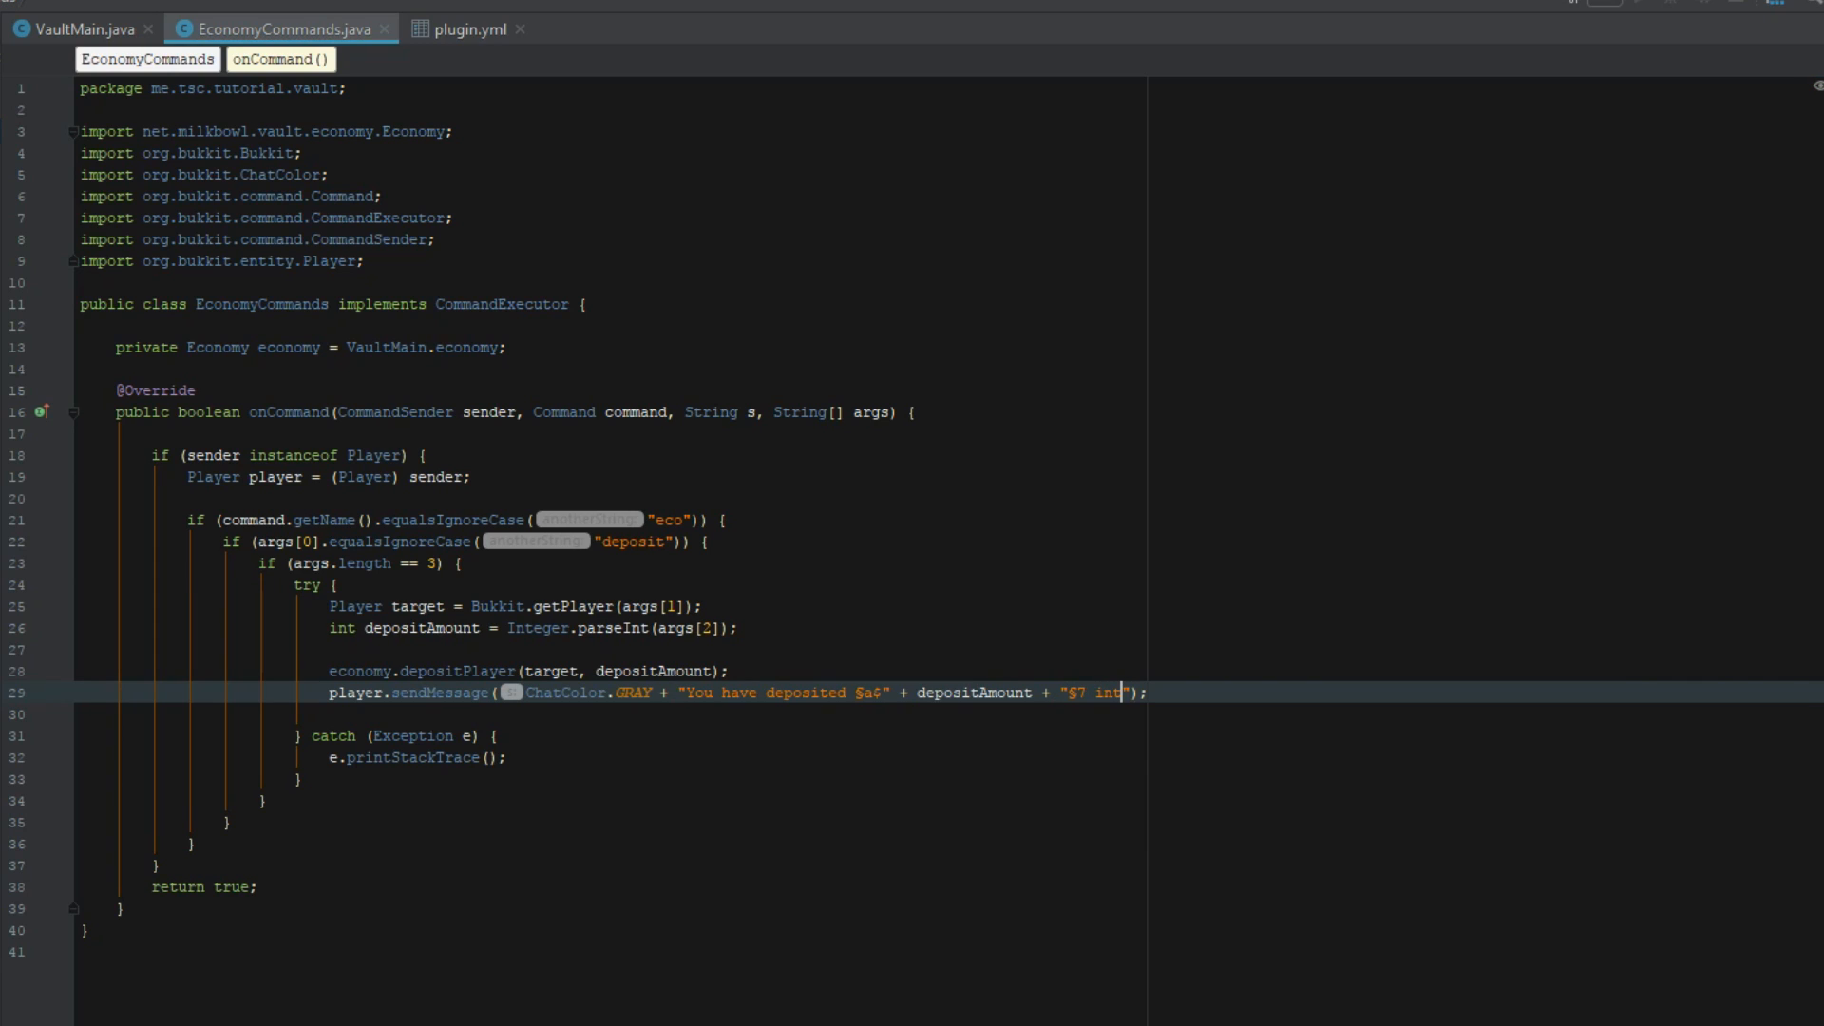
text(o)
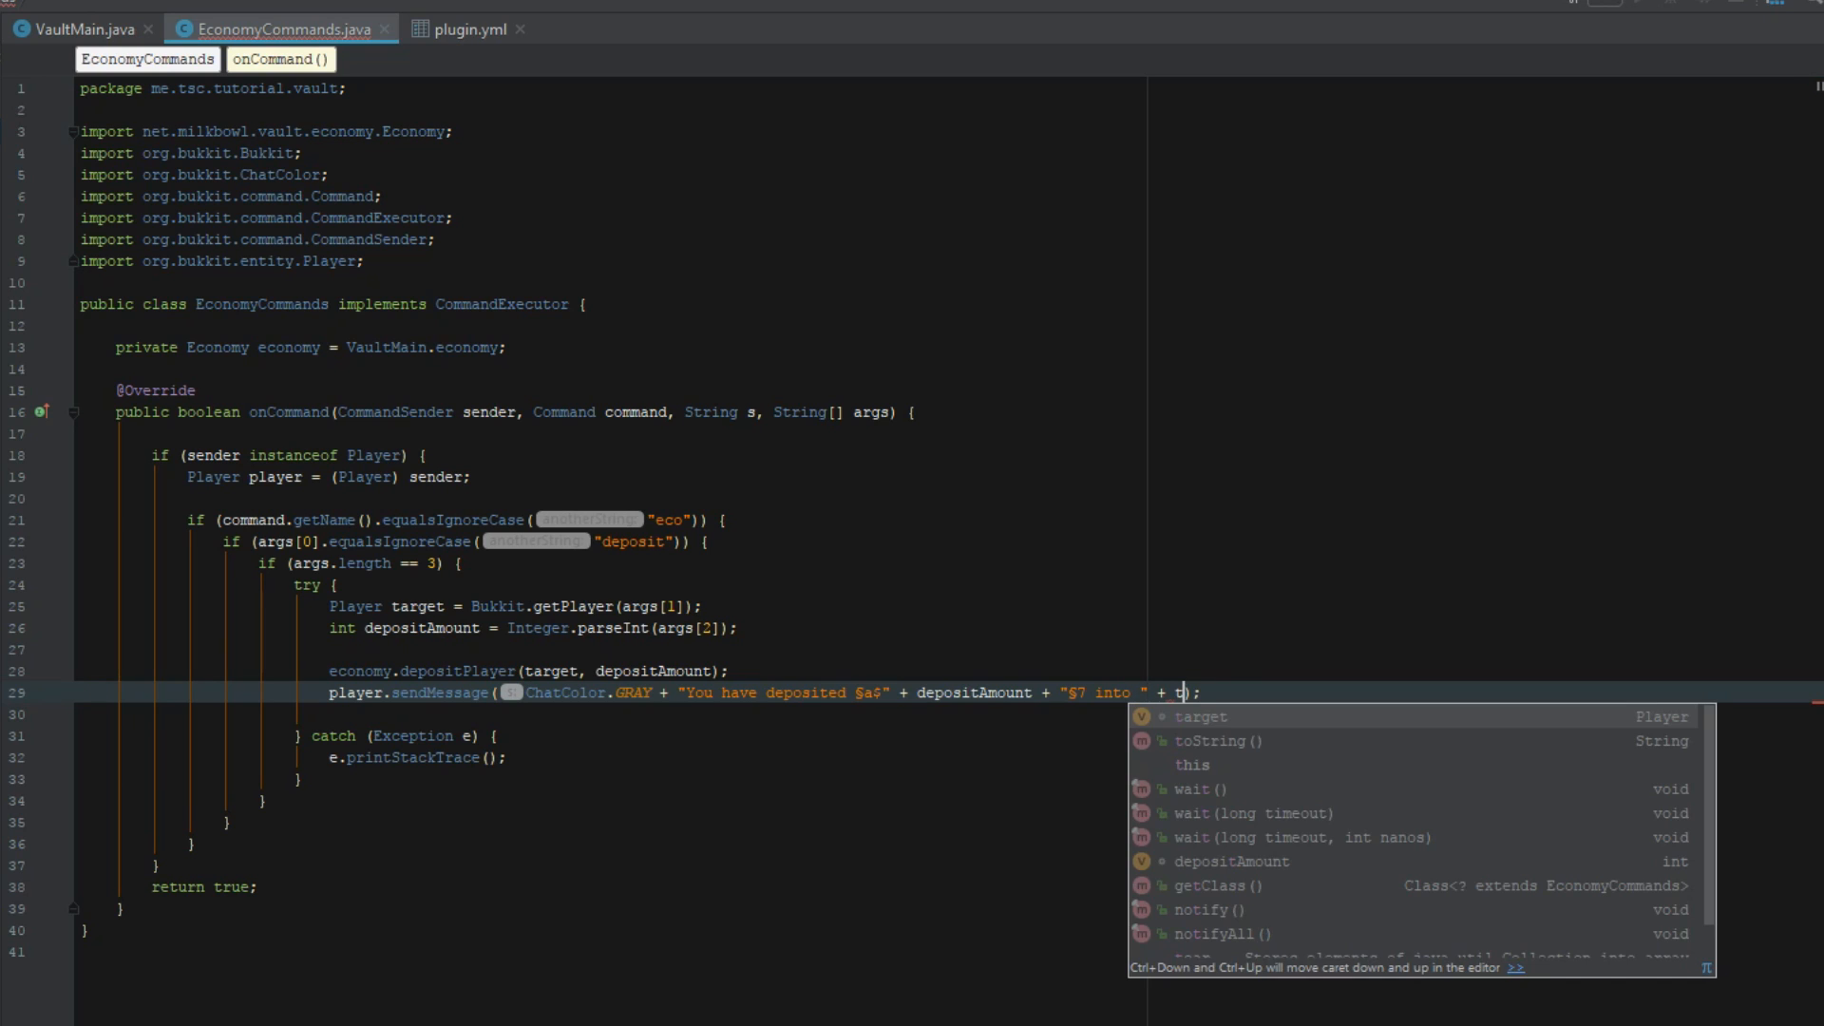
text(target.getName())
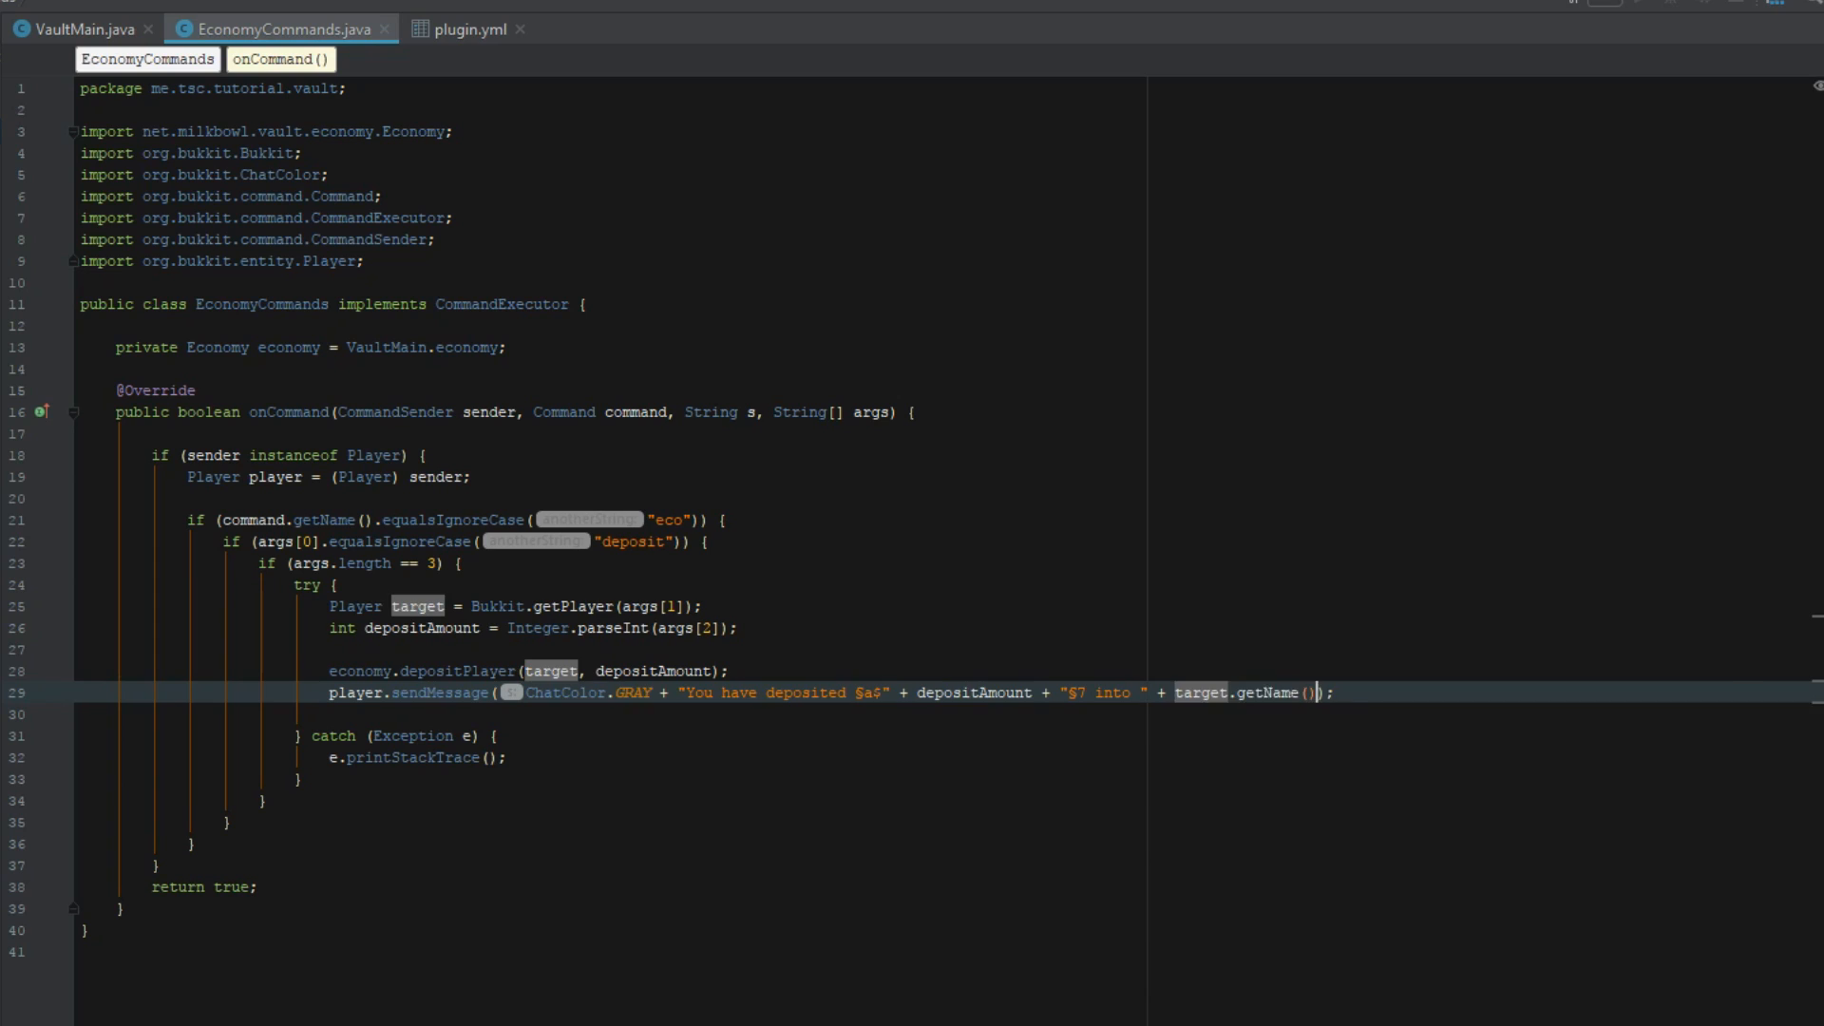
text(+ "")
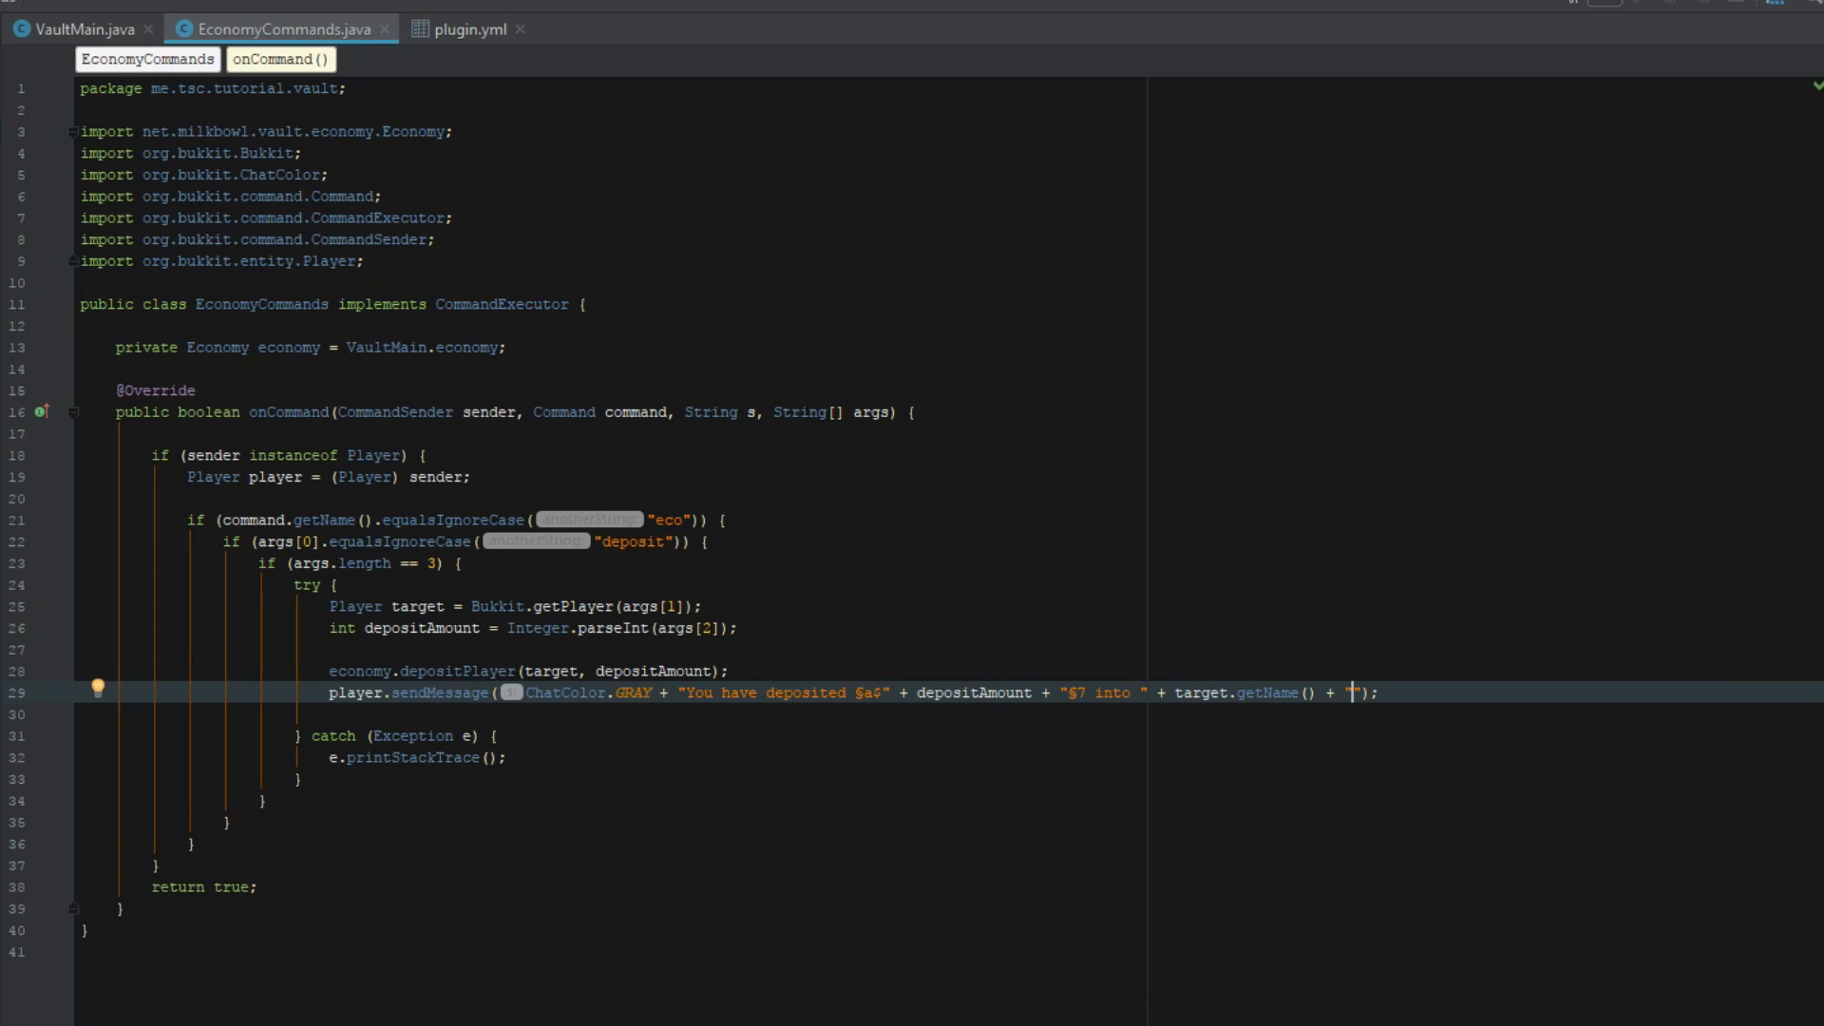
text(7)
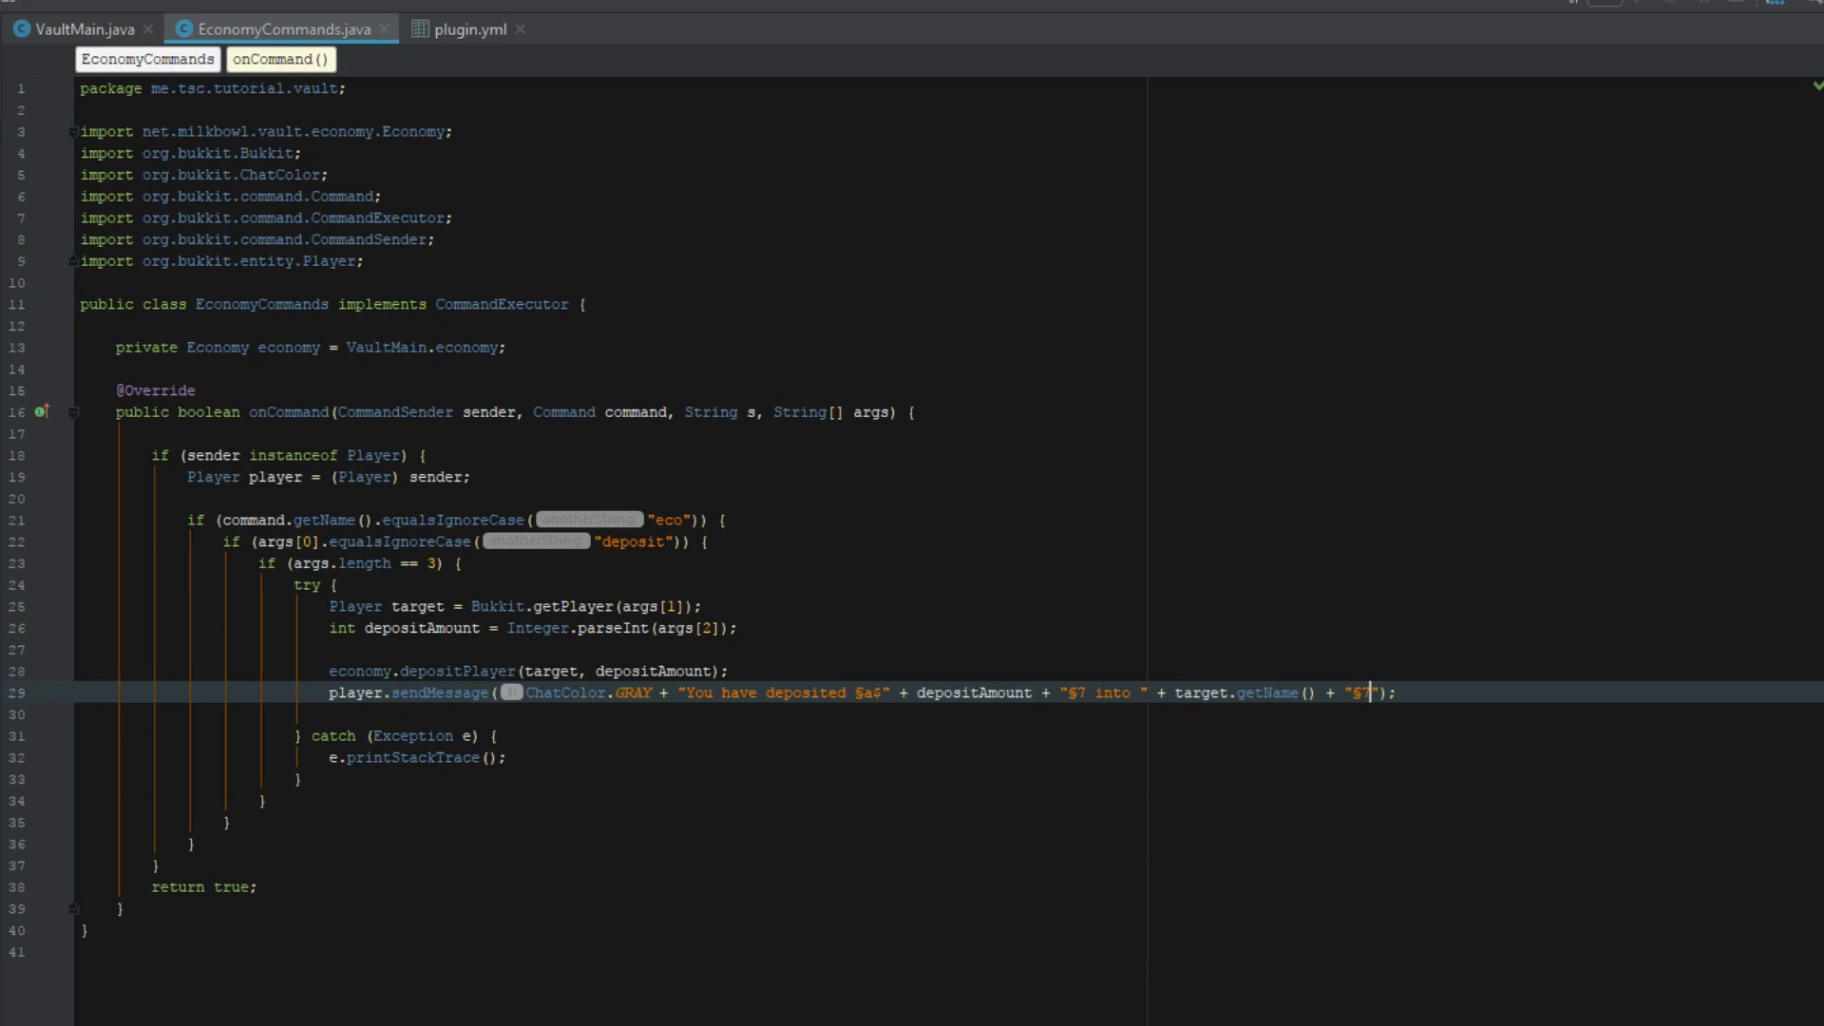
text('s)
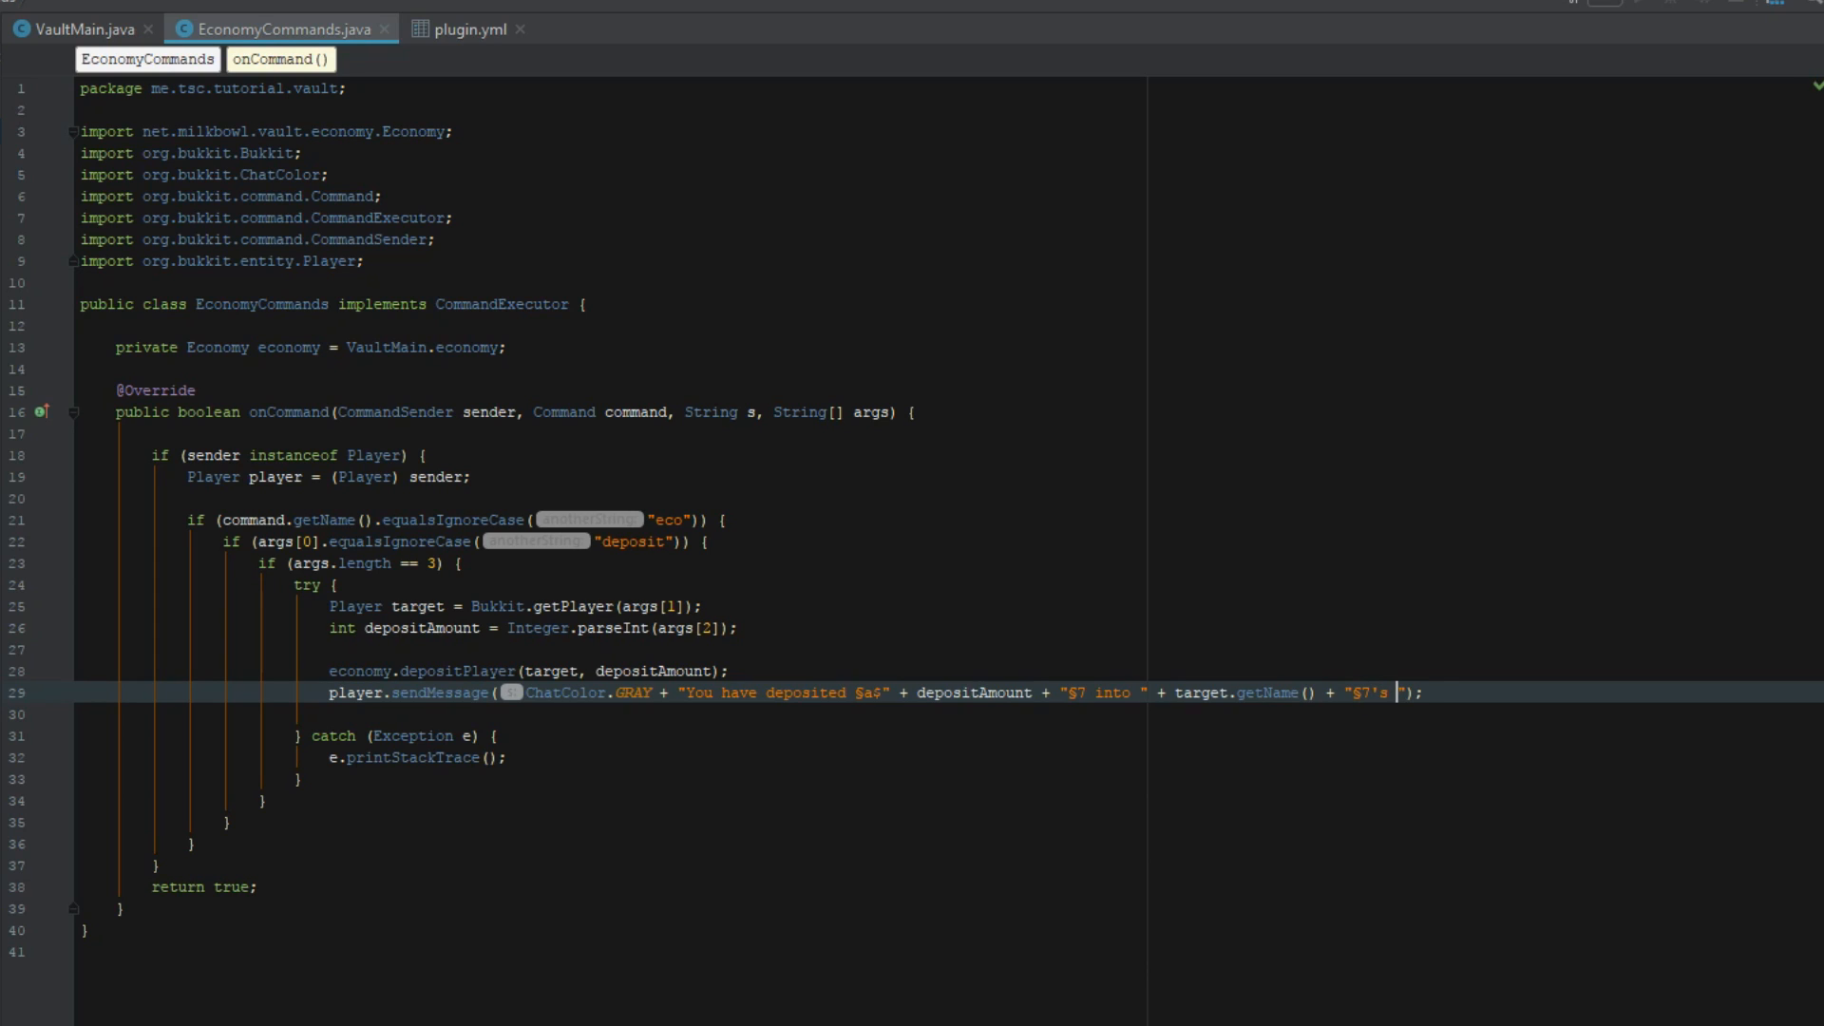
text(account)
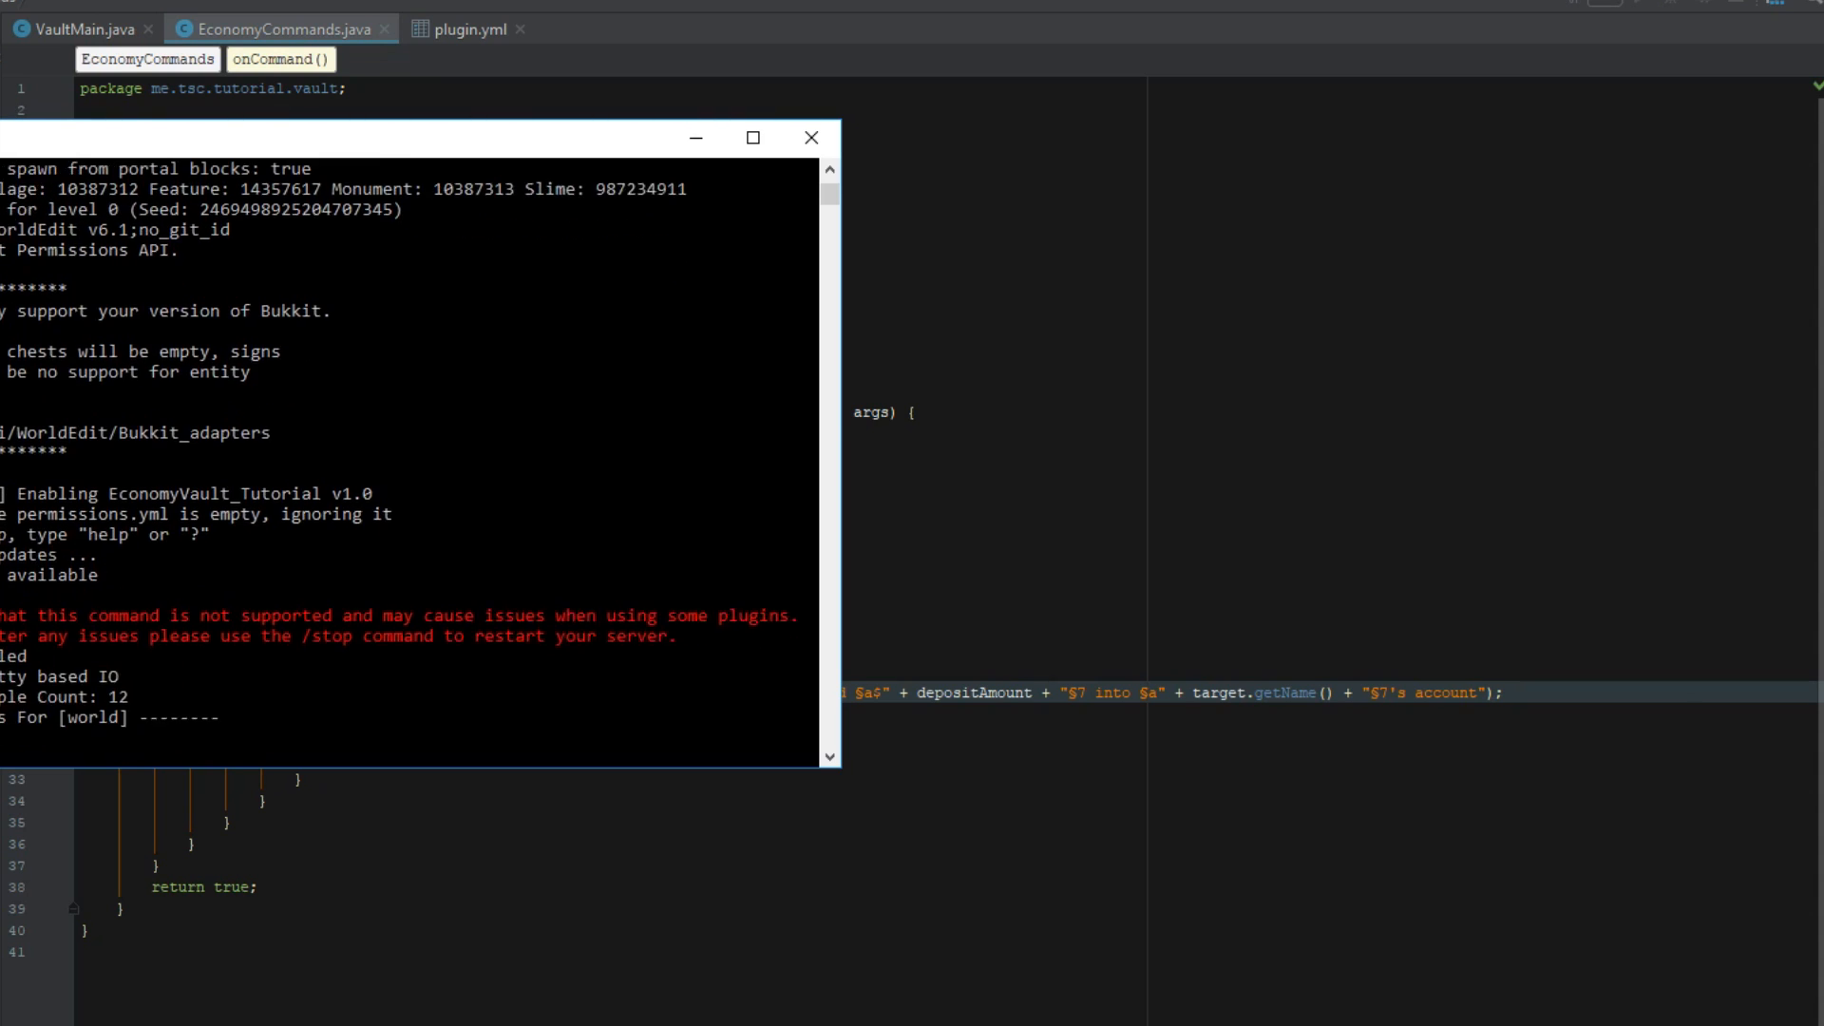
Step: Join the LocalHost tutorial server from Multiplayer and open the chat
scroll(down, 3)
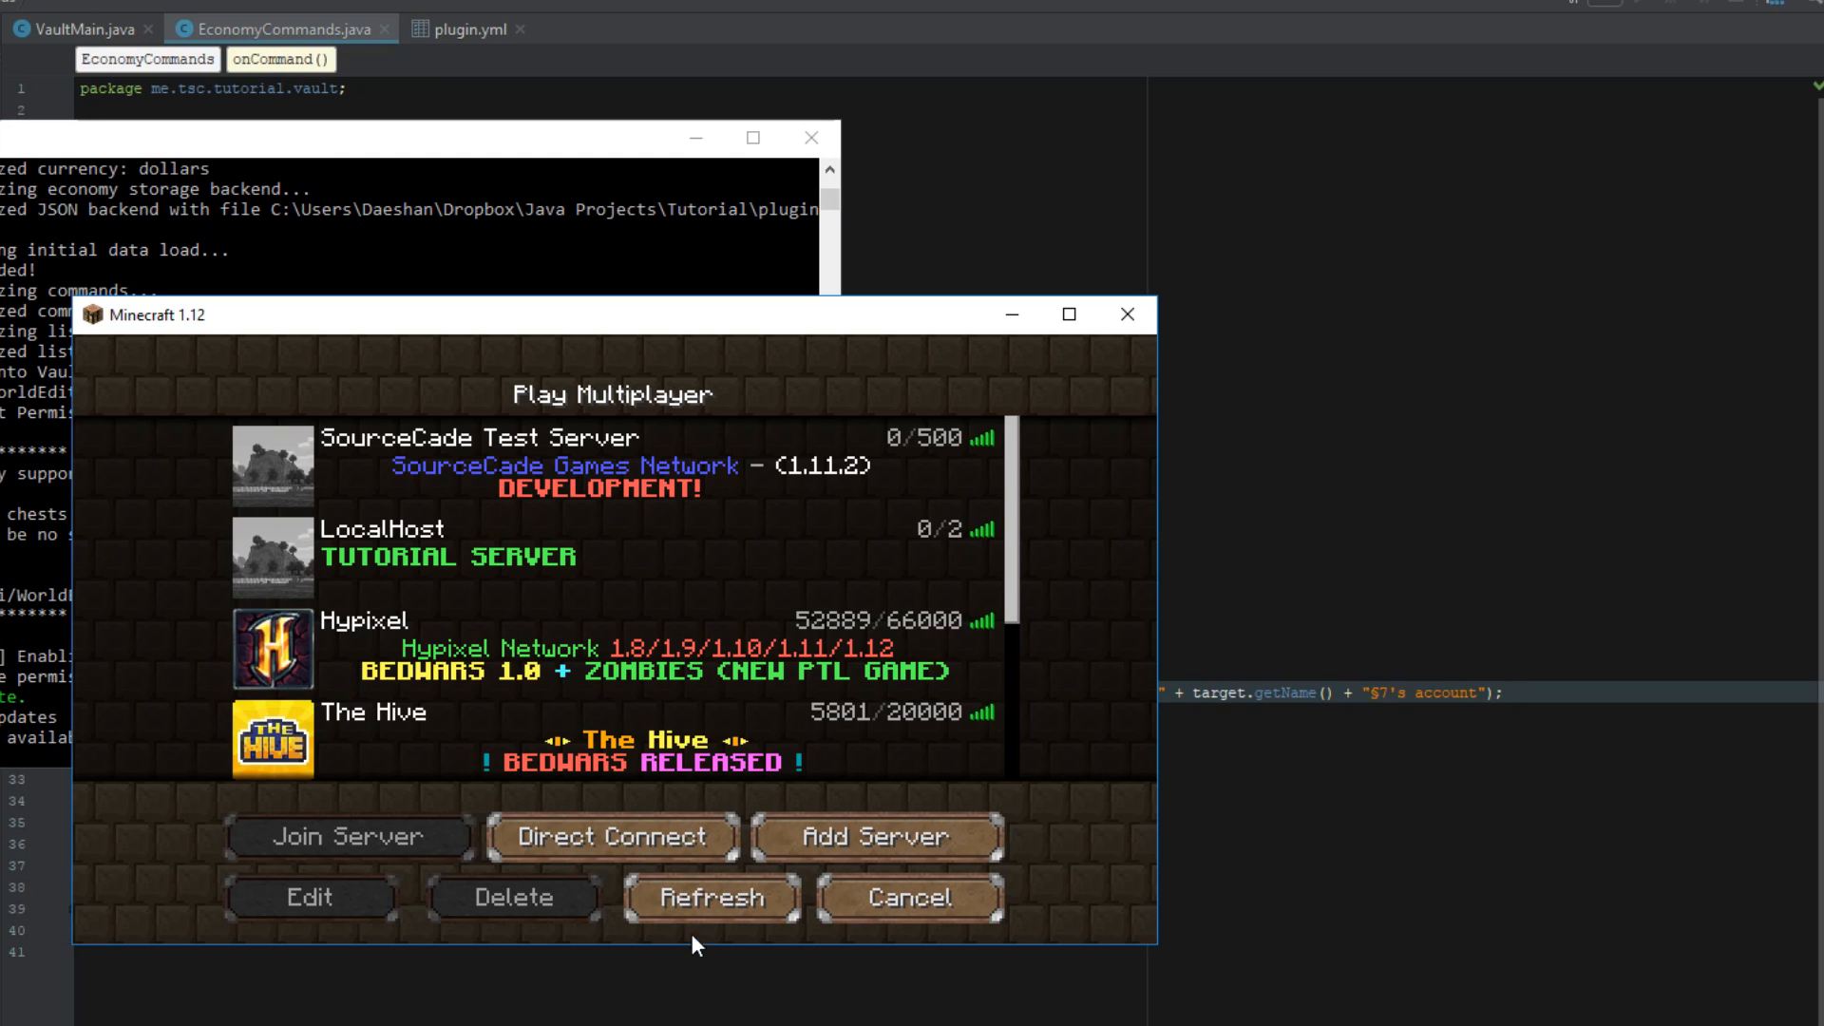
click(347, 835)
text(/eco deposit)
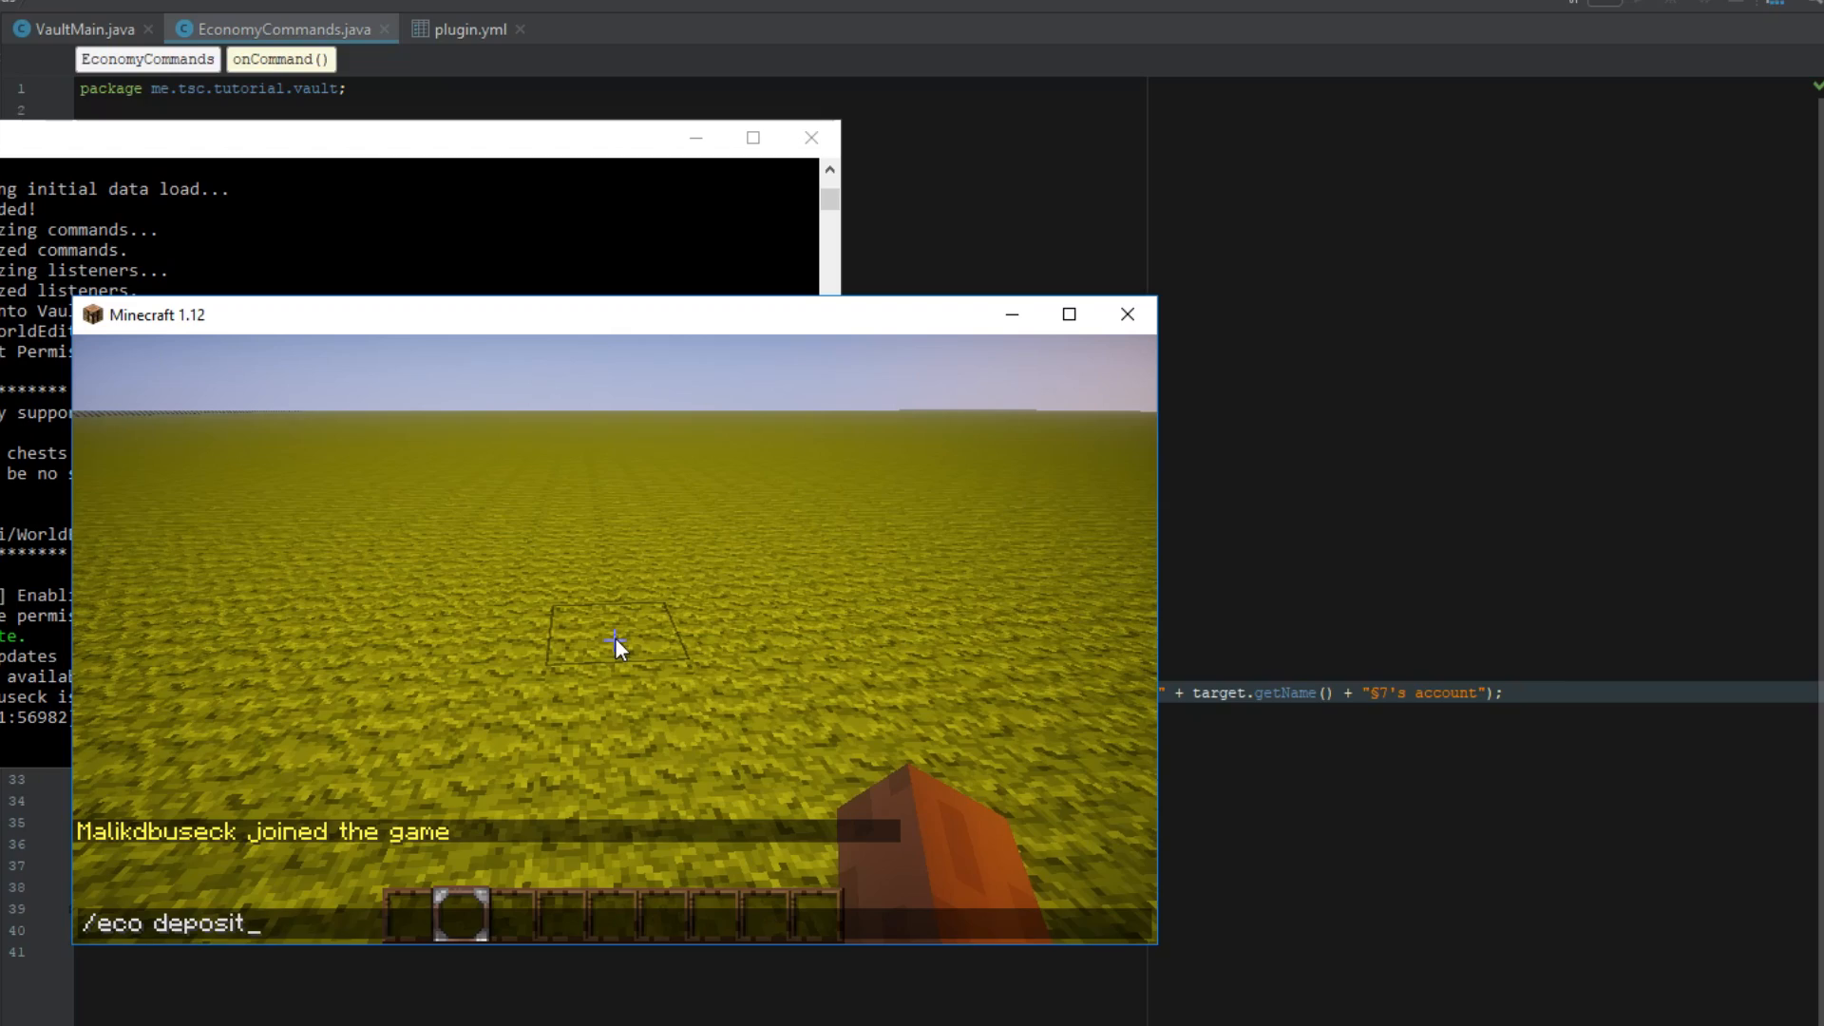
key(enter)
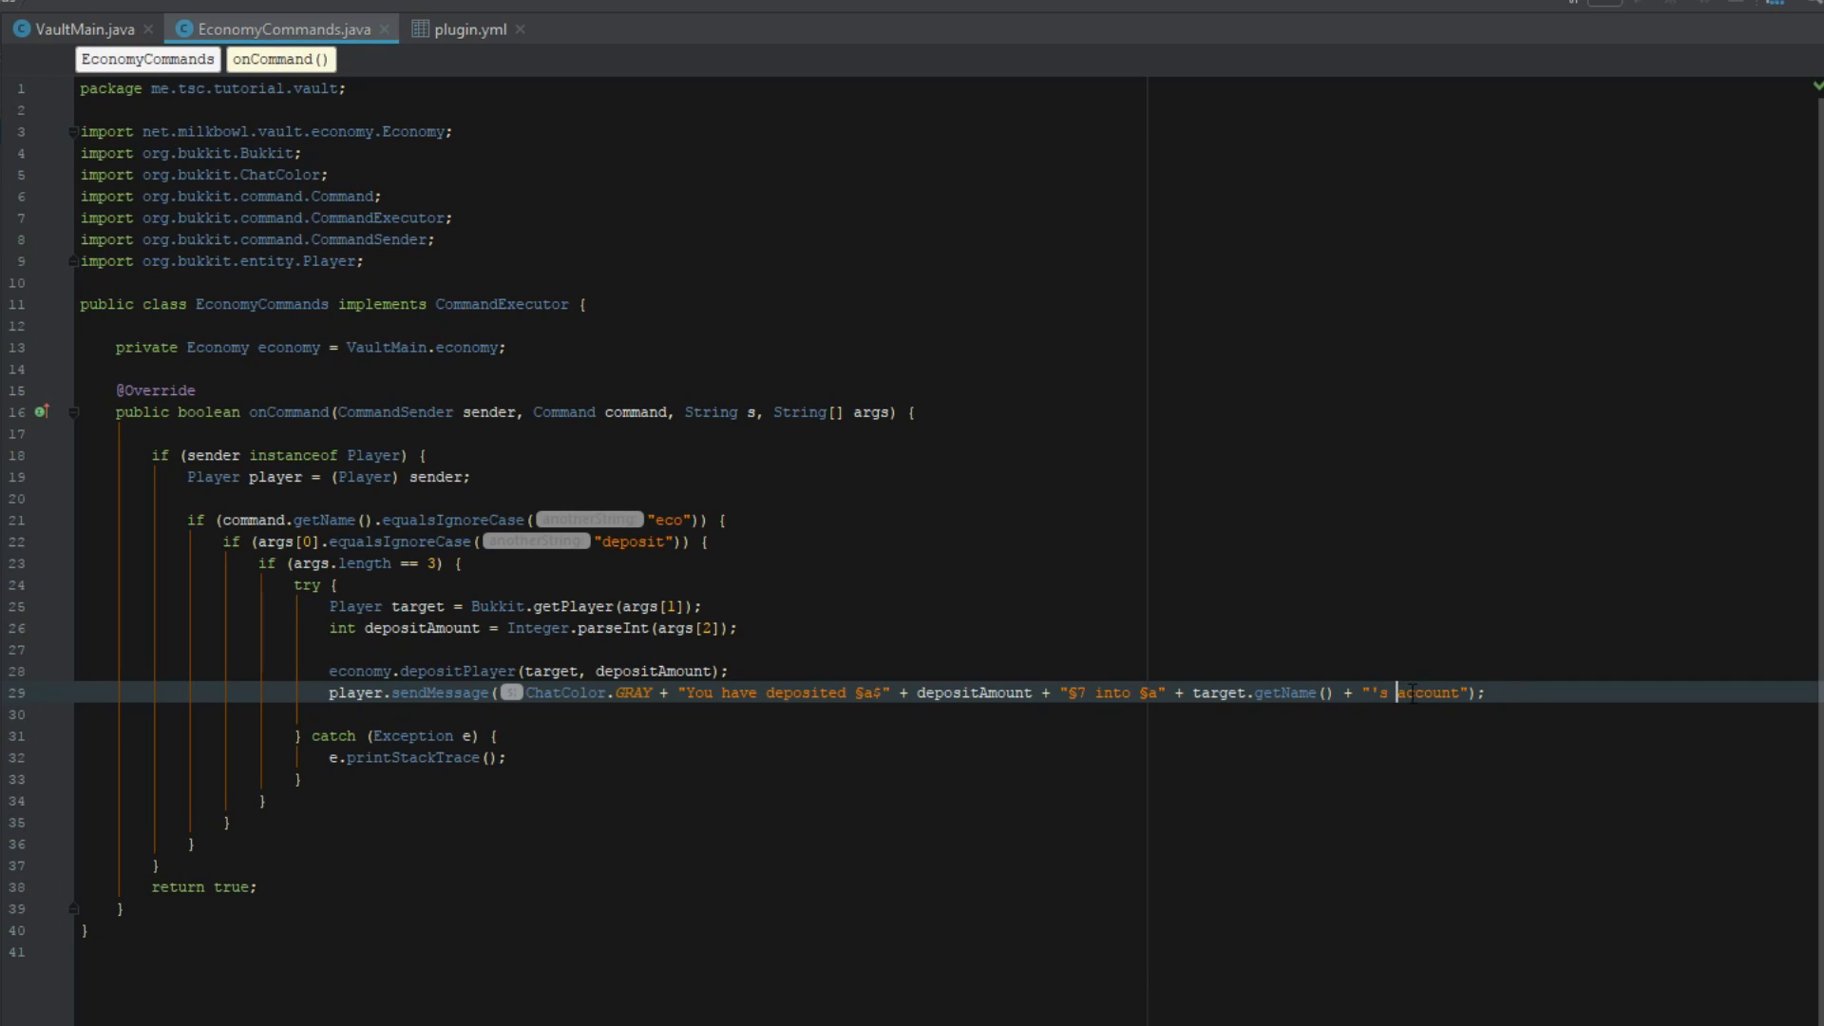
Step: Insert §7 before 'account' in the line 29 deposit message
text(§7)
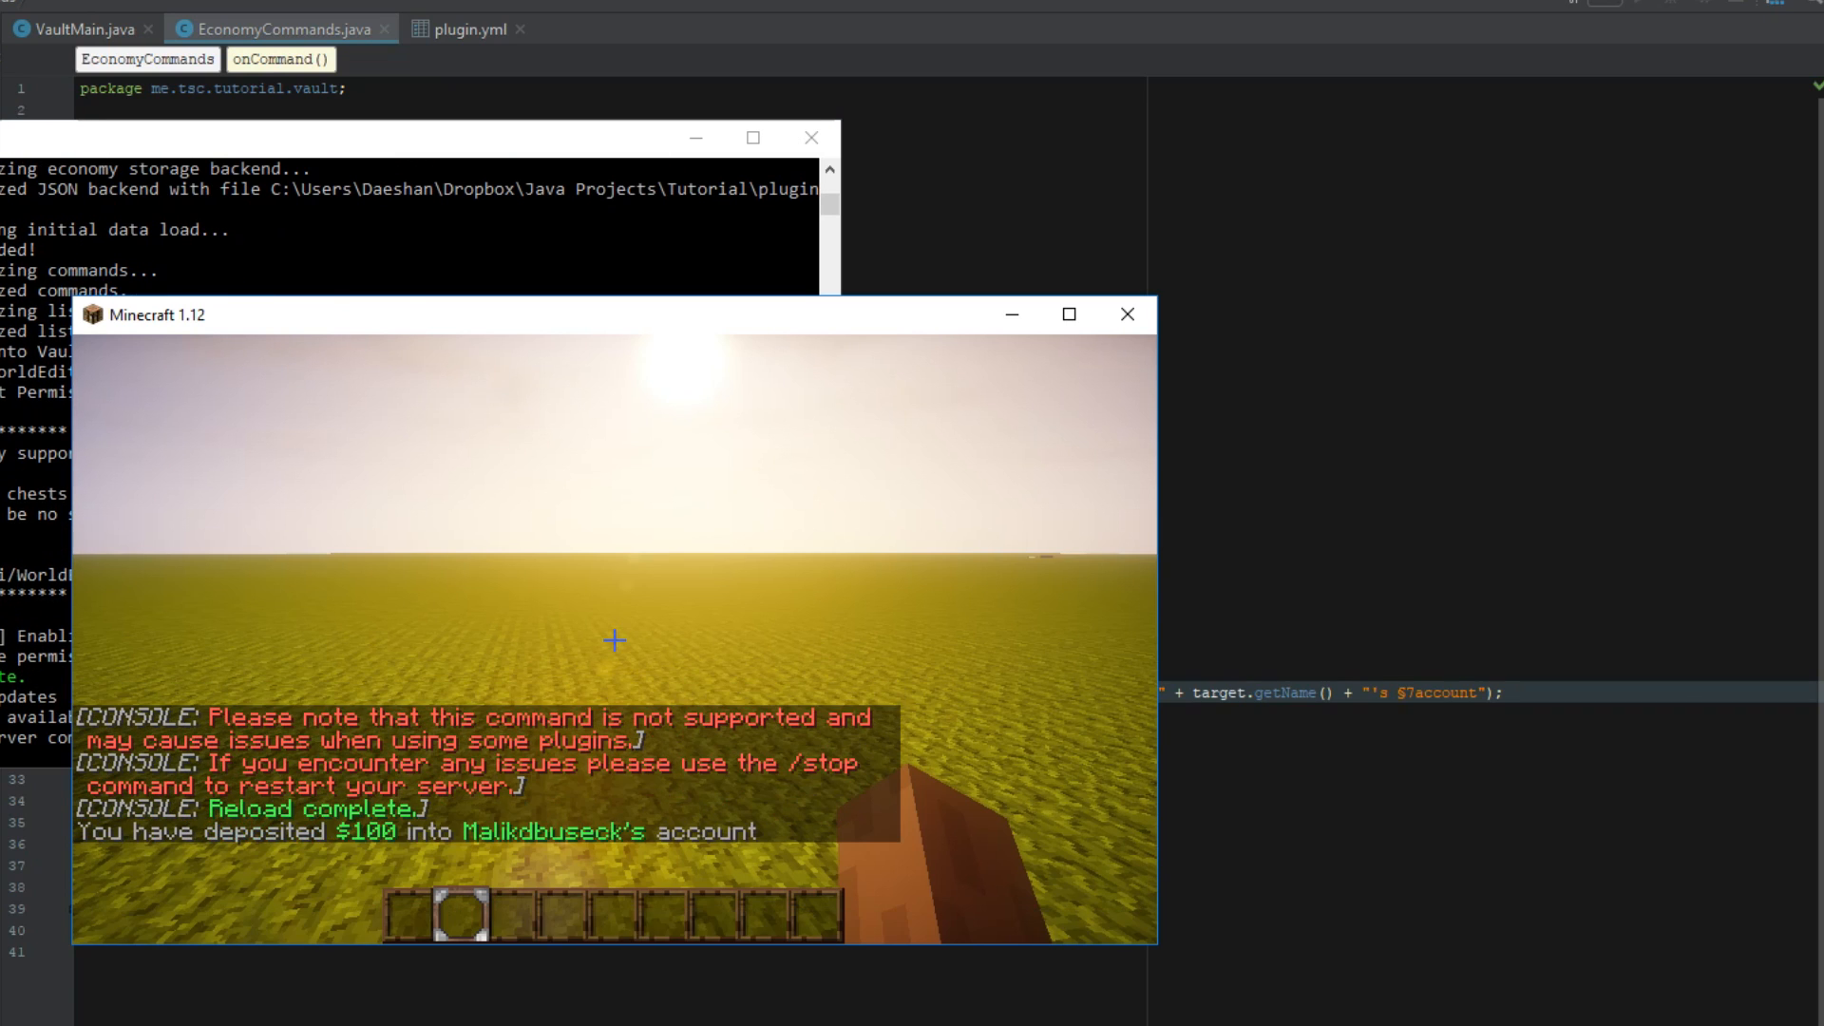
text(/eco deposit Malikdbuseck 100)
text(if (args[0].equalsIgnoreCase("deposit")) {)
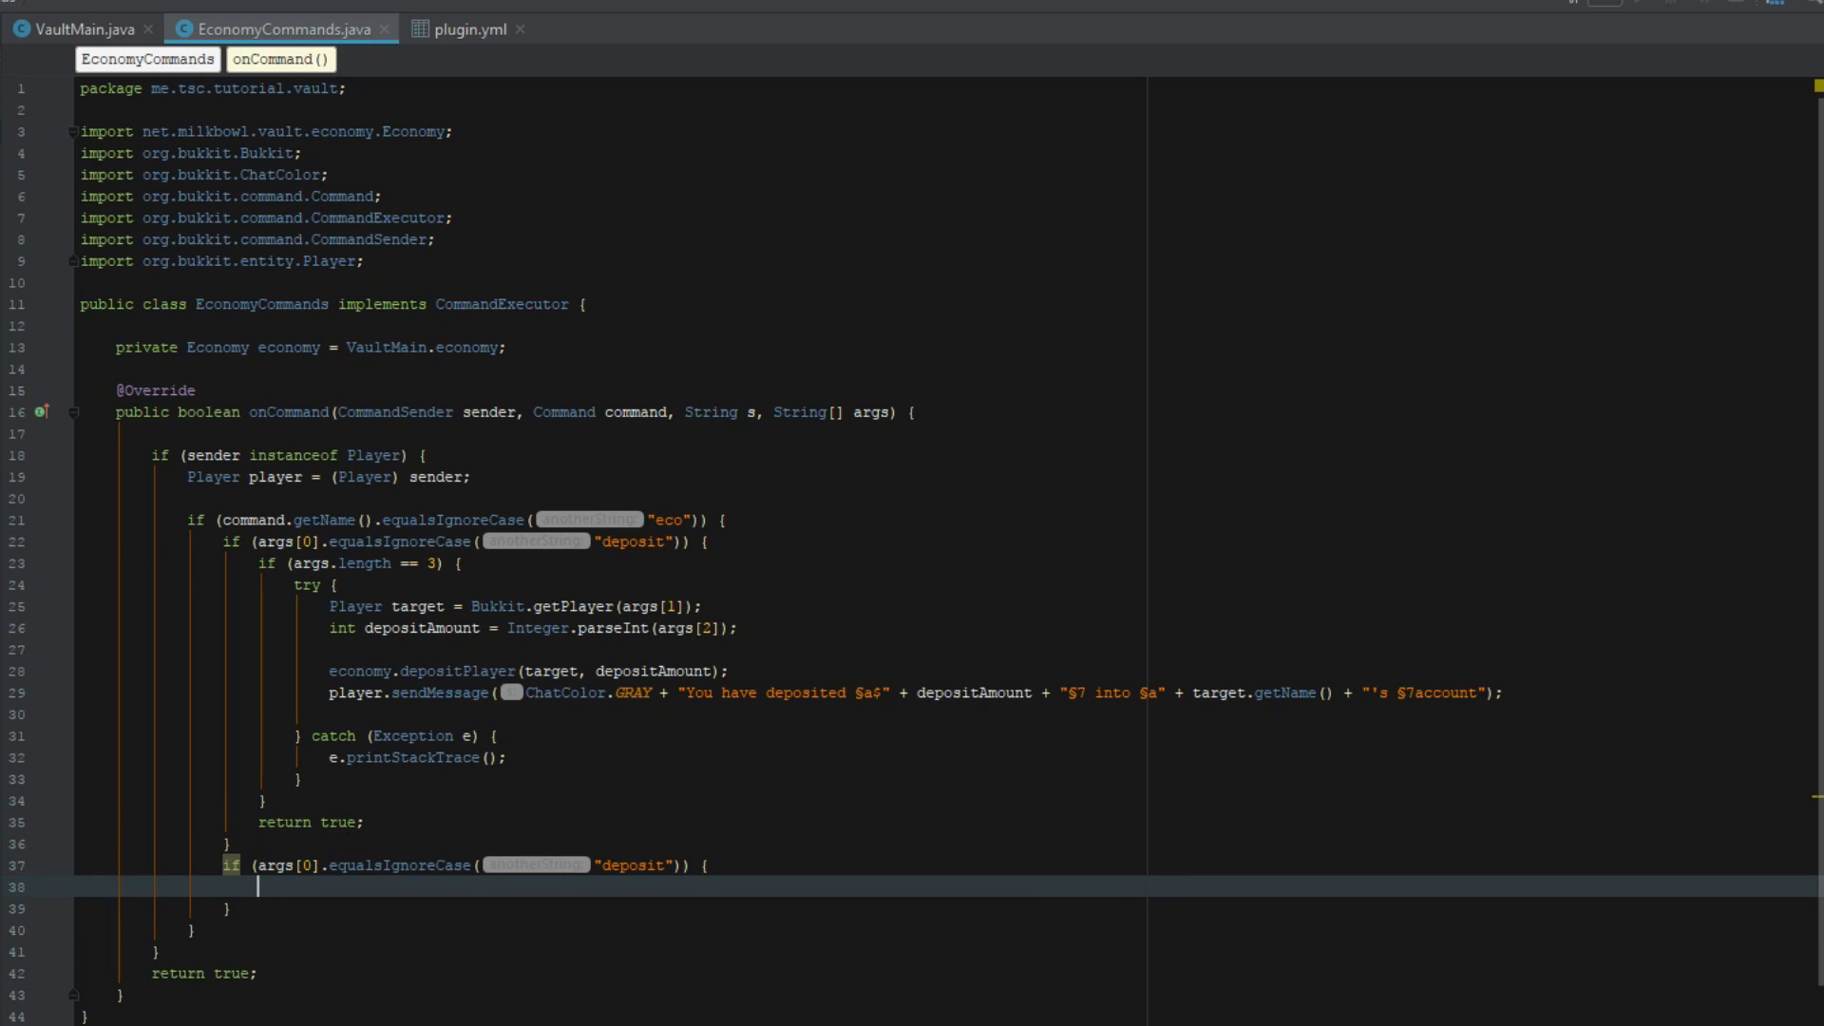
Step: Change the copied check to 'balance' and add int balance = (int) economy.getBalance(target)
text(balan)
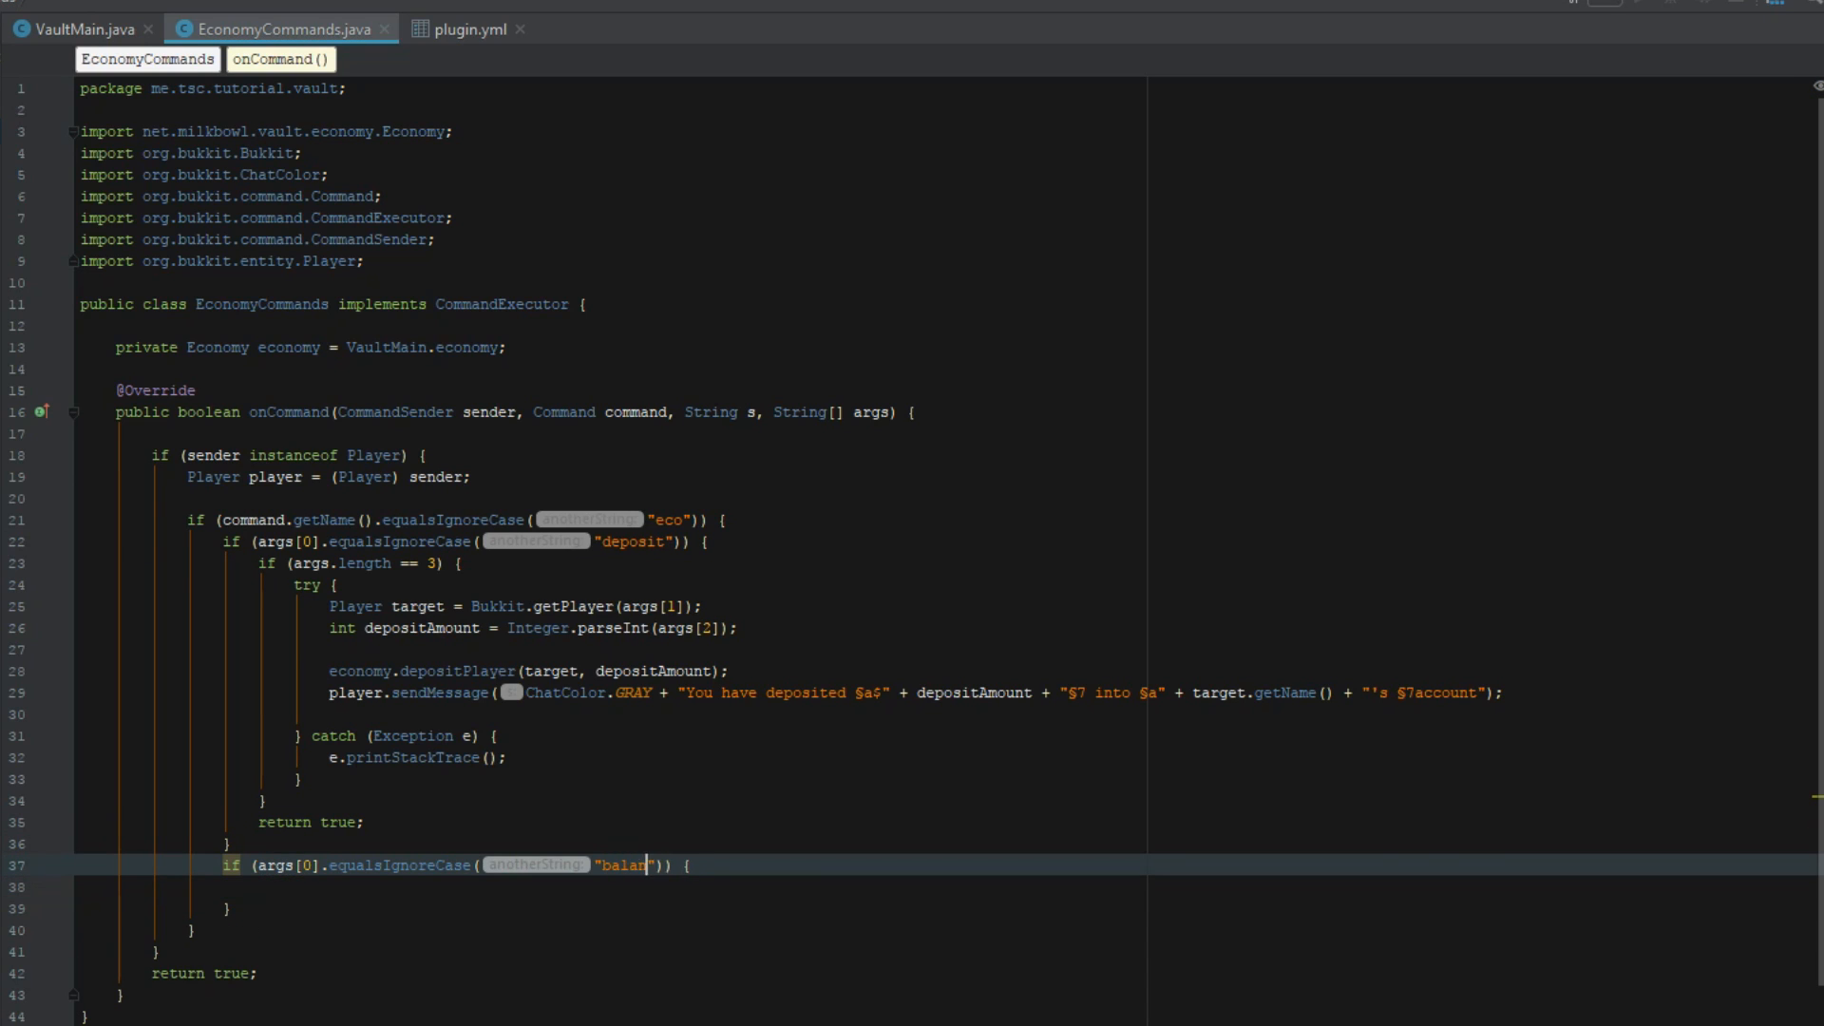
text(ce)
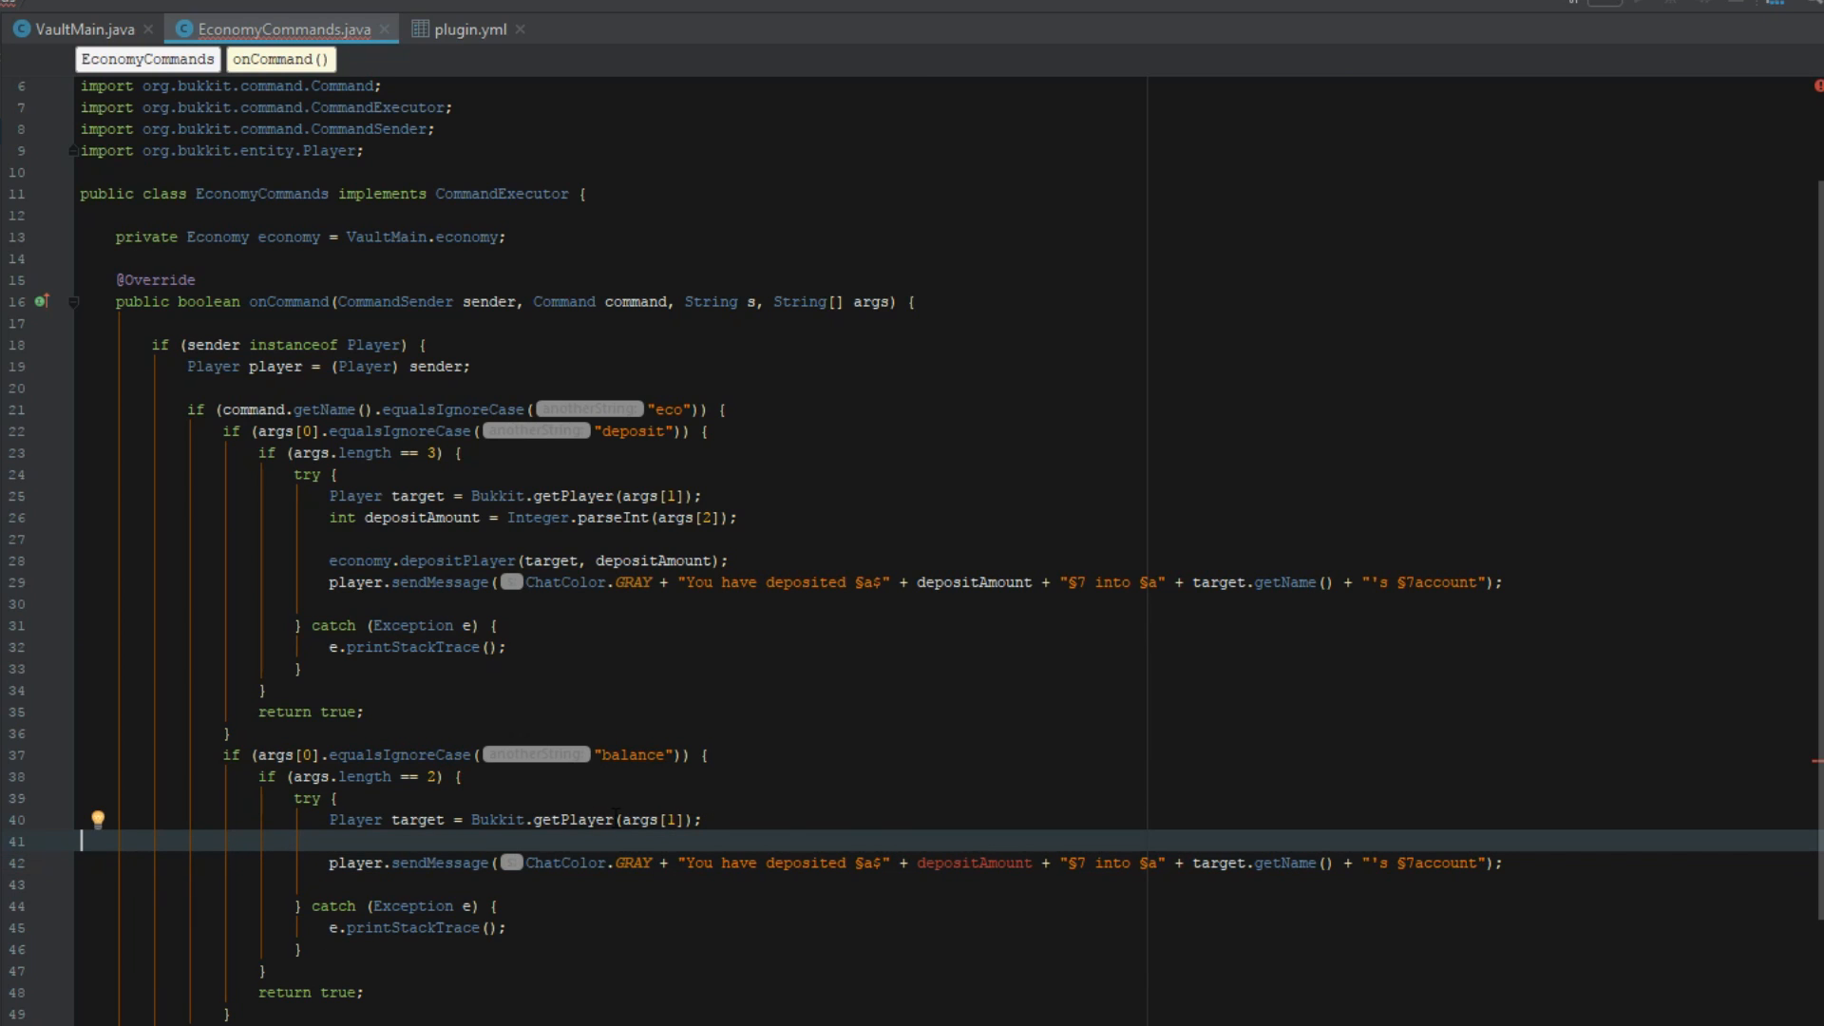
text(econ.g)
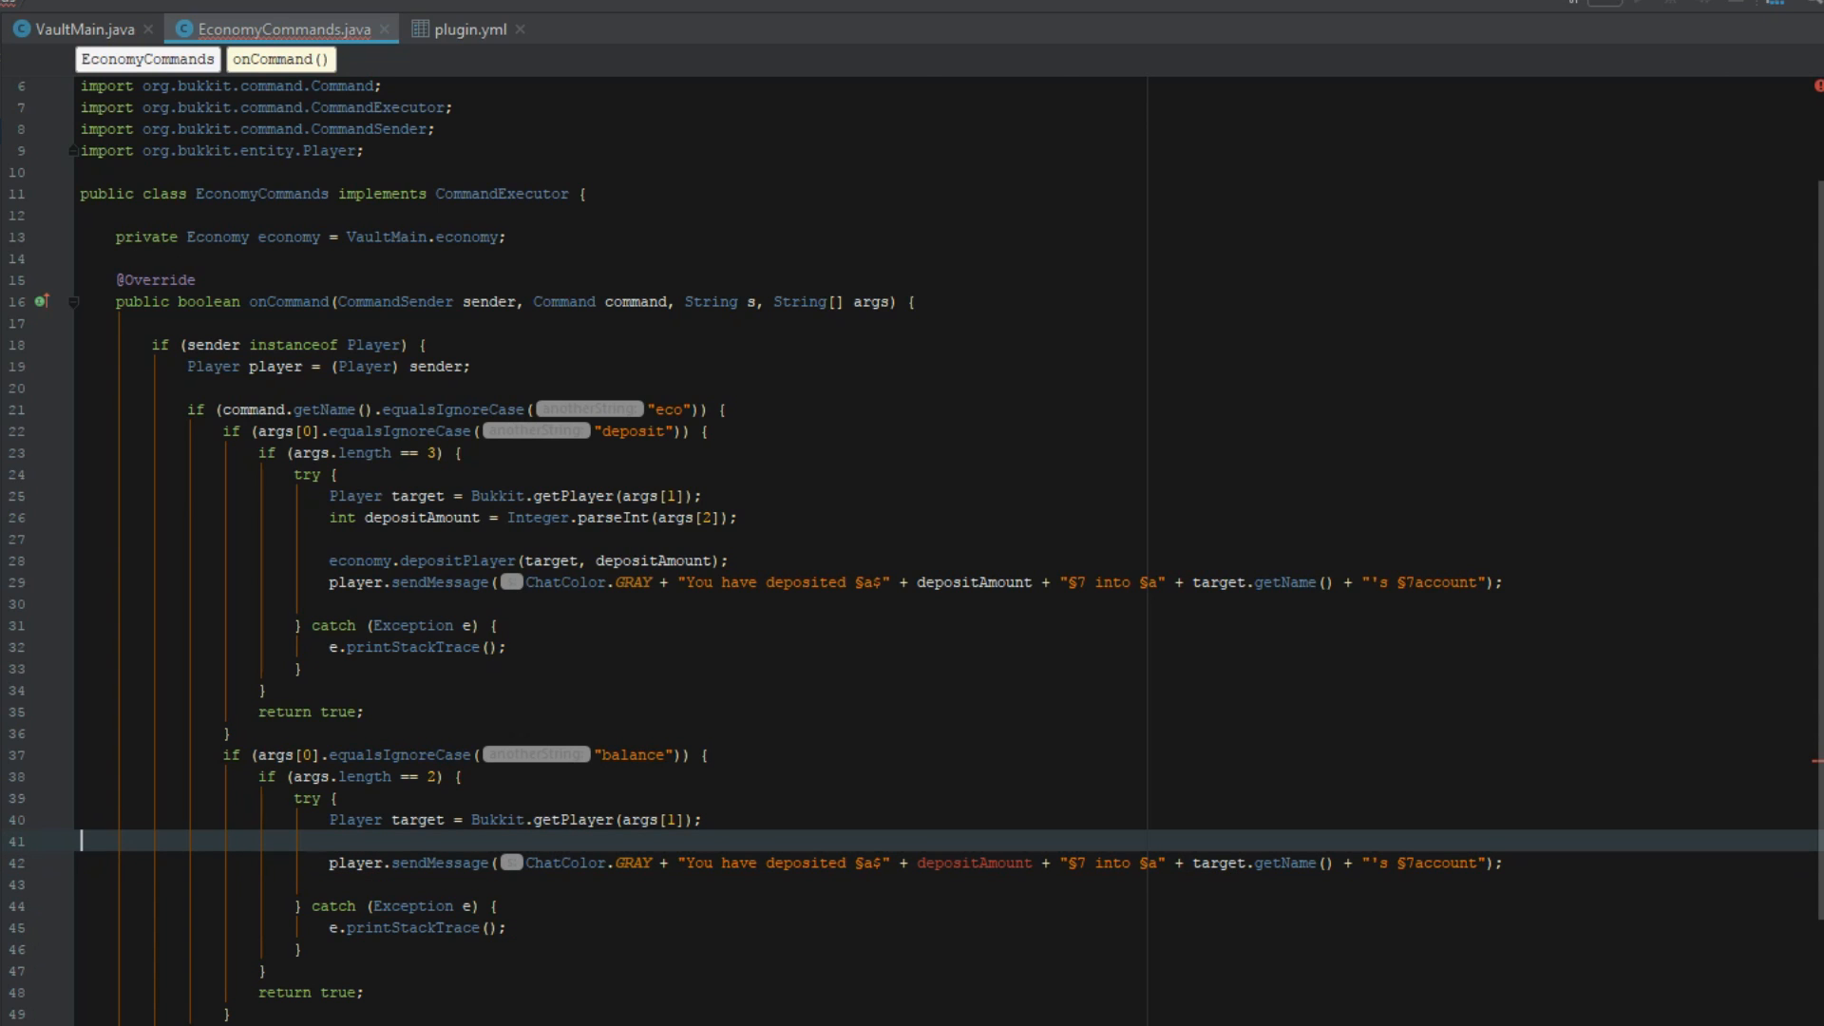
text(int)
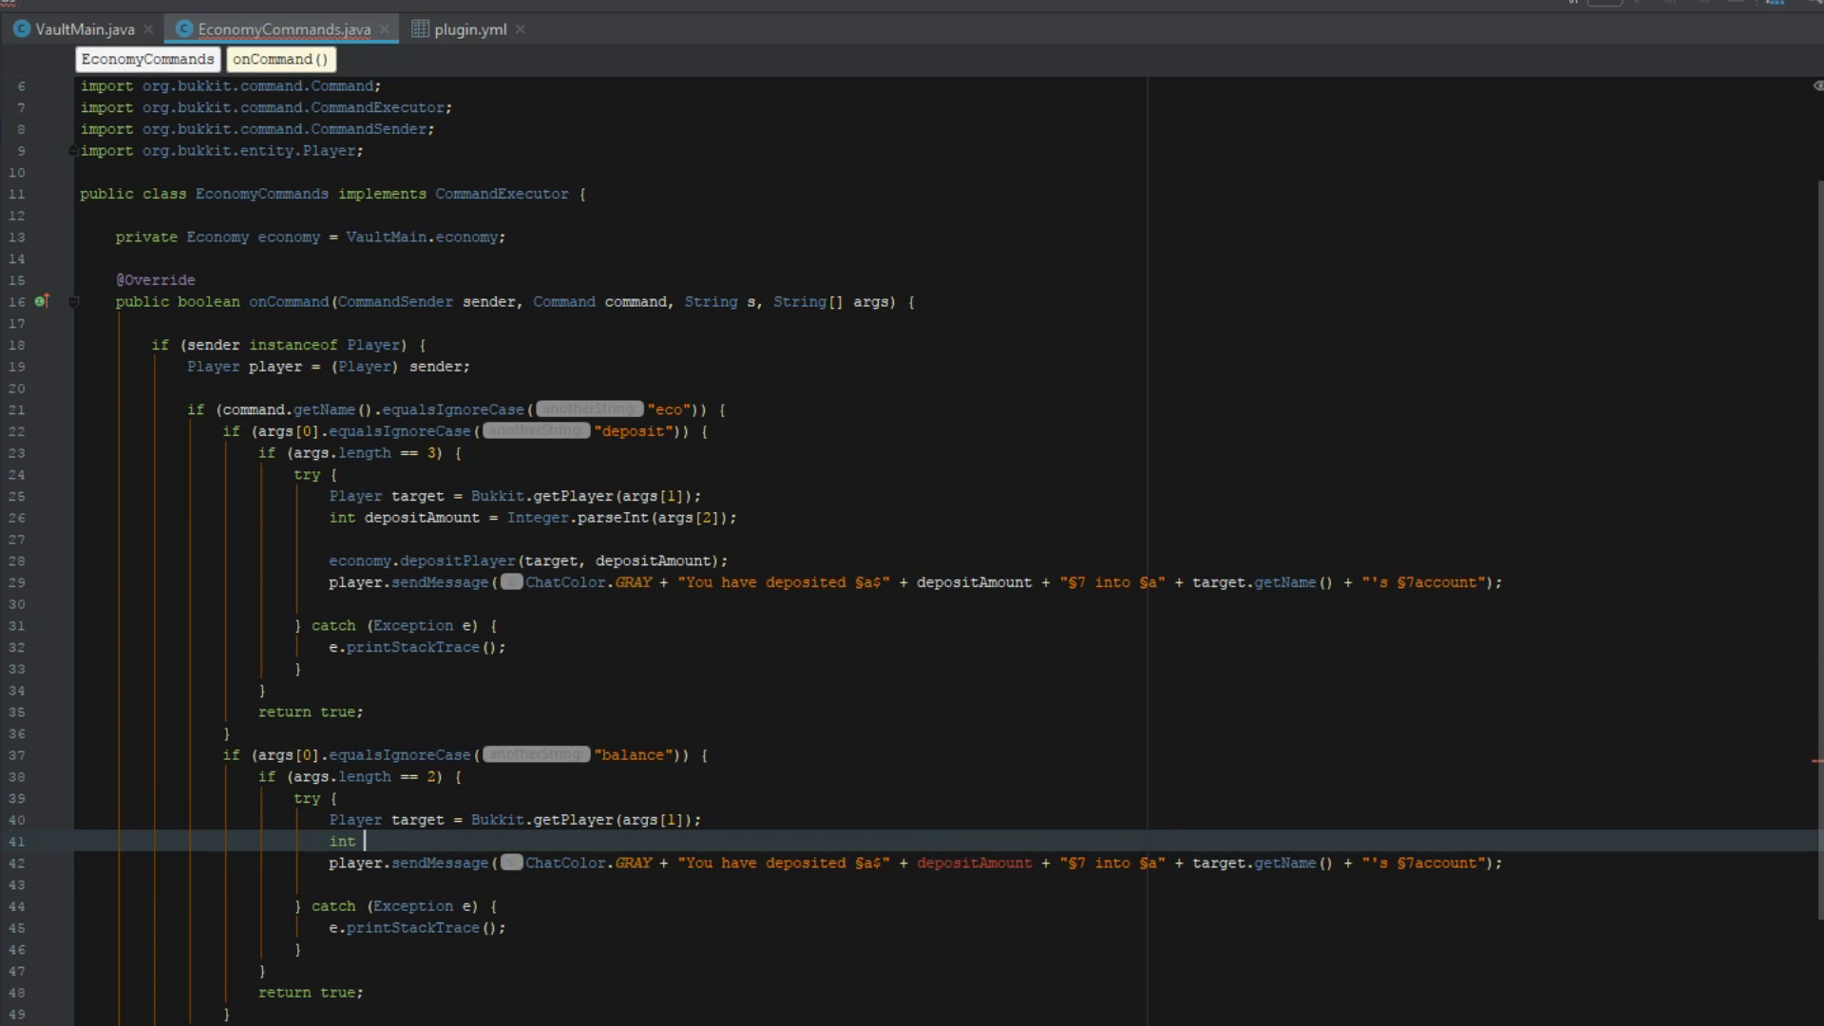
text(balance)
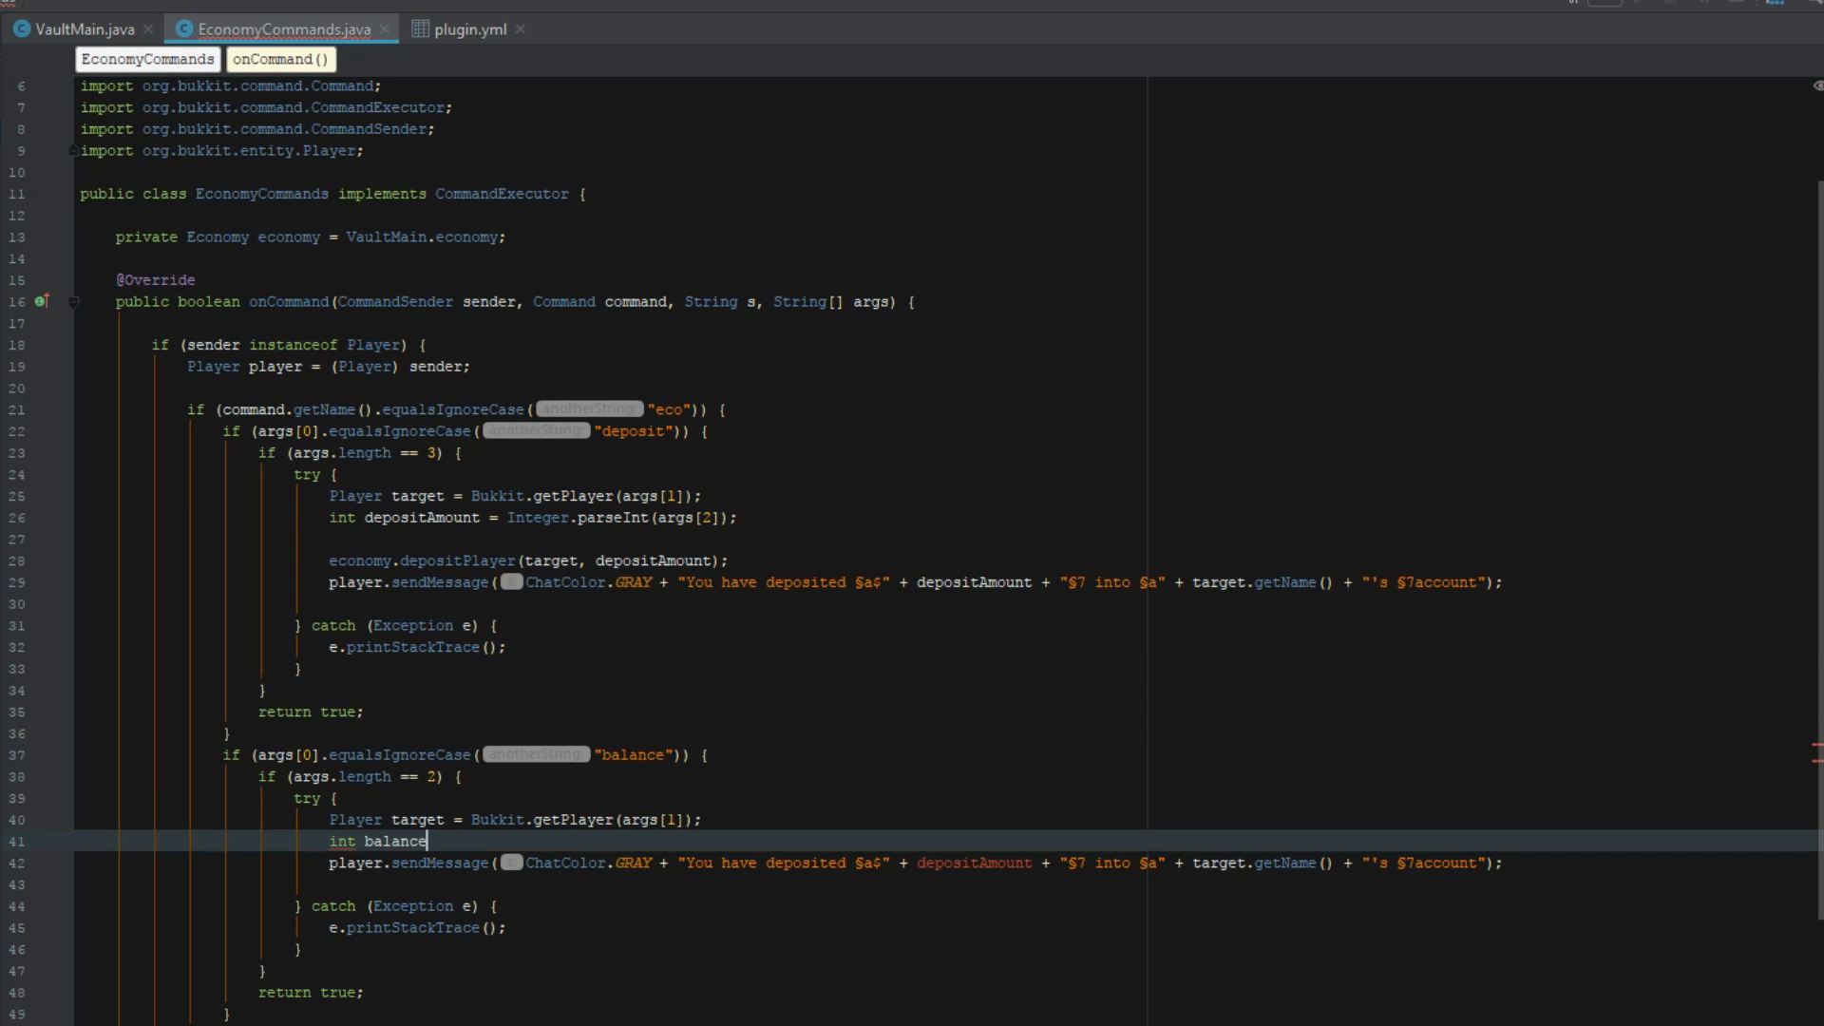
text(= economy.getBalance(target);)
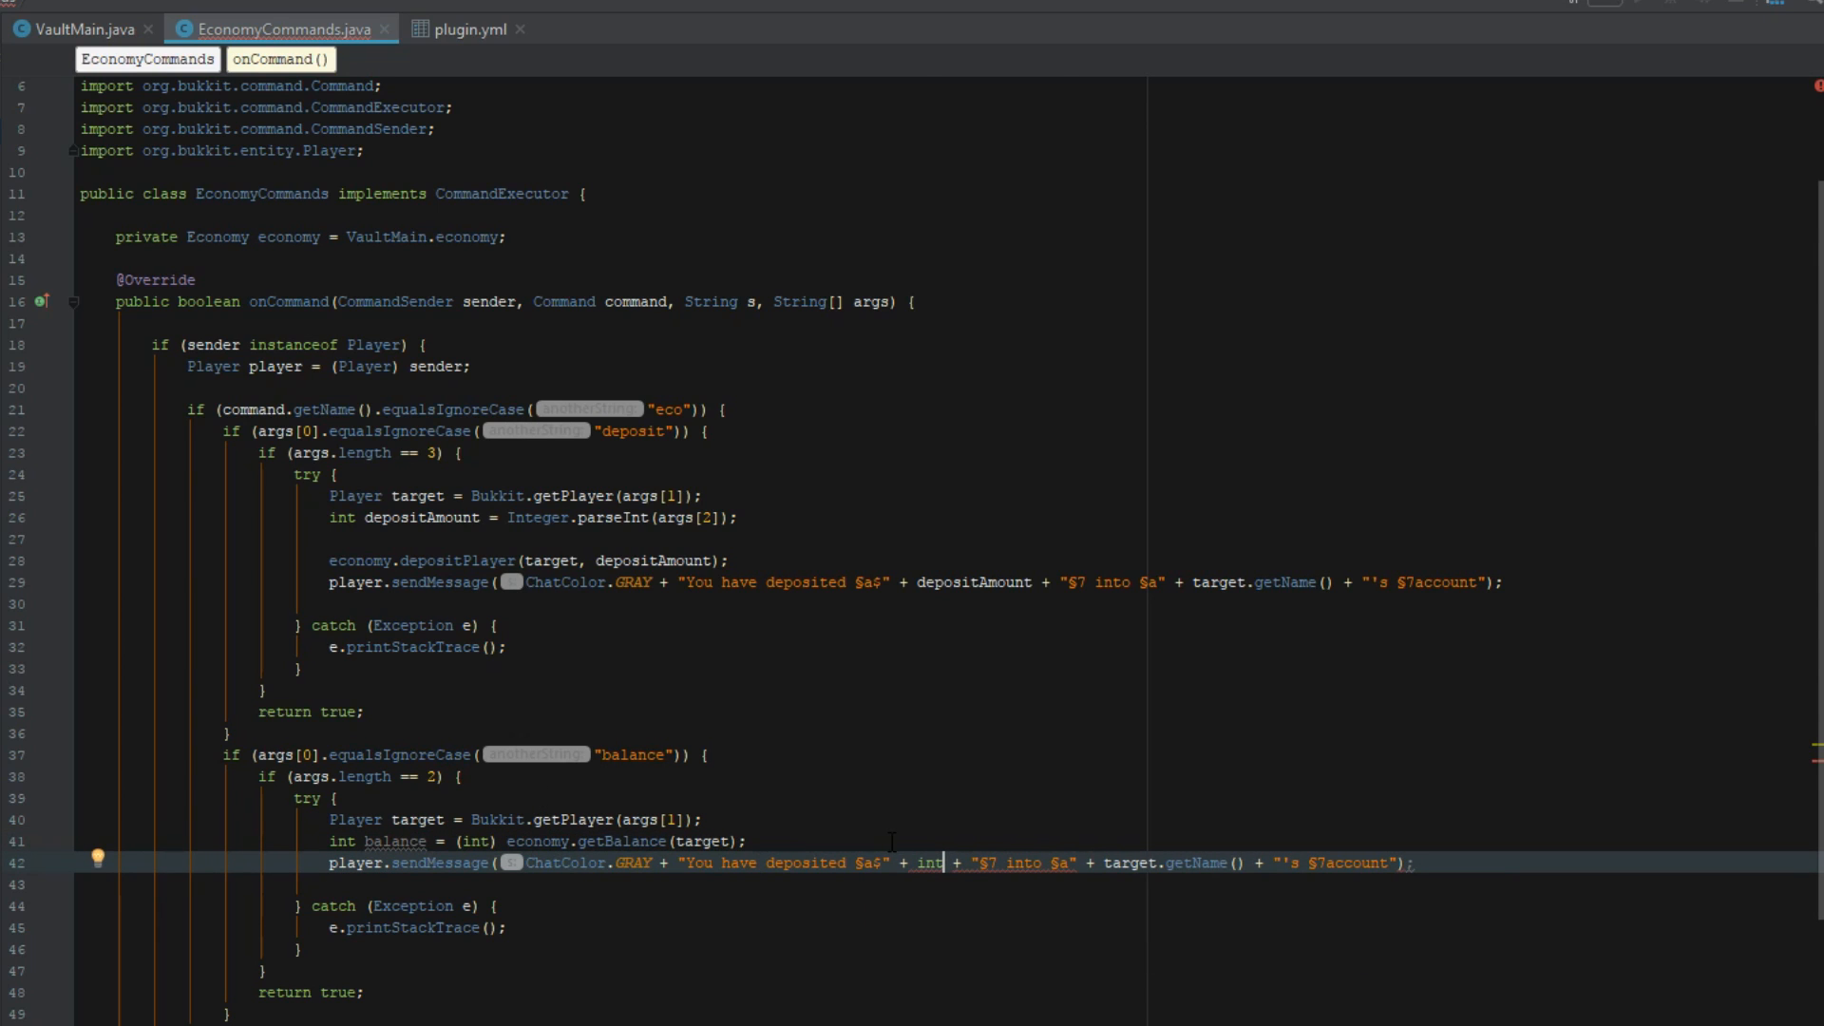
text(v)
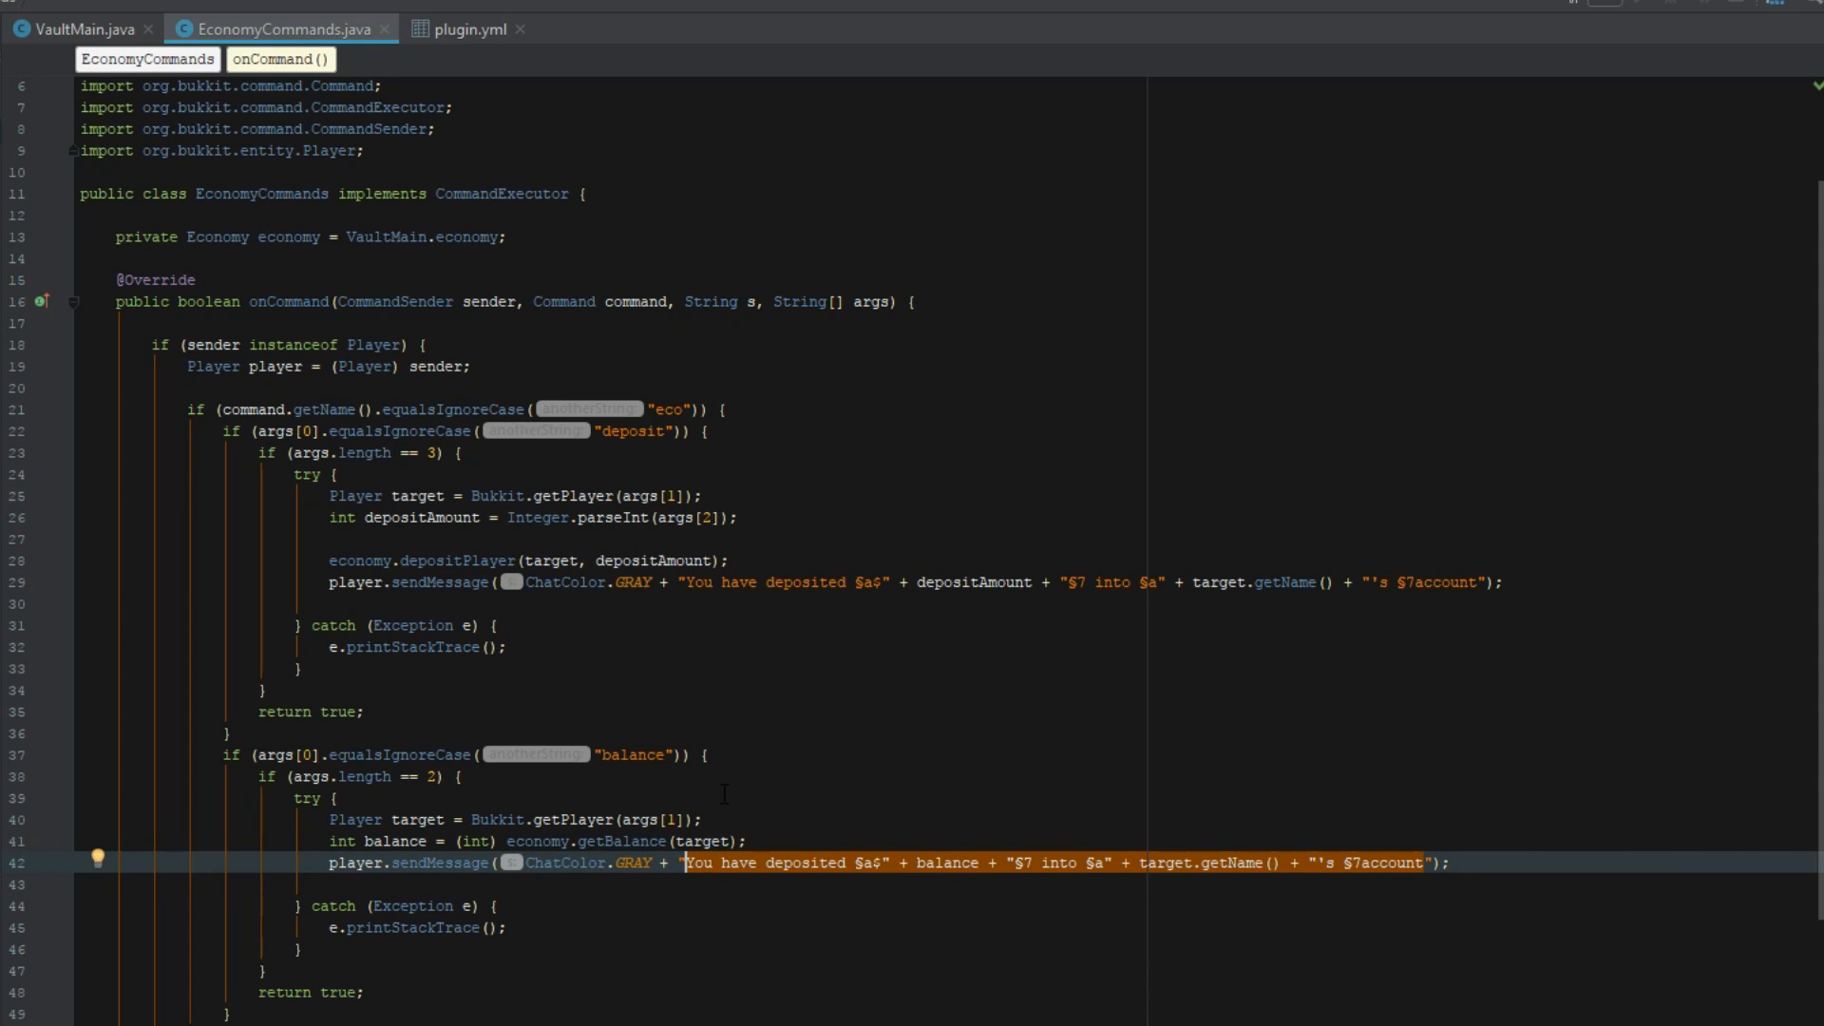
Step: Rewrite the balance reply as green target name + " §7has §a$" + balance + "§7 in their account"
text(t)
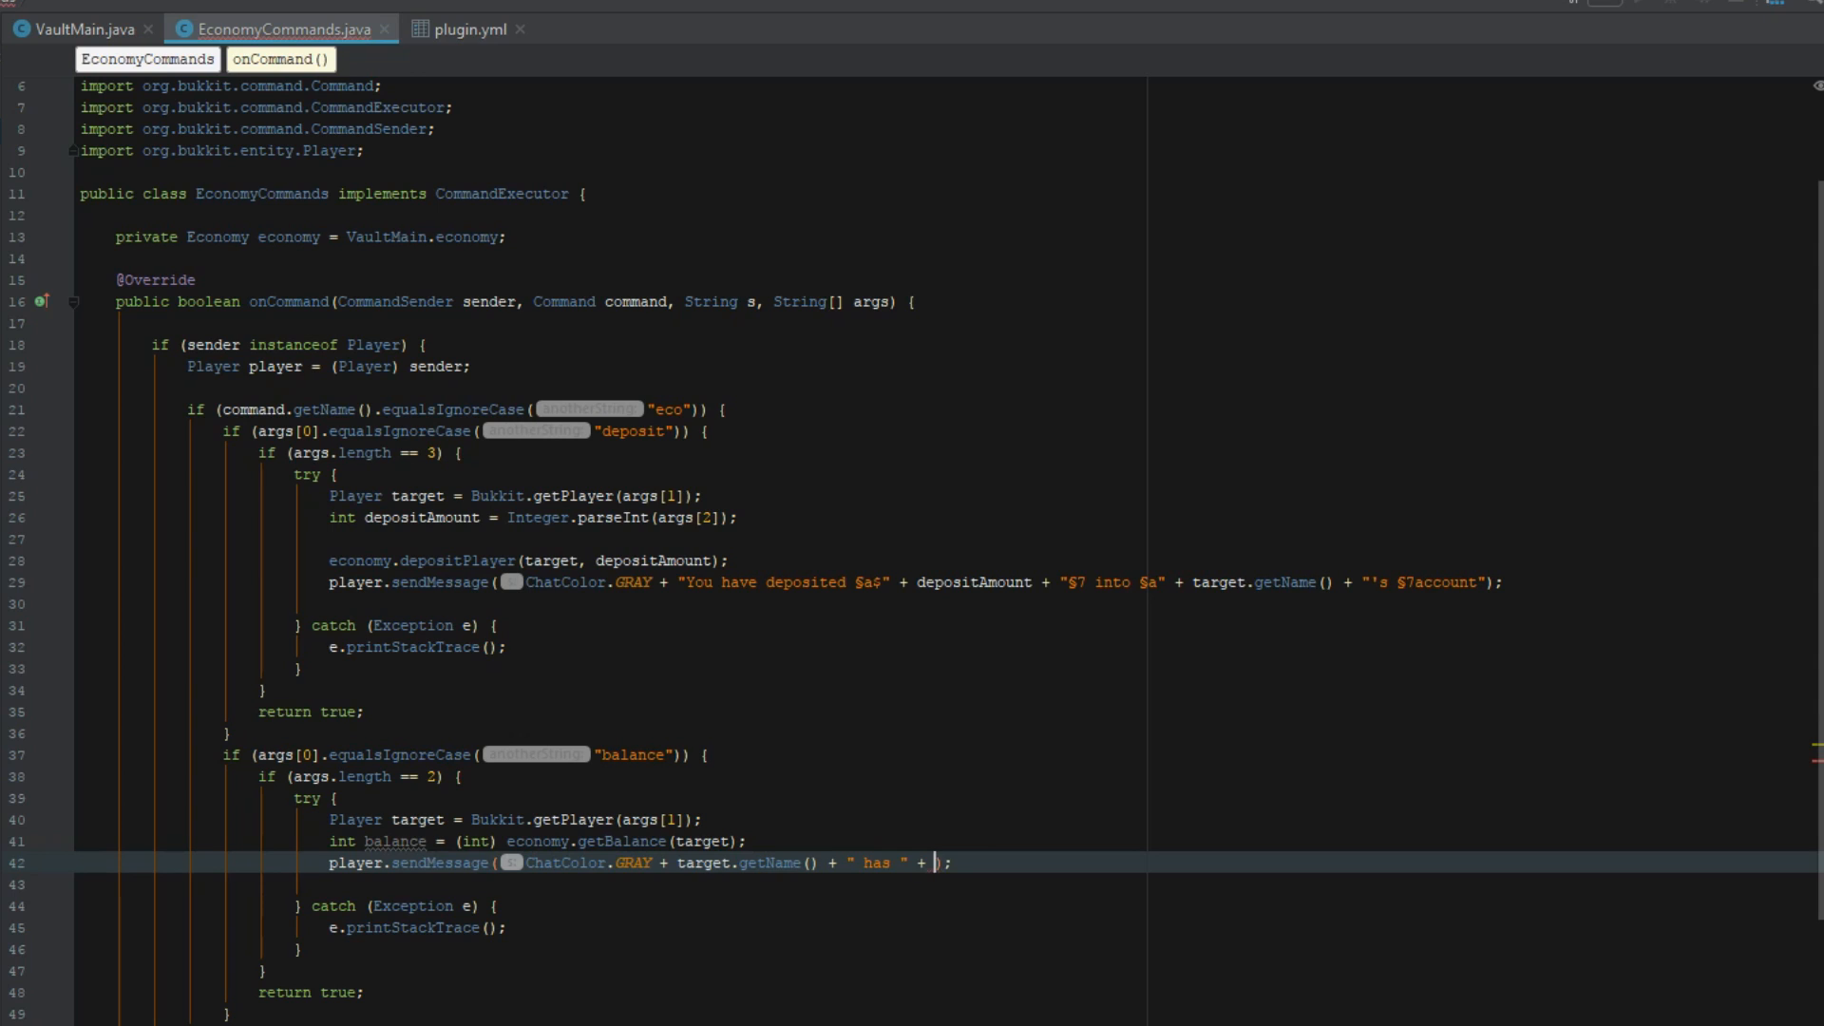
text(balance)
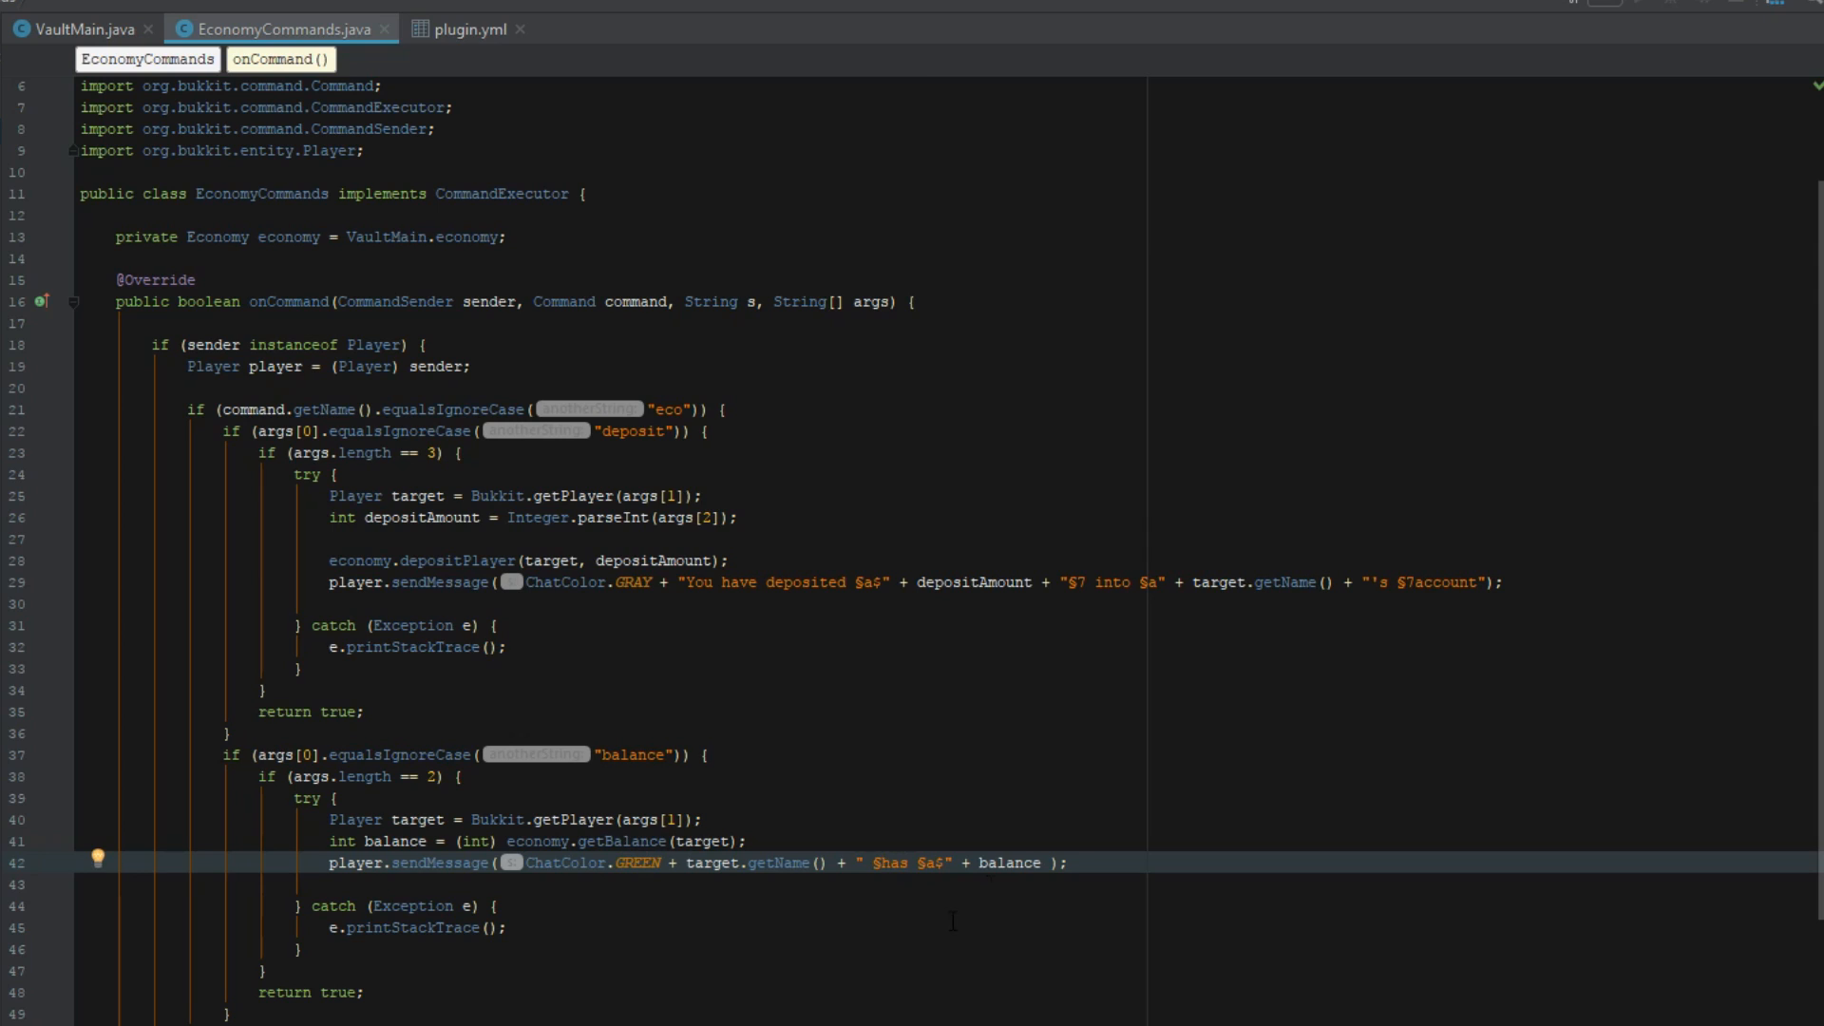
text(7)
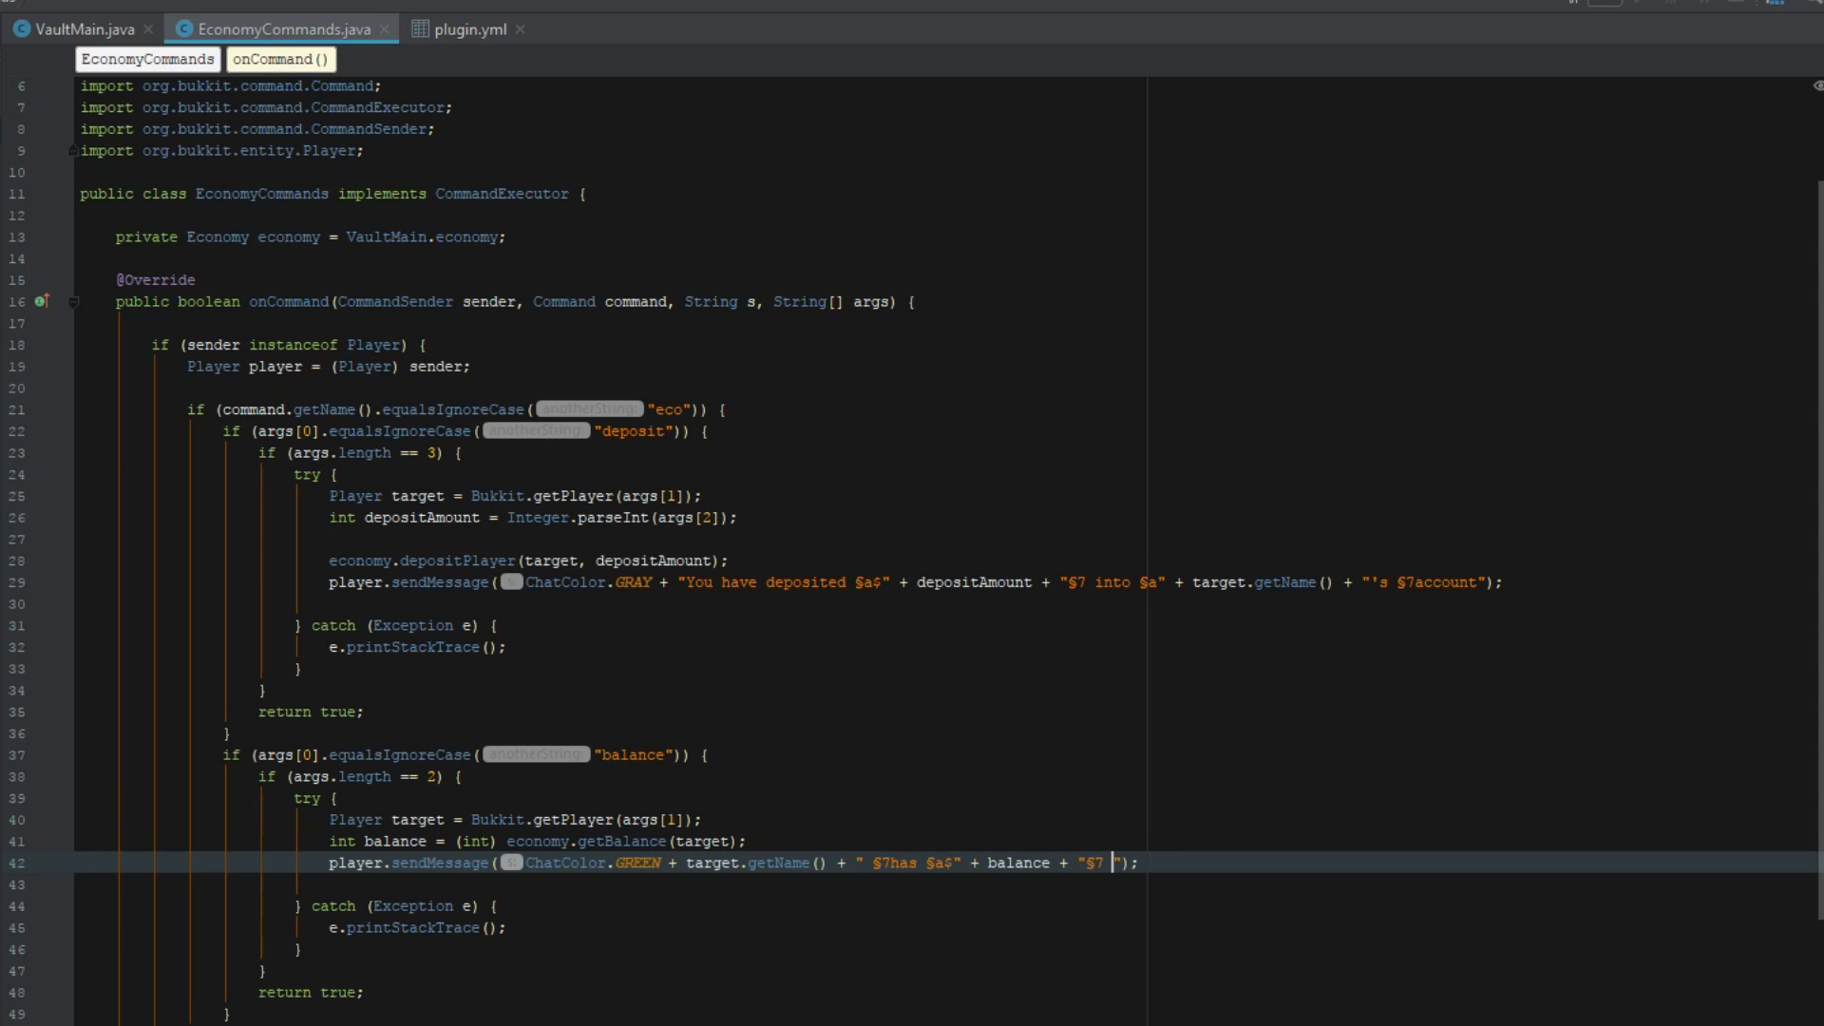
text(in their account)
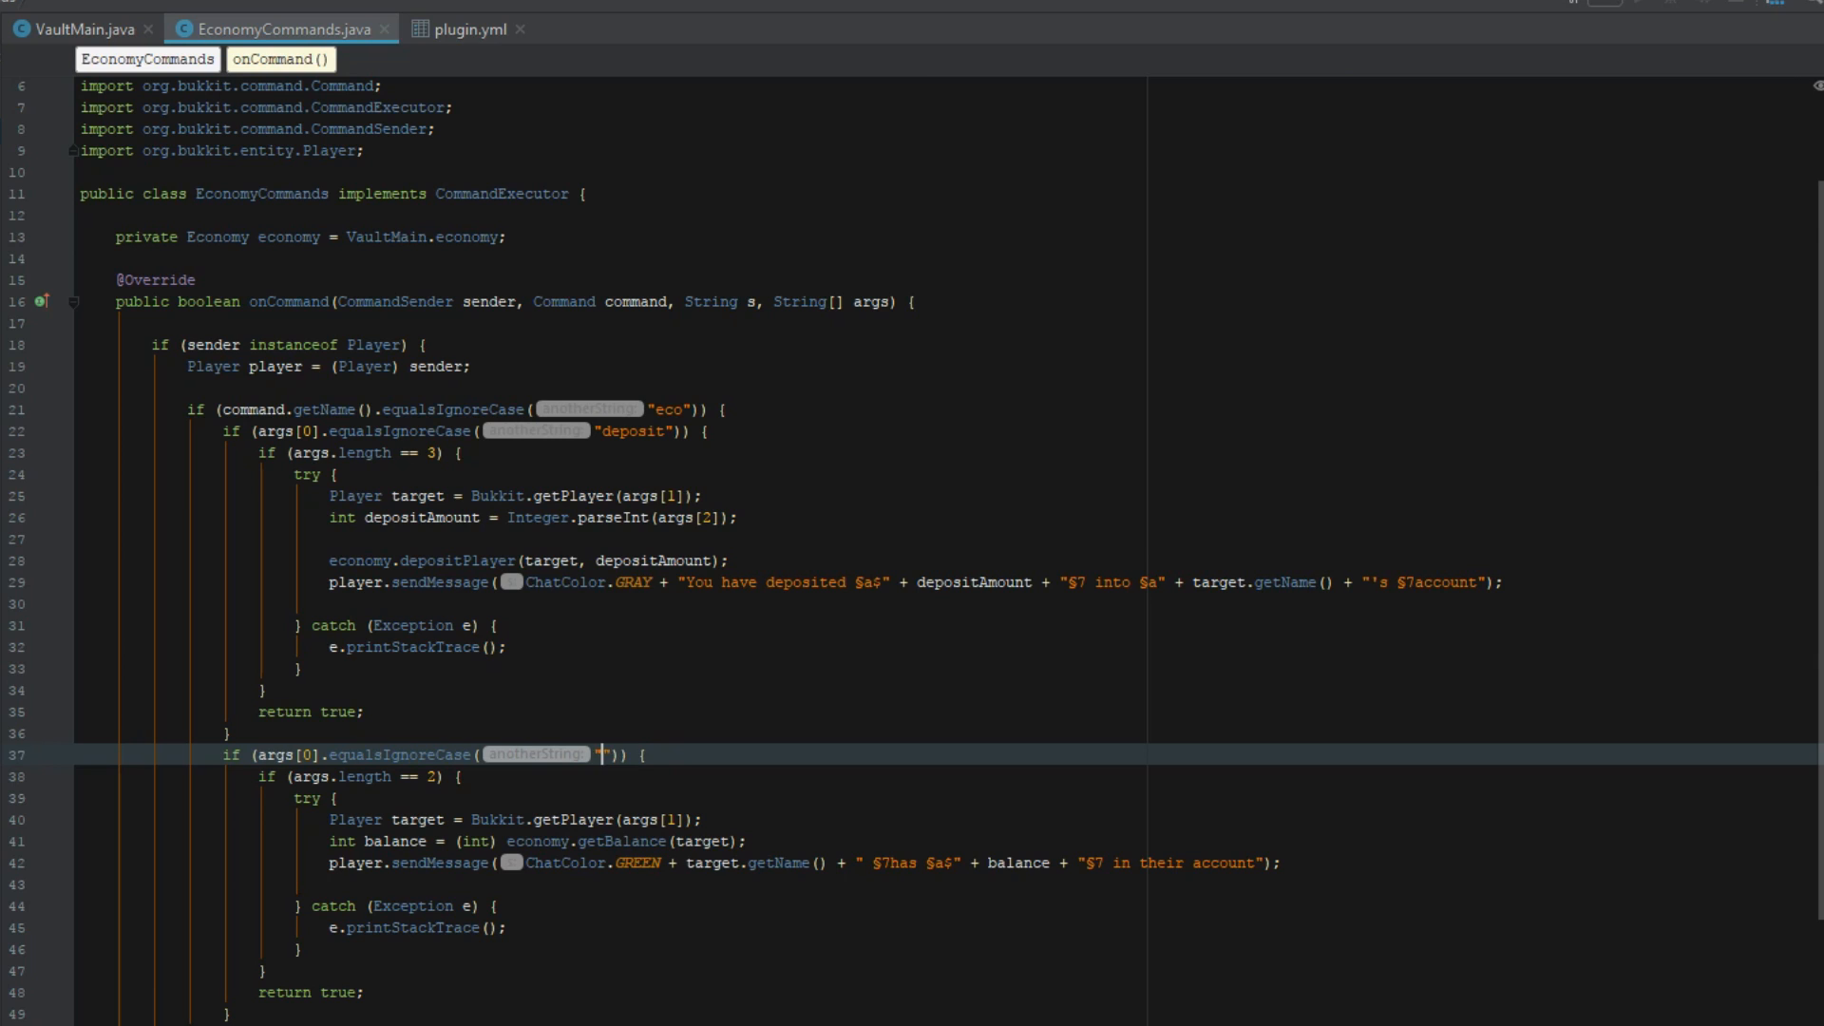
text(balance)
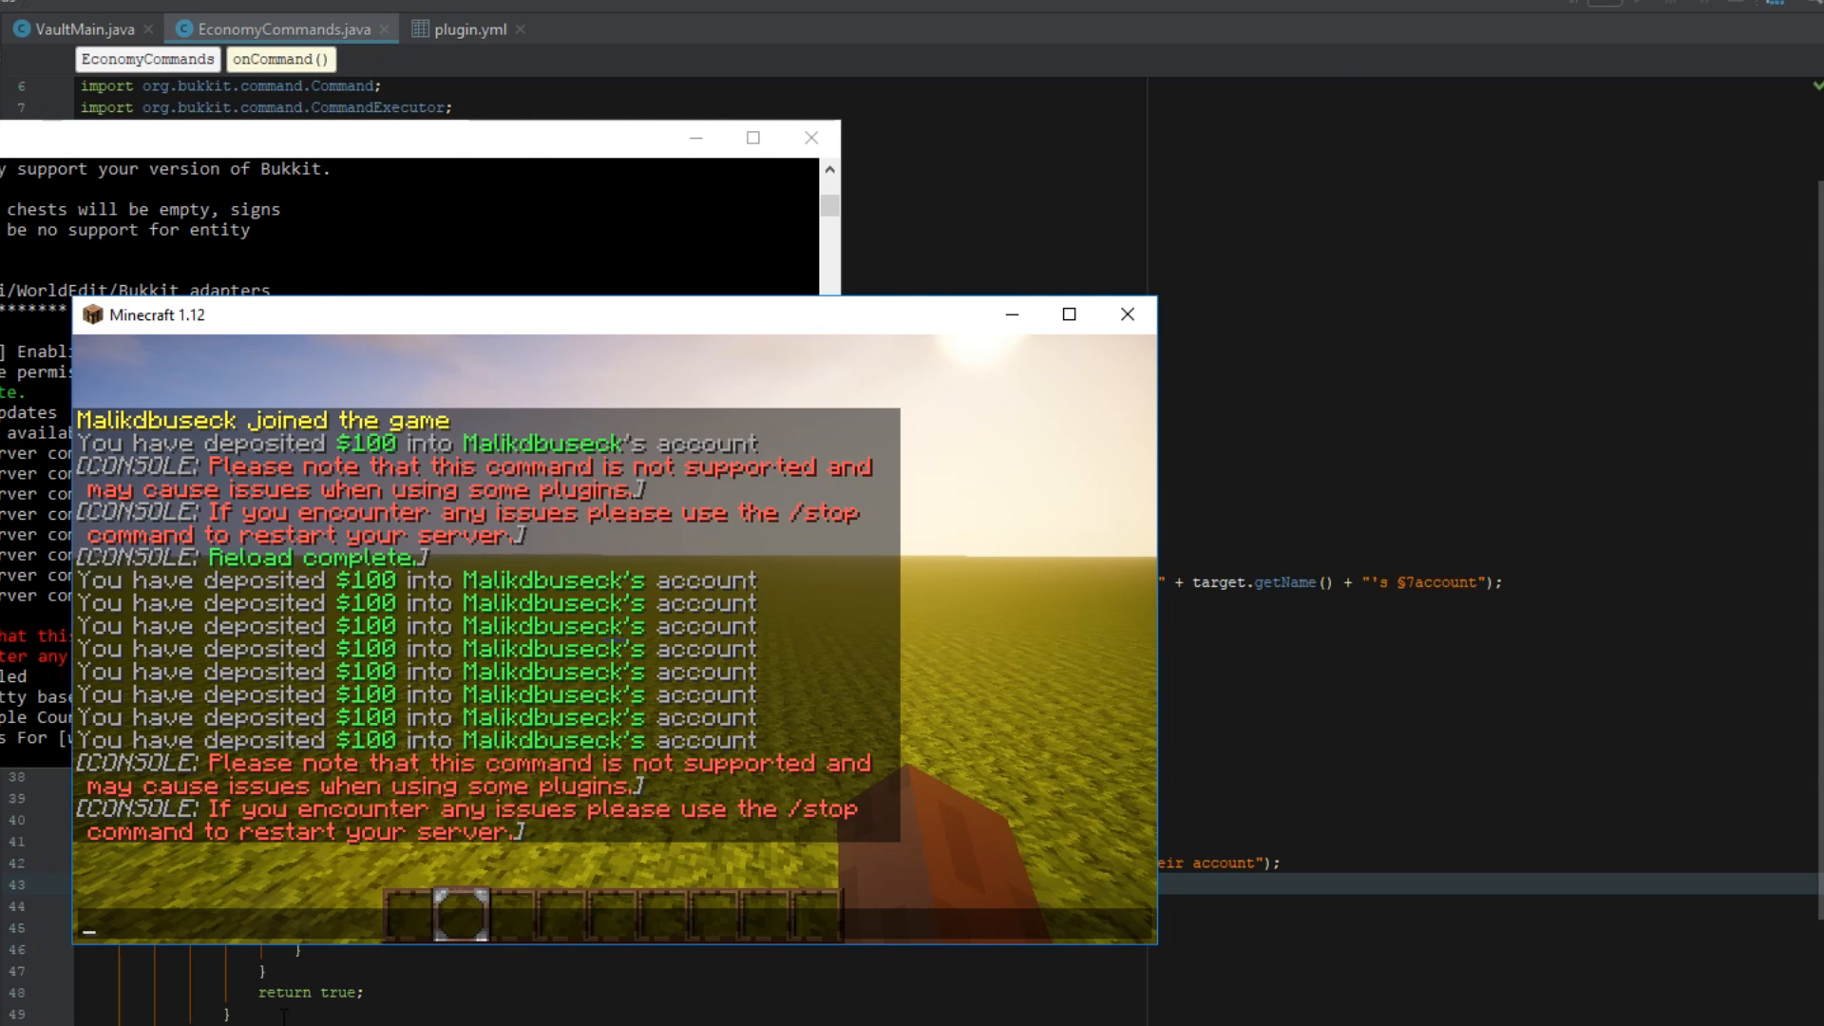
text(/eco depos)
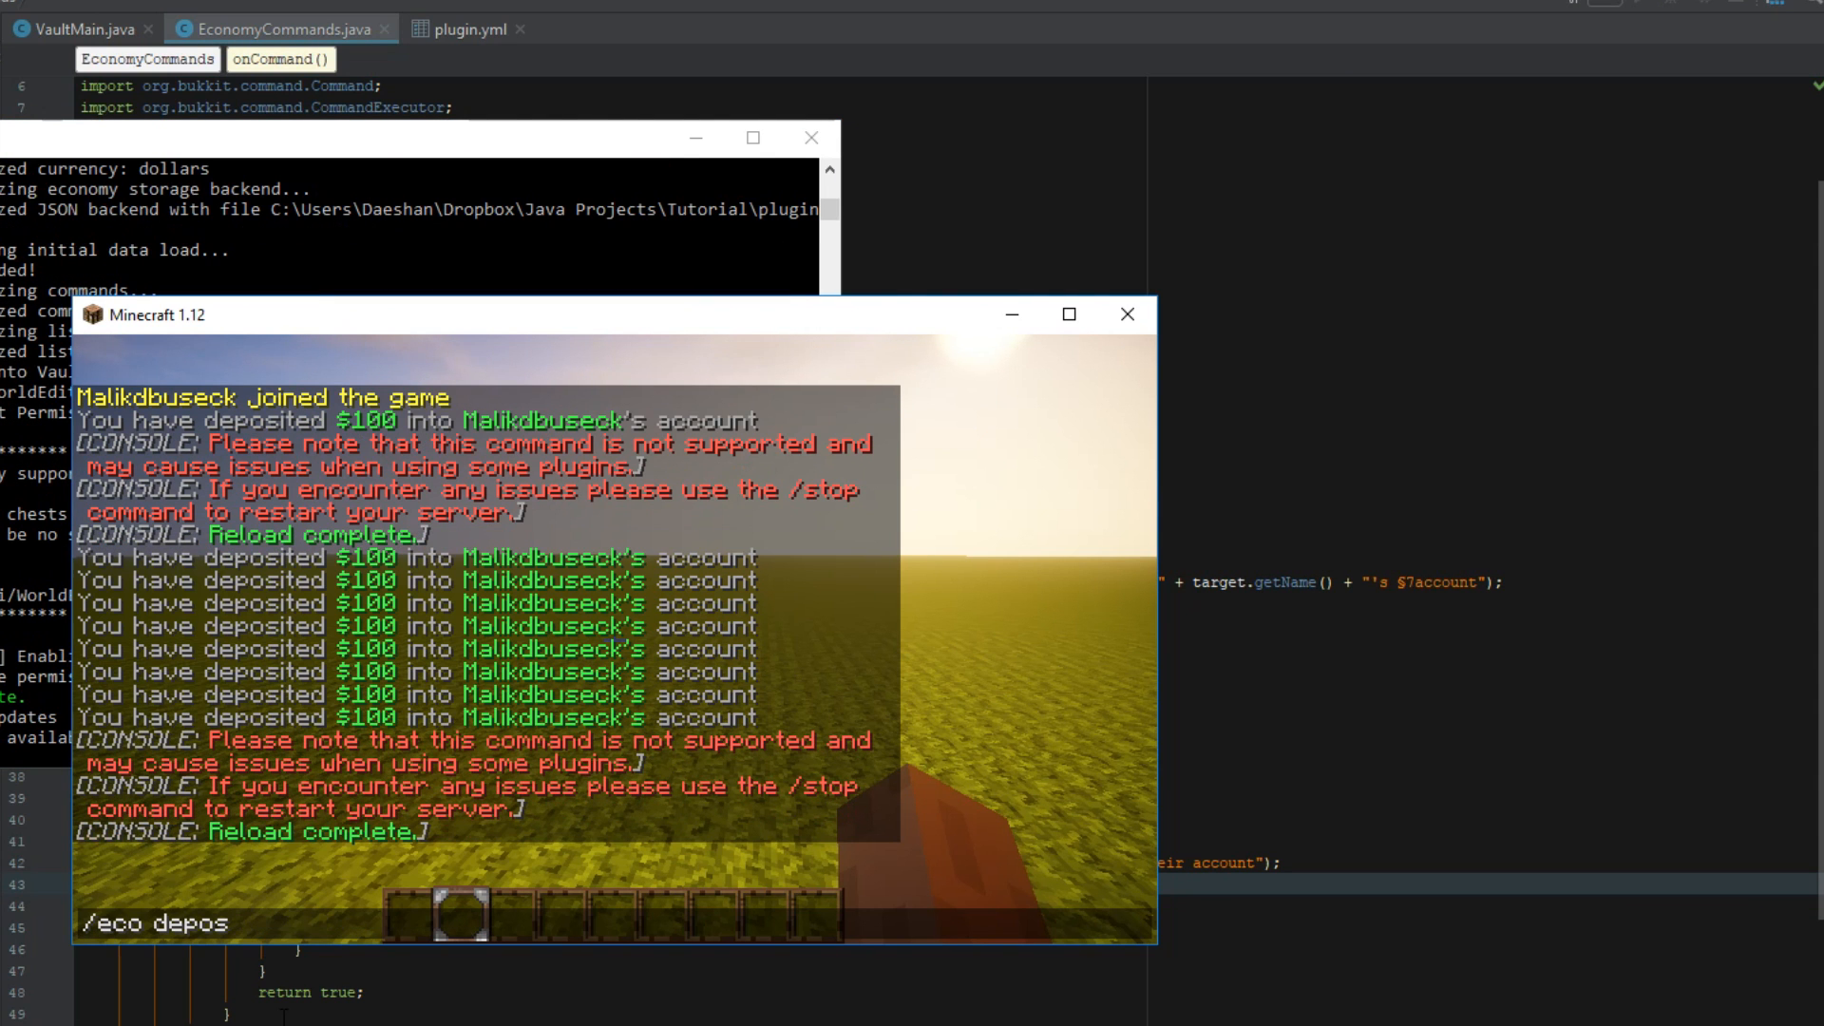
text(balance Malikdbuseck)
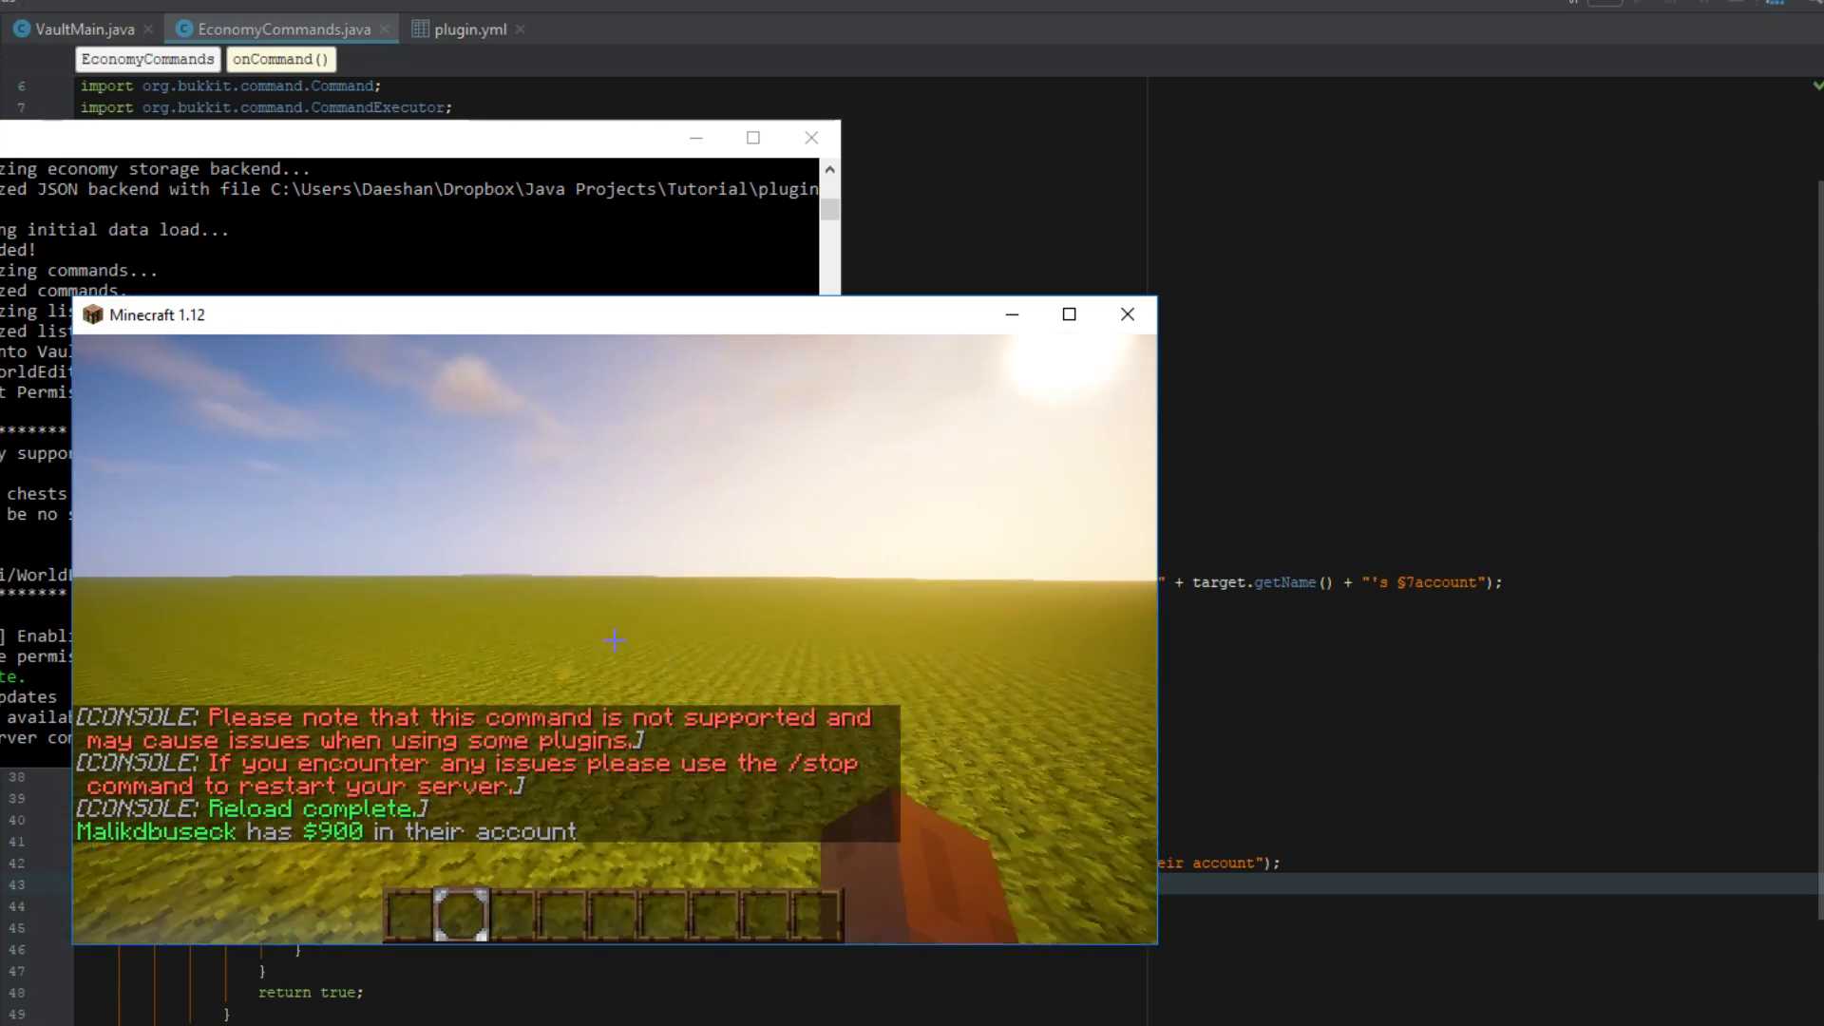
text(/eco deposit Malikdbuseck 100)
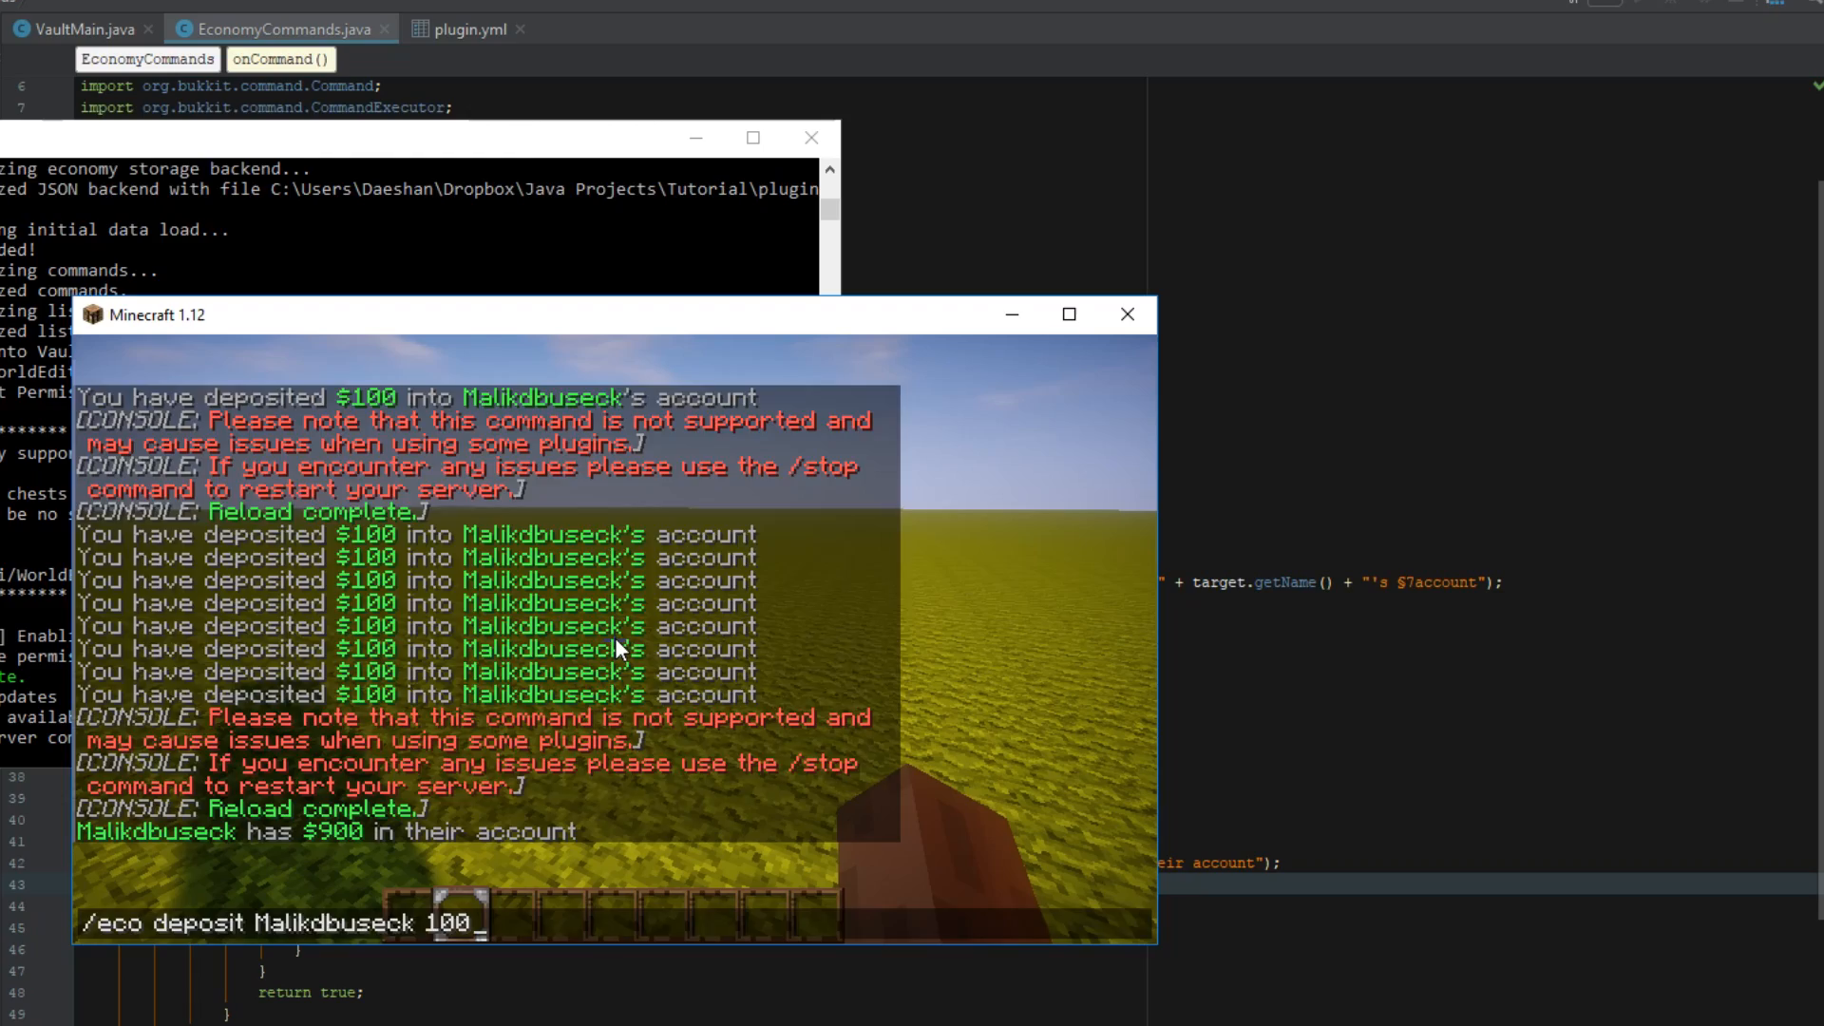
key(enter)
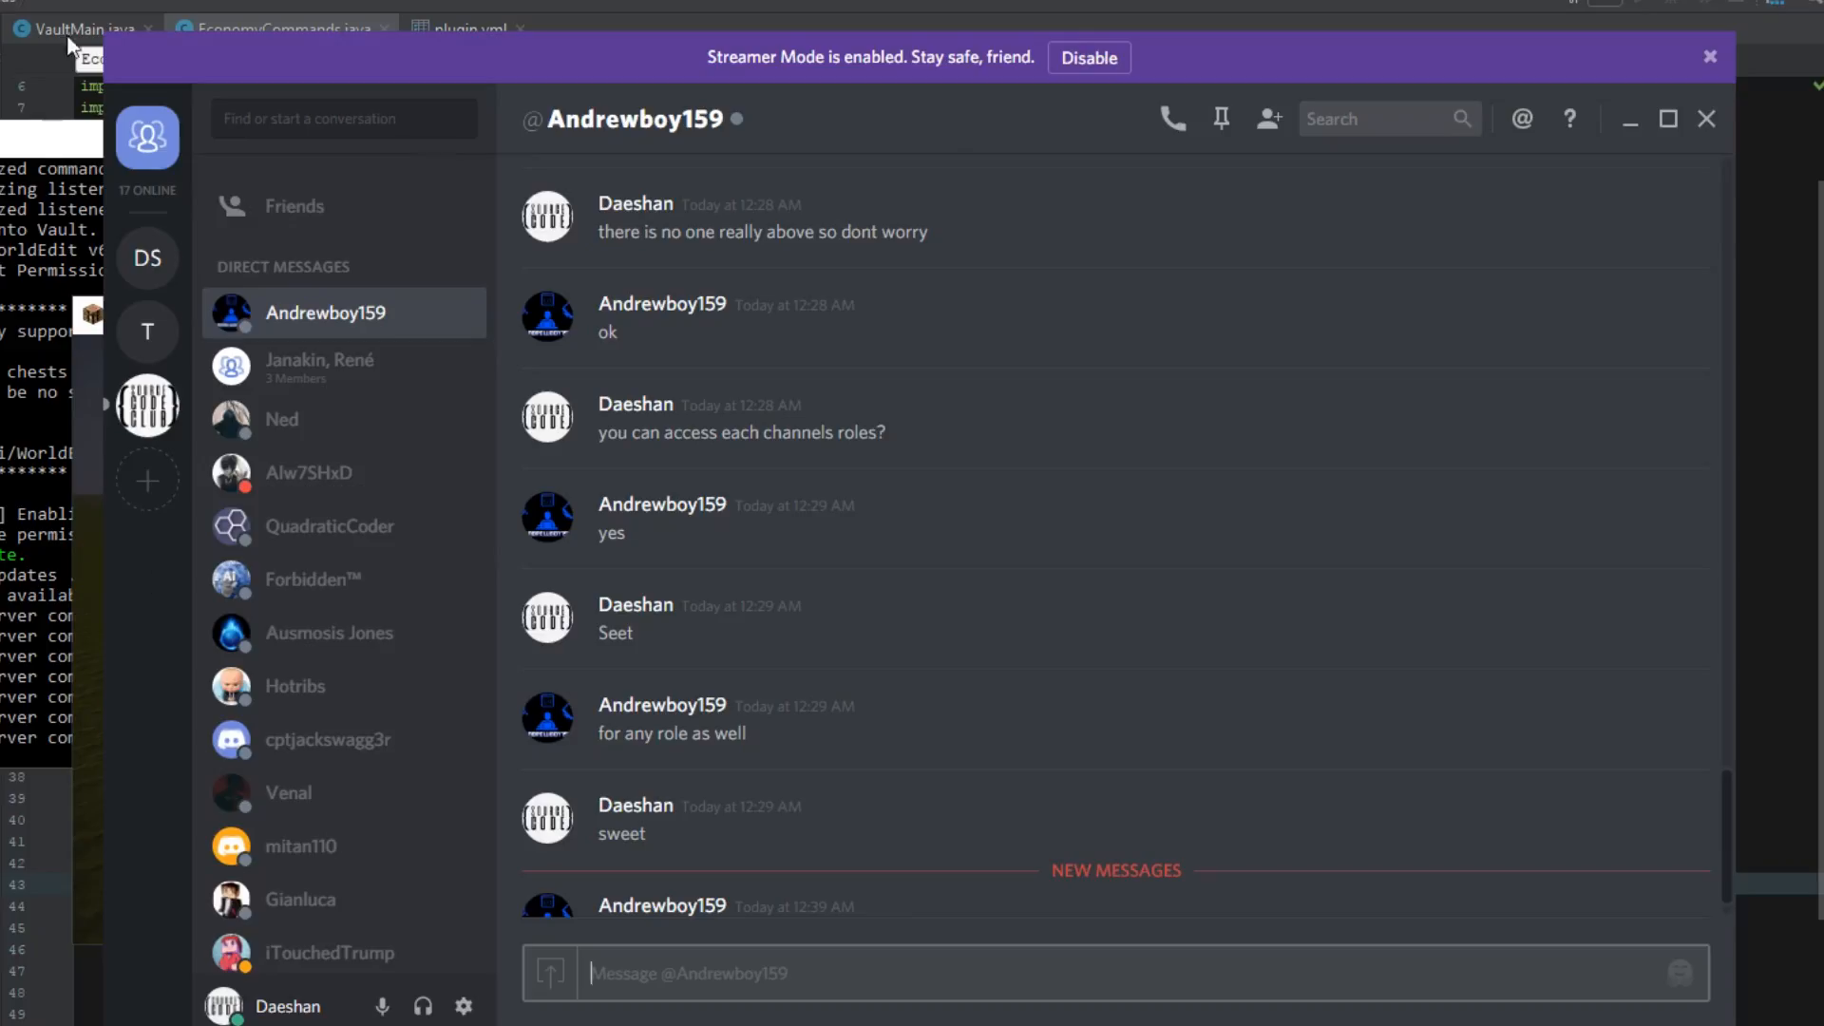
Step: Open TheSourceCode Coding Club server, pass through #general_chat, and land on #suggestions
click(146, 406)
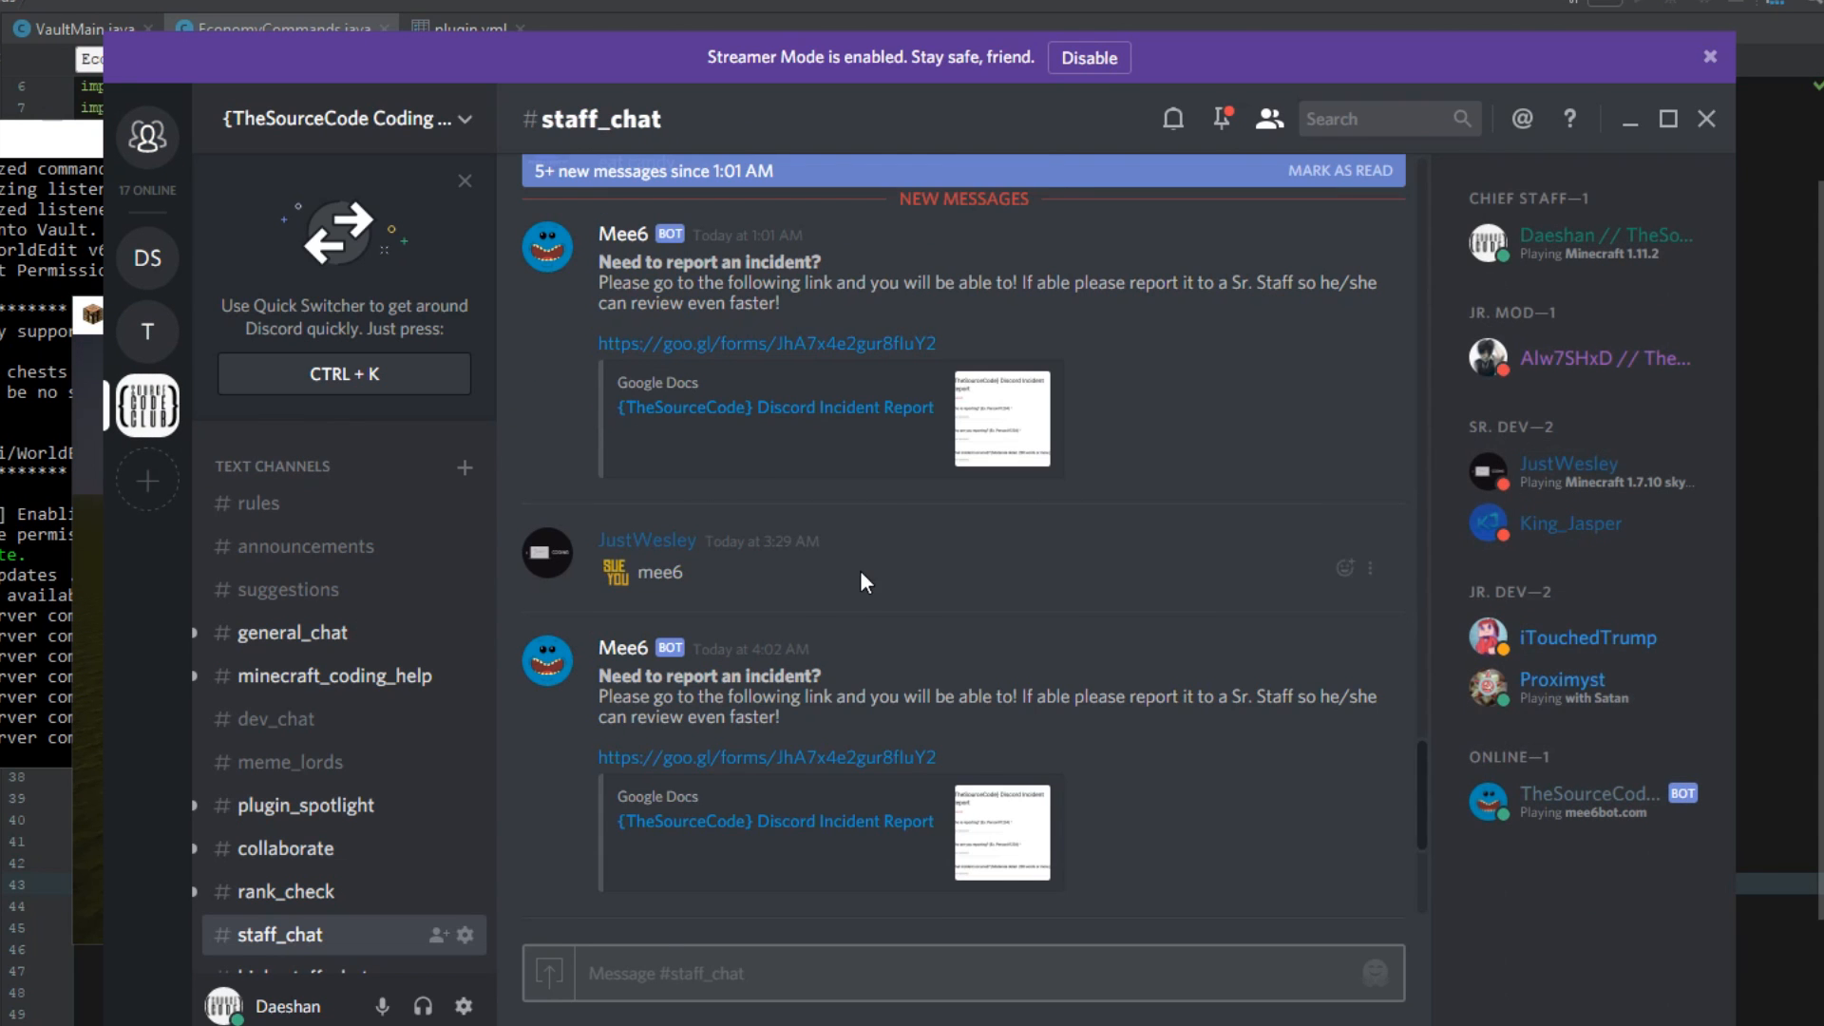
scroll(down, 3)
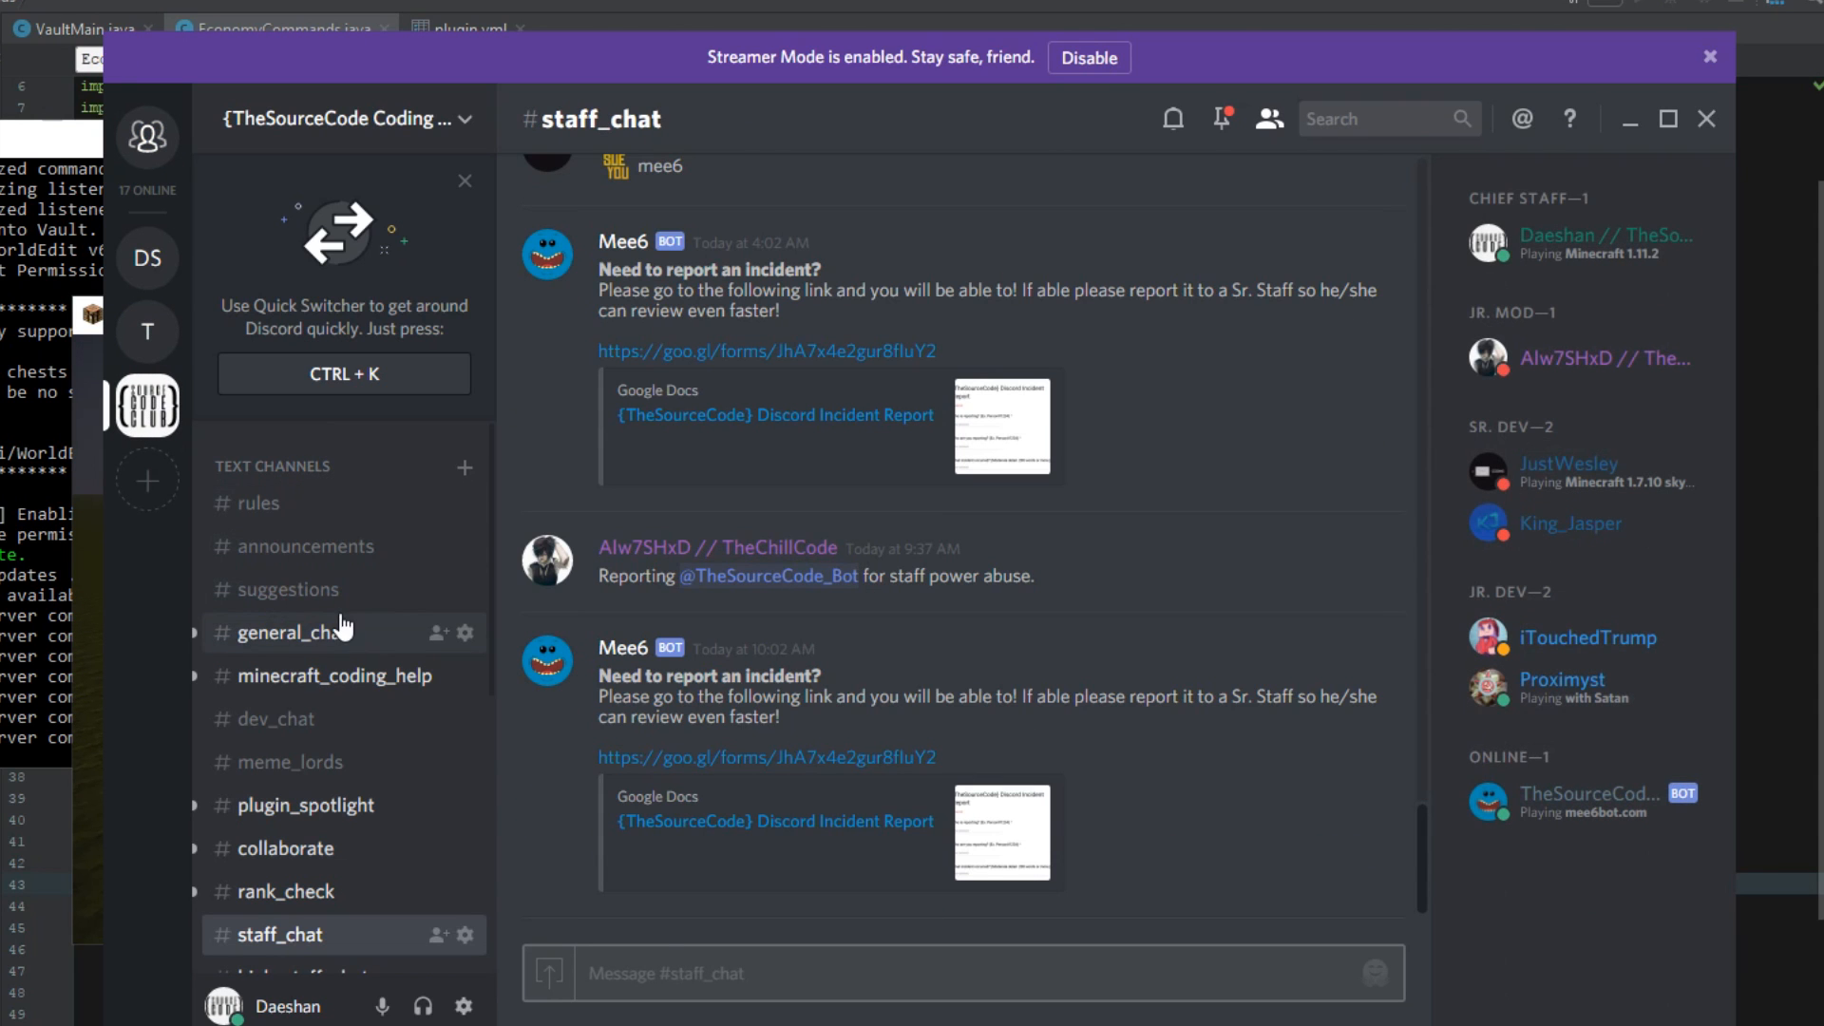
click(300, 632)
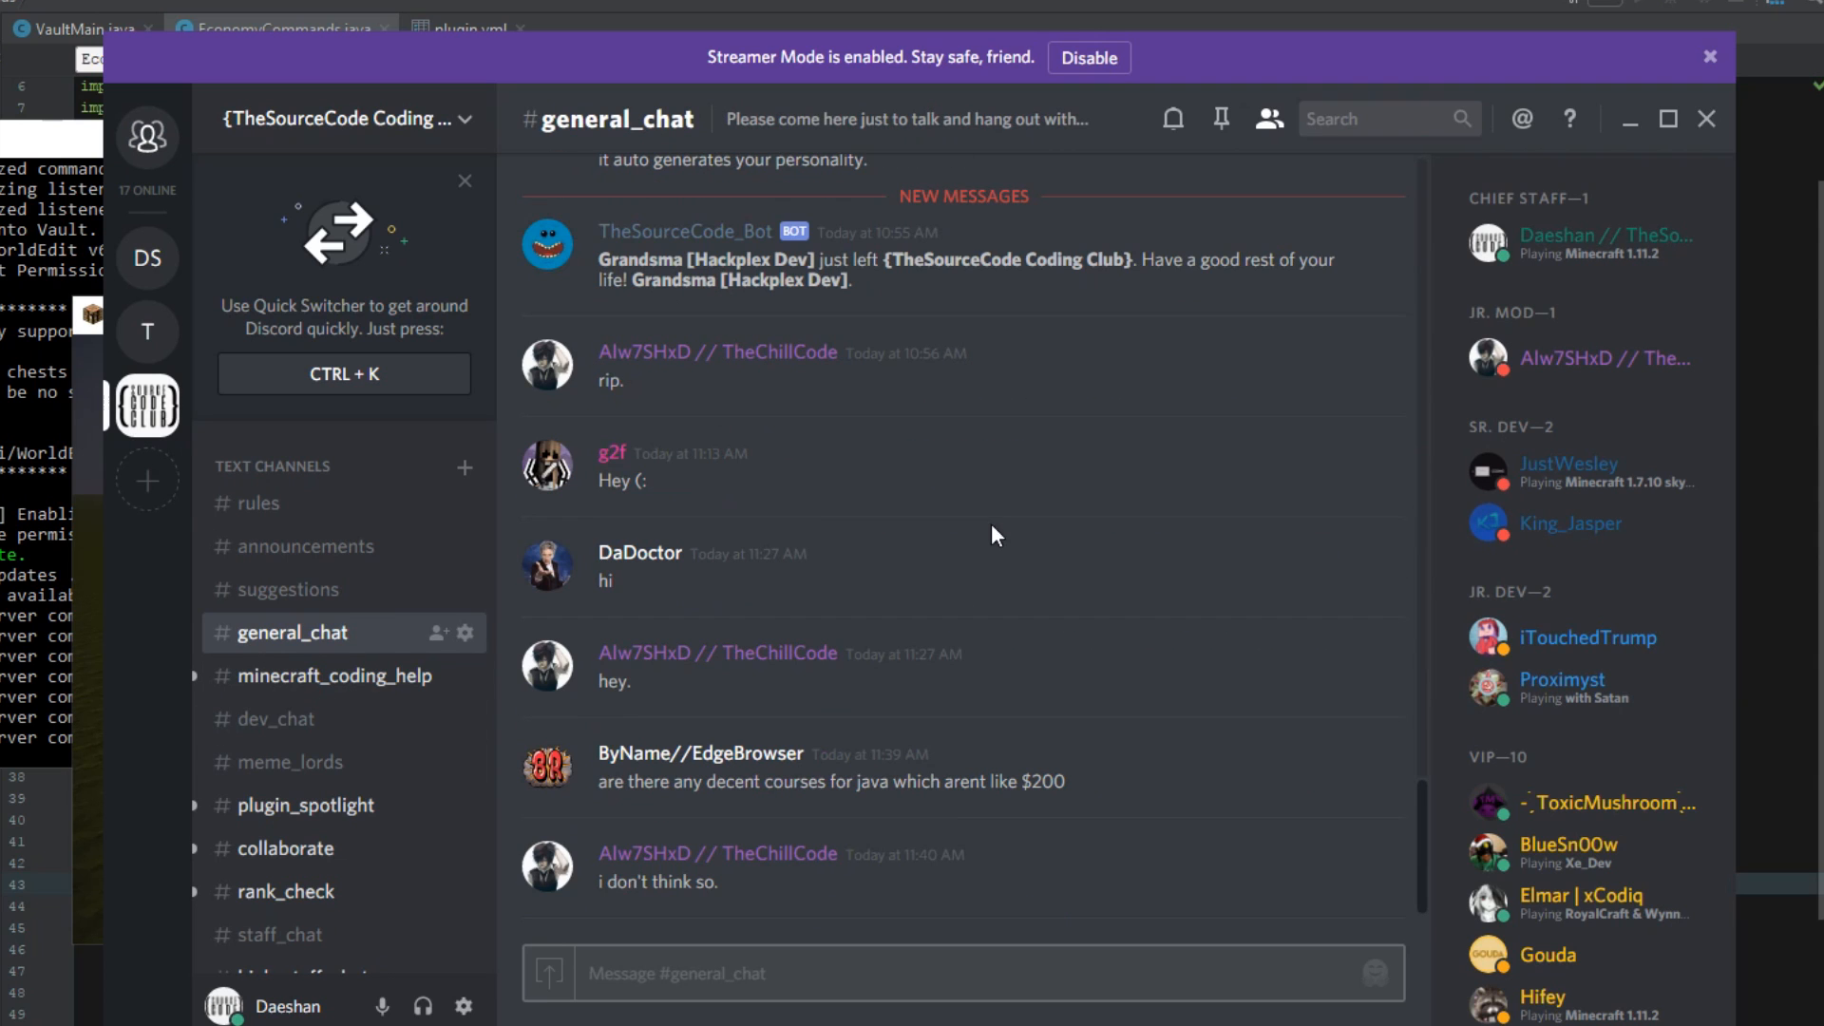
click(291, 589)
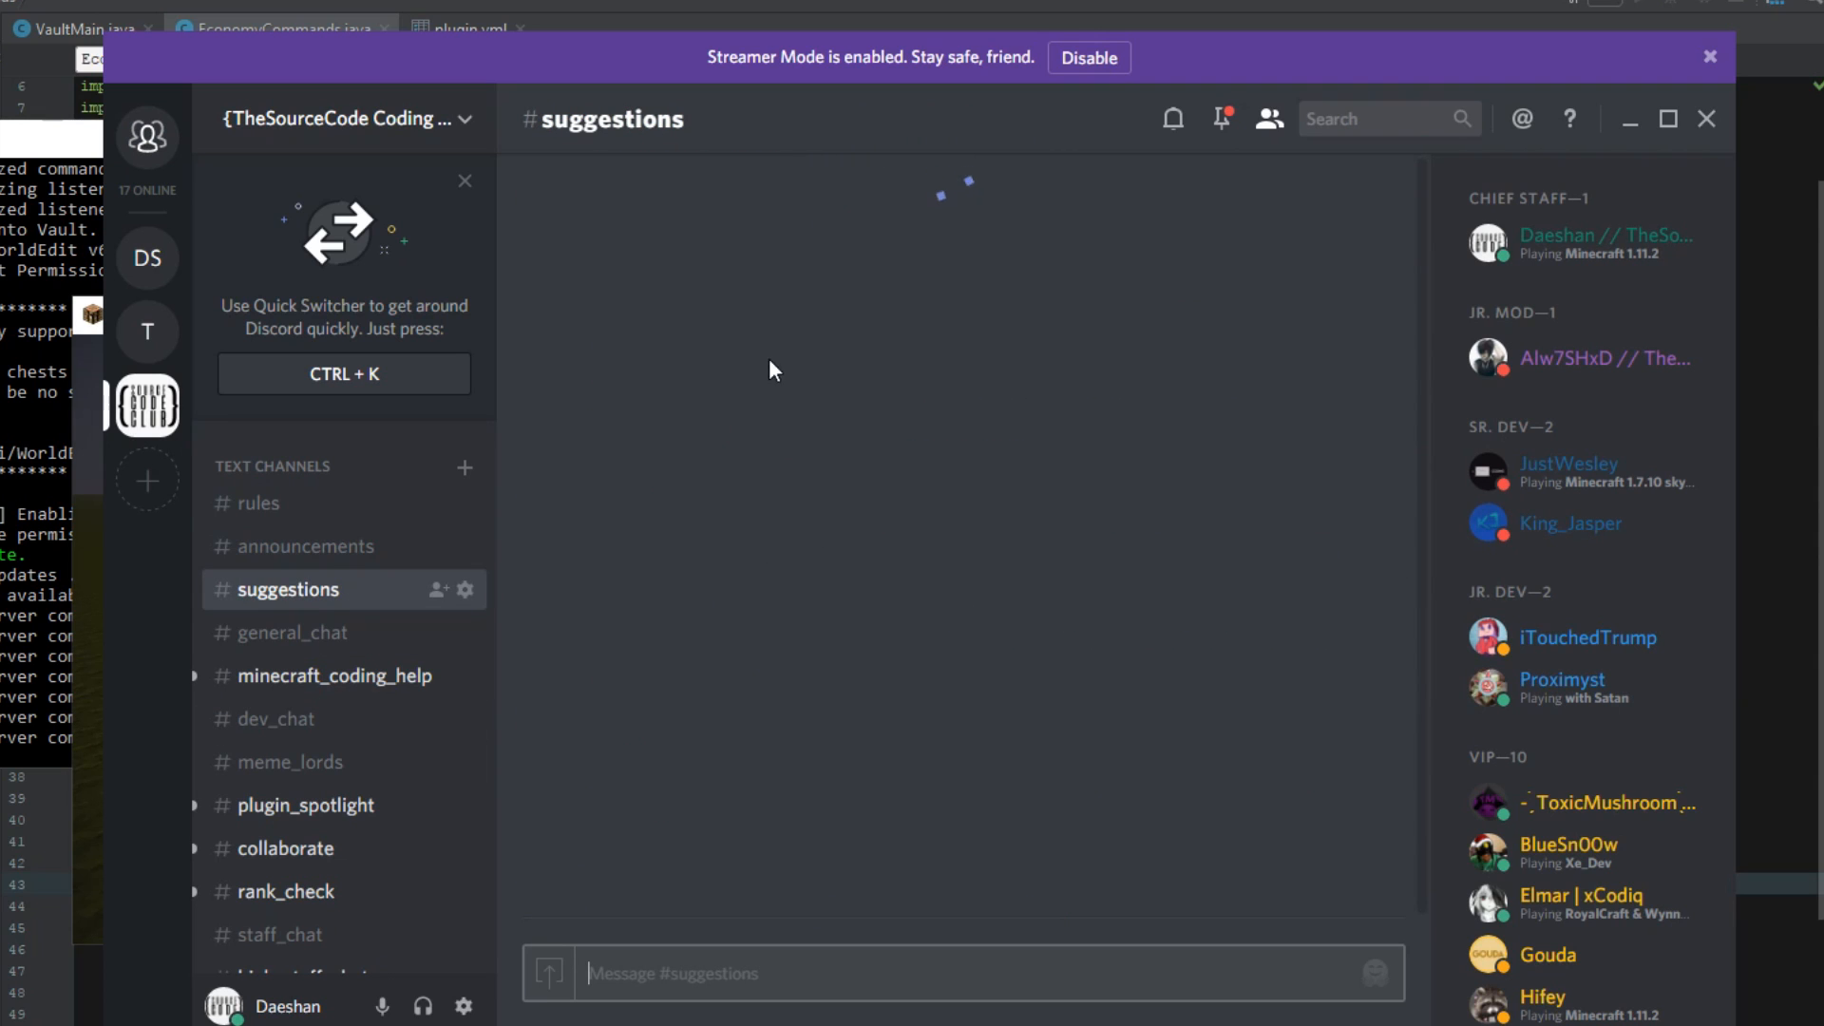